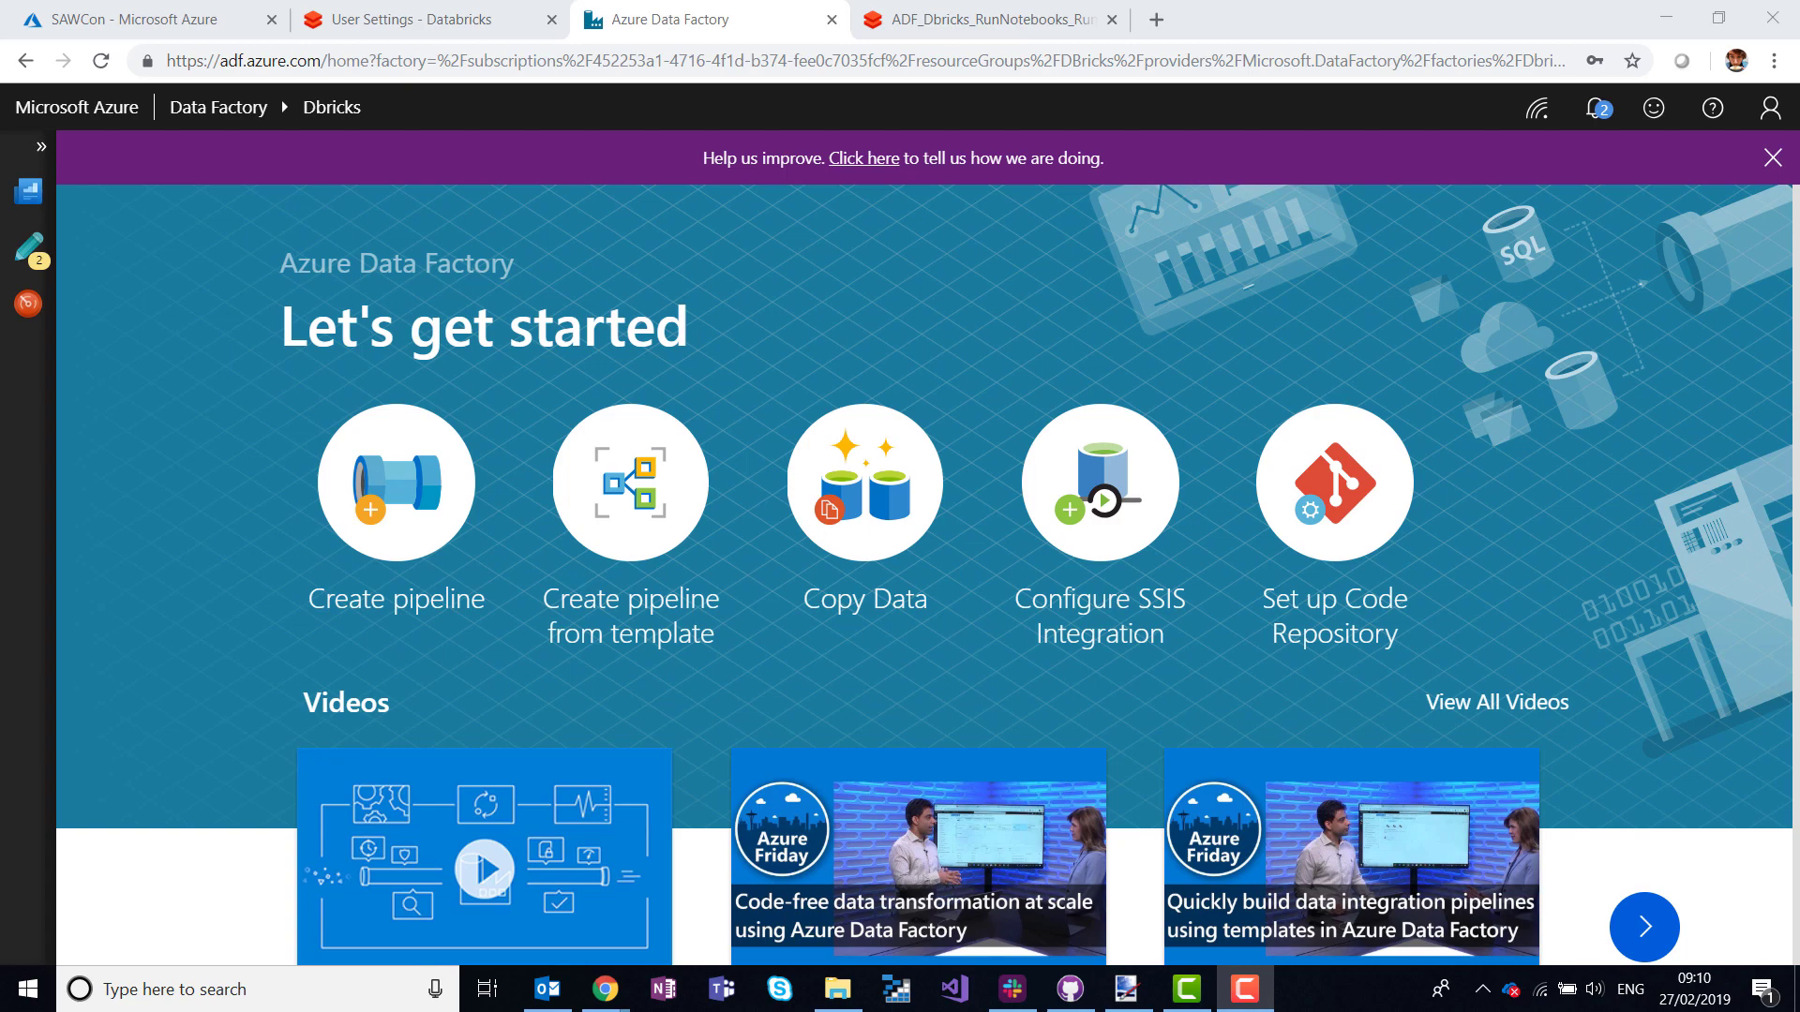
Enter the authoring workspace showing the B2E_TransformTaxi data flow.
{"action": "left_click", "coordinate": [28, 248]}
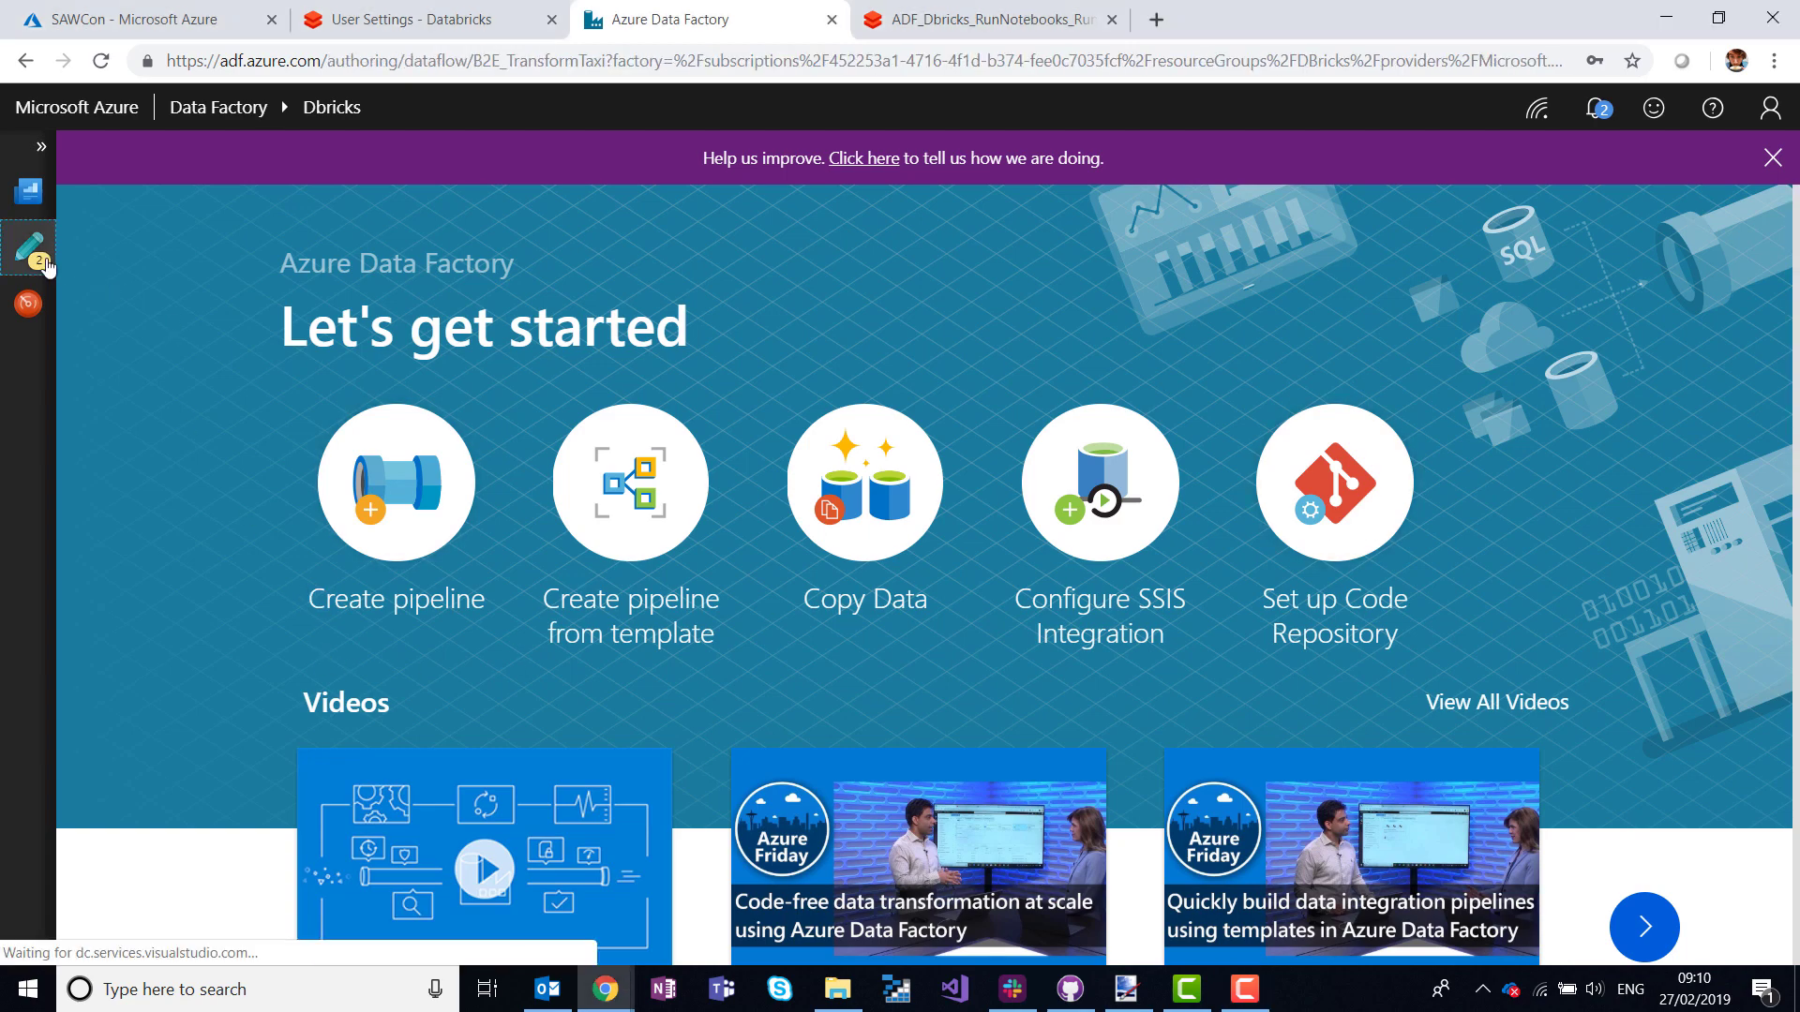
{"action": "left_click", "coordinate": [28, 247]}
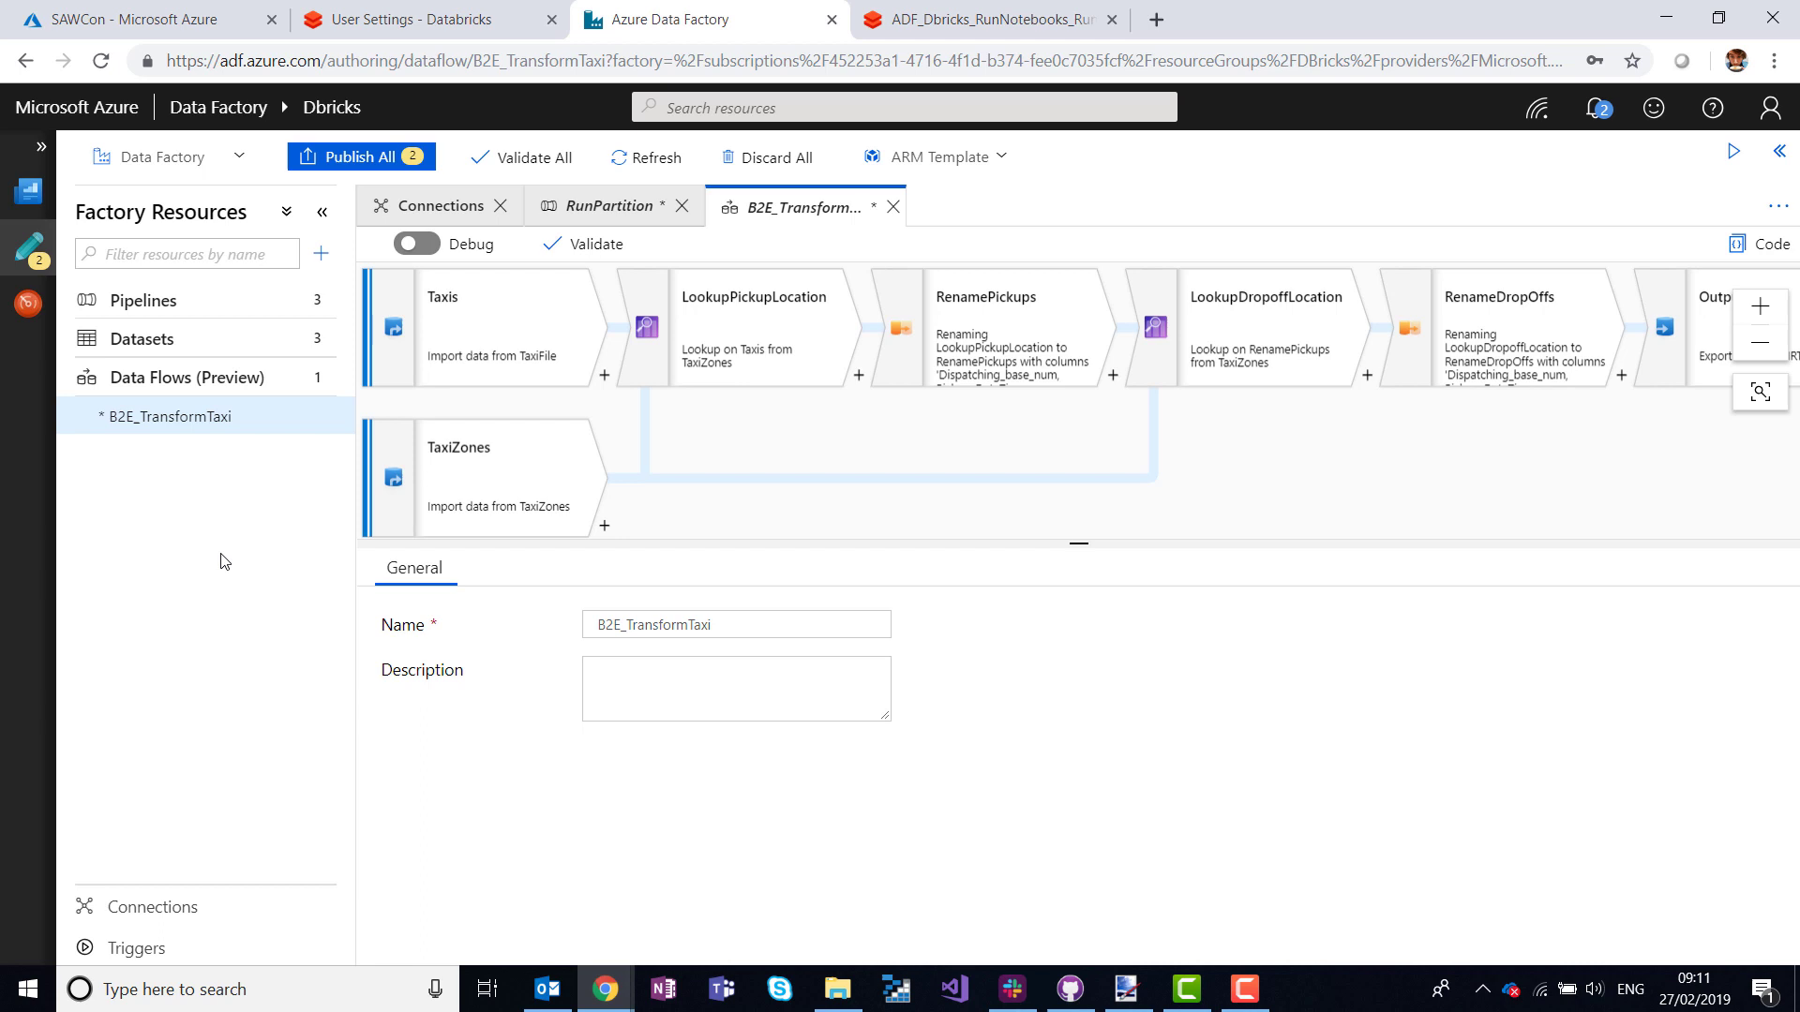
{"action": "mouse_move", "coordinate": [675, 527]}
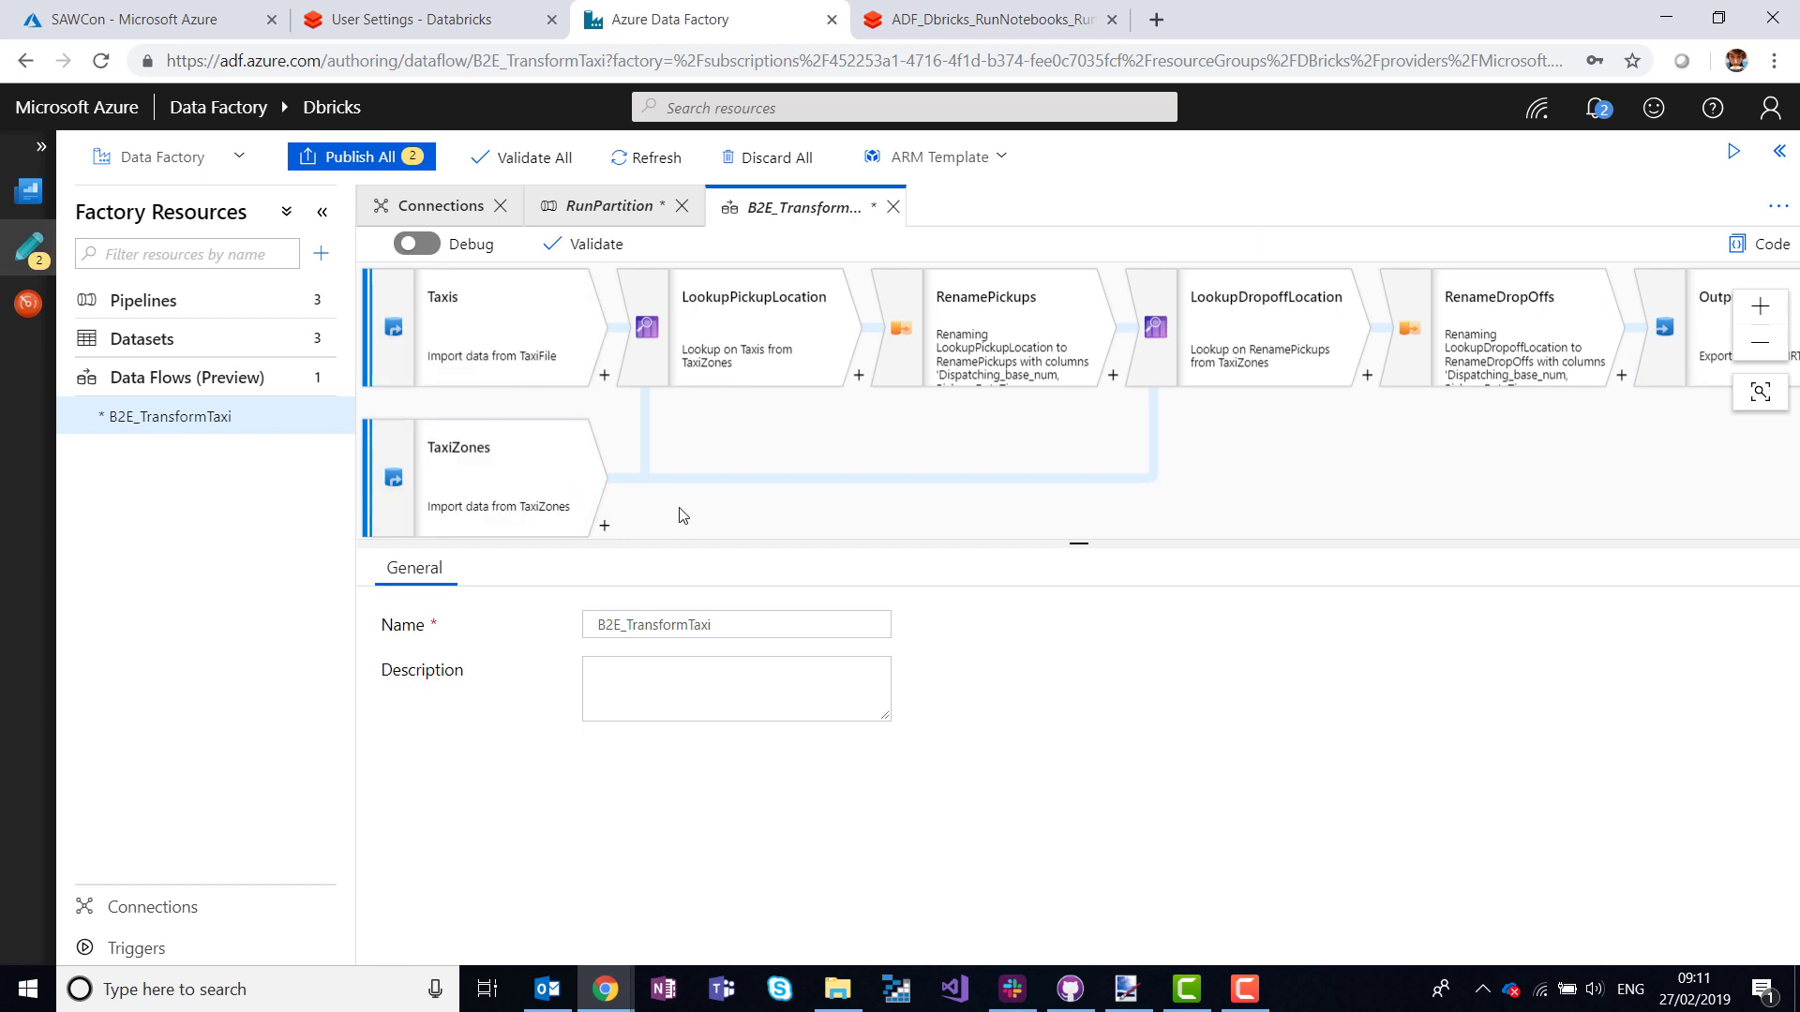
{"action": "mouse_move", "coordinate": [338, 383]}
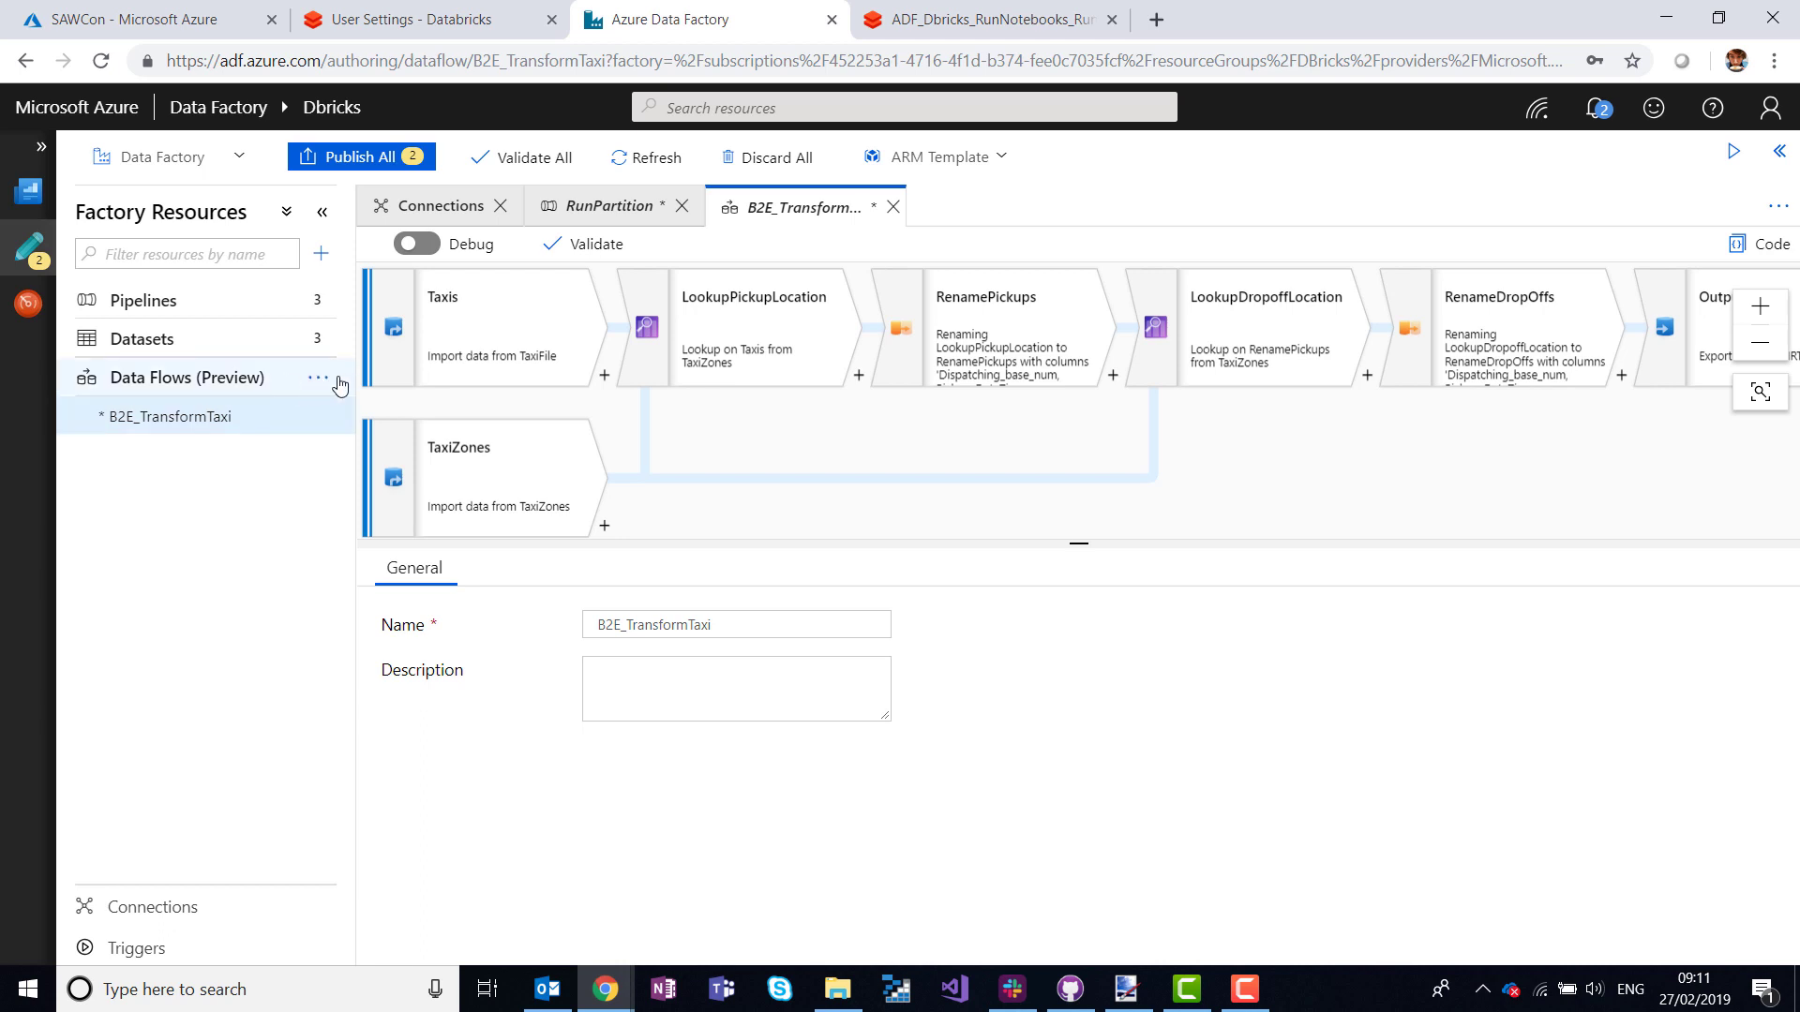
Create a new empty data flow and name it TaxiLookups.
{"action": "left_click", "coordinate": [322, 377]}
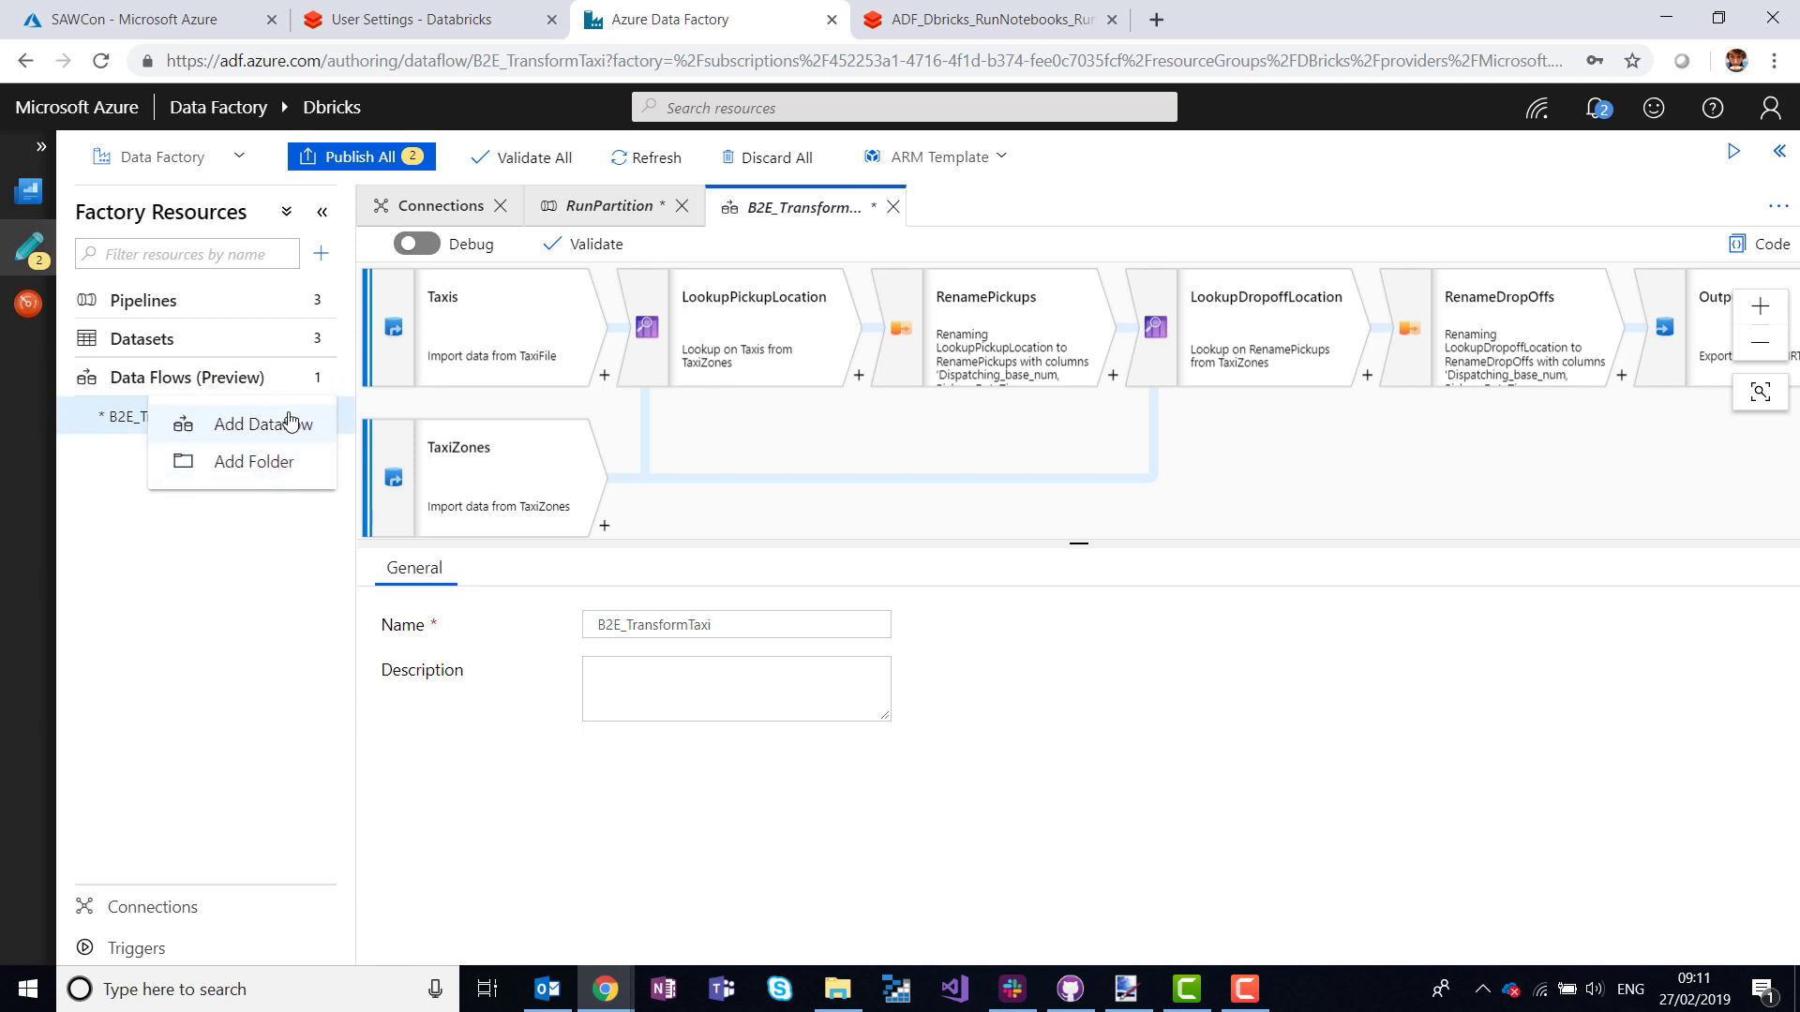
{"action": "left_click", "coordinate": [264, 424]}
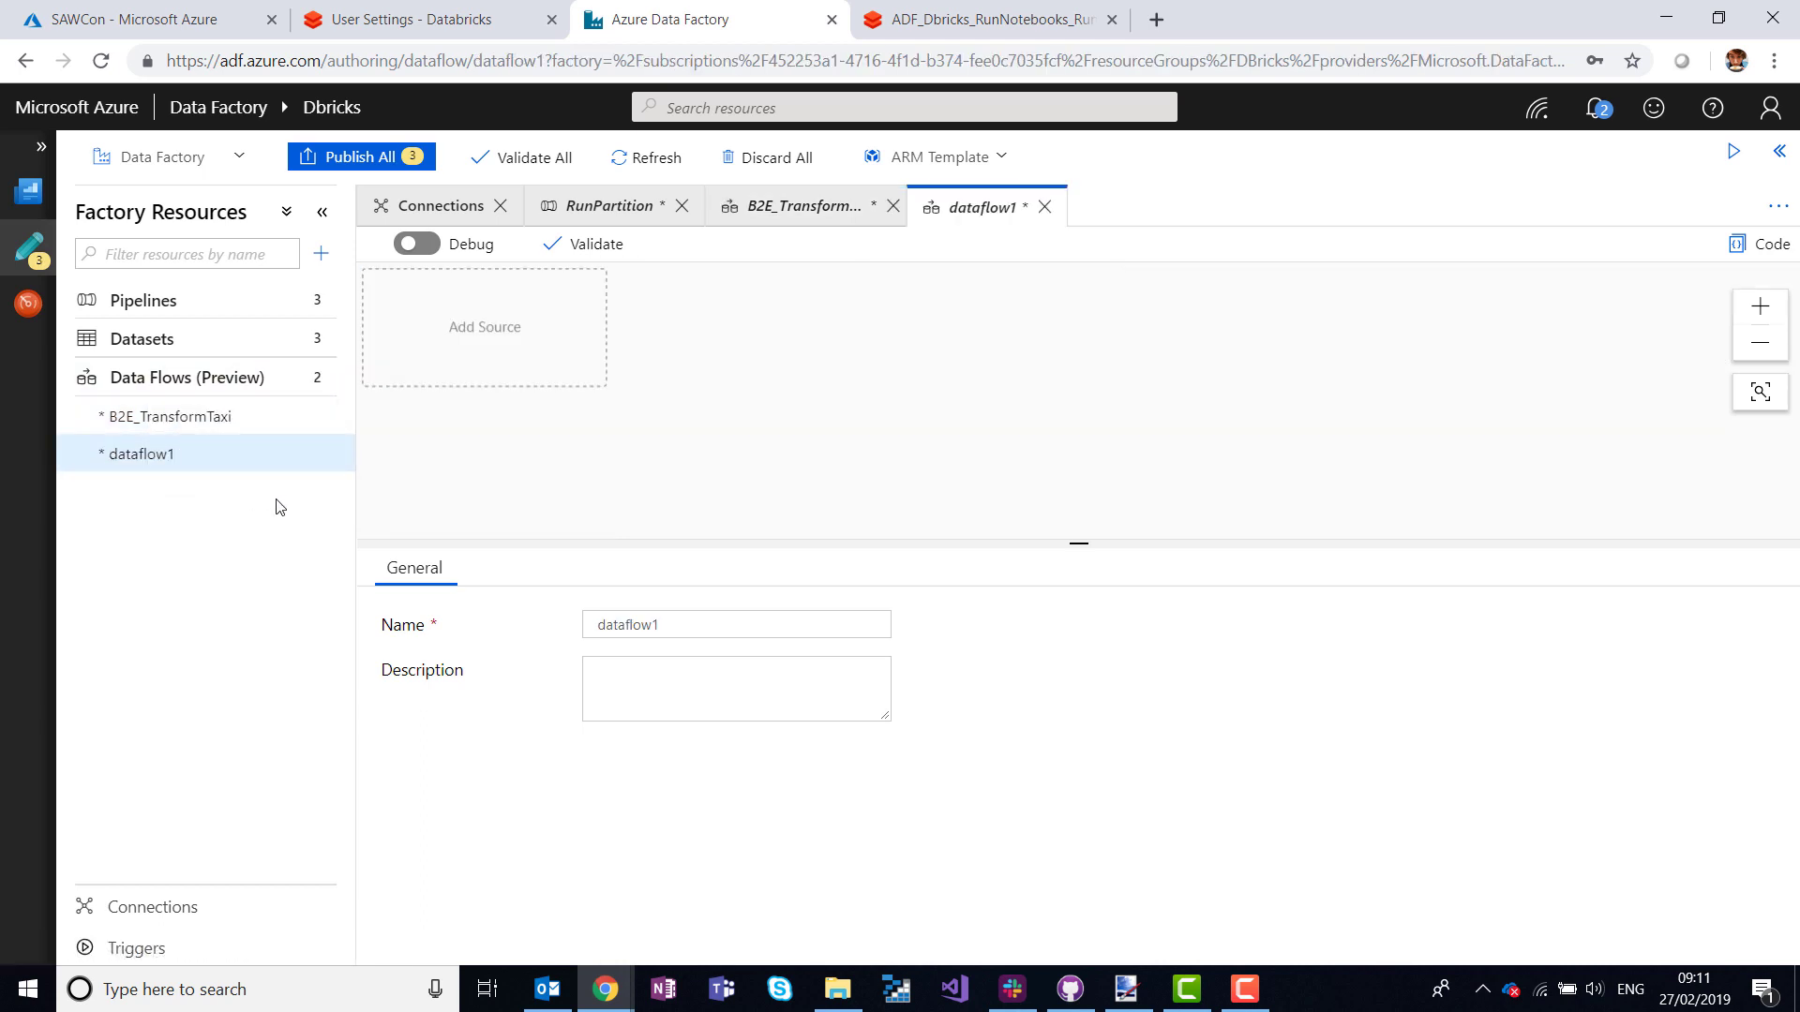
{"action": "left_click", "coordinate": [735, 624]}
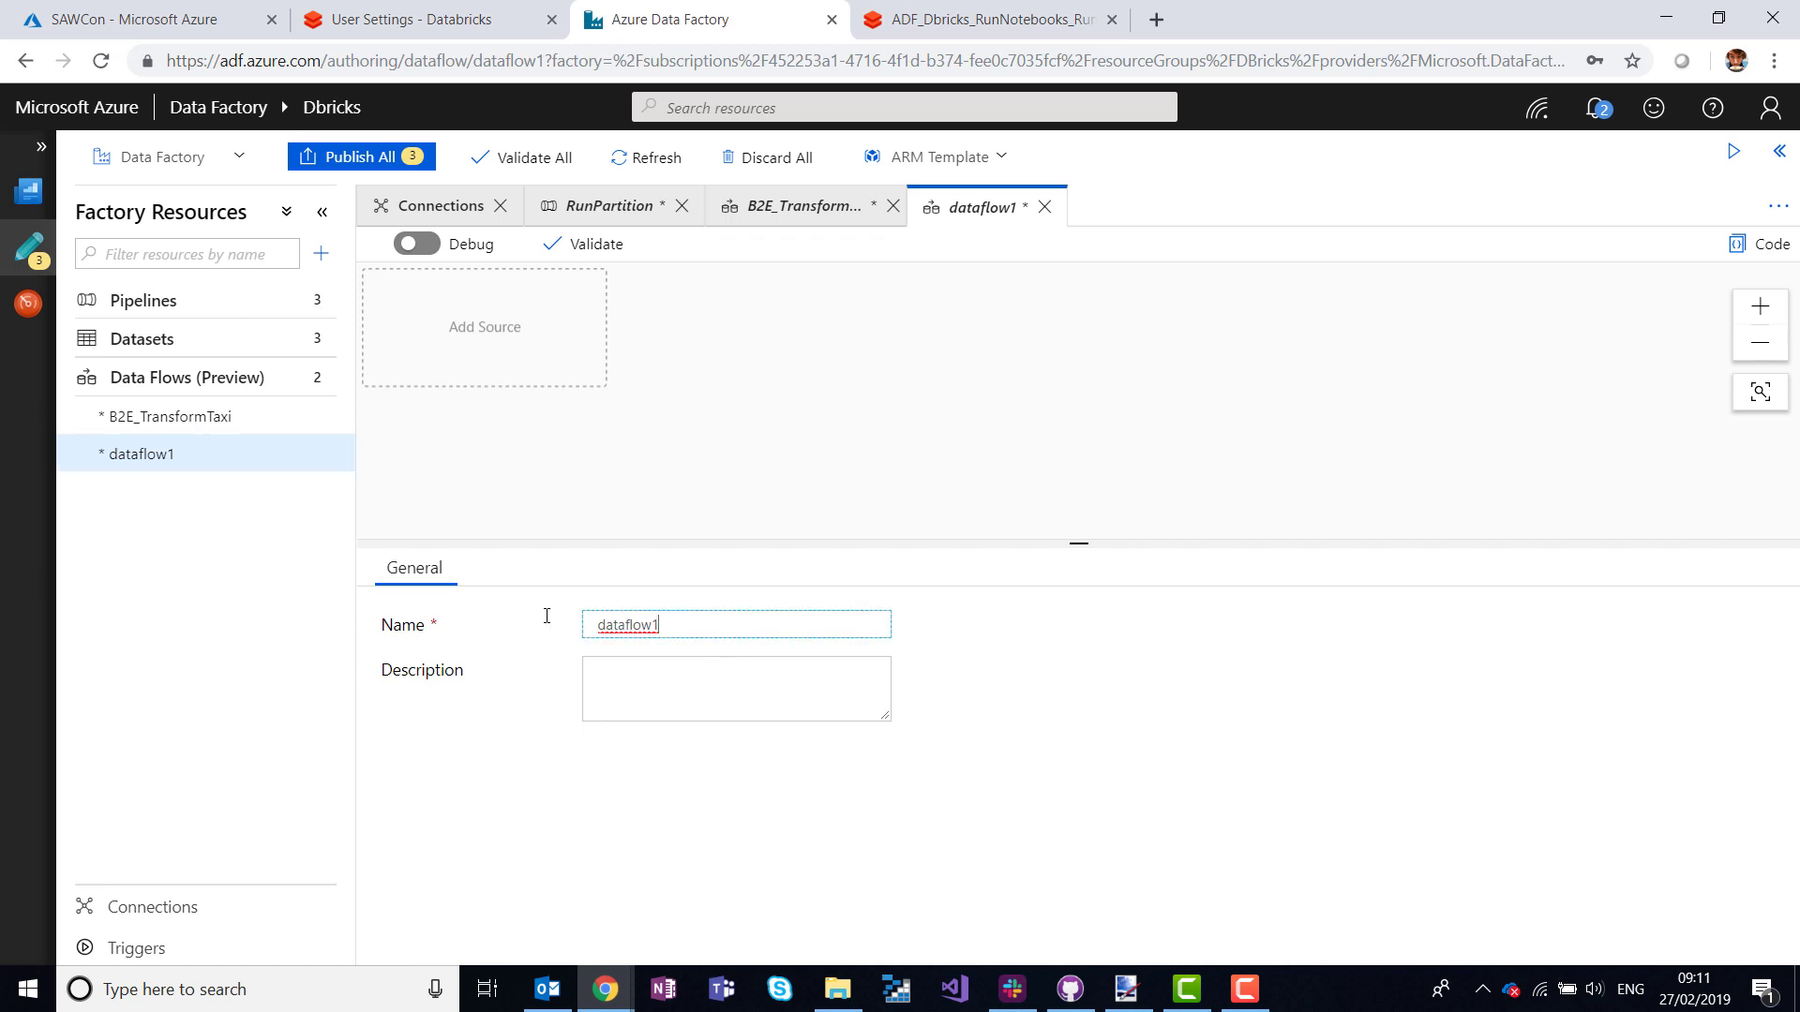
{"action": "type", "text": "Taxi"}
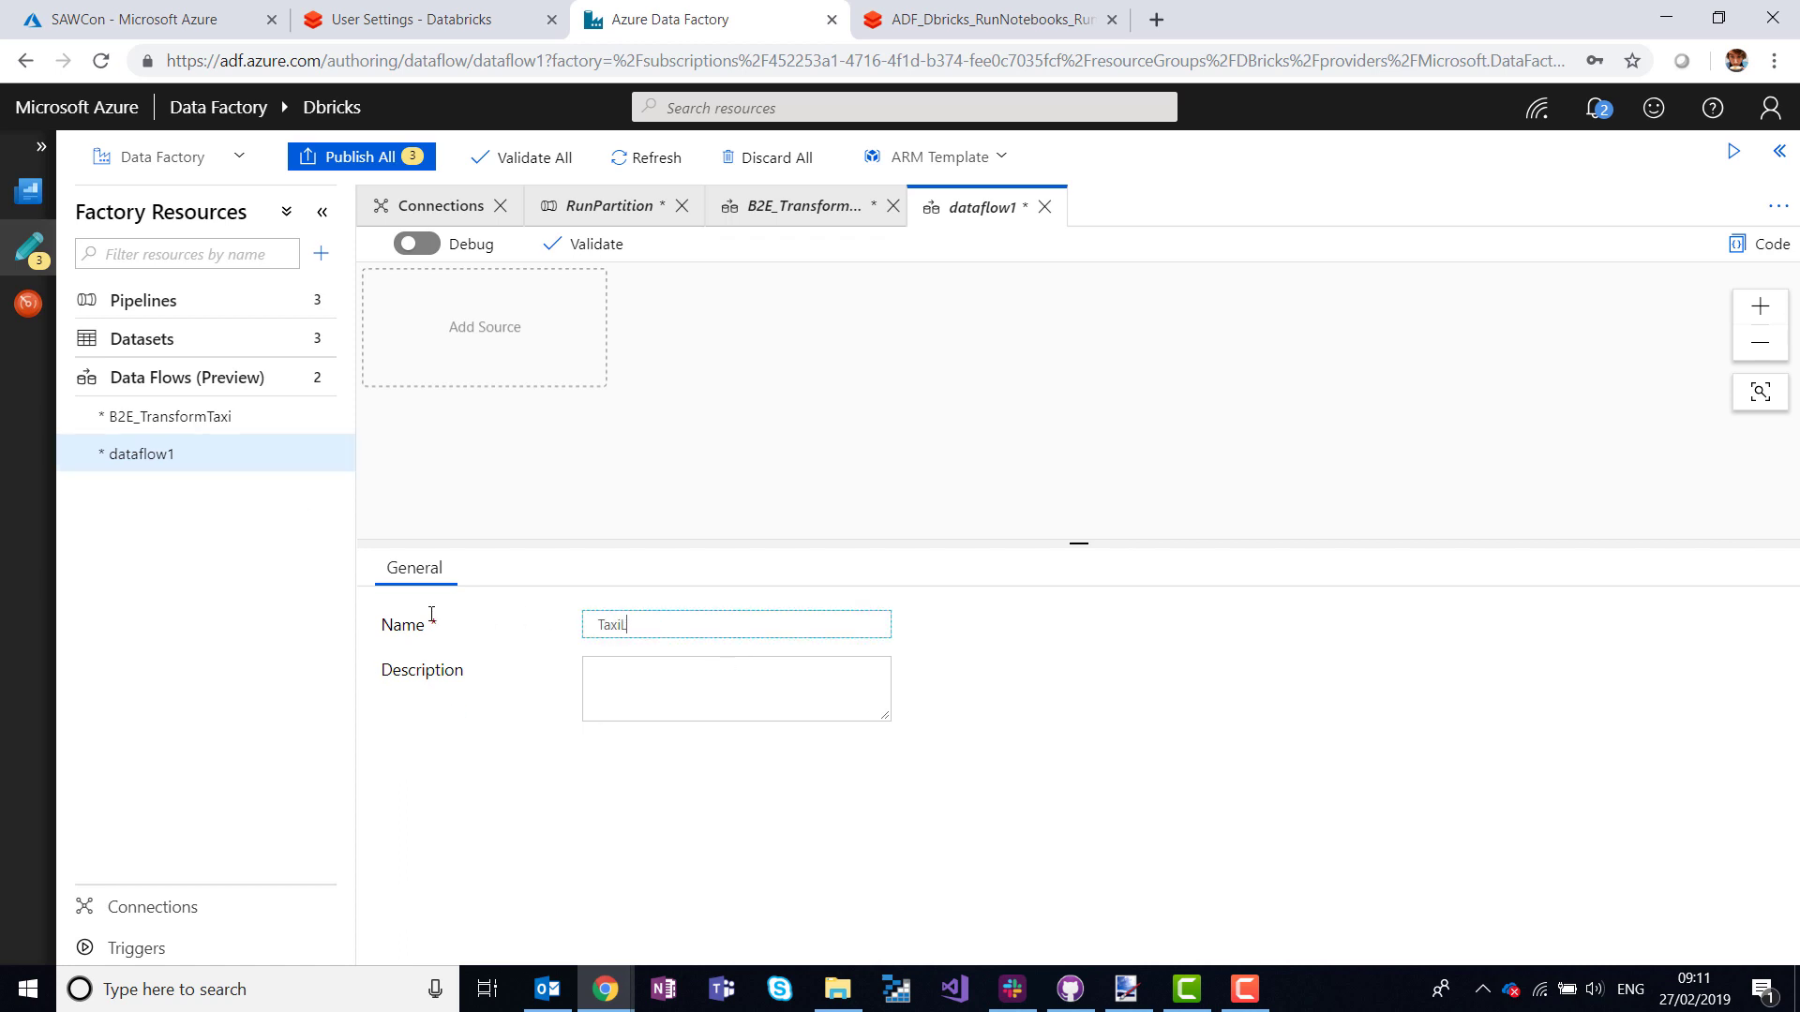
{"action": "type", "text": "Lookups"}
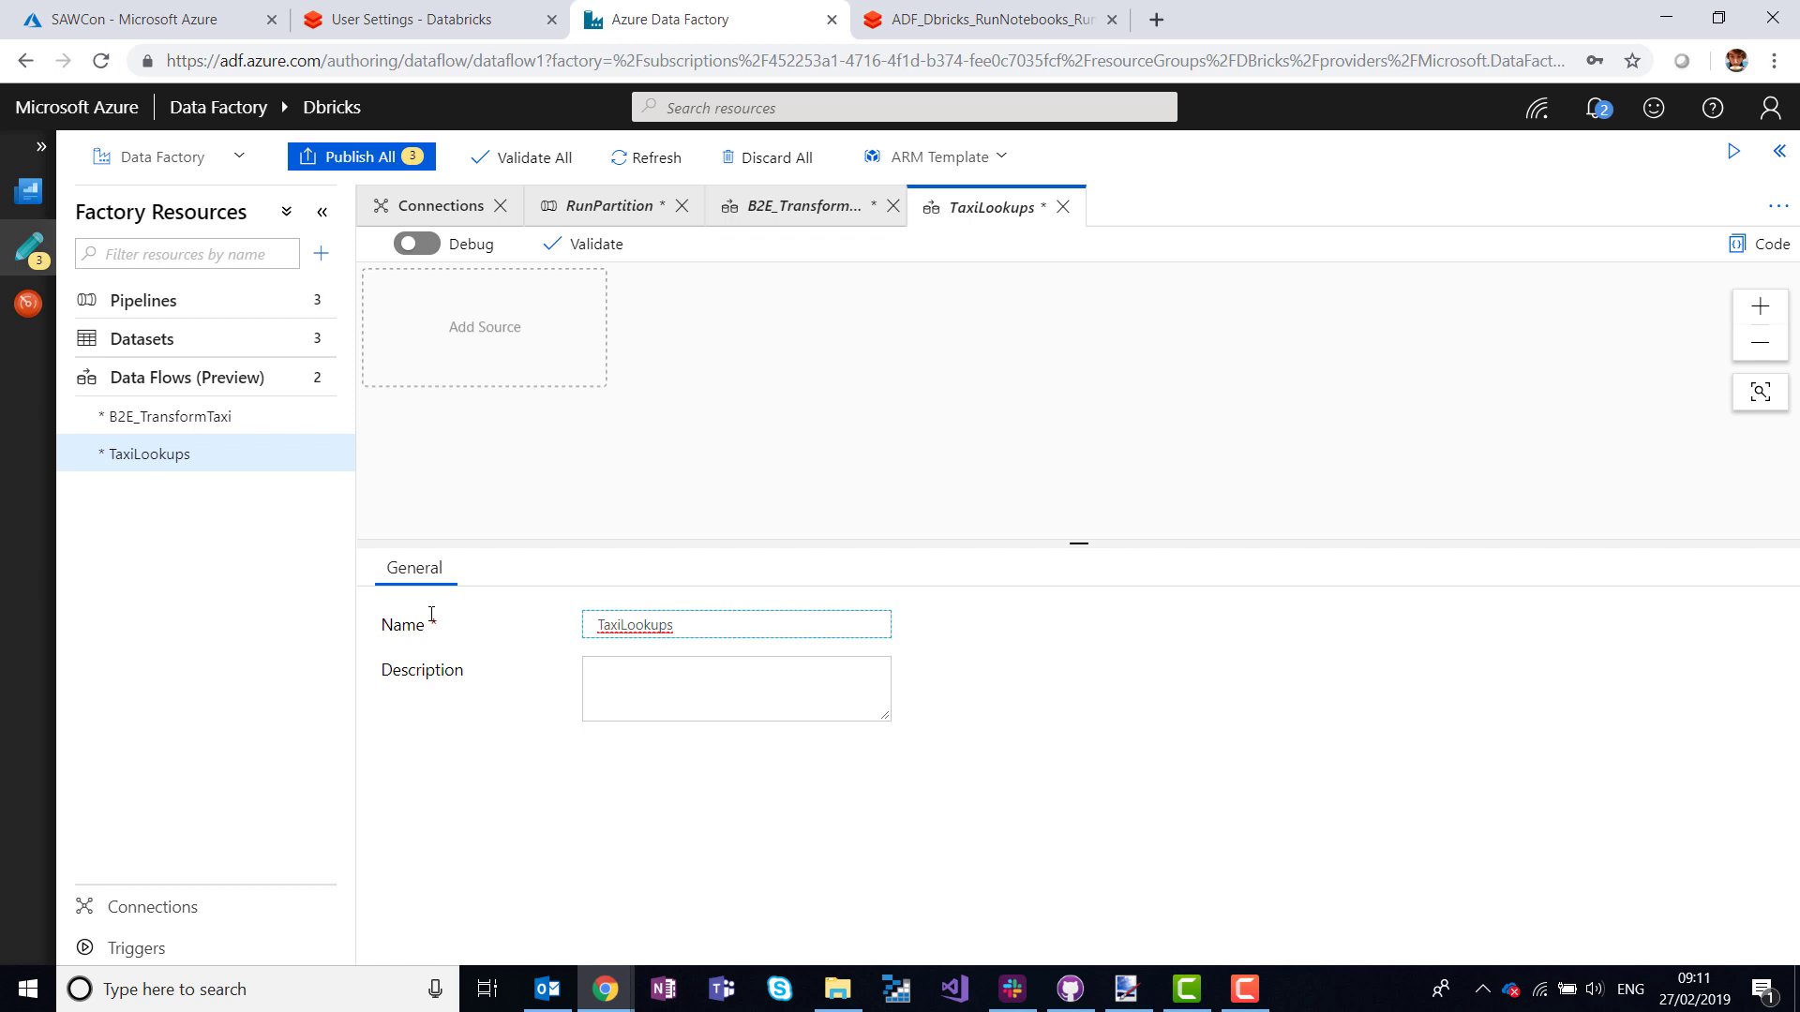
{"action": "mouse_move", "coordinate": [519, 504]}
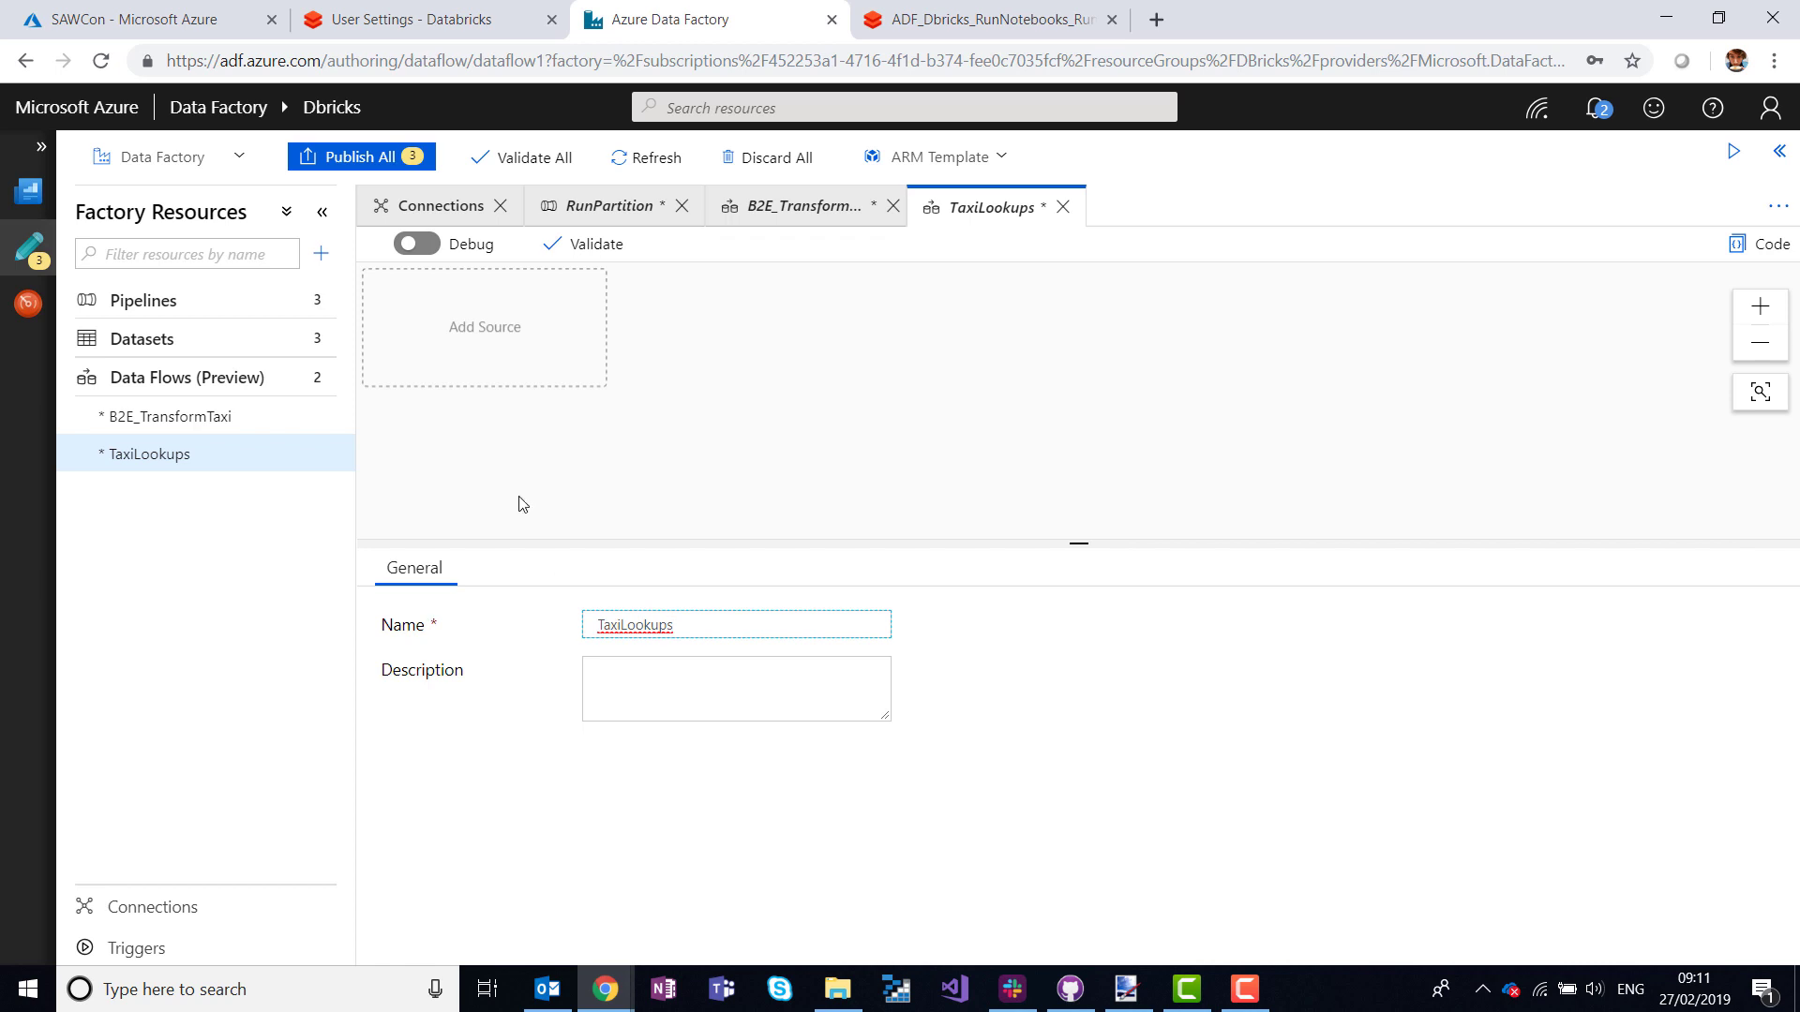
{"action": "mouse_move", "coordinate": [472, 129]}
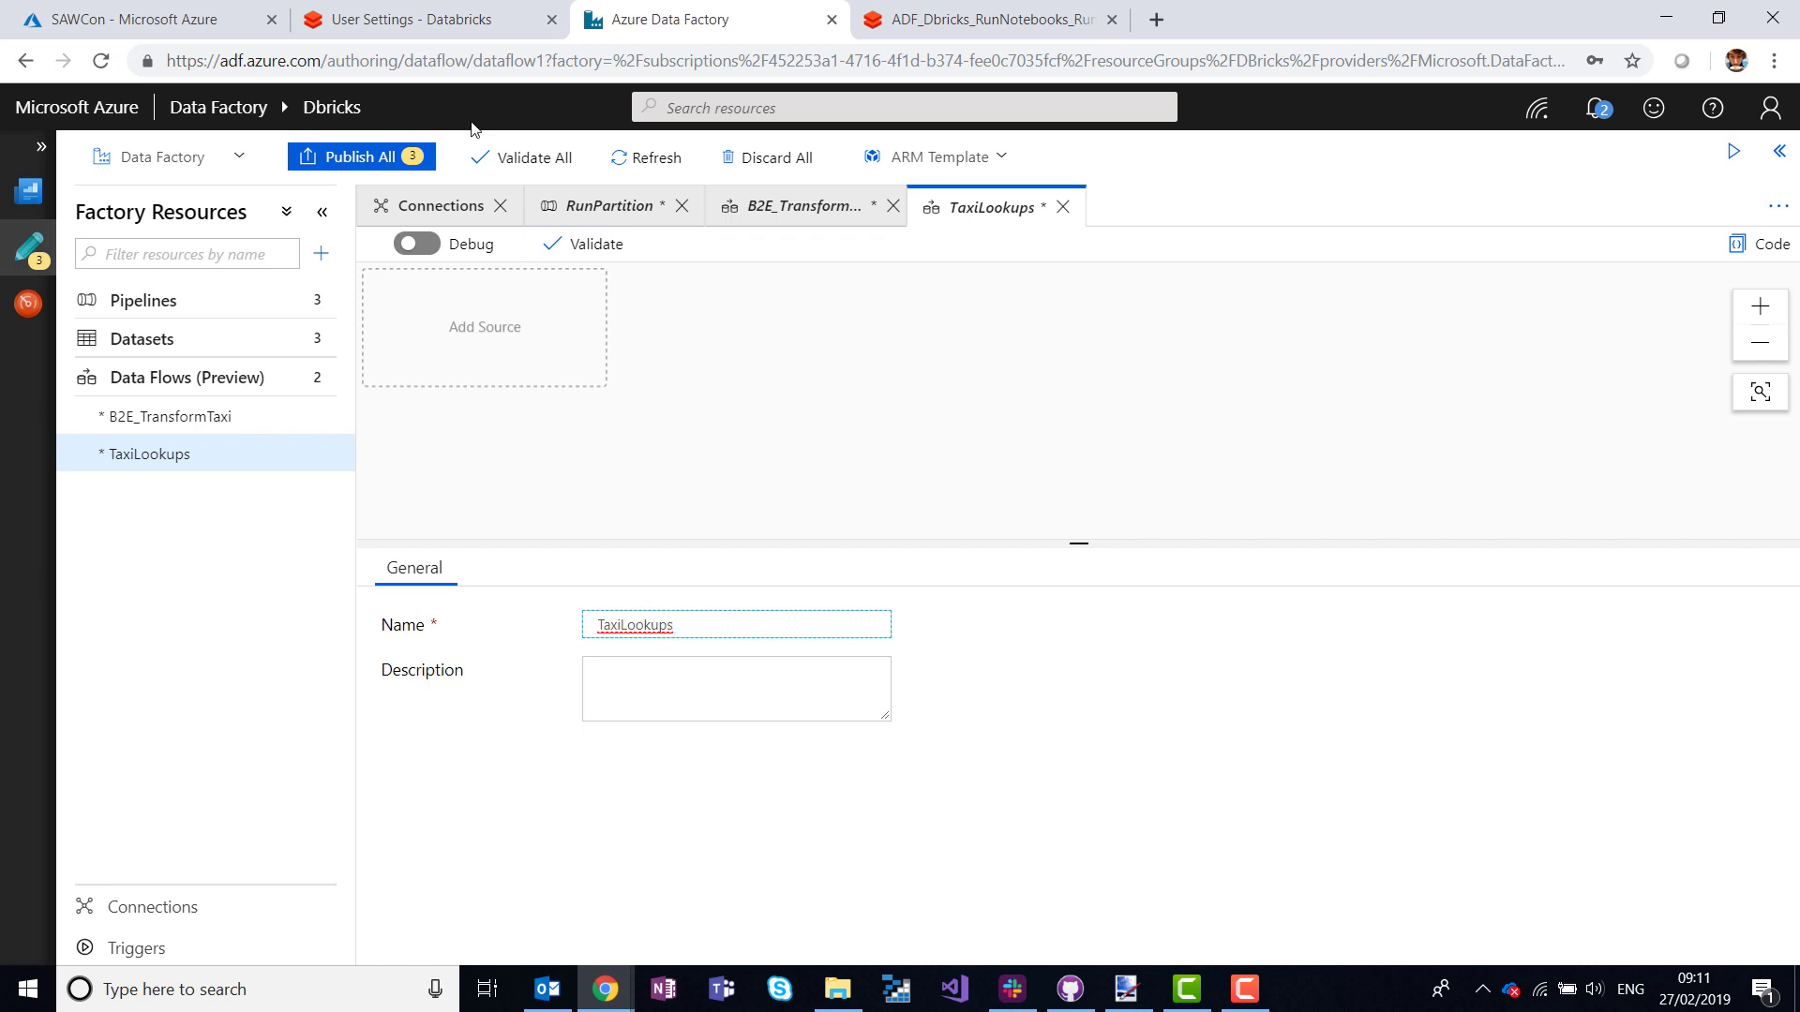
Switch to Databricks and load the Demo 2.4 - Data Transformations notebook from Module 4.
{"action": "left_click", "coordinate": [426, 18]}
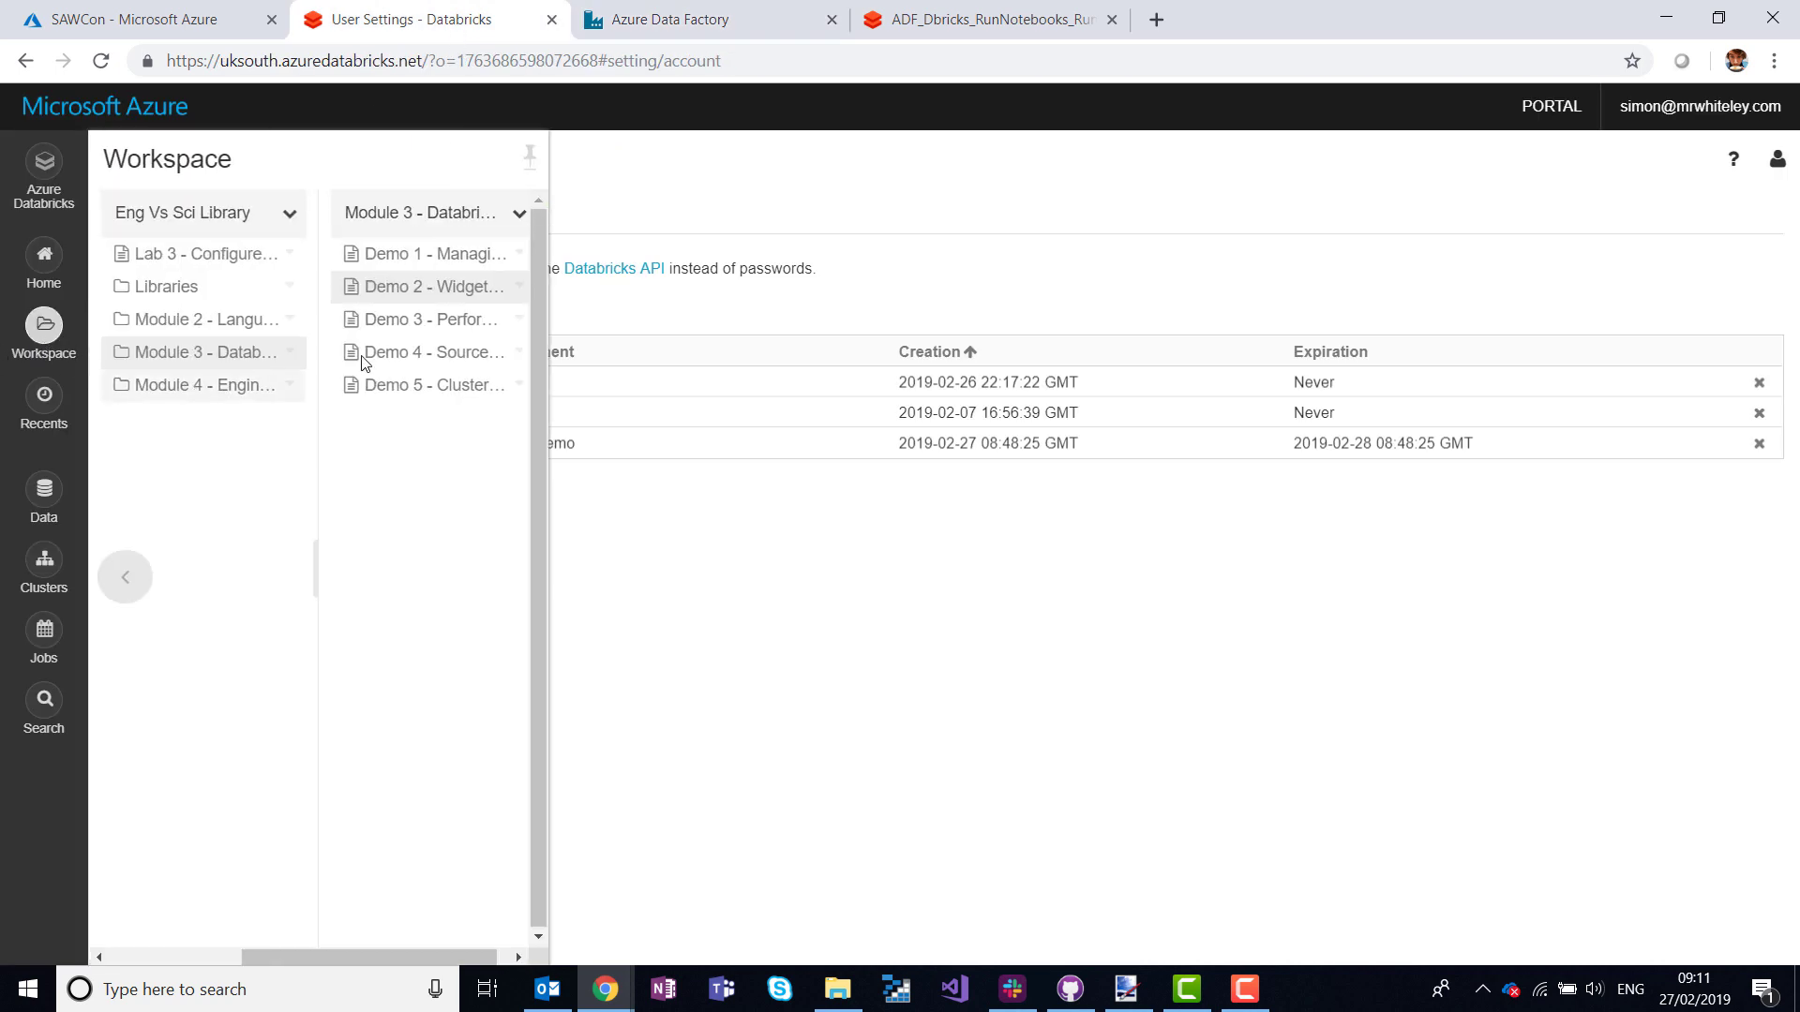
{"action": "left_click", "coordinate": [195, 384]}
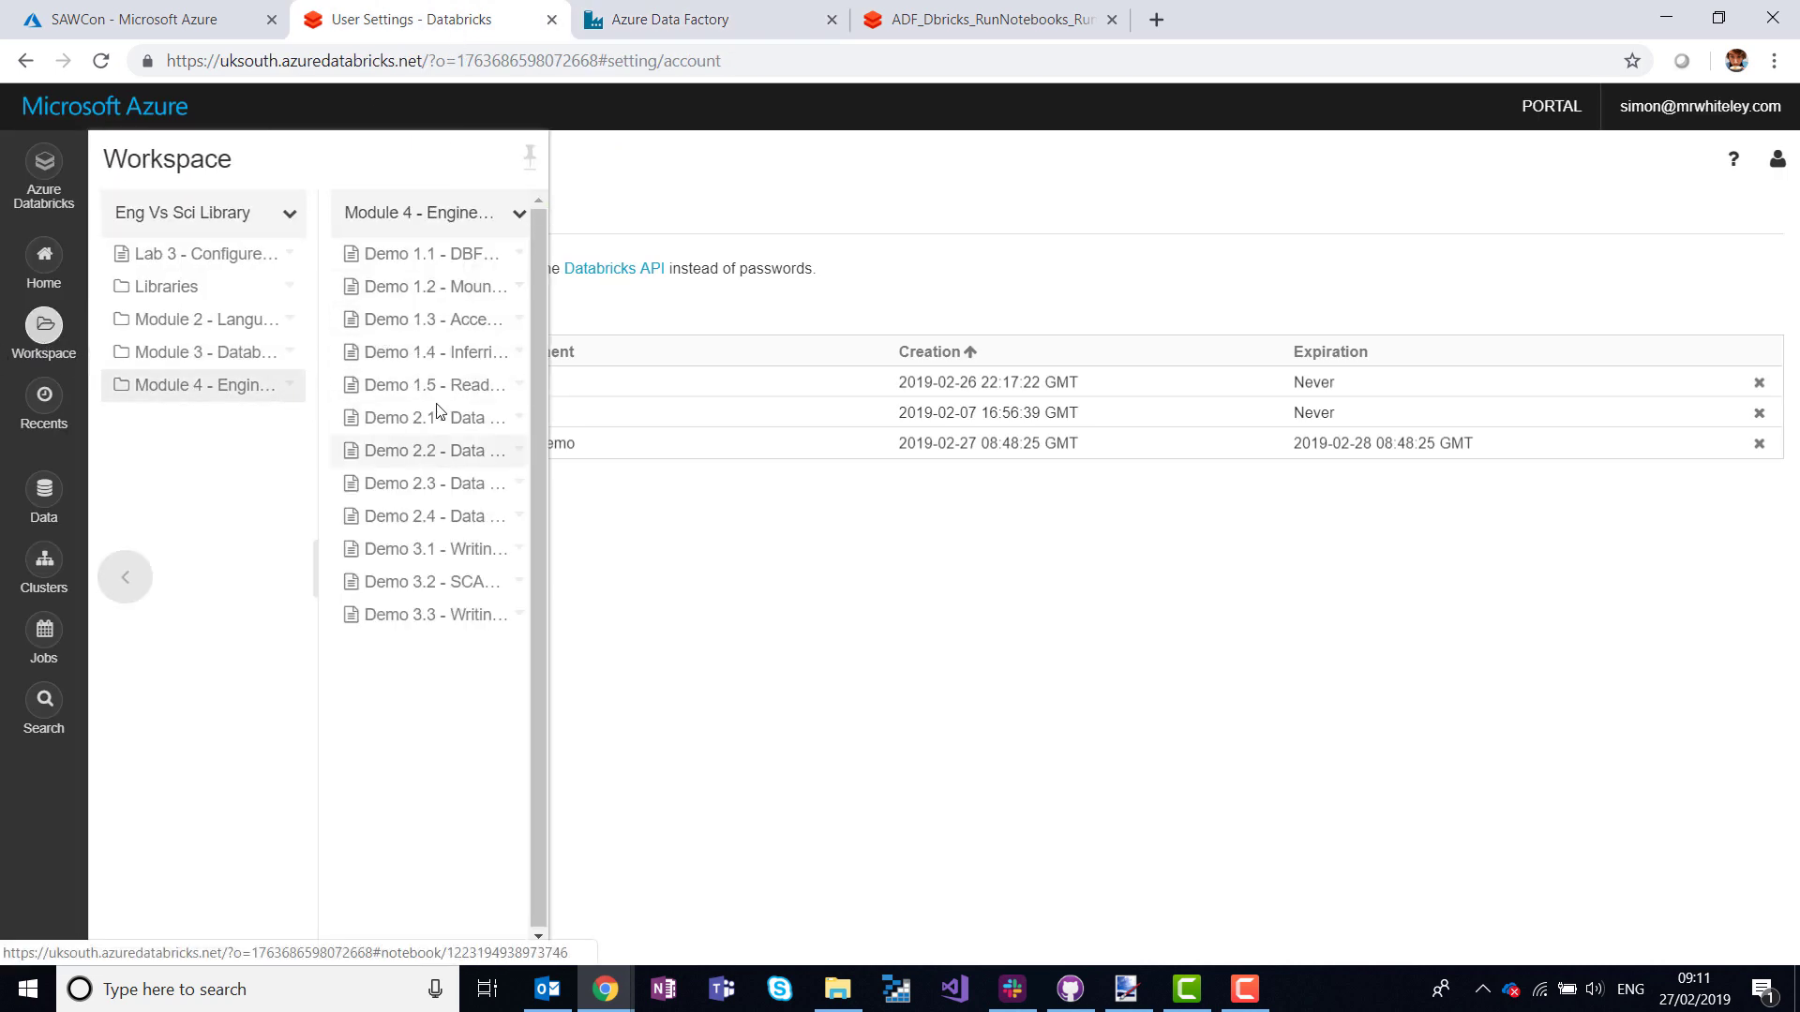
{"action": "mouse_move", "coordinate": [431, 516]}
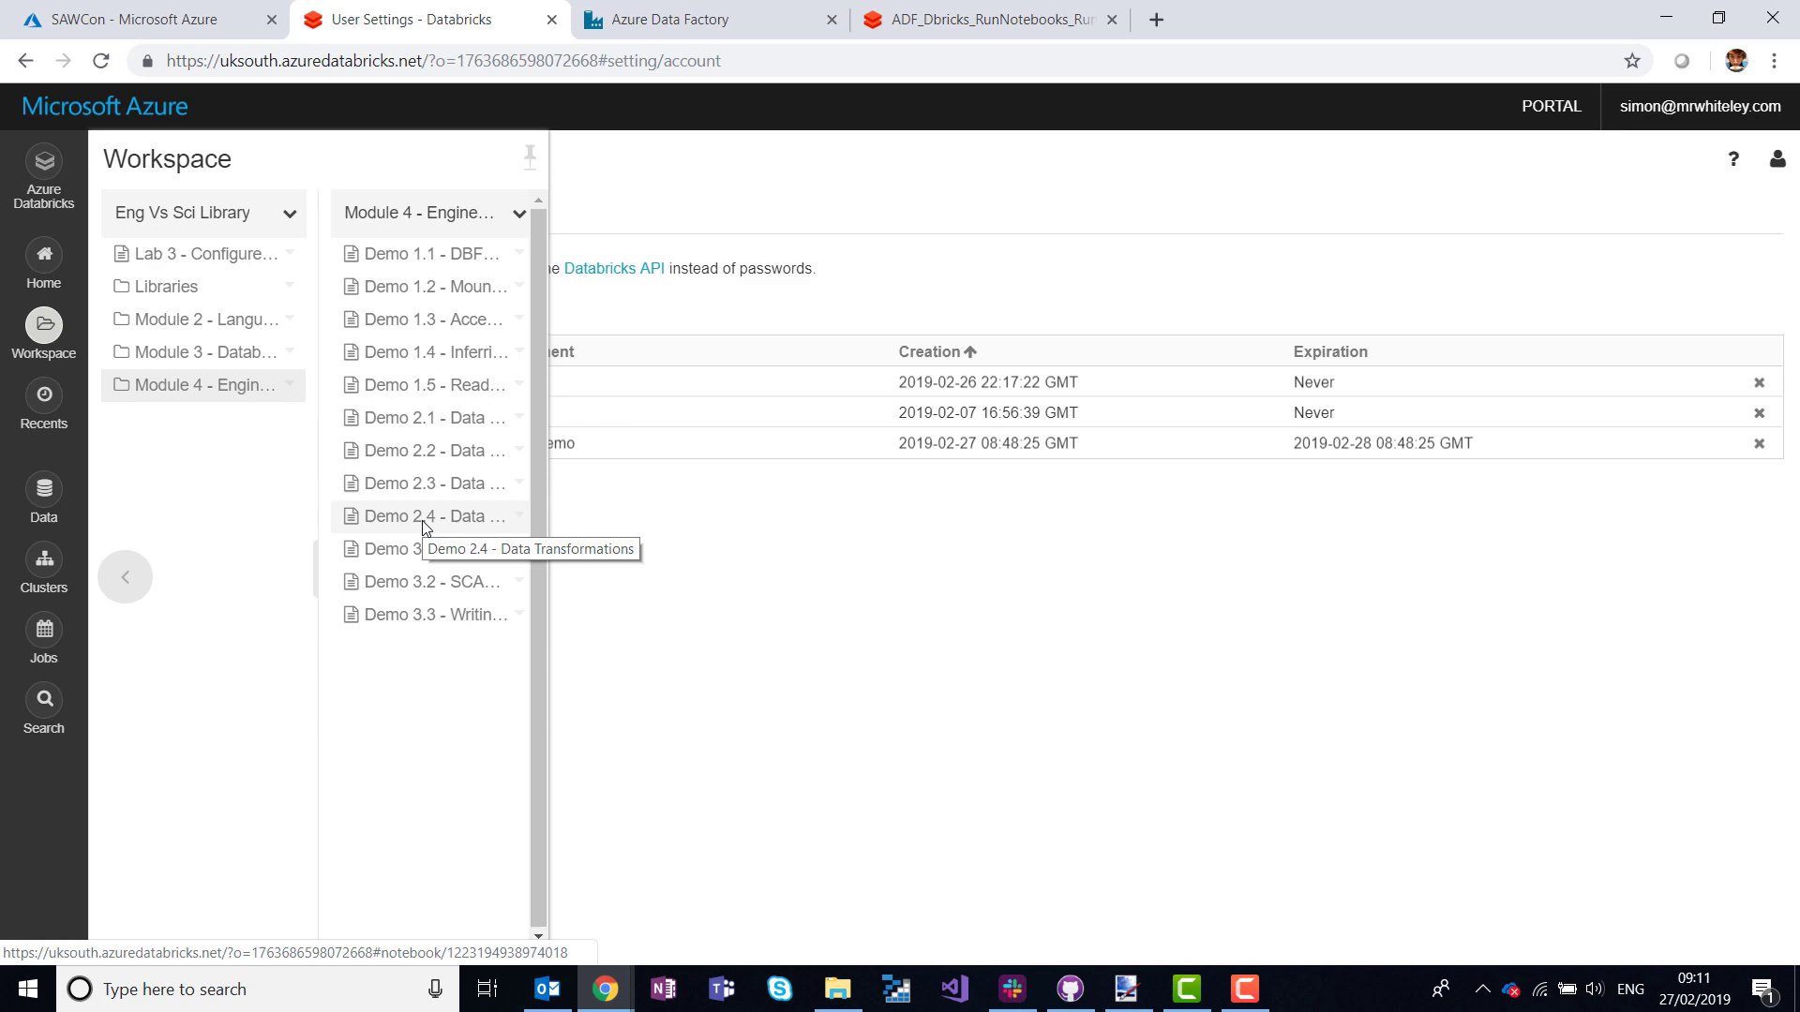
{"action": "left_click", "coordinate": [422, 515]}
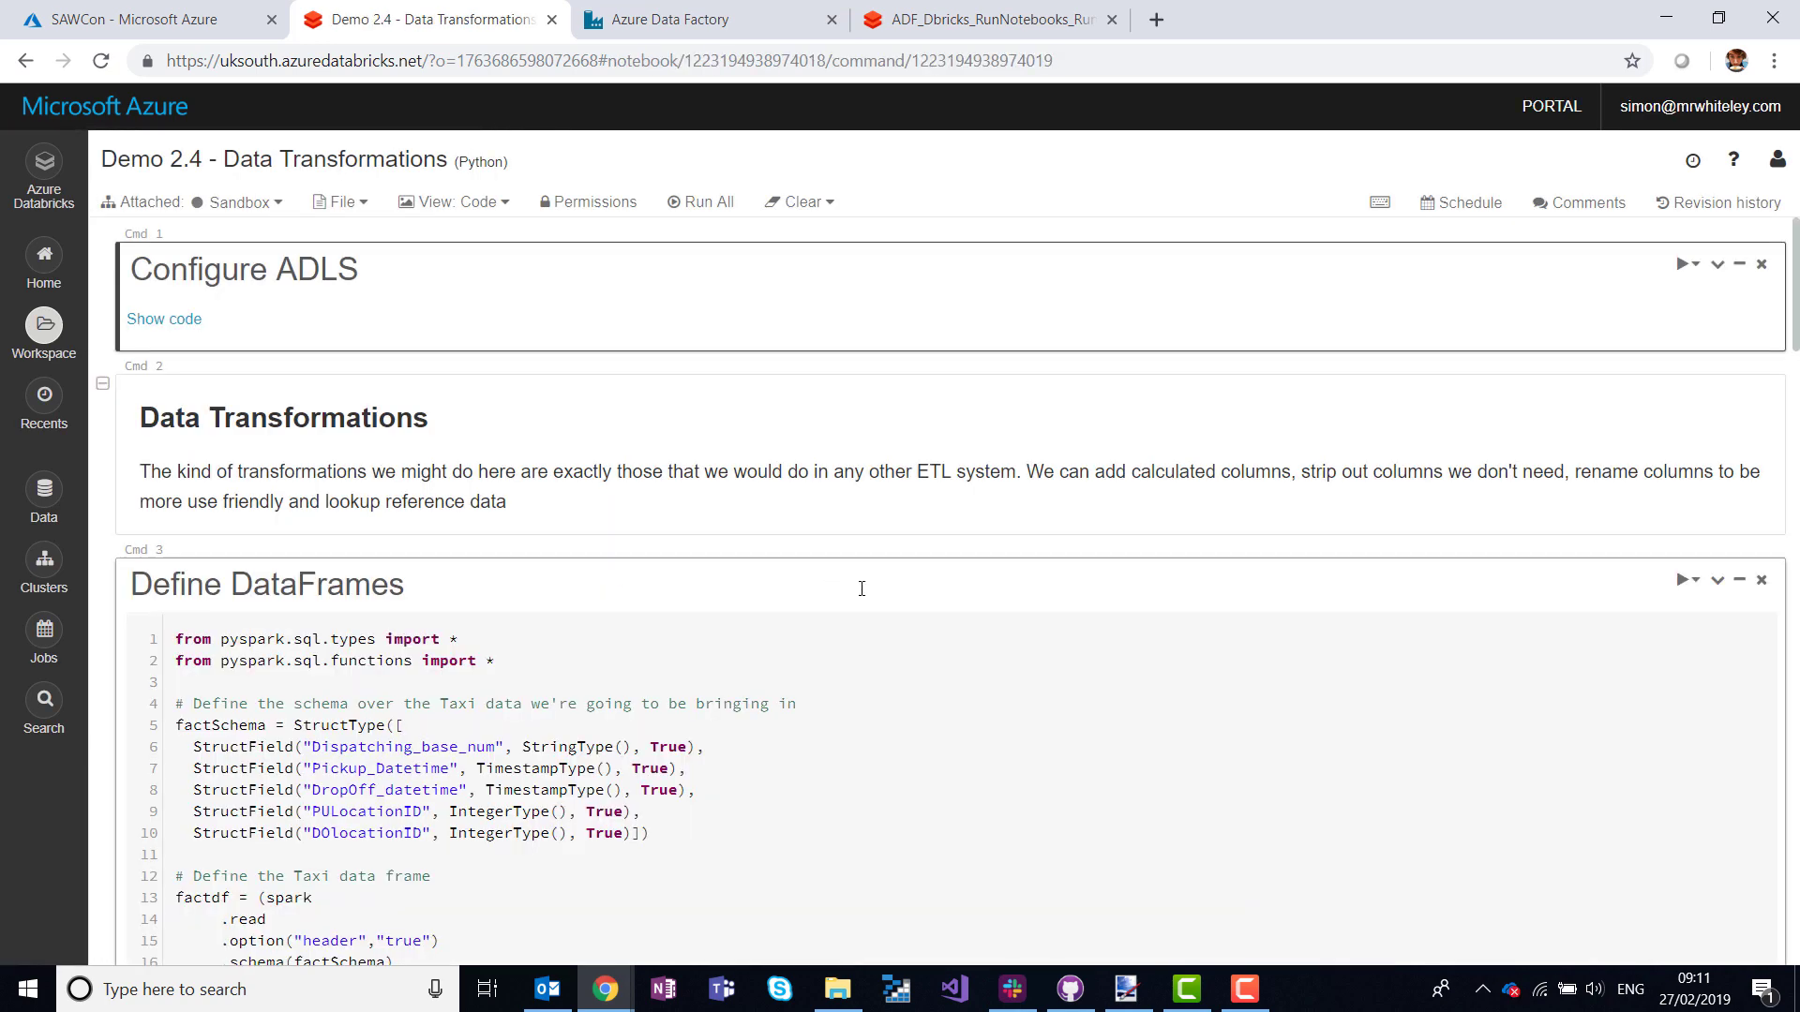
Scroll through the notebook's DataFrame and join cells and back to the top.
{"action": "scroll", "scroll_direction": "down", "scroll_amount": 3}
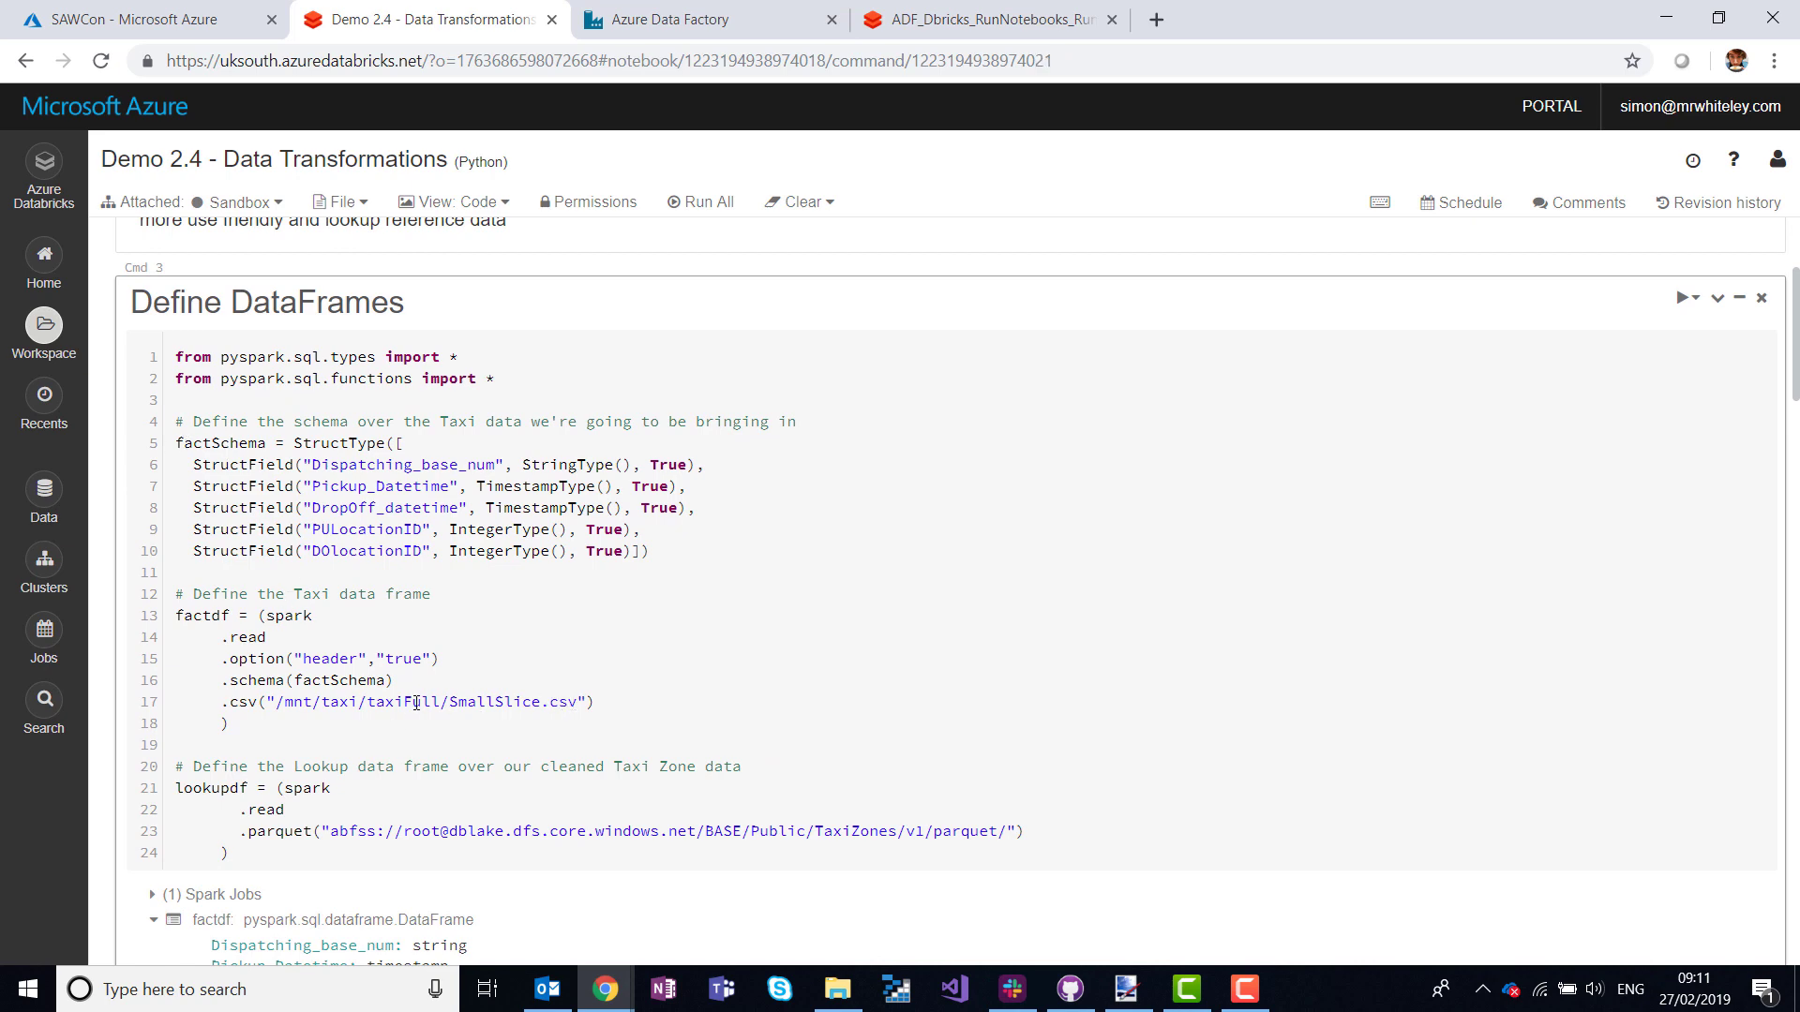
{"action": "scroll", "scroll_direction": "down", "scroll_amount": 3}
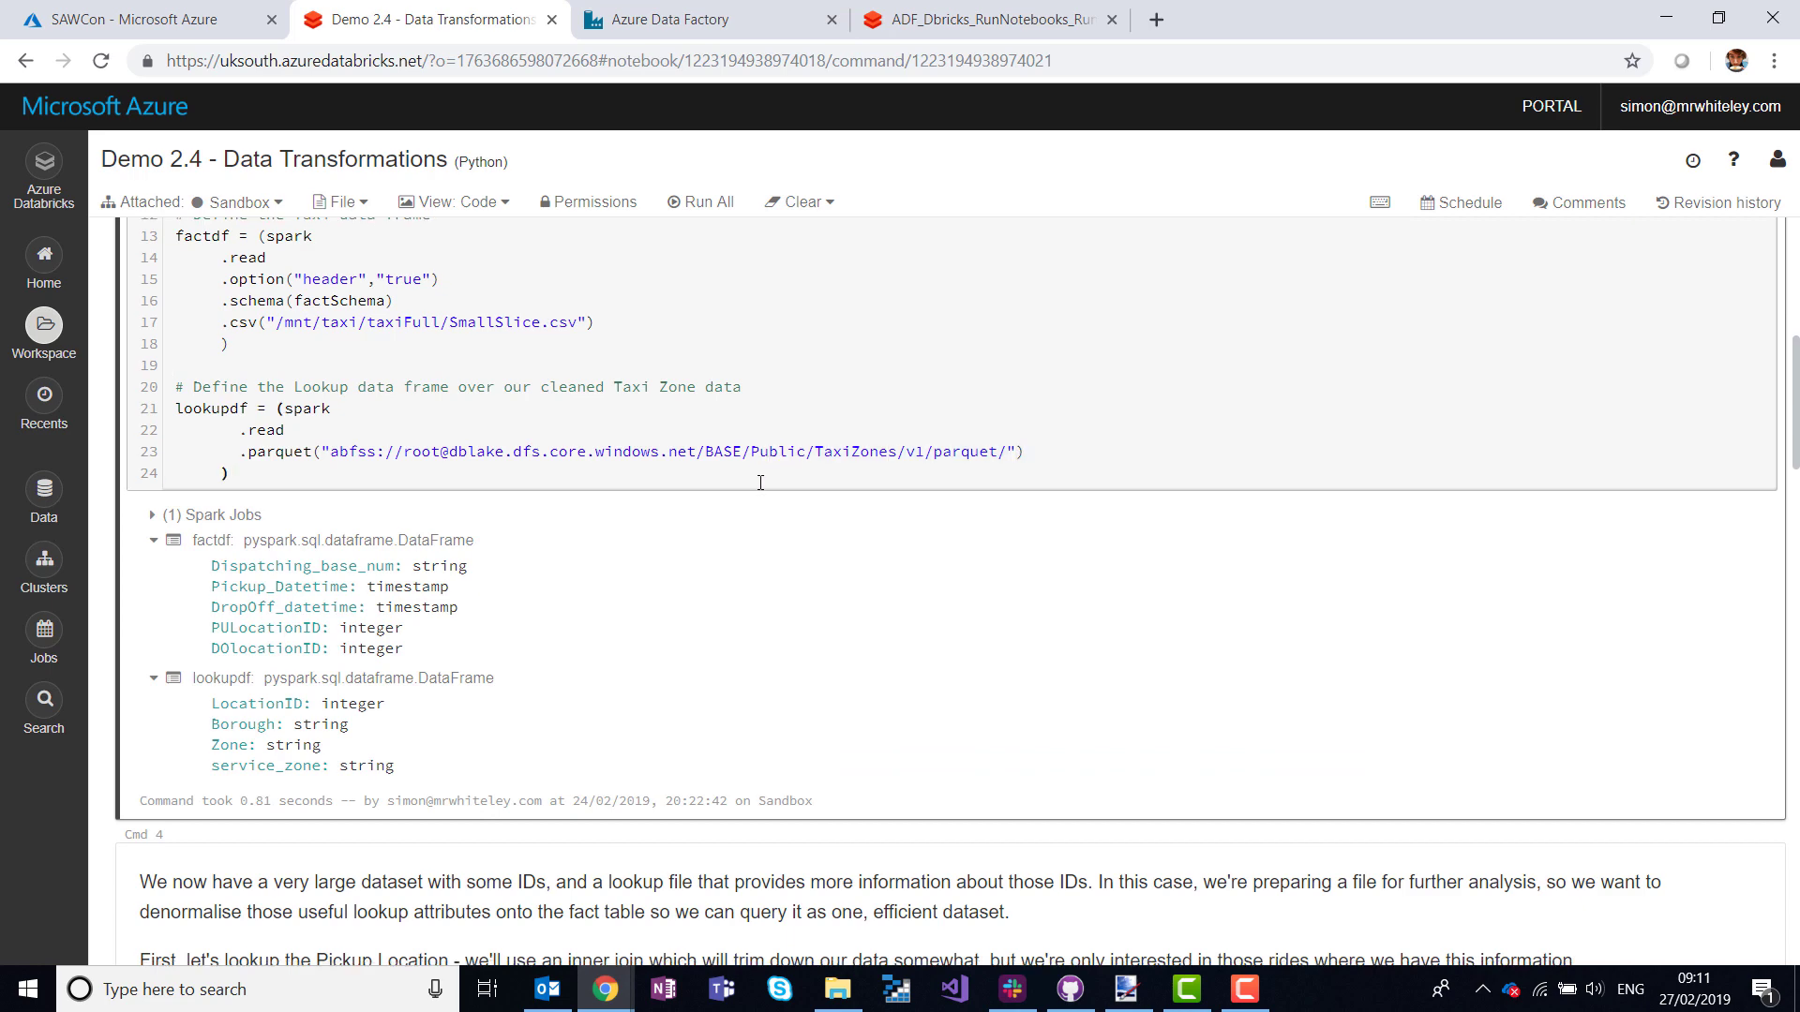
{"action": "scroll", "scroll_direction": "down", "scroll_amount": 3}
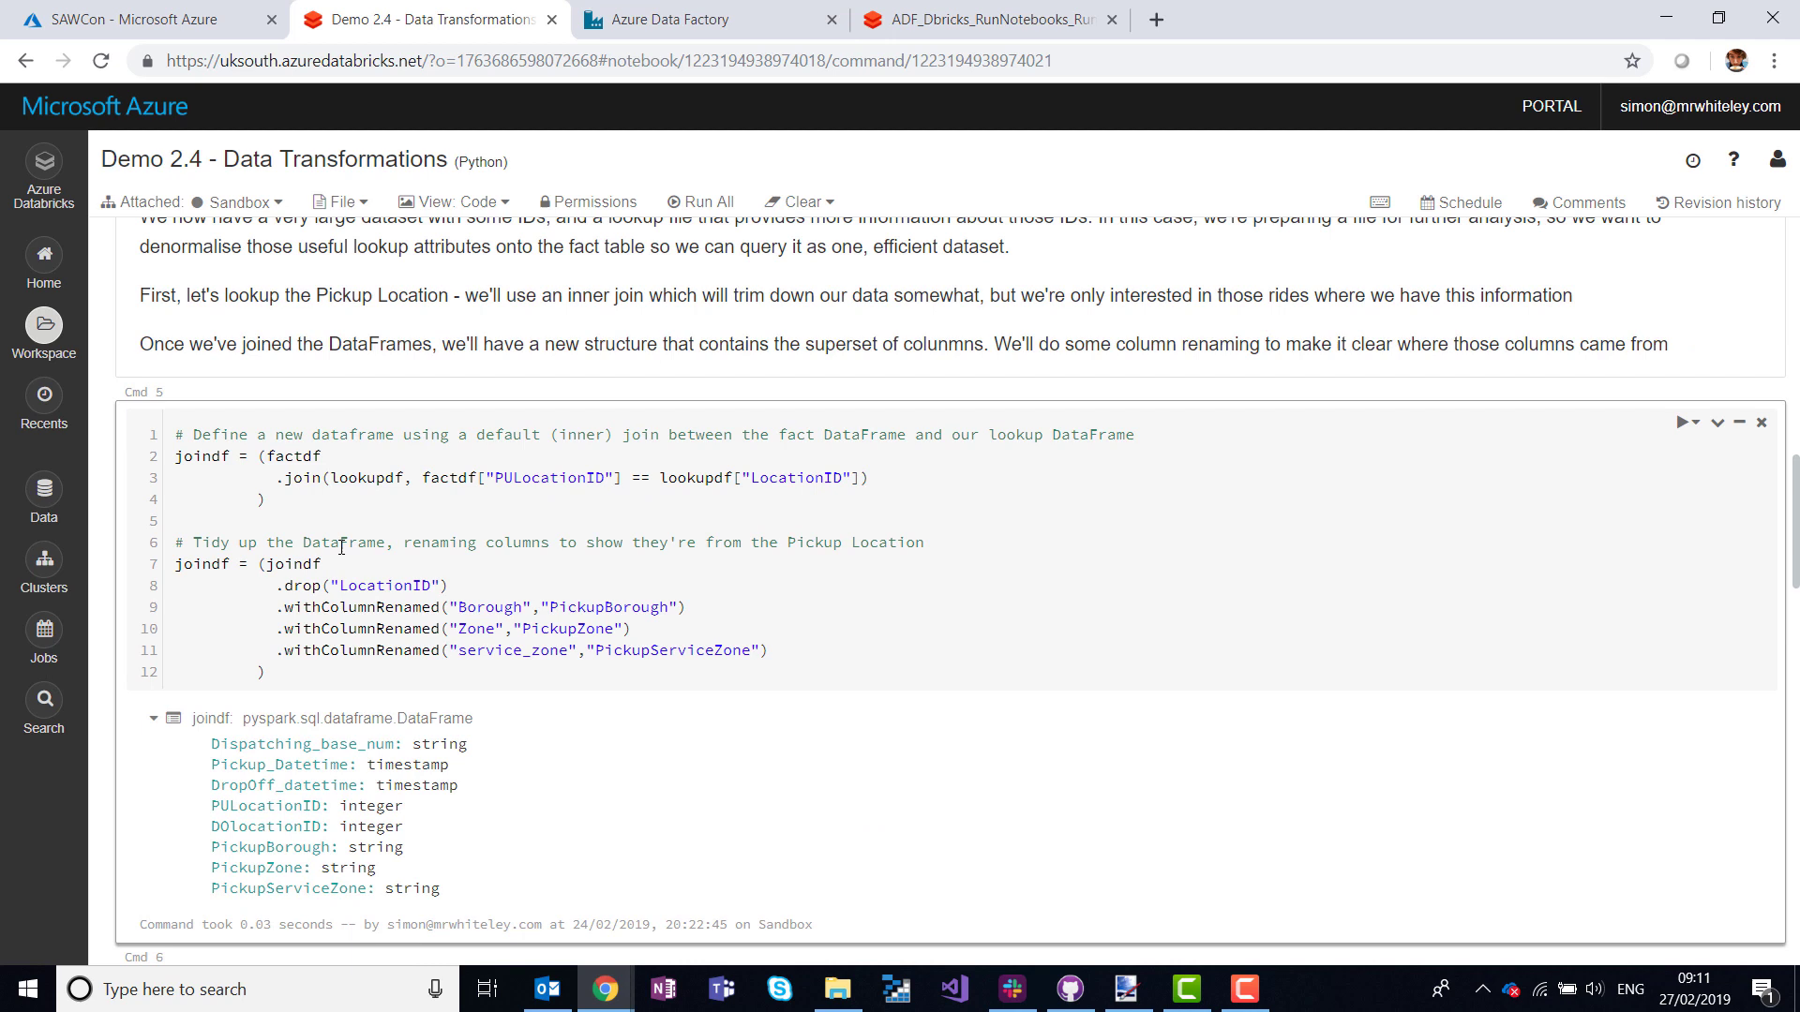
{"action": "mouse_move", "coordinate": [356, 504]}
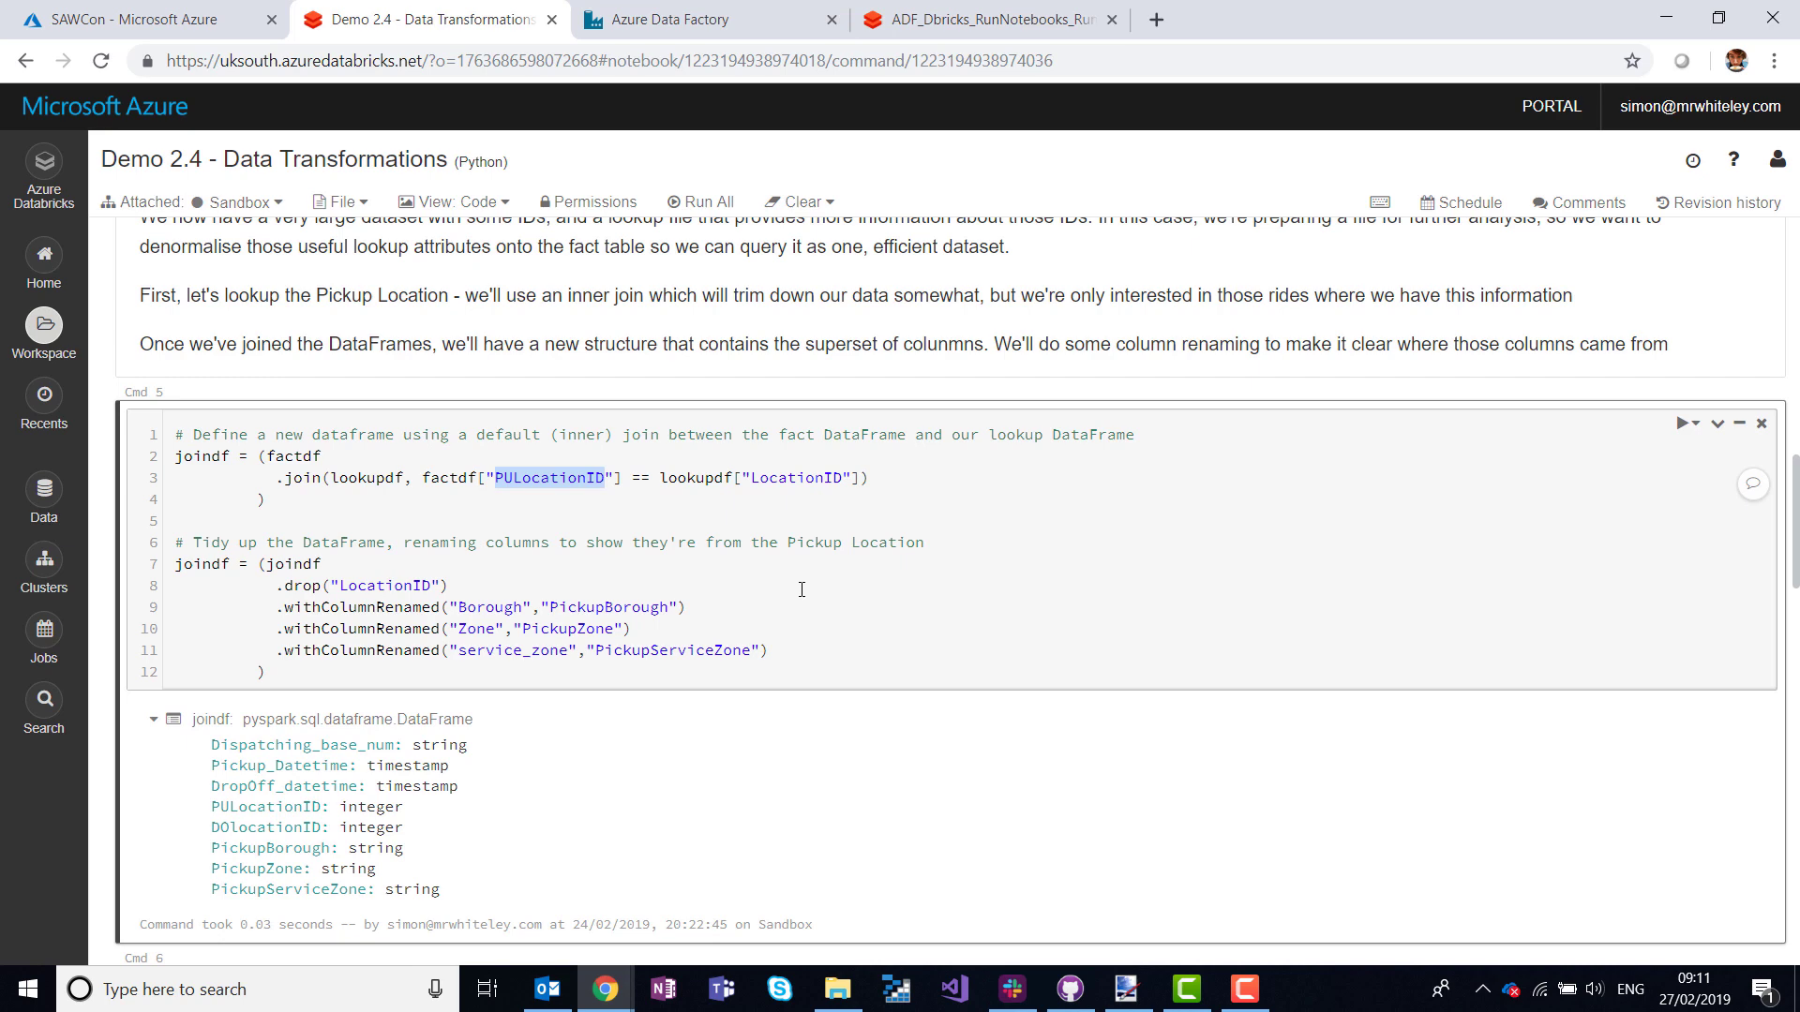
{"action": "scroll", "scroll_direction": "down", "scroll_amount": 3}
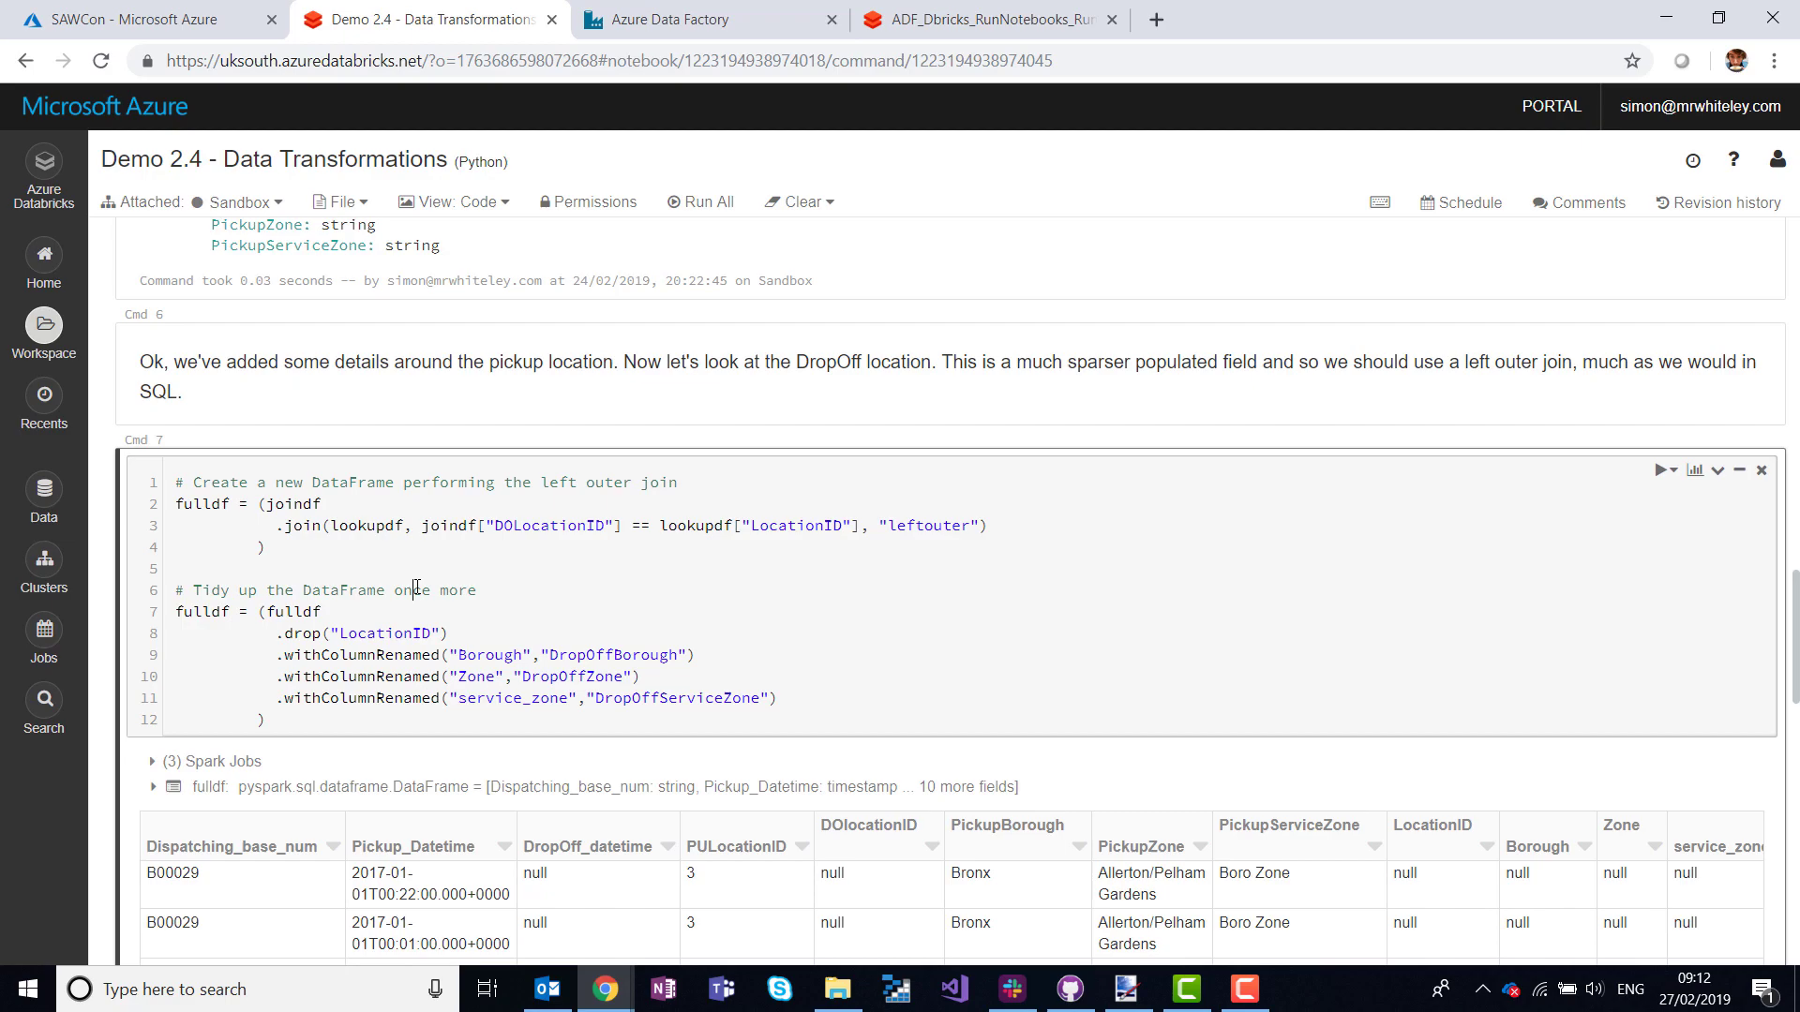
{"action": "scroll", "scroll_direction": "down", "scroll_amount": 3}
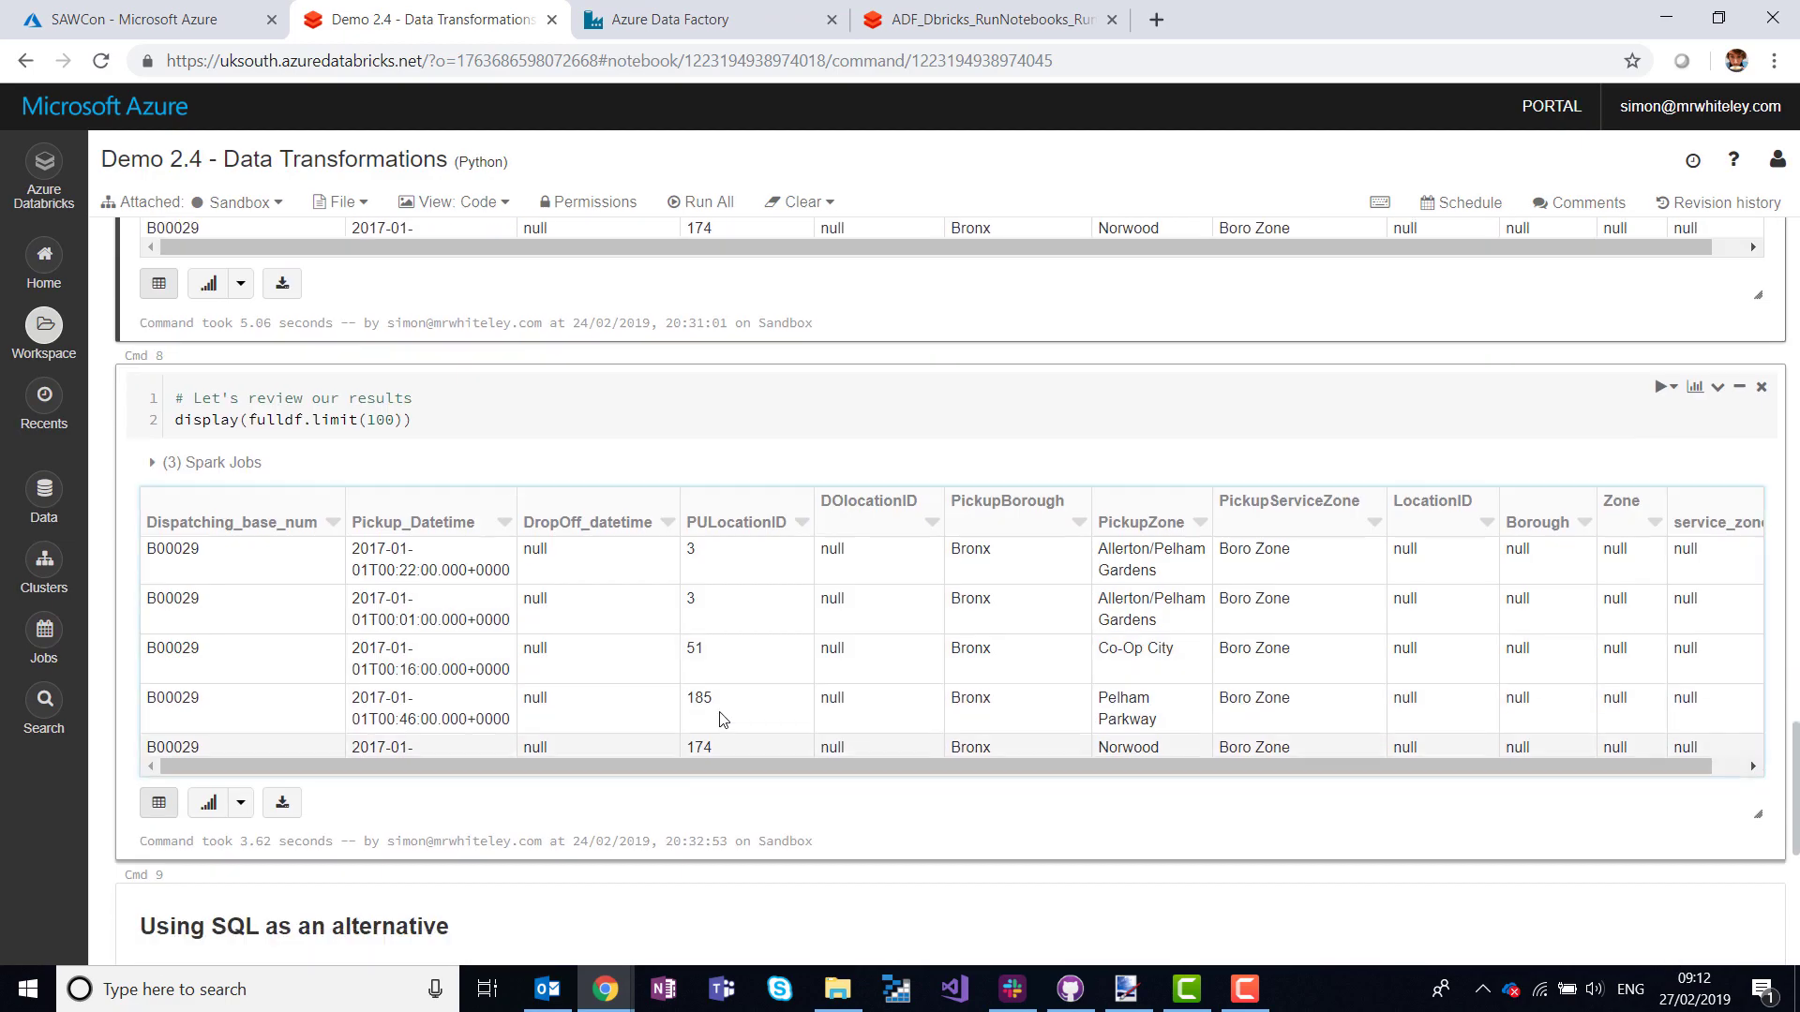
{"action": "scroll", "scroll_direction": "up", "scroll_amount": 3}
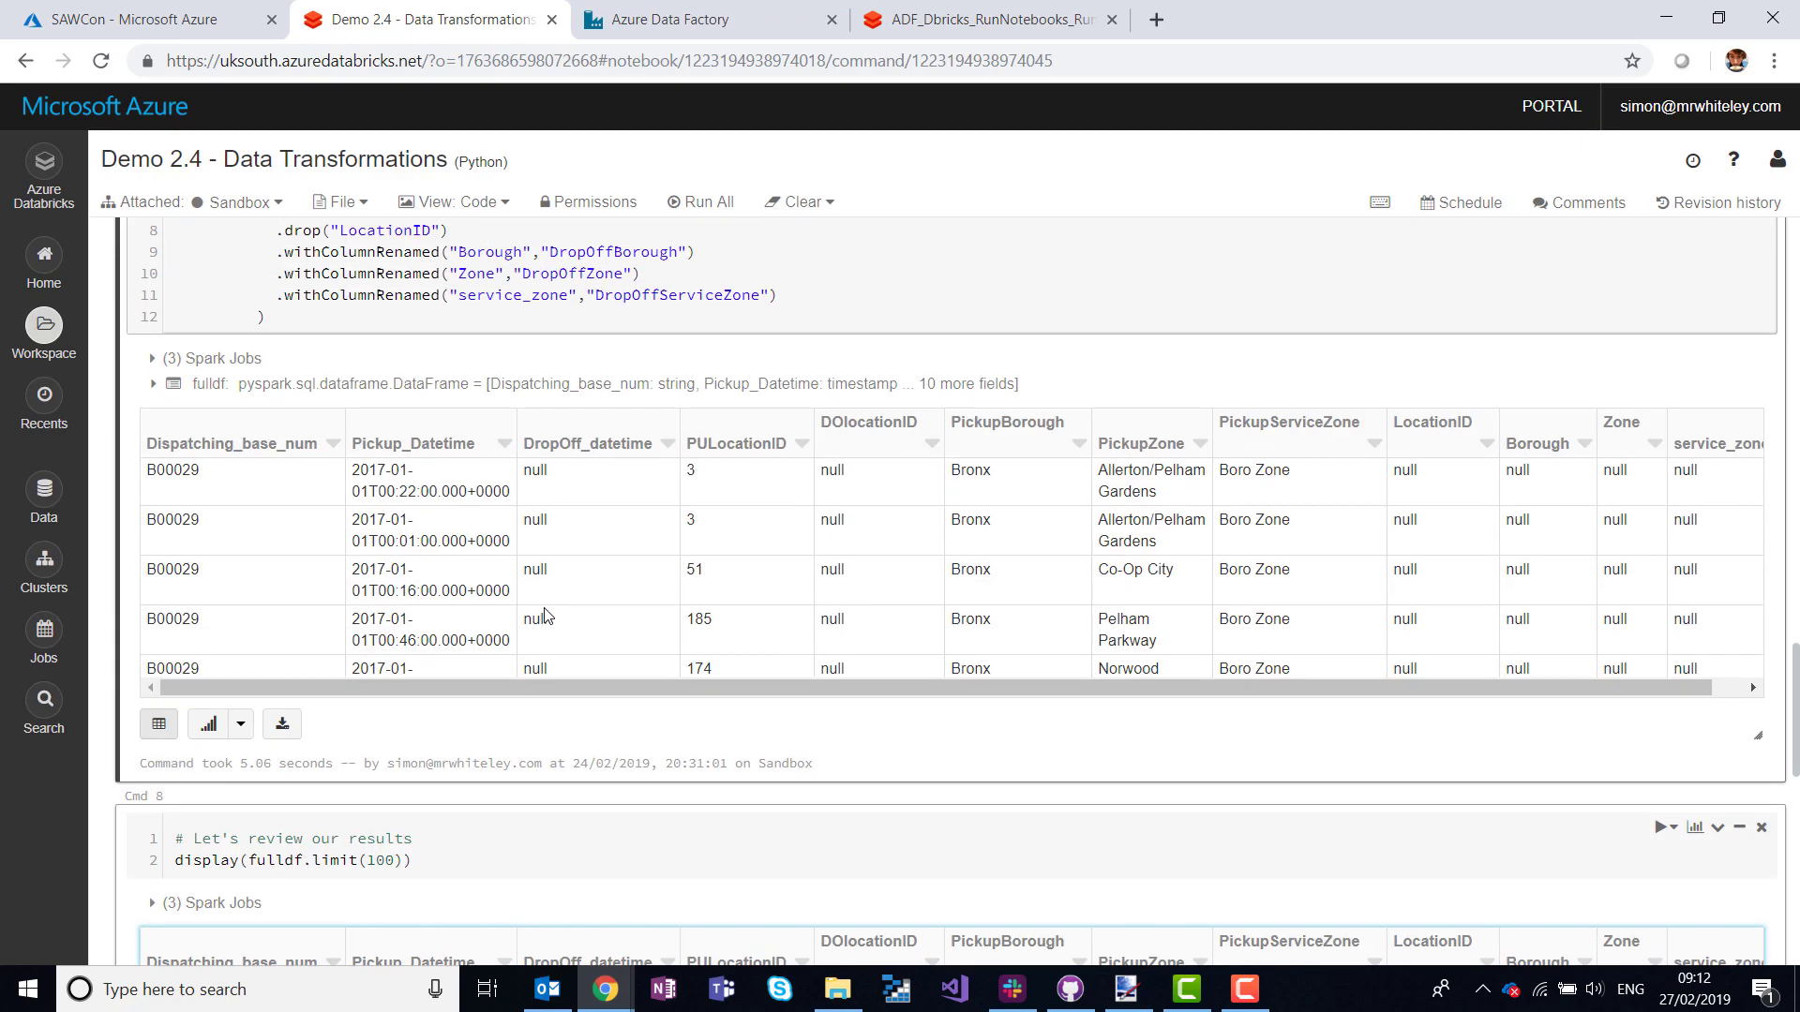
{"action": "scroll", "scroll_direction": "up", "scroll_amount": 3}
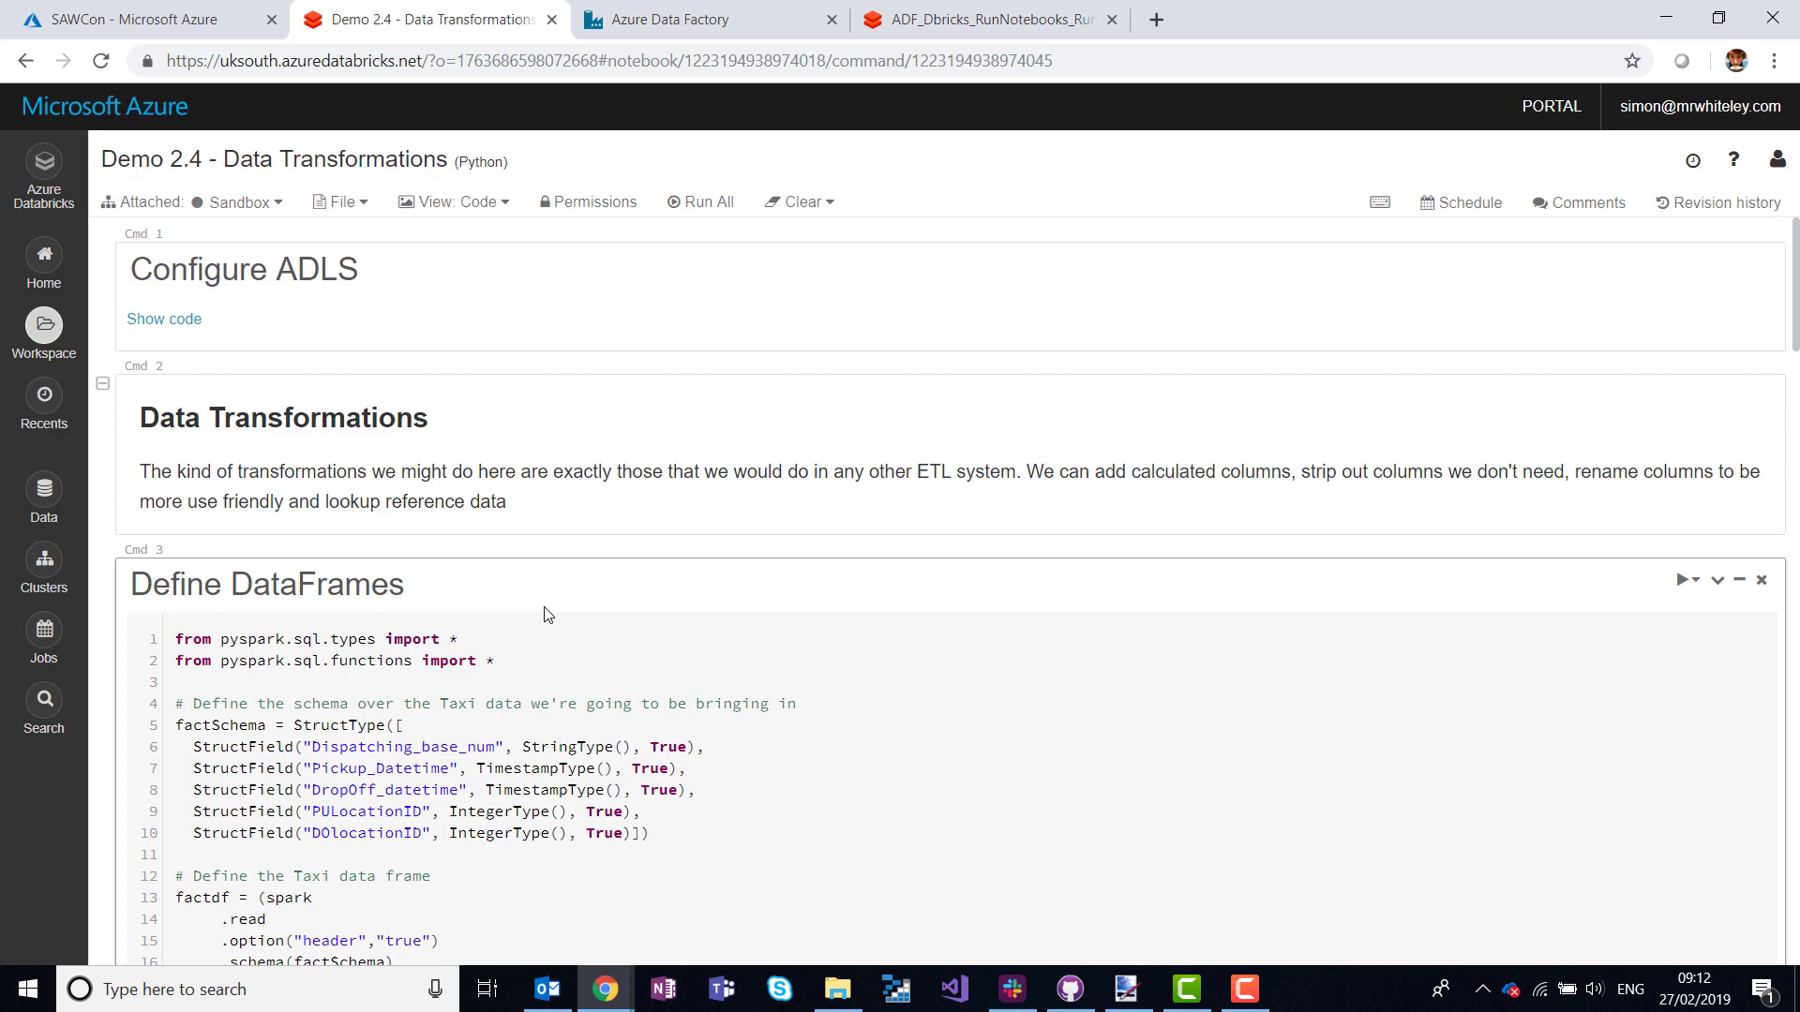
Add a source named TaxiData to TaxiLookups and begin a new dataset for it.
{"action": "left_click", "coordinate": [707, 19]}
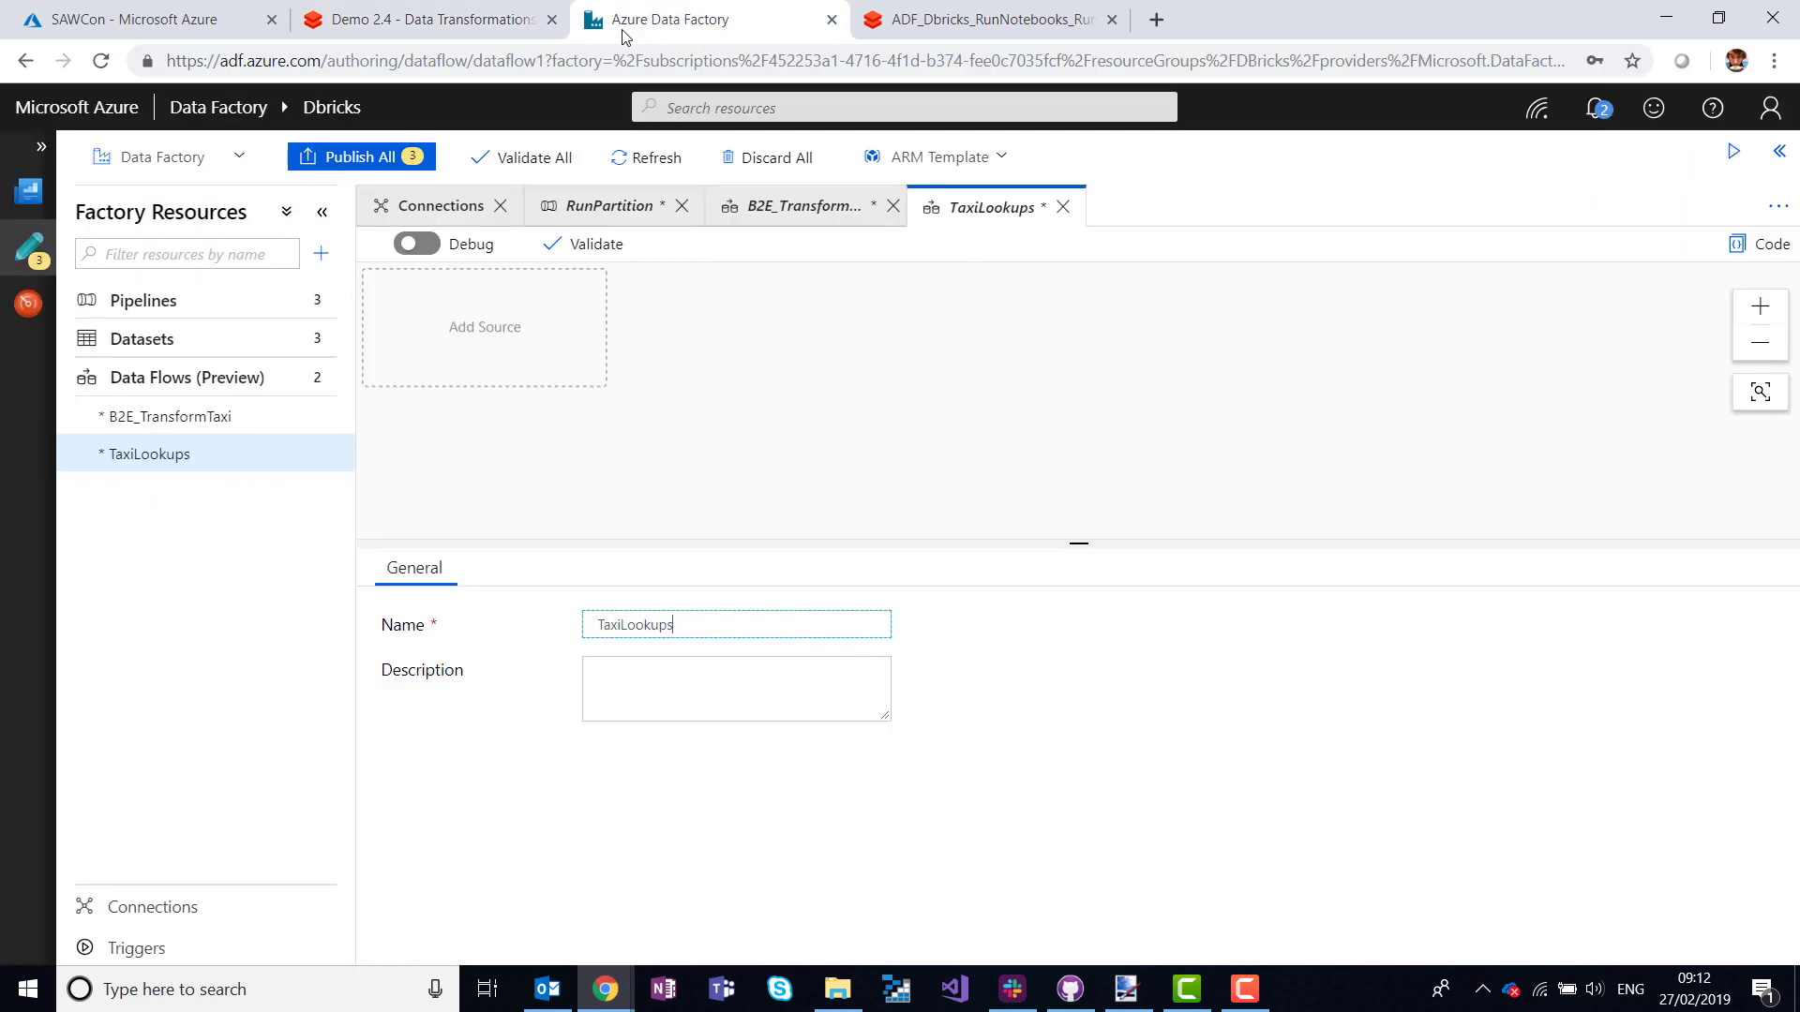
{"action": "mouse_move", "coordinate": [497, 369]}
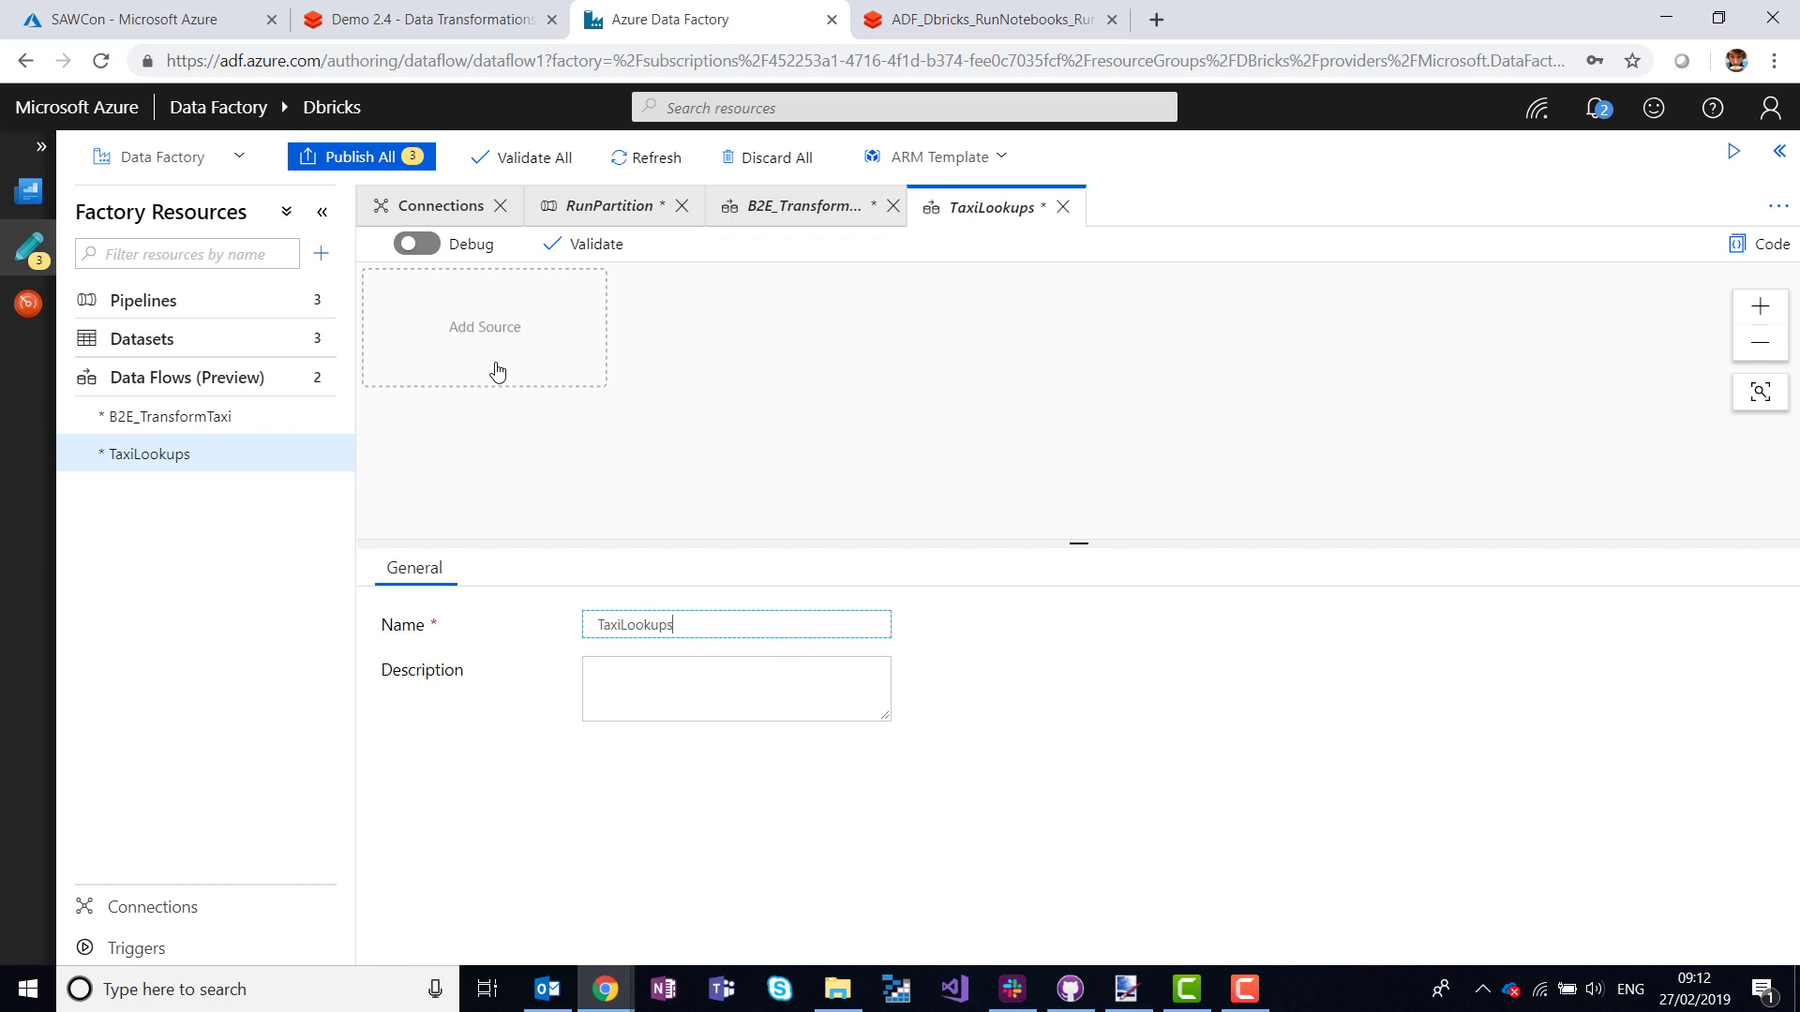
{"action": "left_click", "coordinate": [483, 326]}
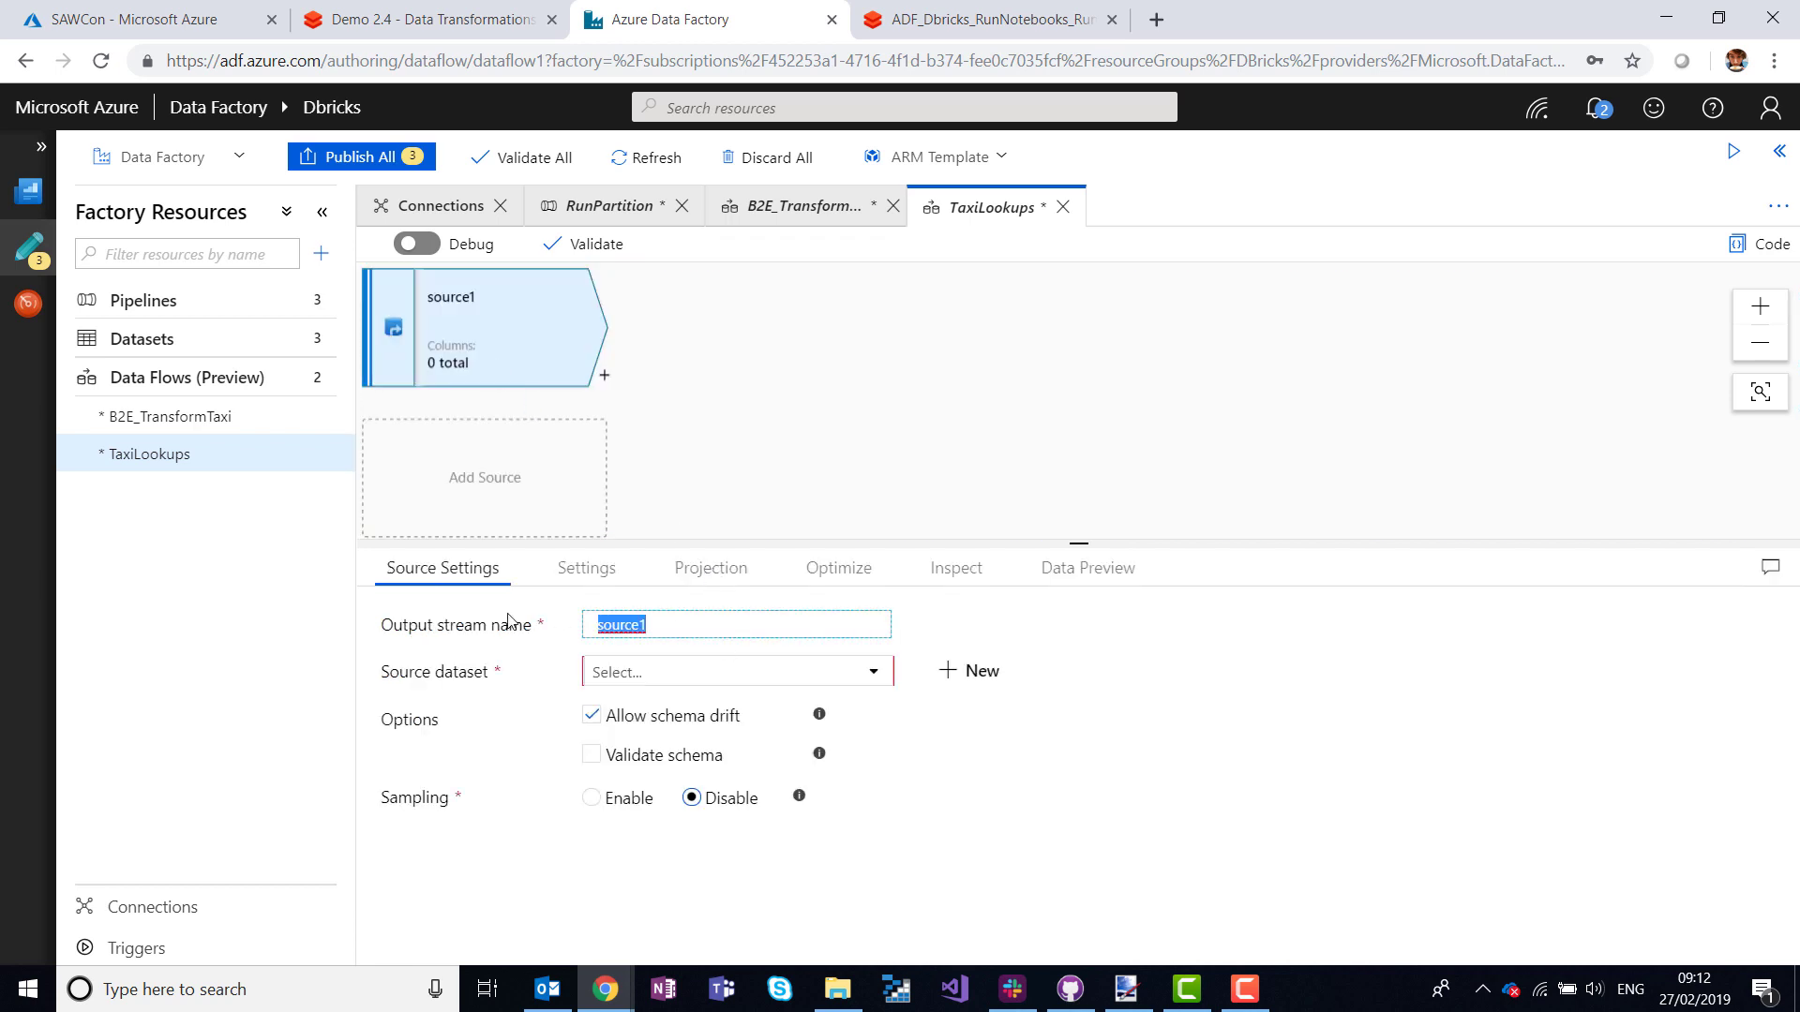
{"action": "type", "text": "TaxiData"}
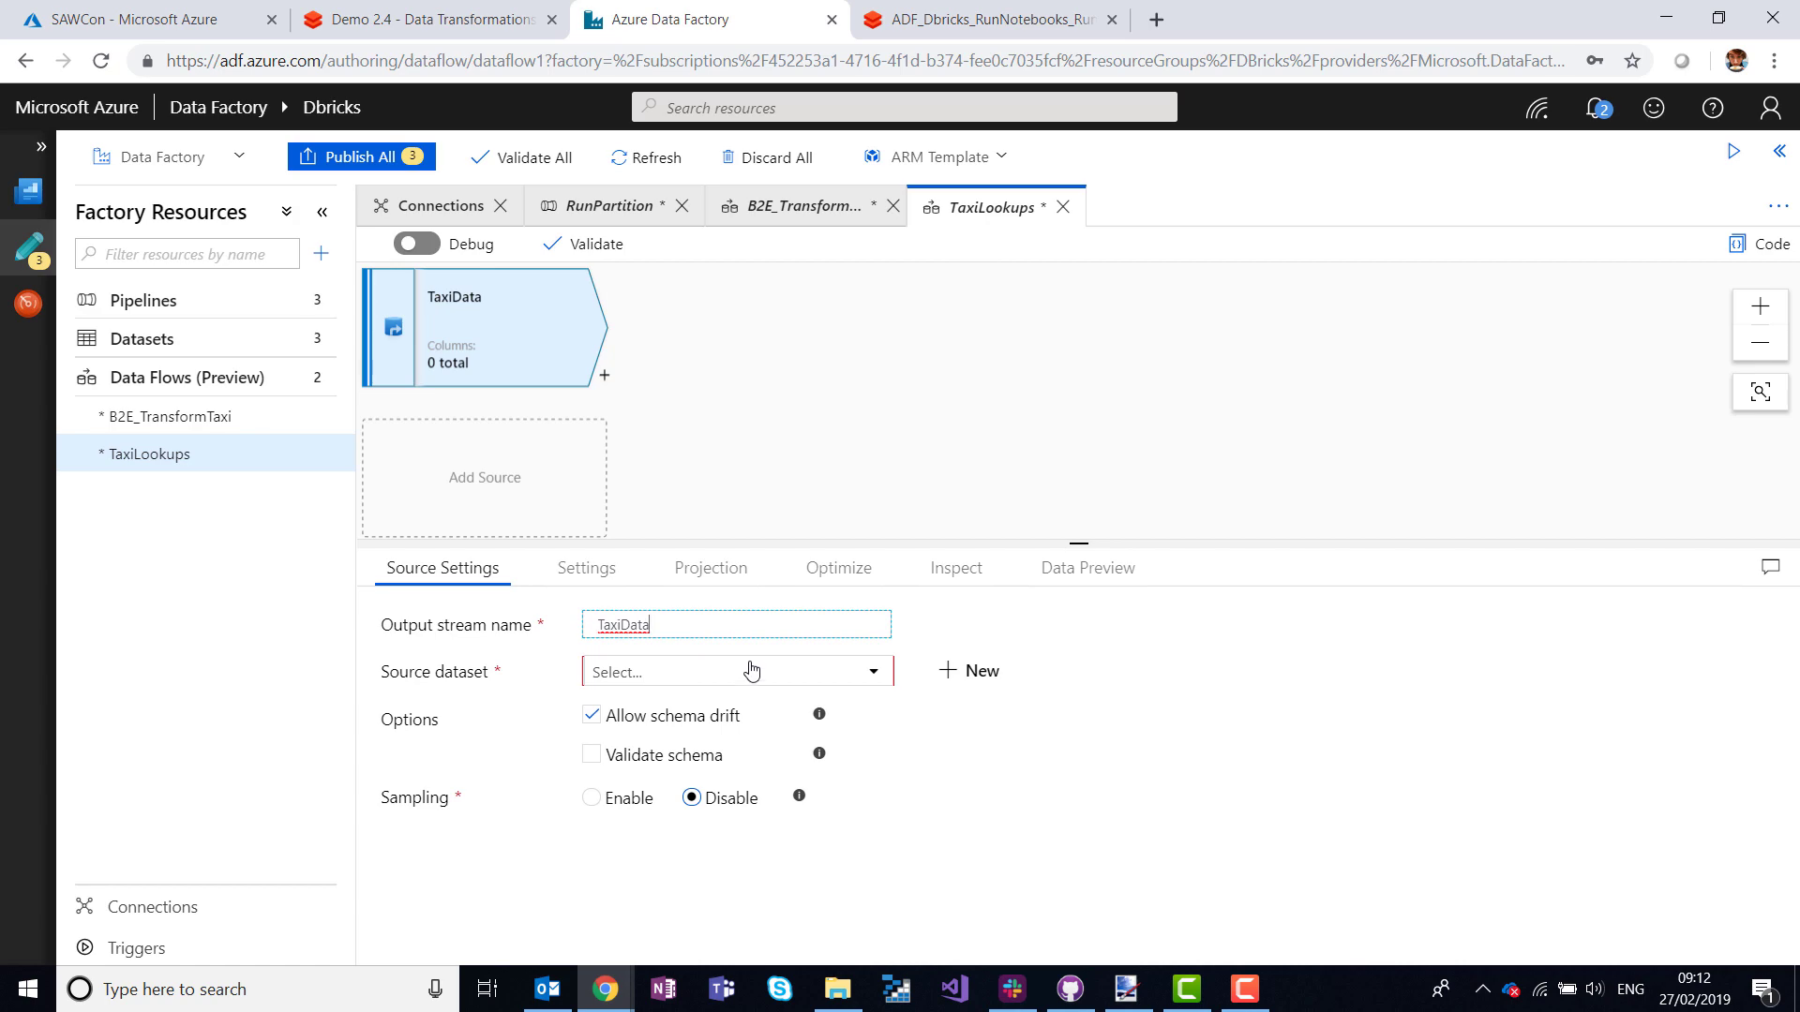
{"action": "left_click", "coordinate": [967, 671]}
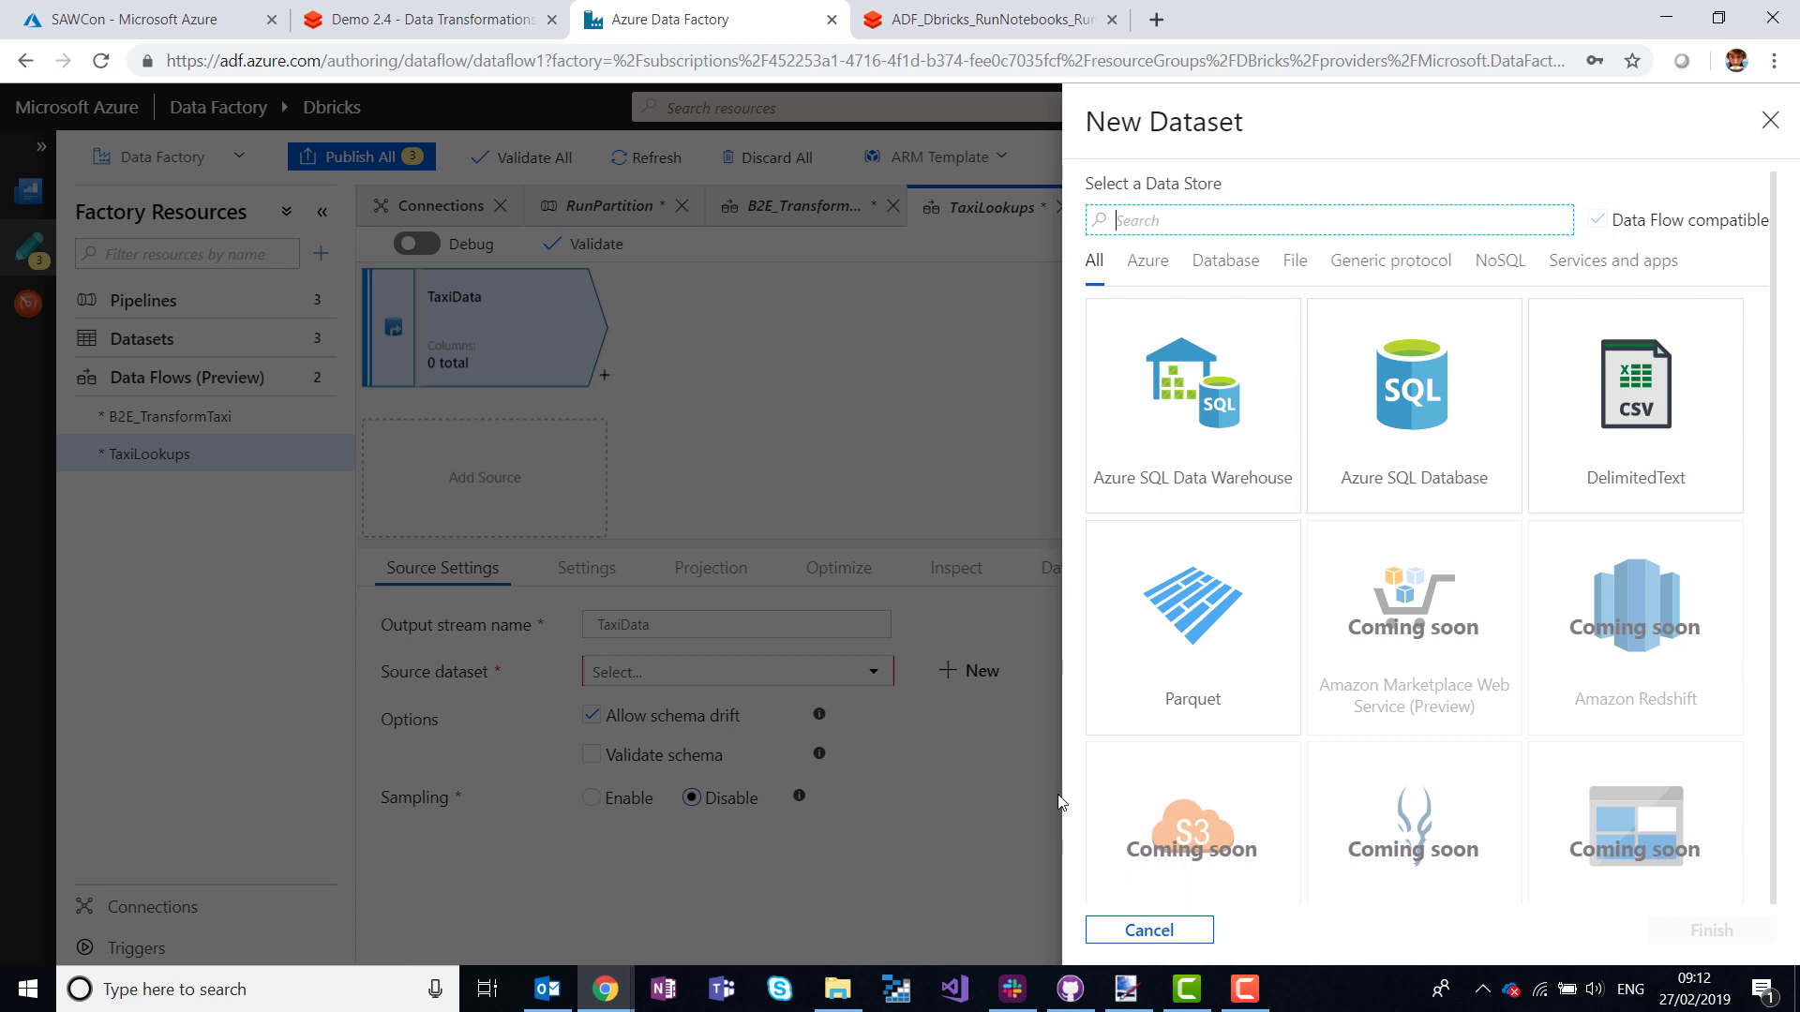
Define a Parquet dataset named TaxiParq on the DataBrLake linked service.
{"action": "left_click", "coordinate": [1192, 626]}
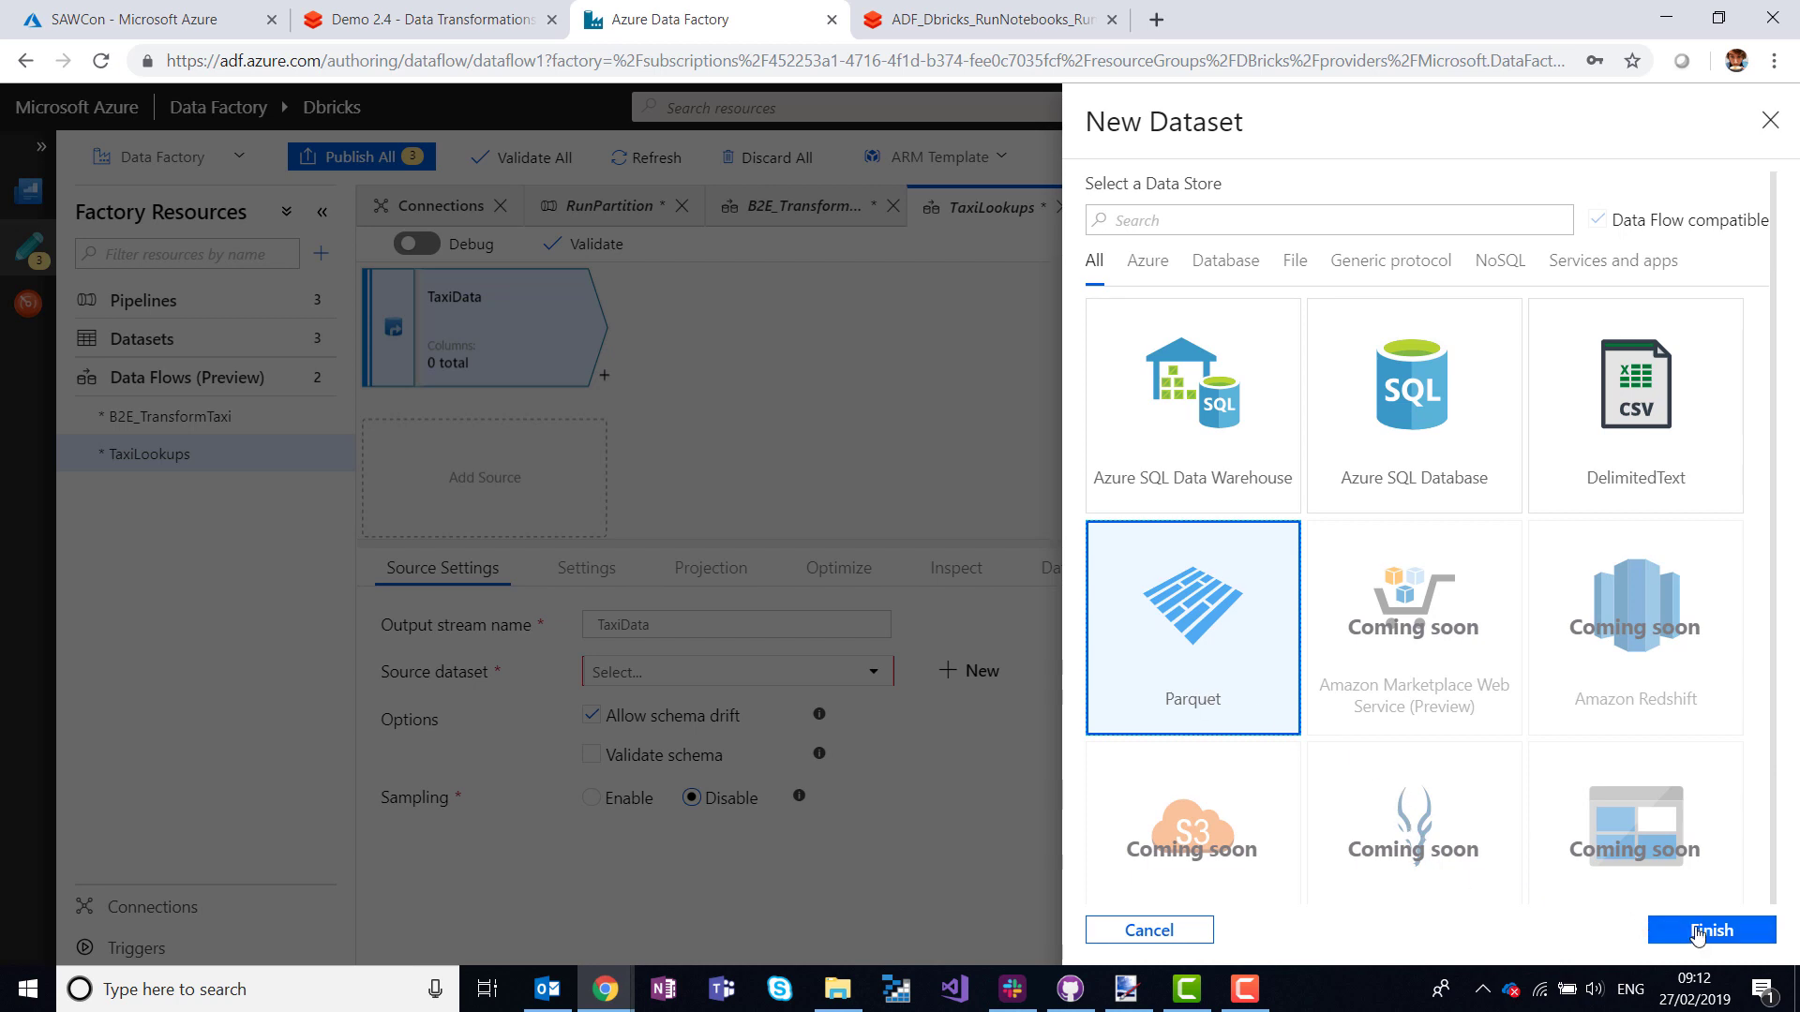
{"action": "left_click", "coordinate": [1710, 930]}
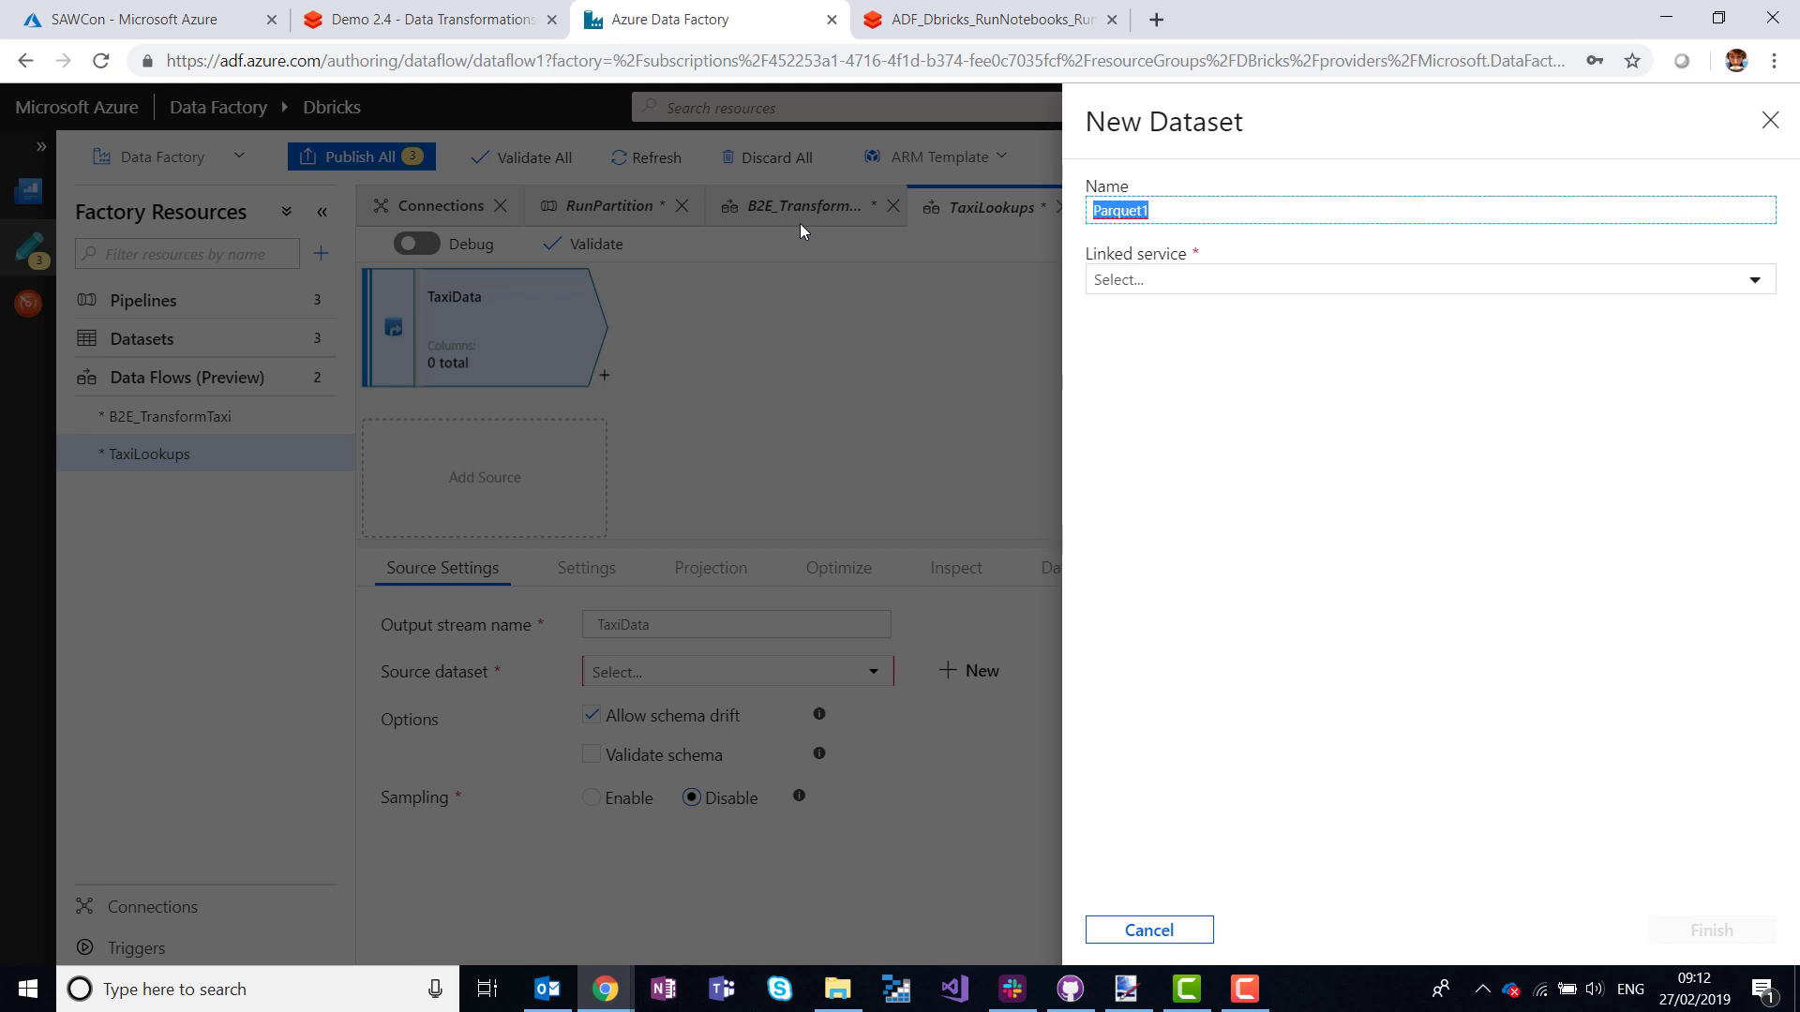
{"action": "type", "text": "TaxiPar"}
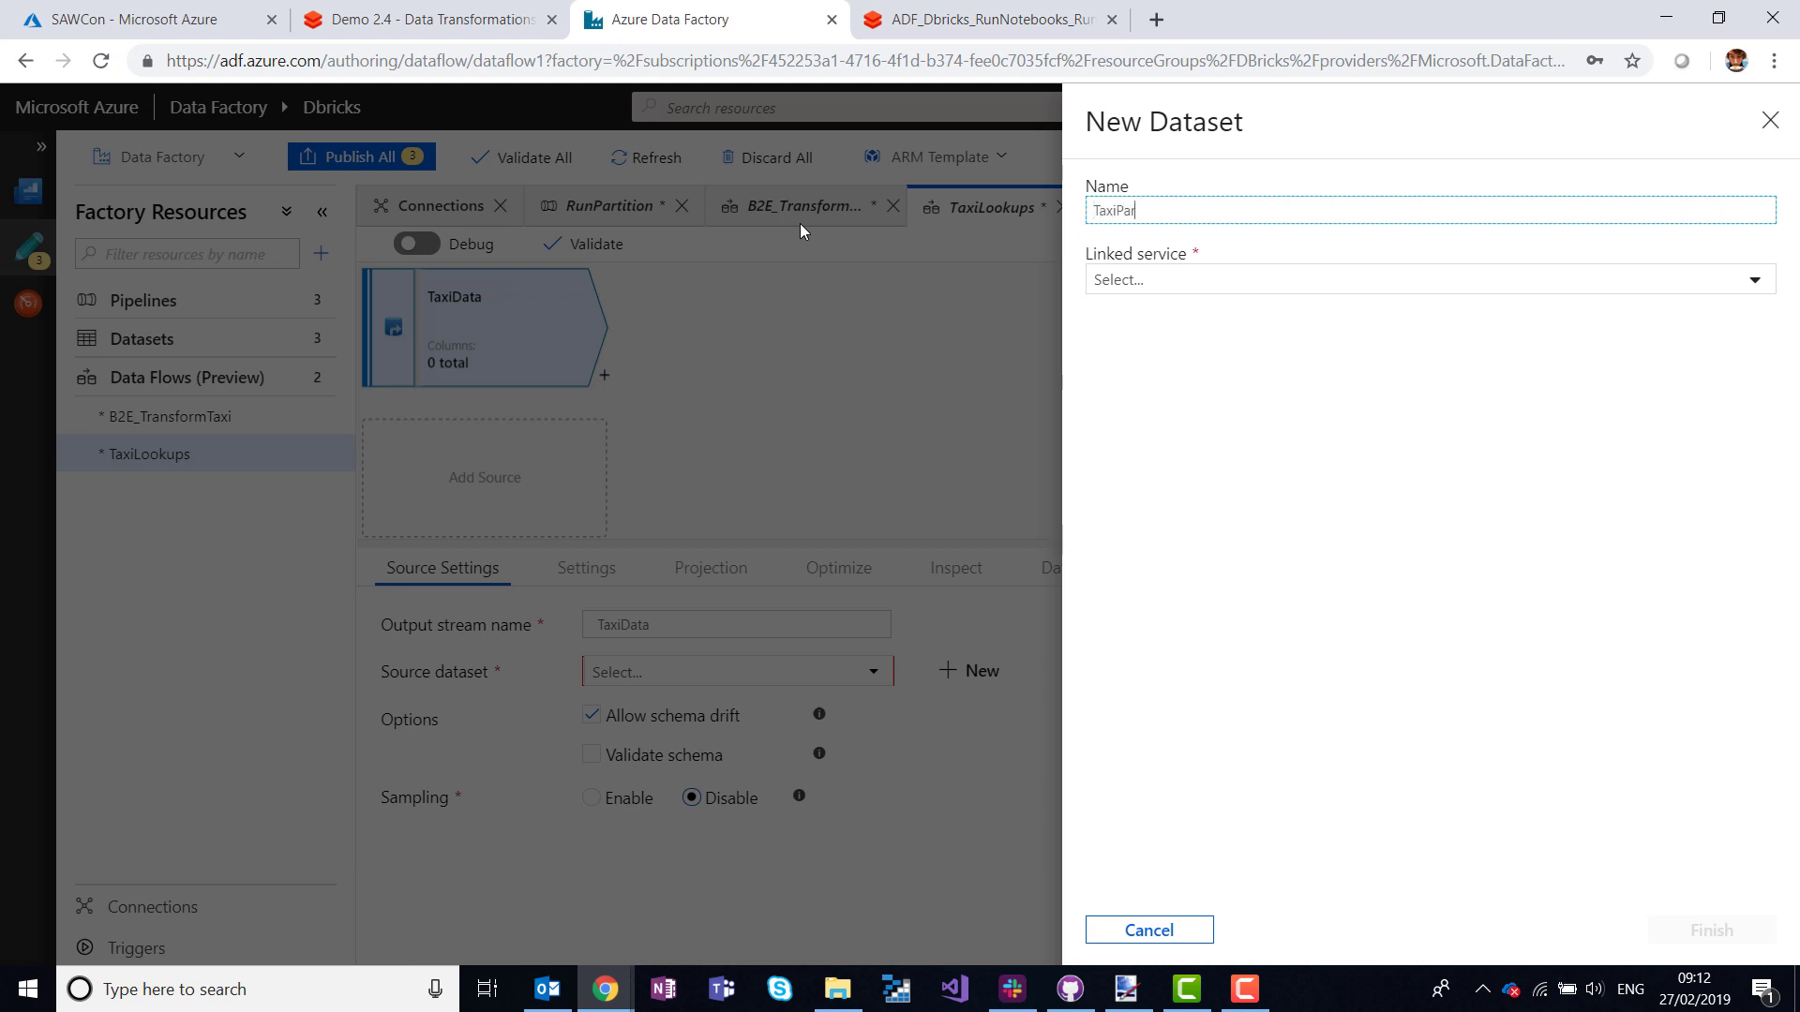
{"action": "type", "text": "q"}
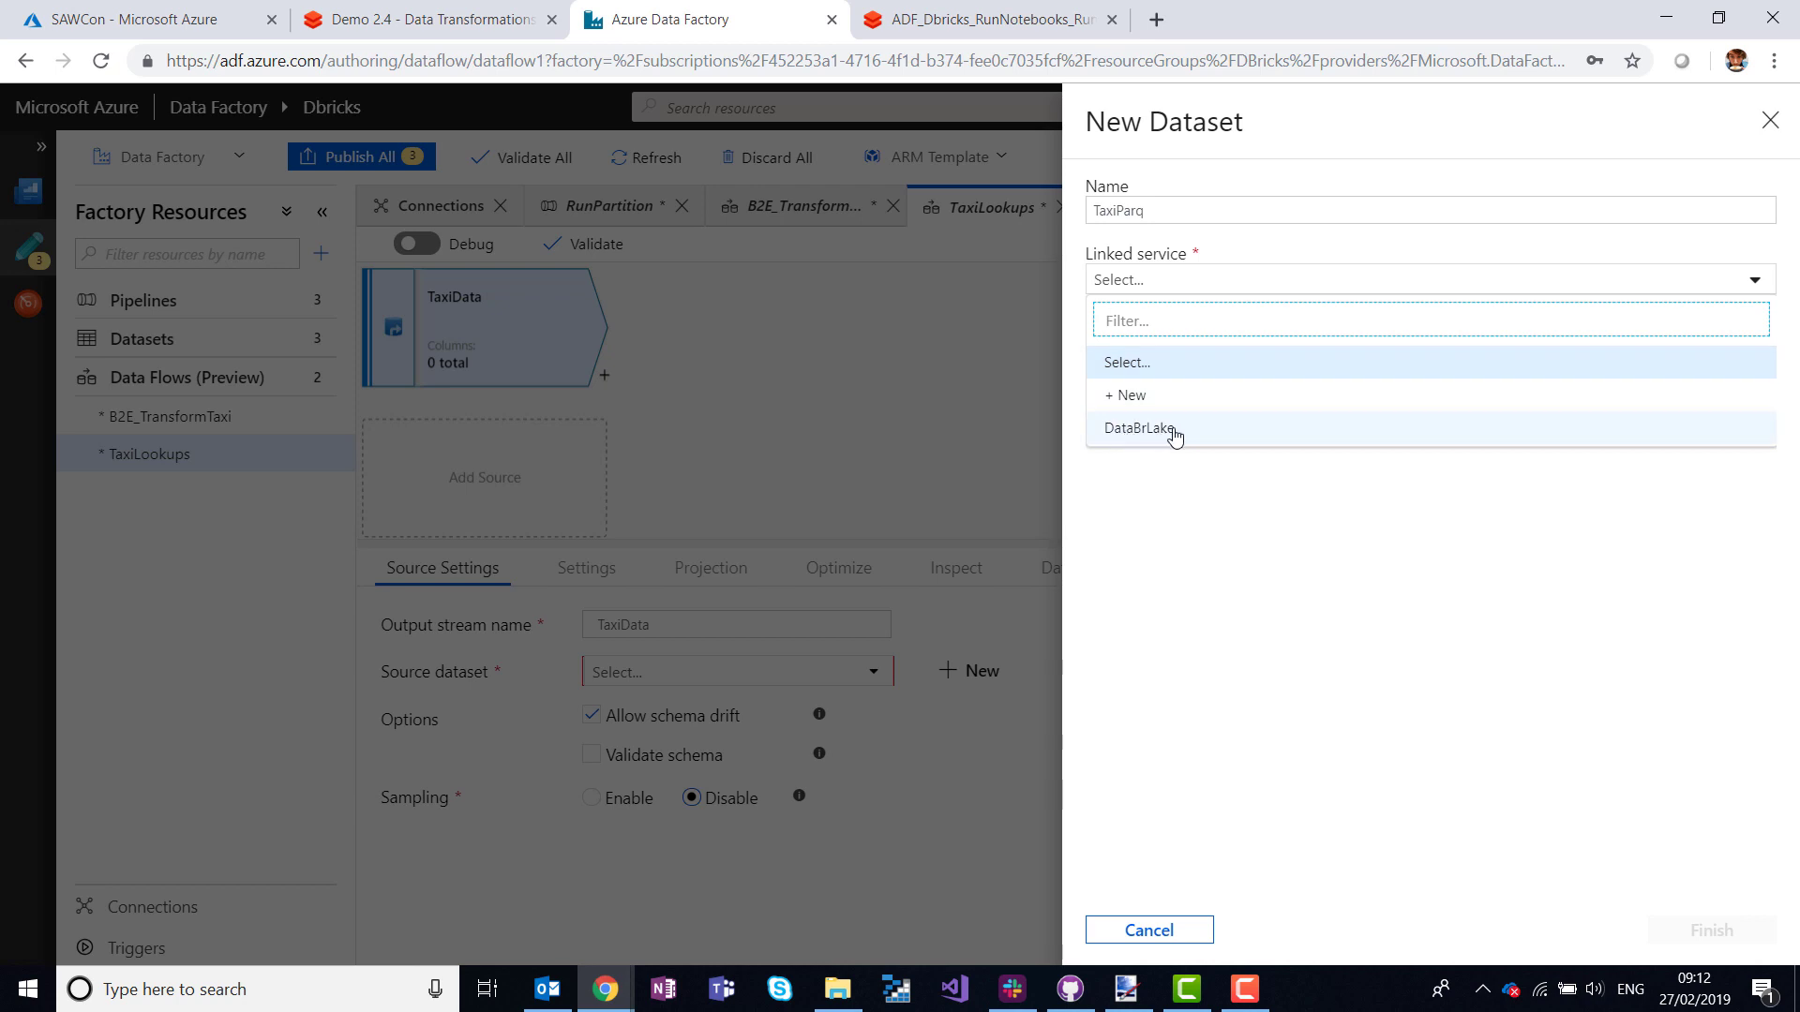
{"action": "left_click", "coordinate": [1138, 428]}
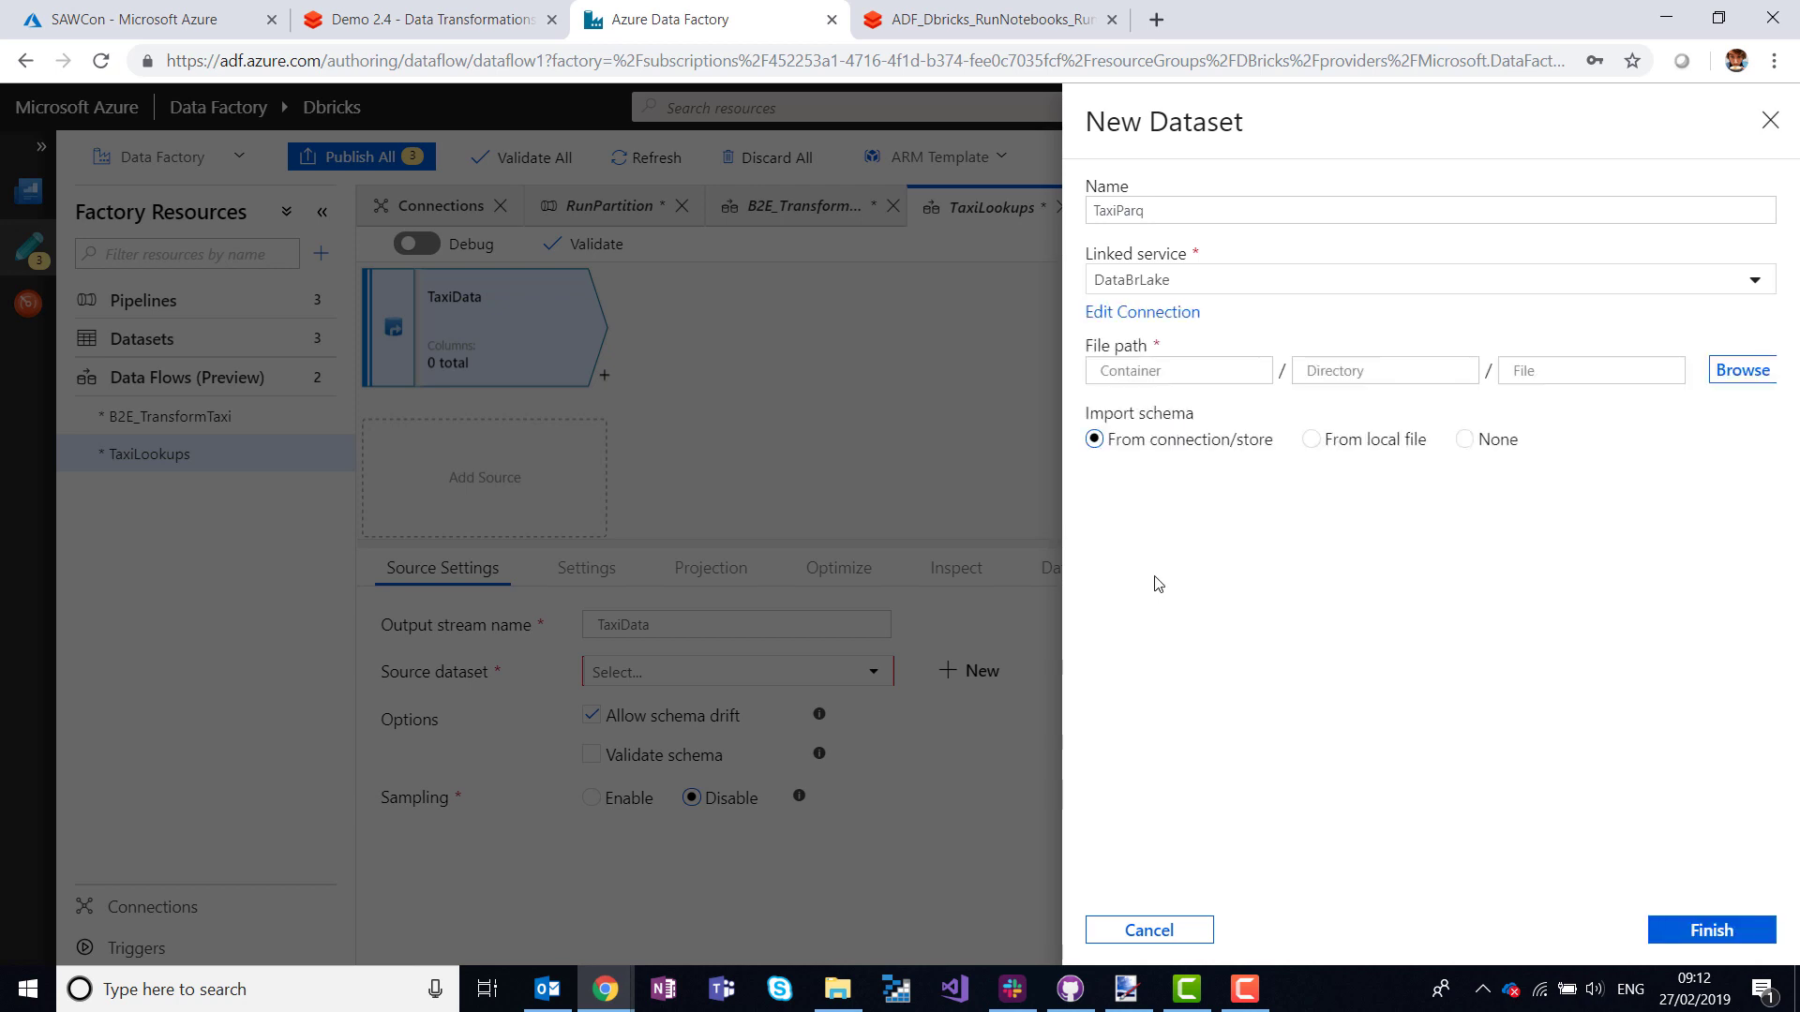
{"action": "mouse_move", "coordinate": [1636, 395]}
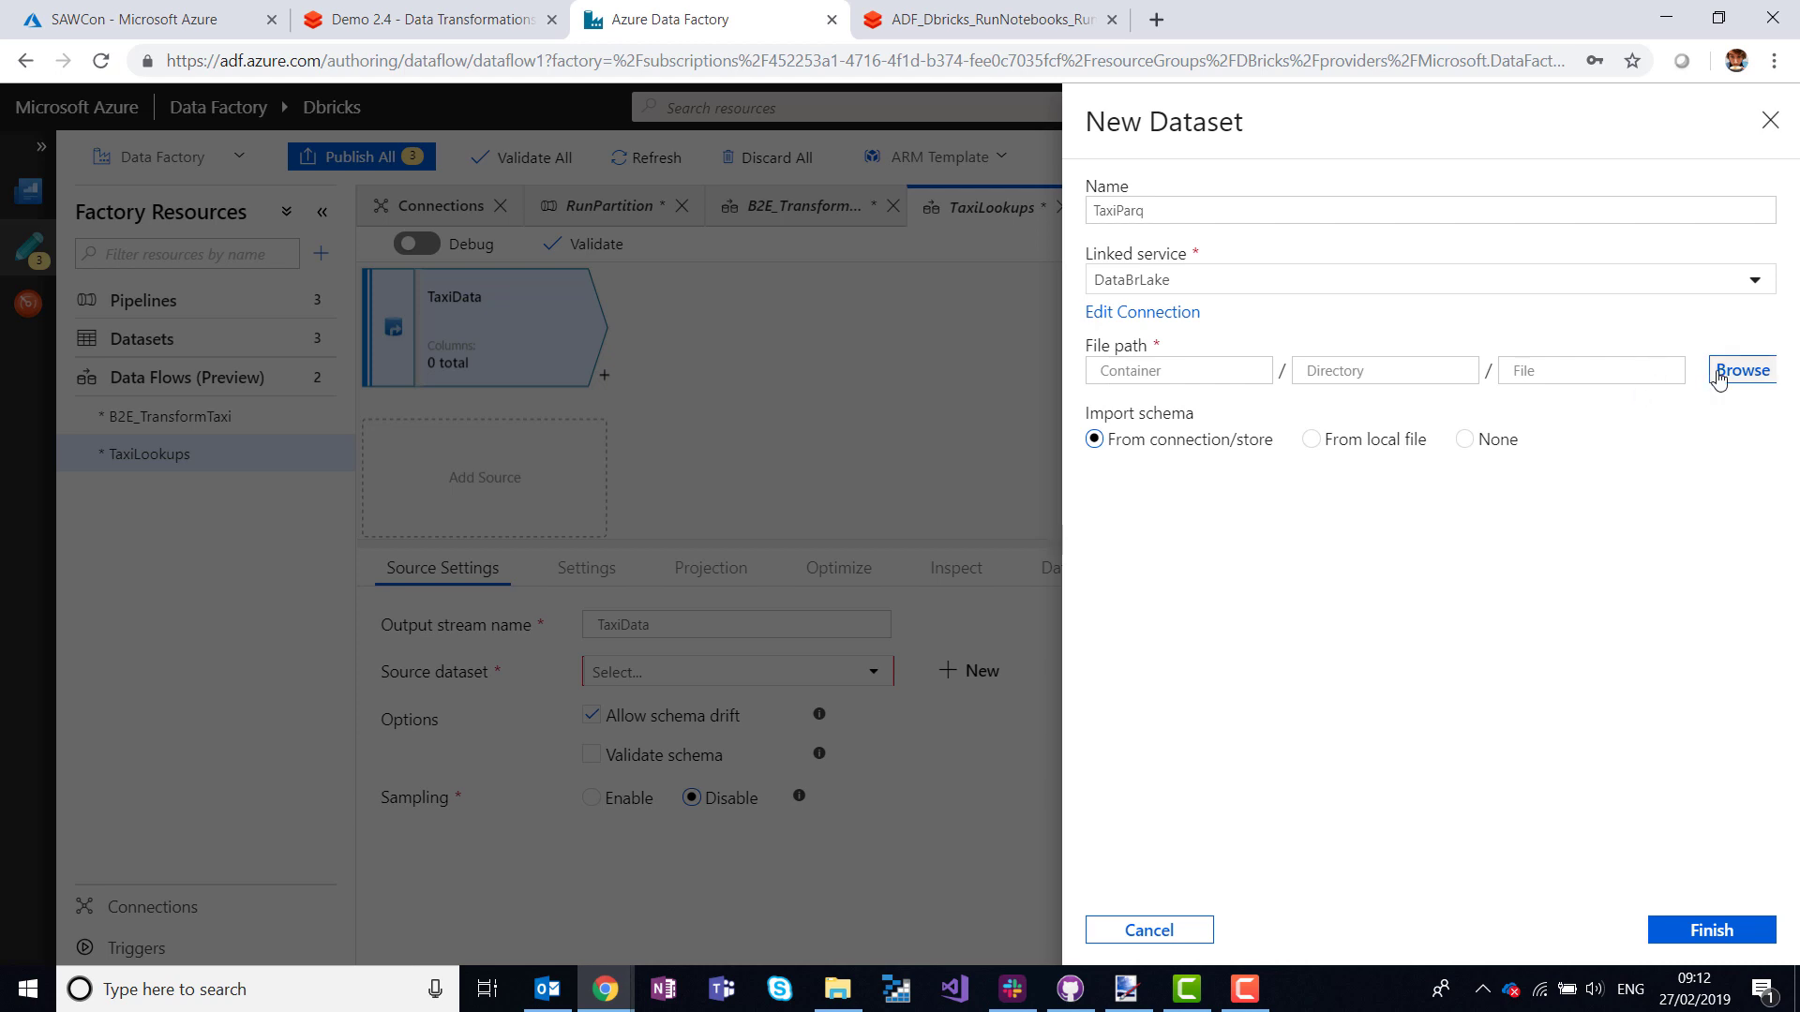
Point TaxiParq at the Taxi v1 parquet folder and finish creating the dataset.
{"action": "left_click", "coordinate": [1740, 369]}
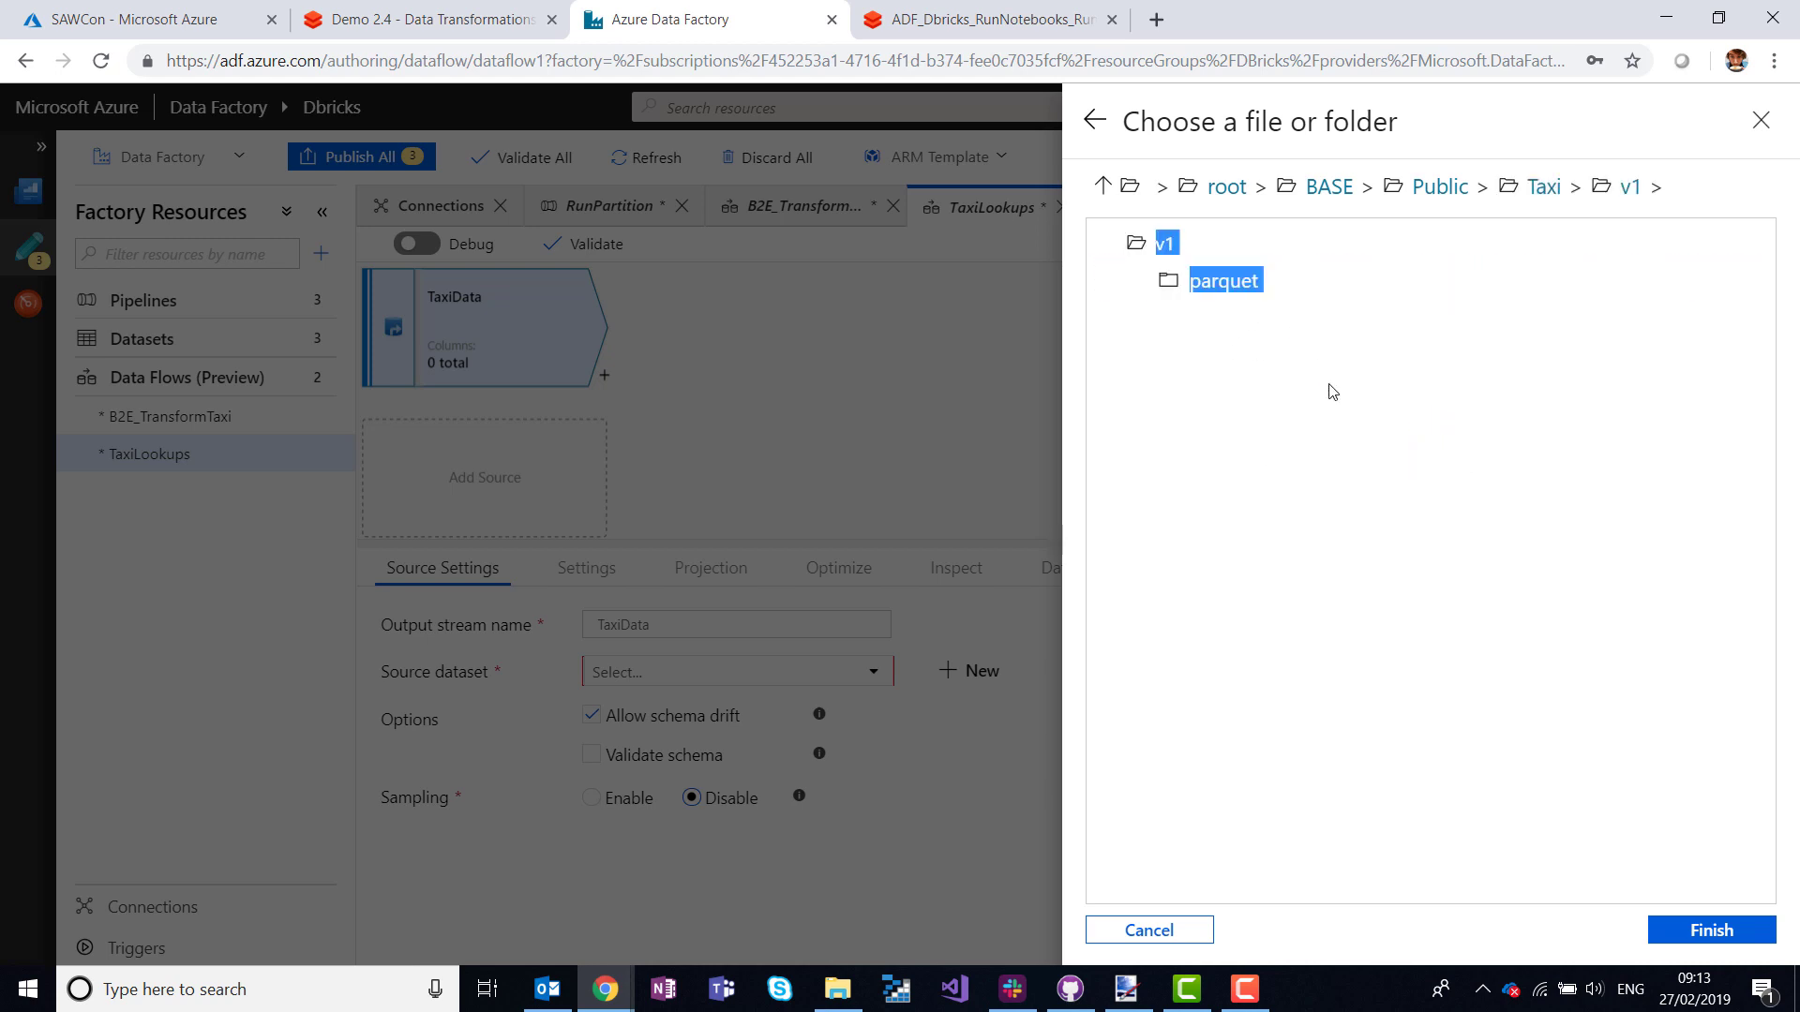
{"action": "double_click", "coordinate": [1224, 279]}
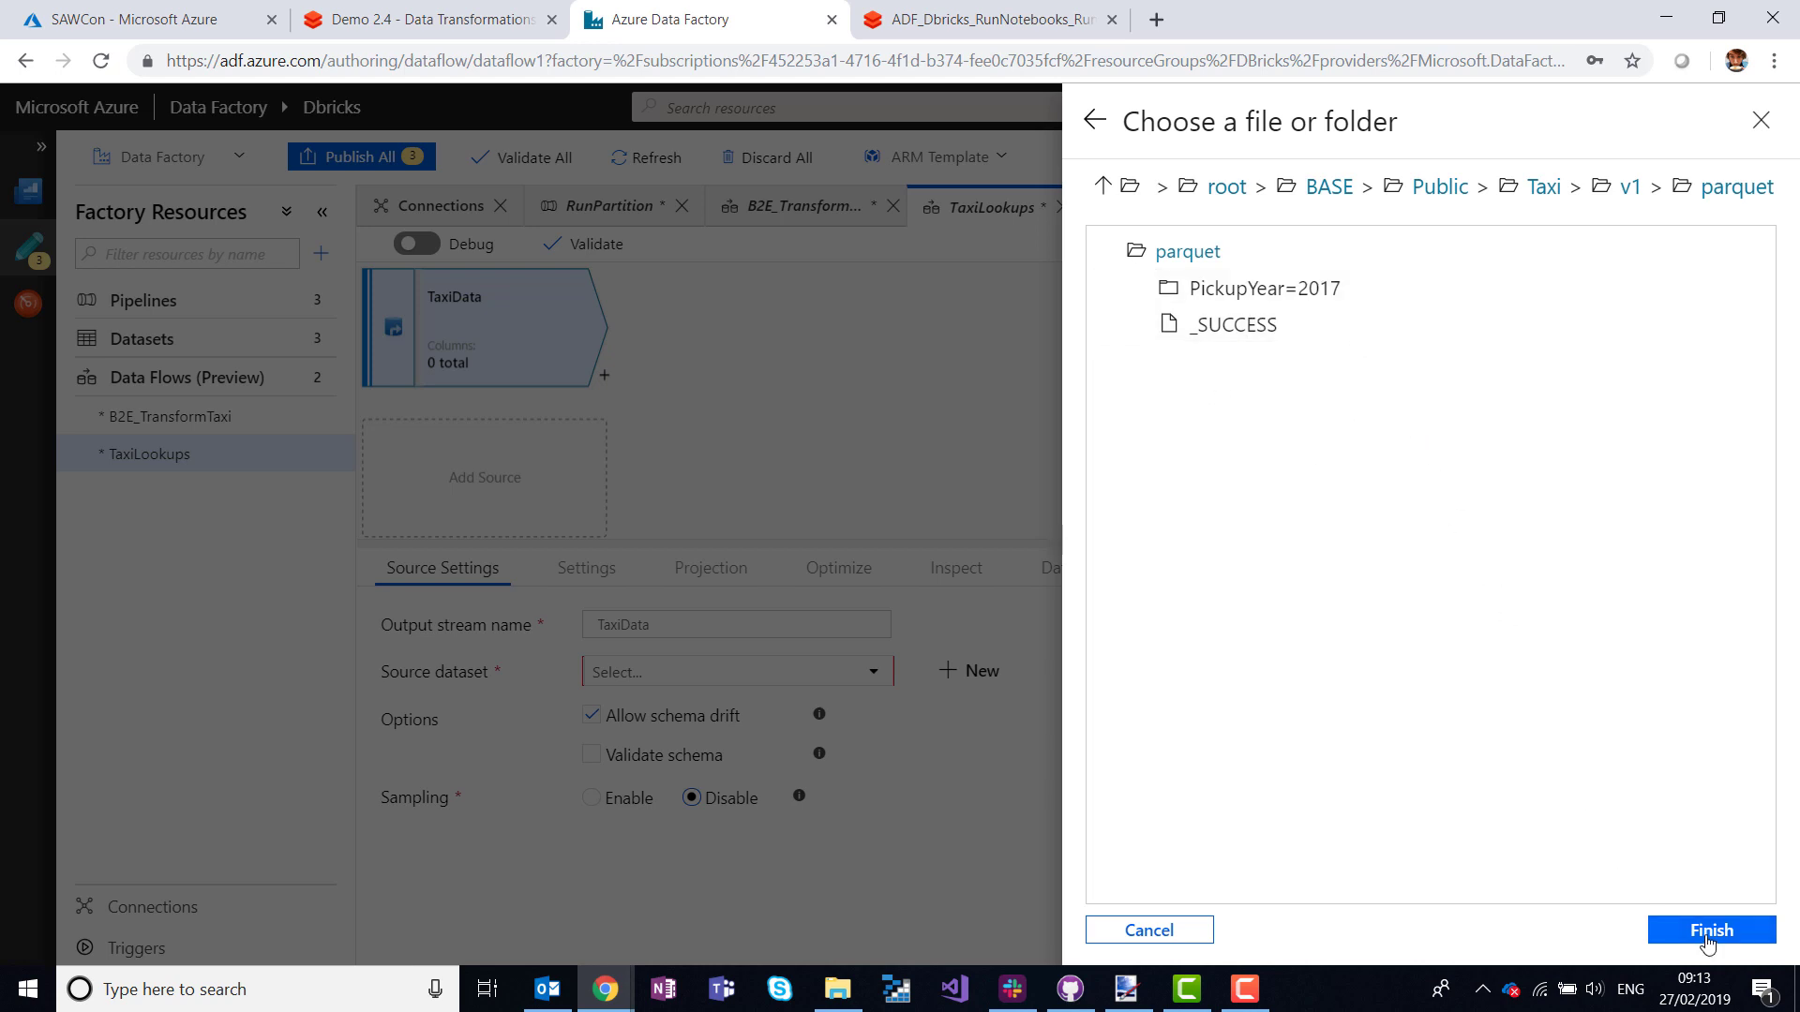
{"action": "left_click", "coordinate": [1710, 930]}
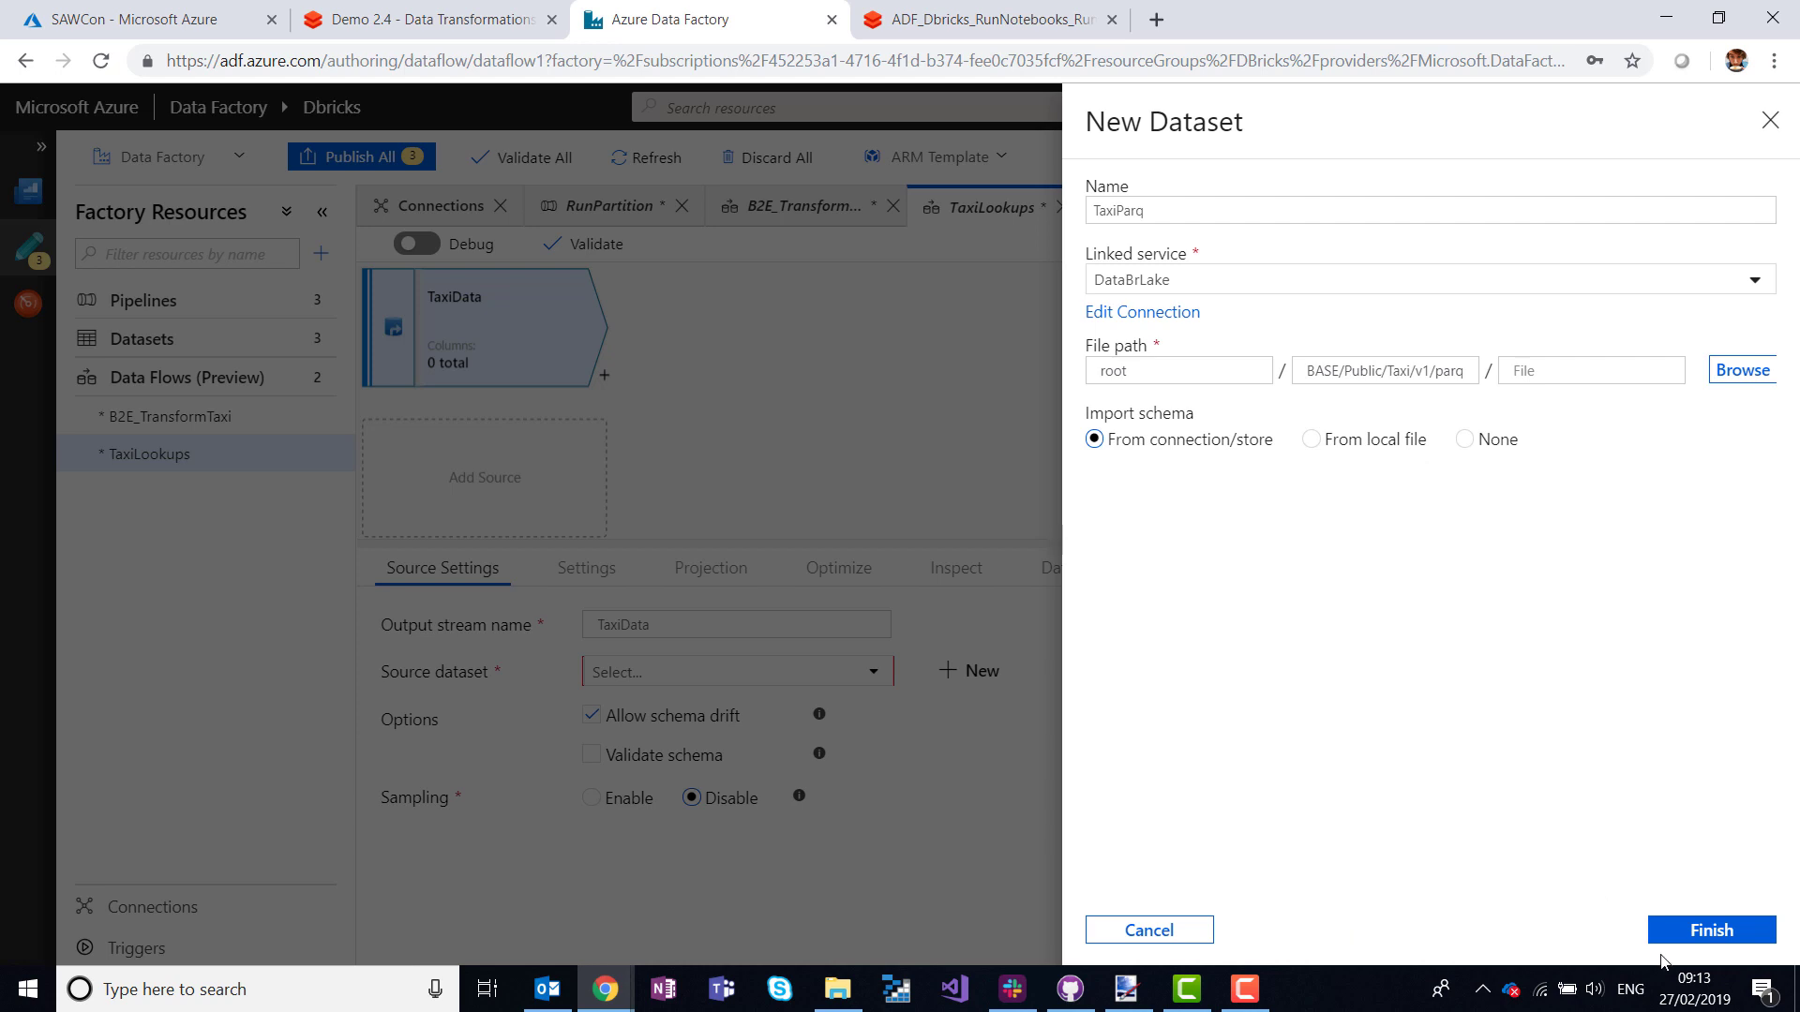
{"action": "left_click", "coordinate": [1710, 930]}
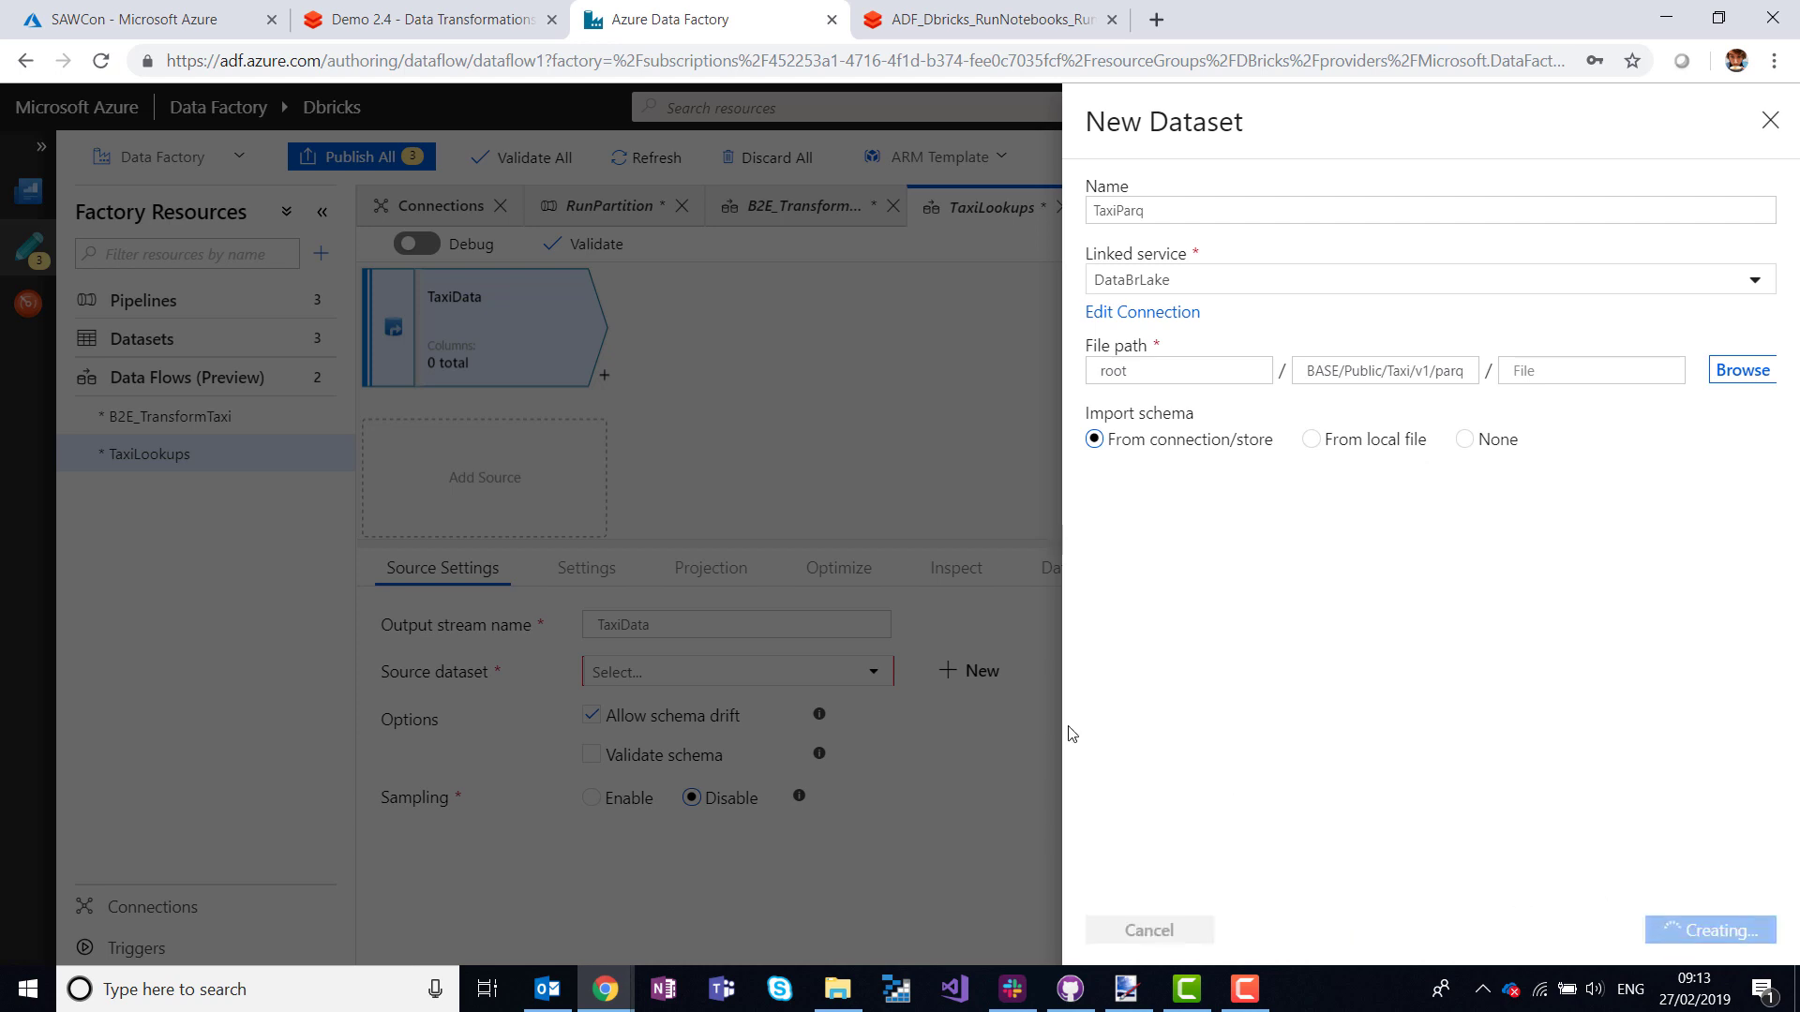
{"action": "mouse_move", "coordinate": [1412, 812]}
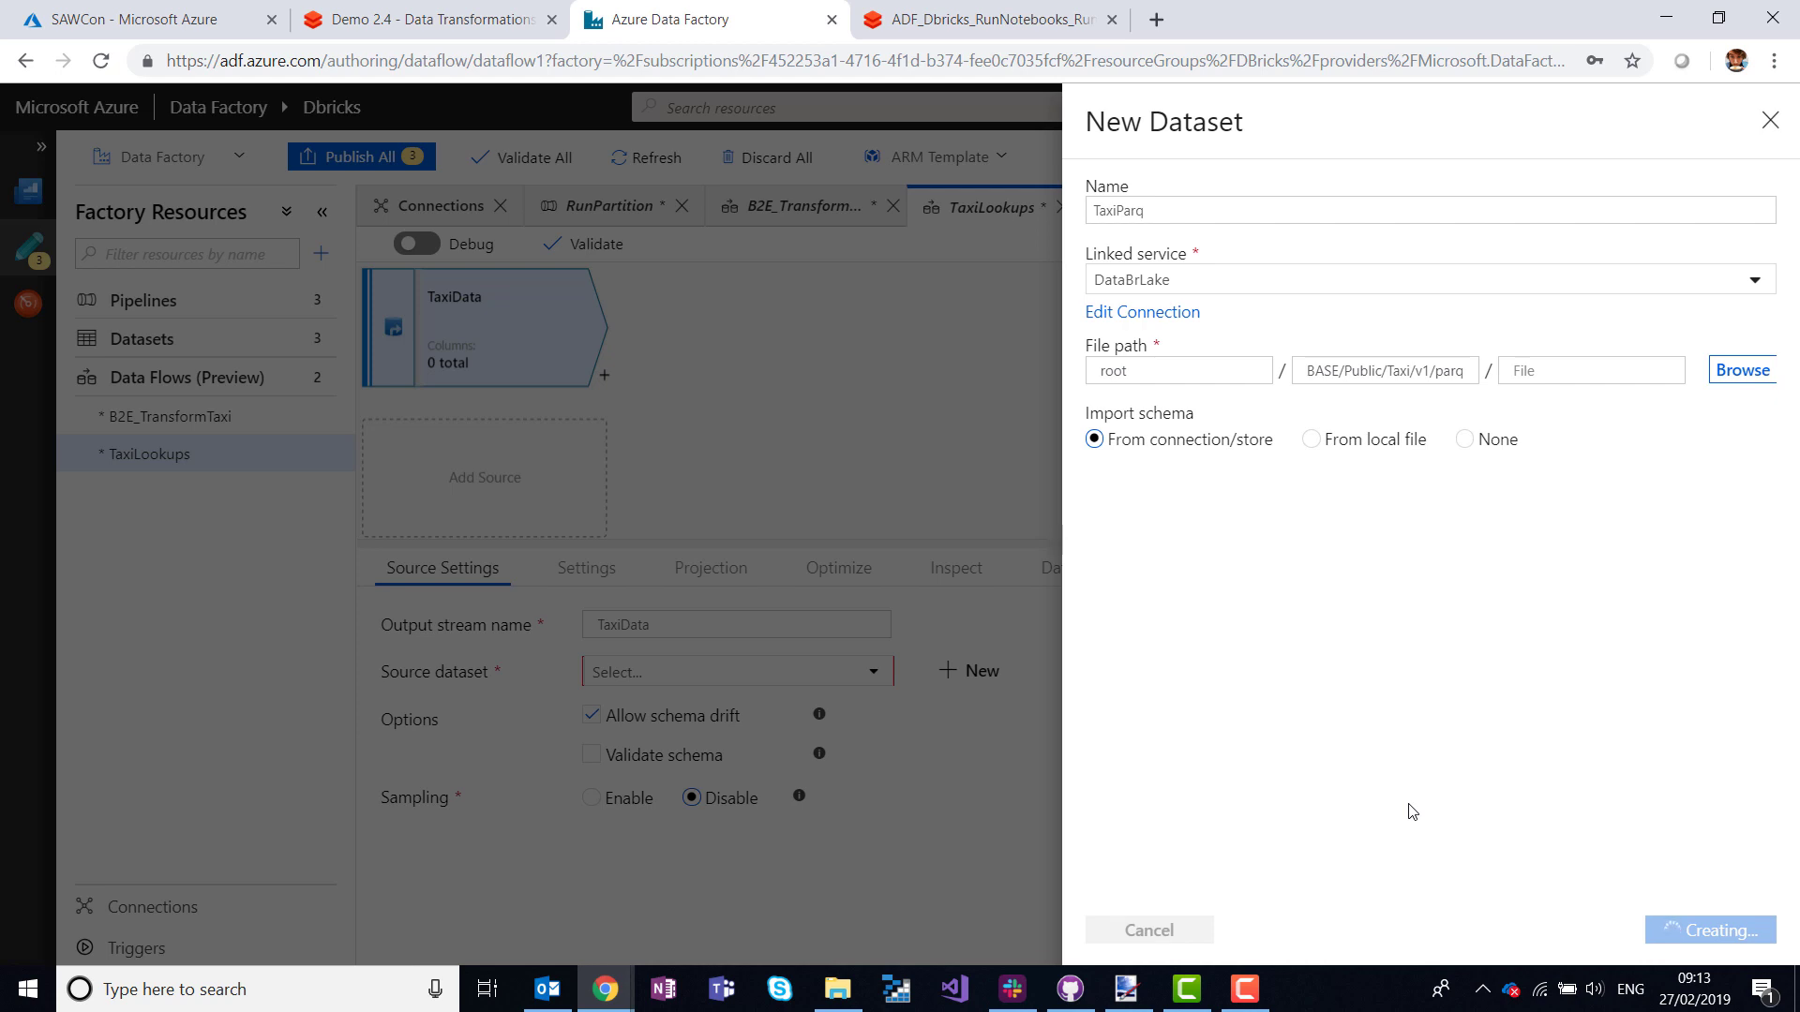
{"action": "left_click", "coordinate": [1710, 930]}
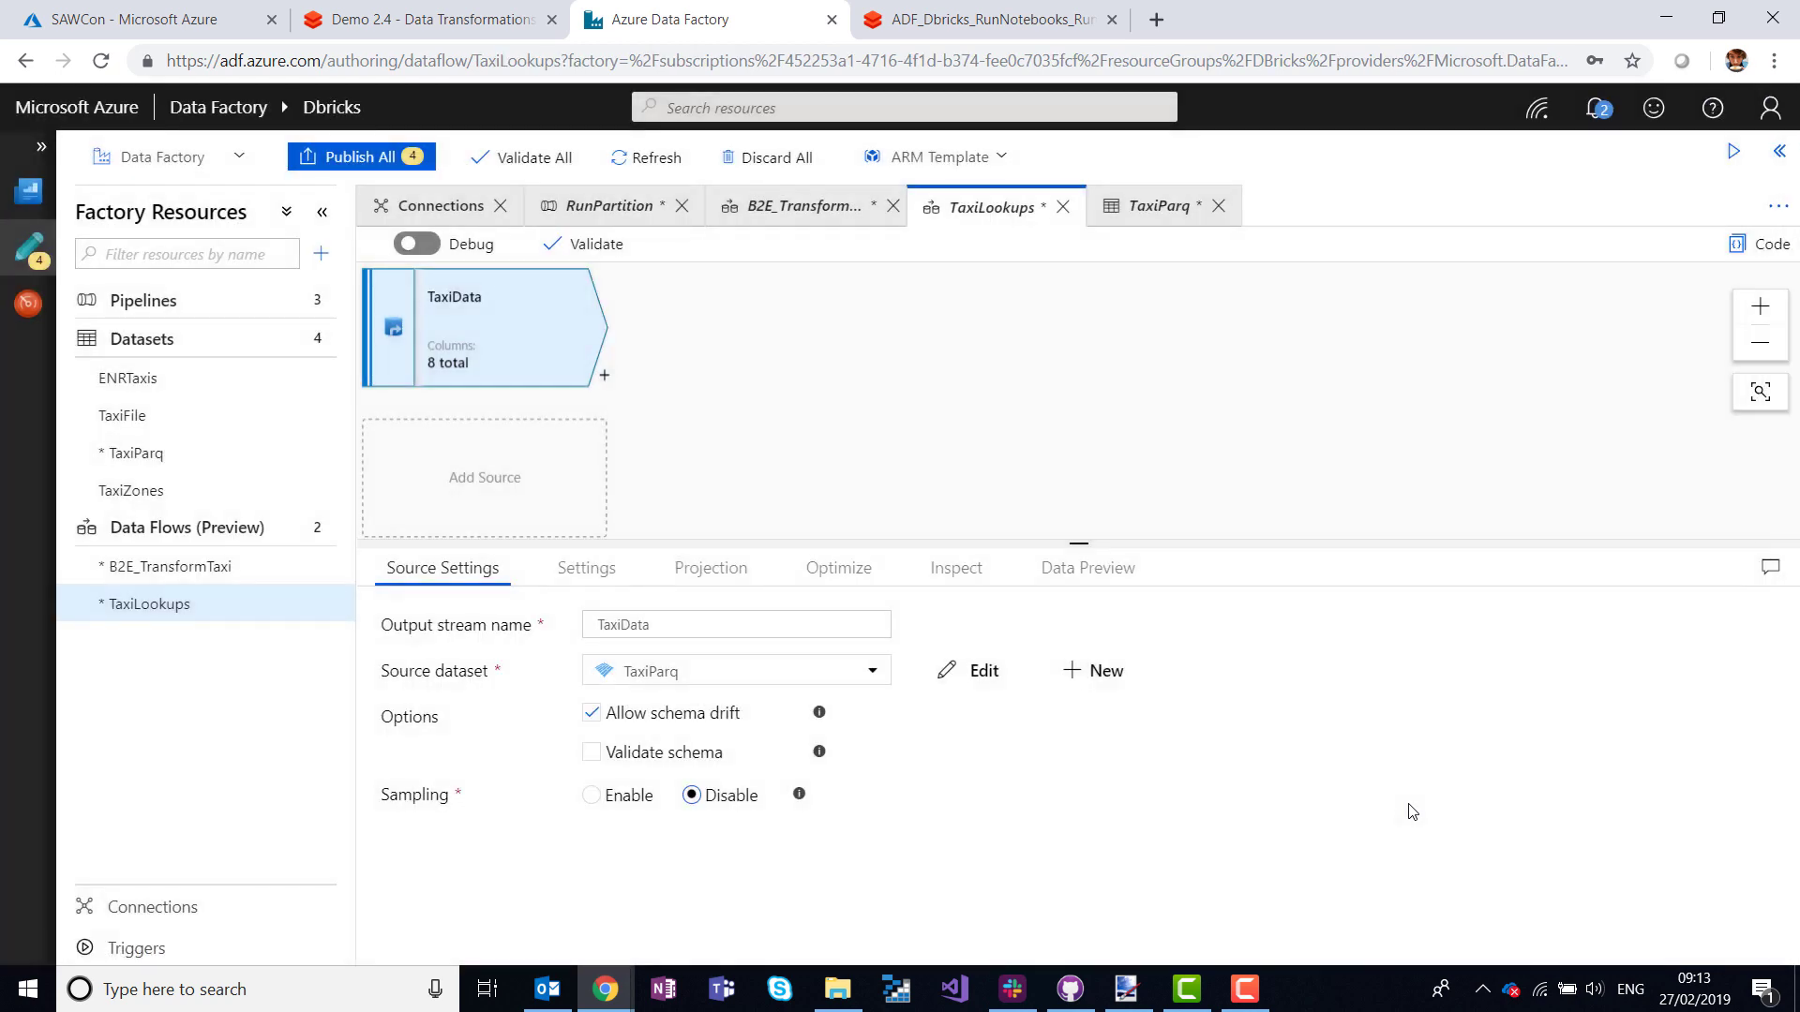
{"action": "mouse_move", "coordinate": [555, 387]}
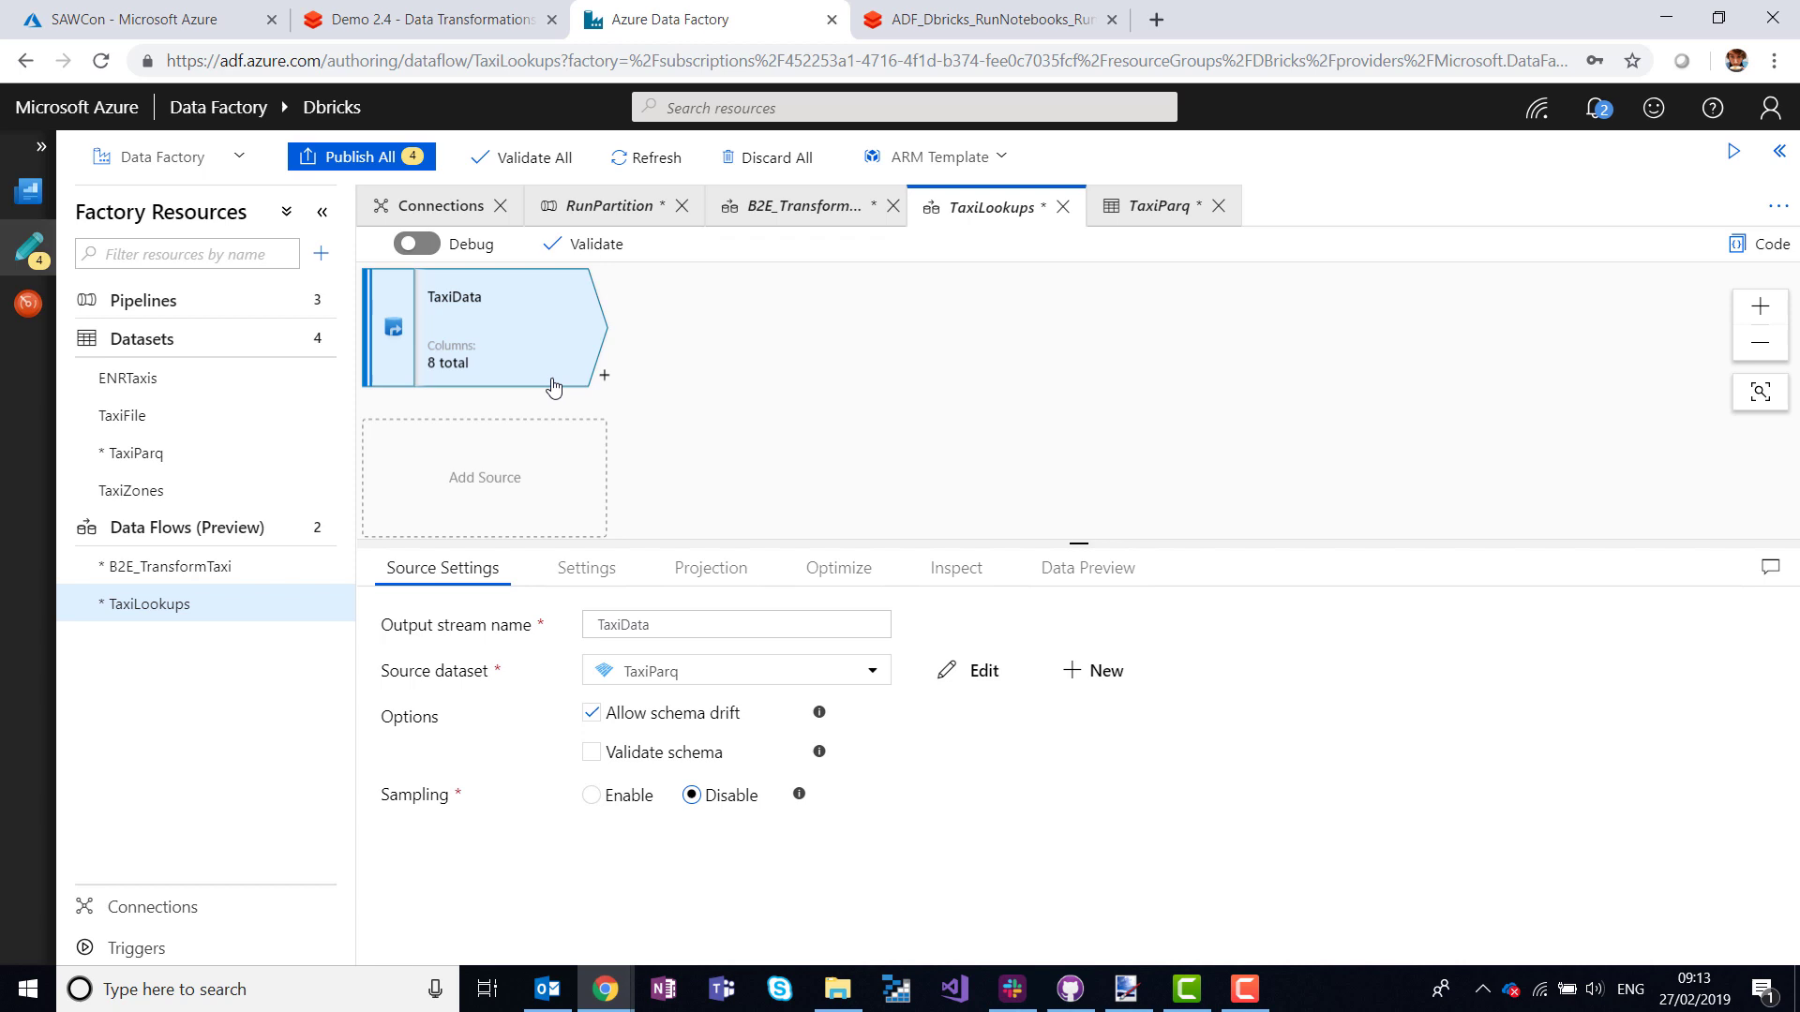
{"action": "mouse_move", "coordinate": [651, 561]}
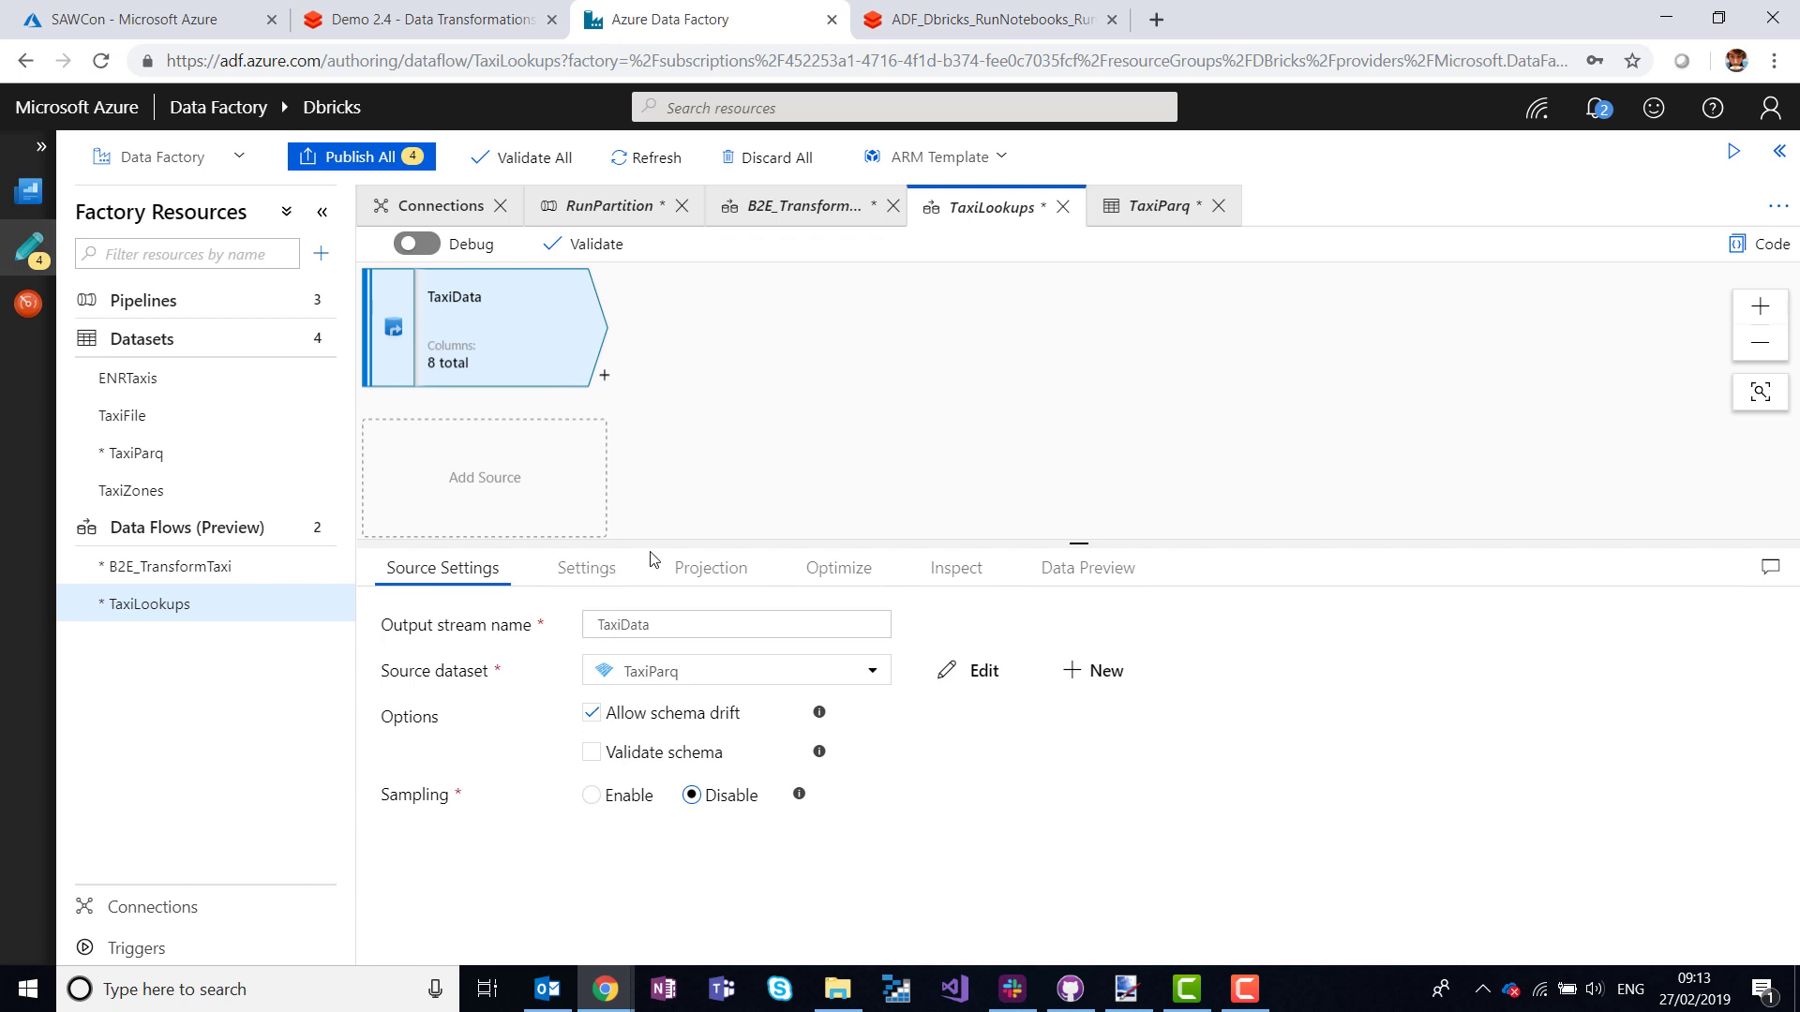
Check TaxiData's source settings and its eight imported columns.
{"action": "left_click", "coordinate": [585, 566]}
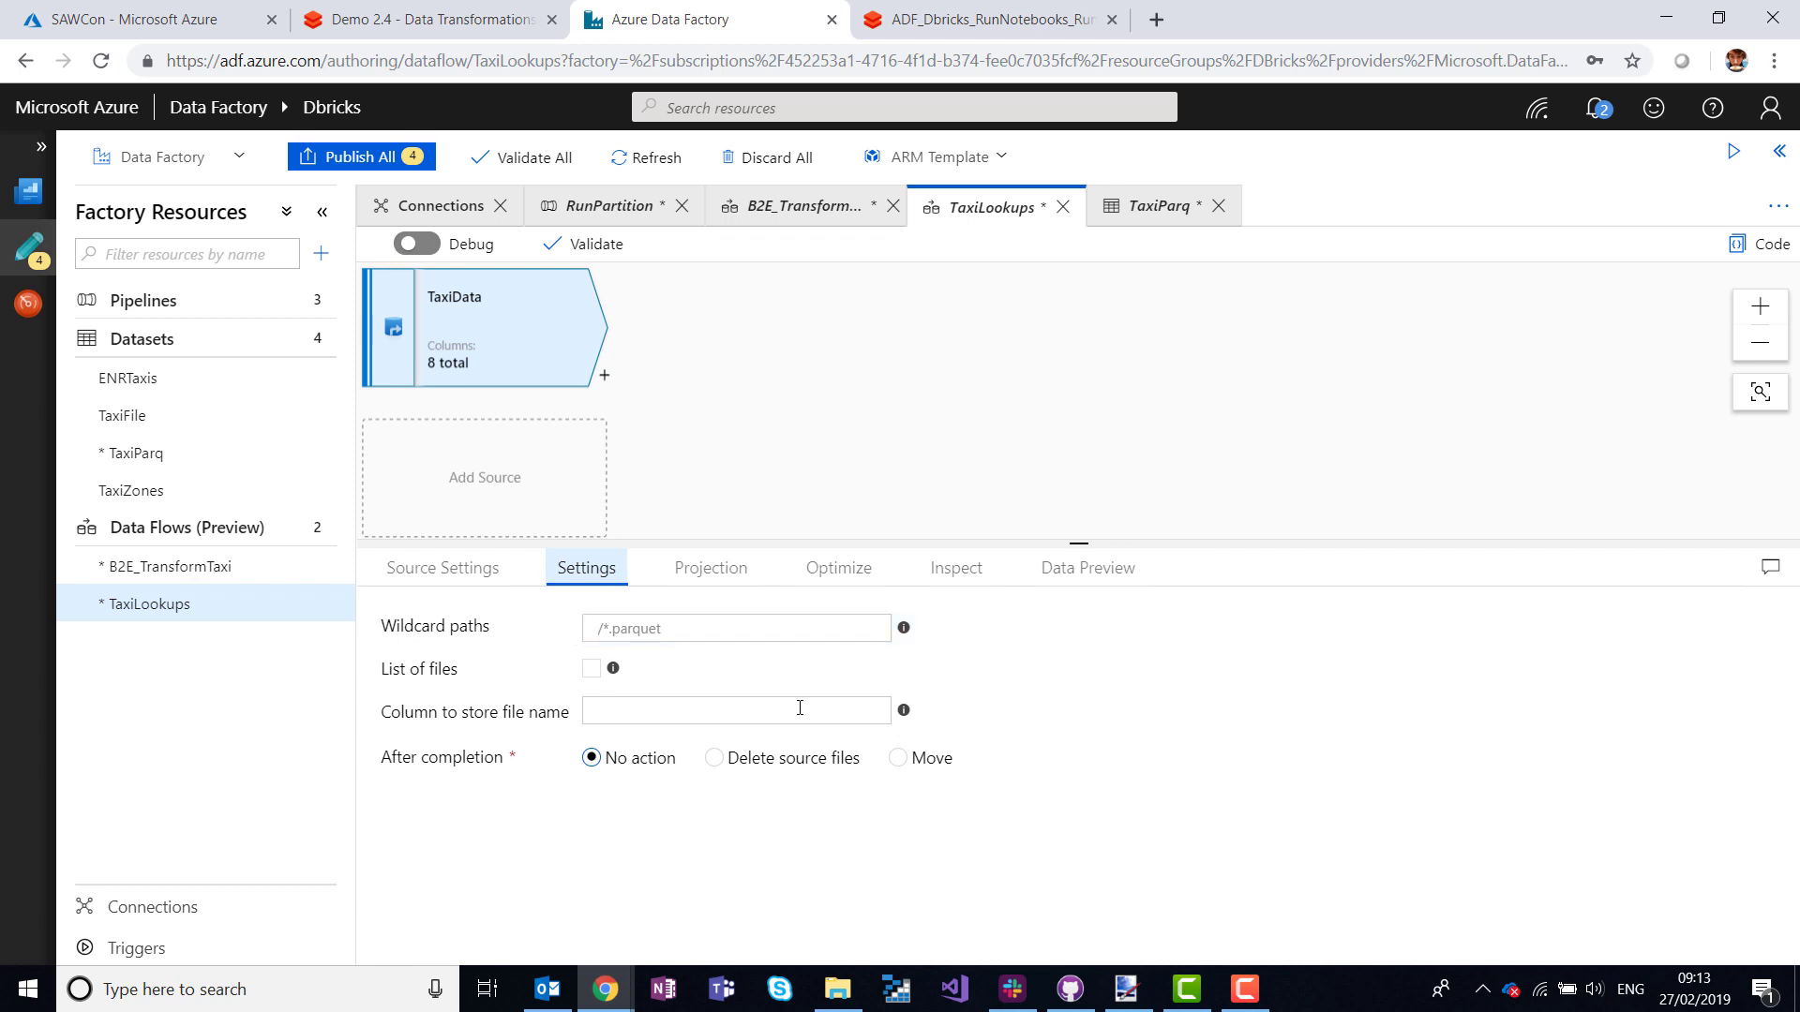
{"action": "left_click", "coordinate": [708, 566]}
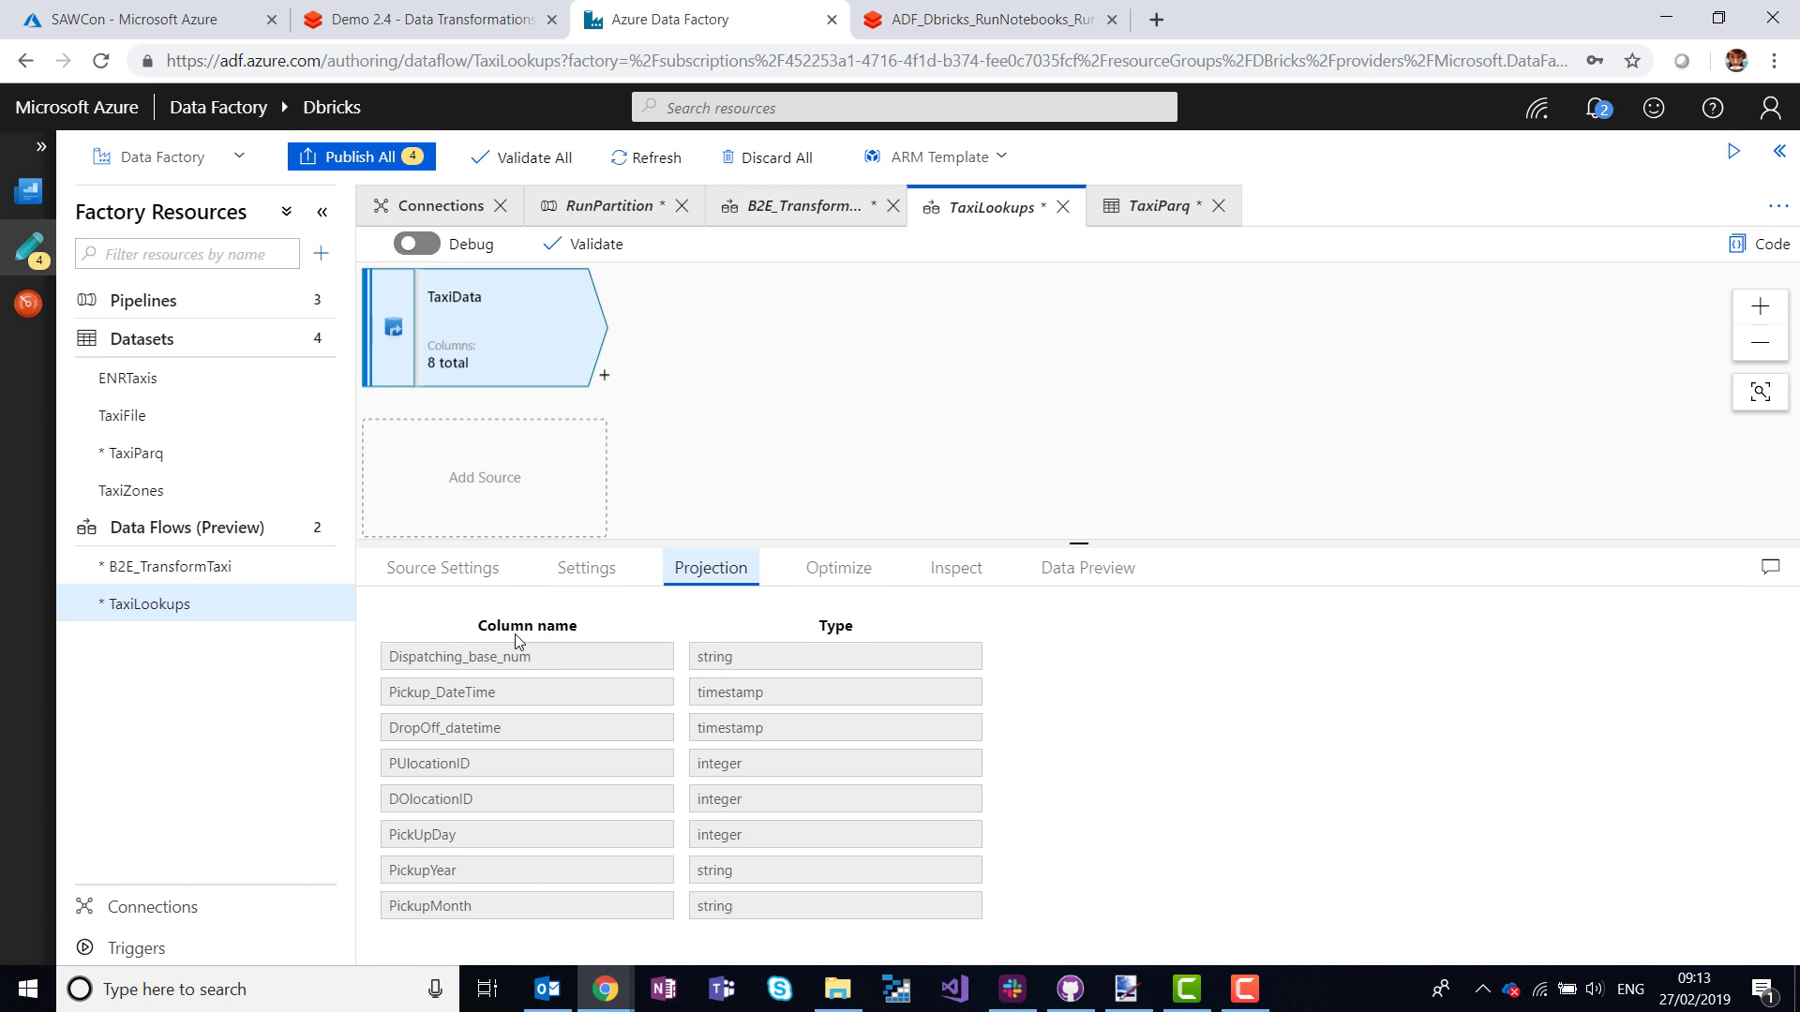
{"action": "mouse_move", "coordinate": [525, 510]}
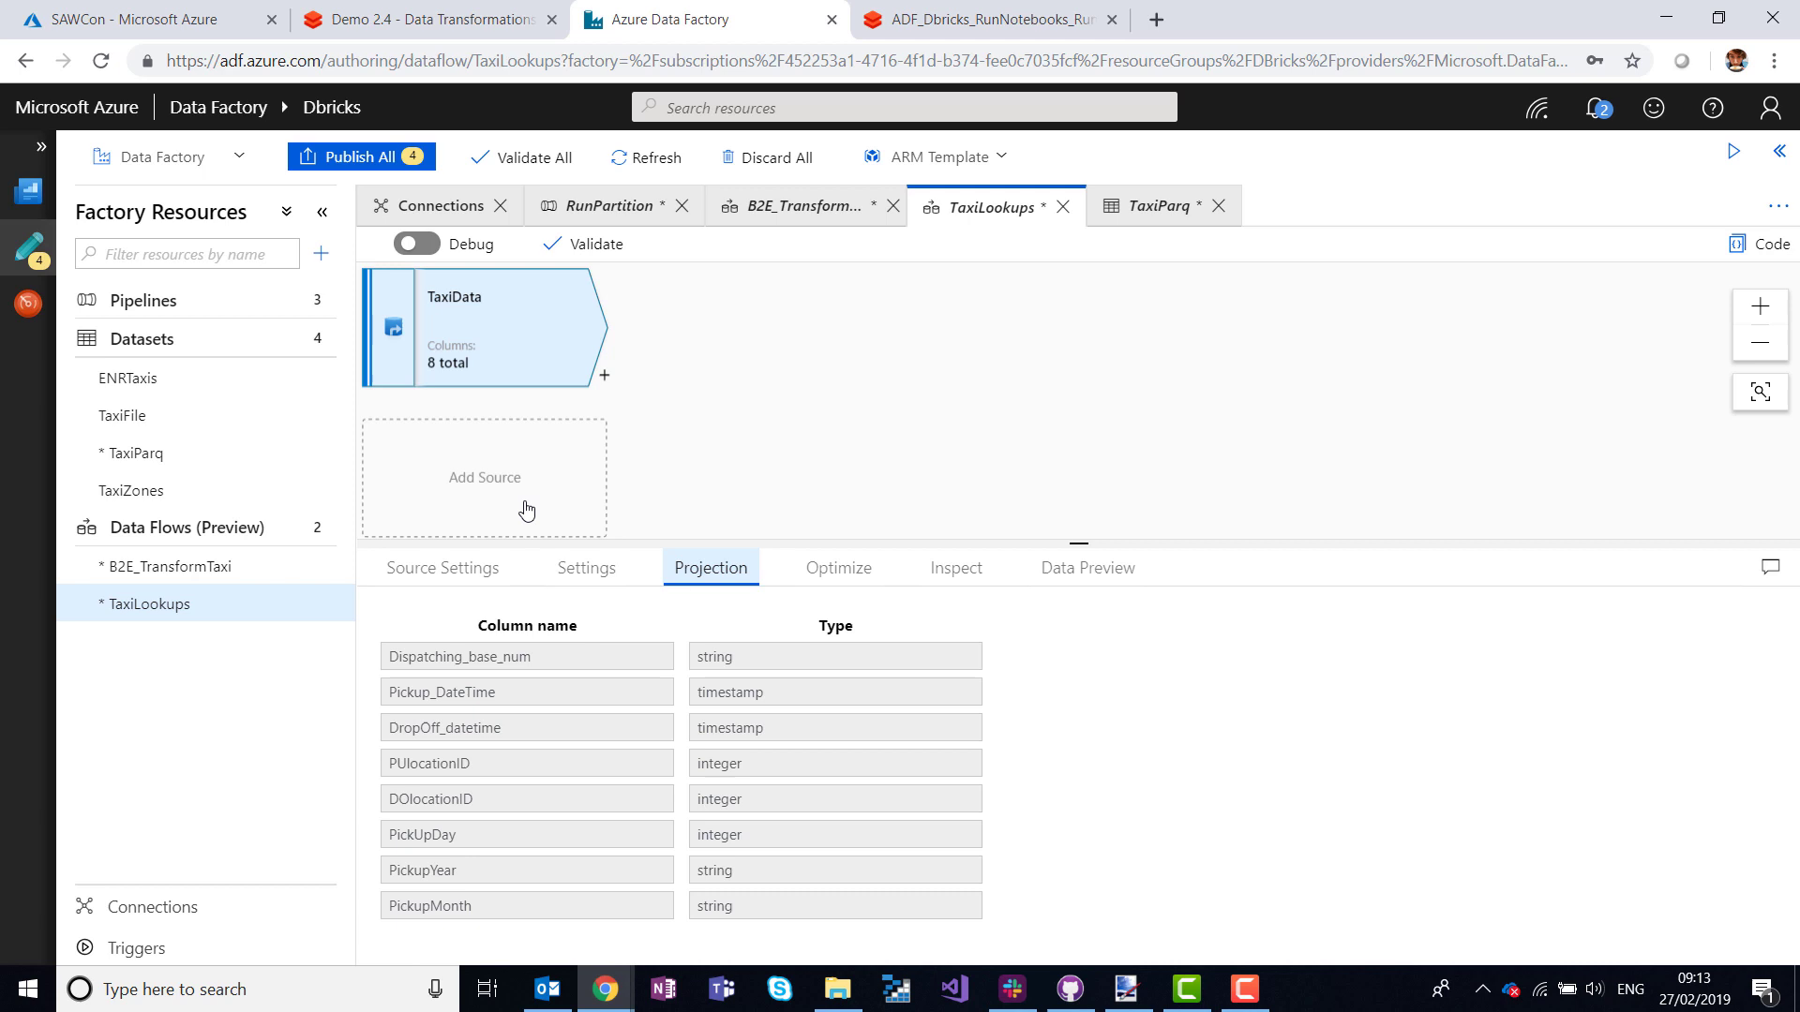
Add a second source named Lookup with a new Parquet dataset called ZoneData.
{"action": "left_click", "coordinate": [484, 478]}
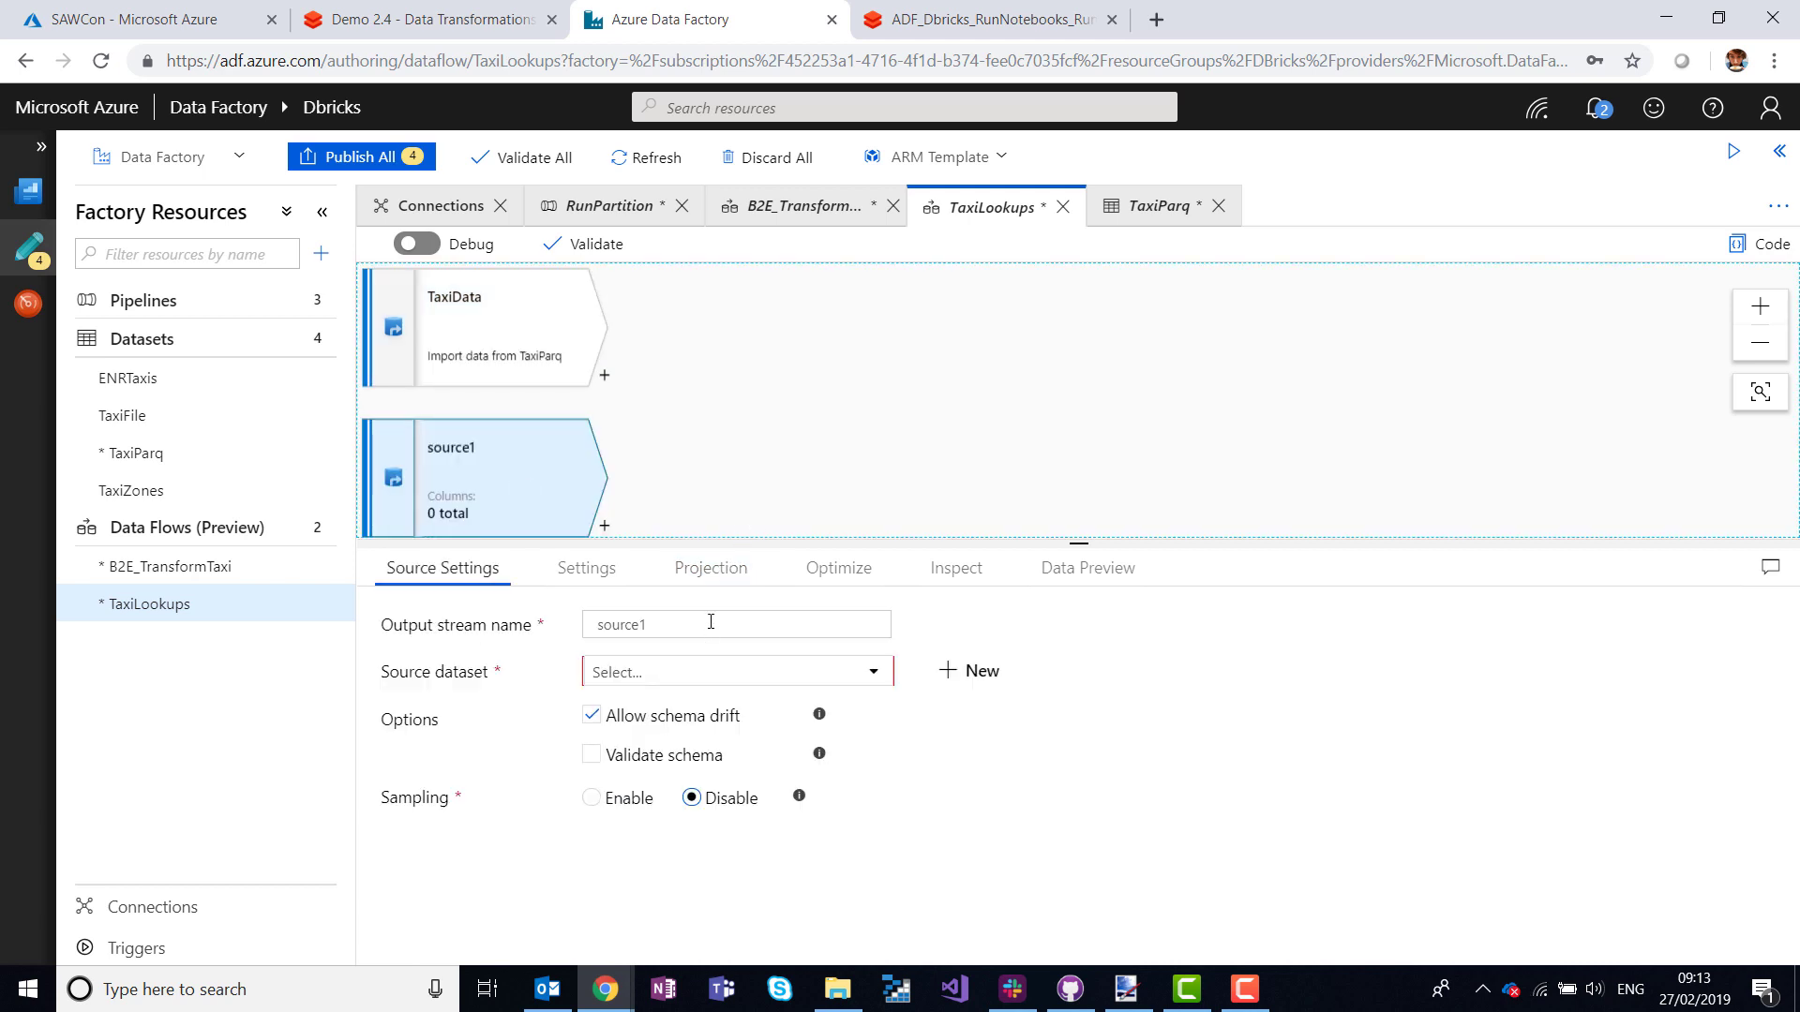
{"action": "type", "text": "Lookup"}
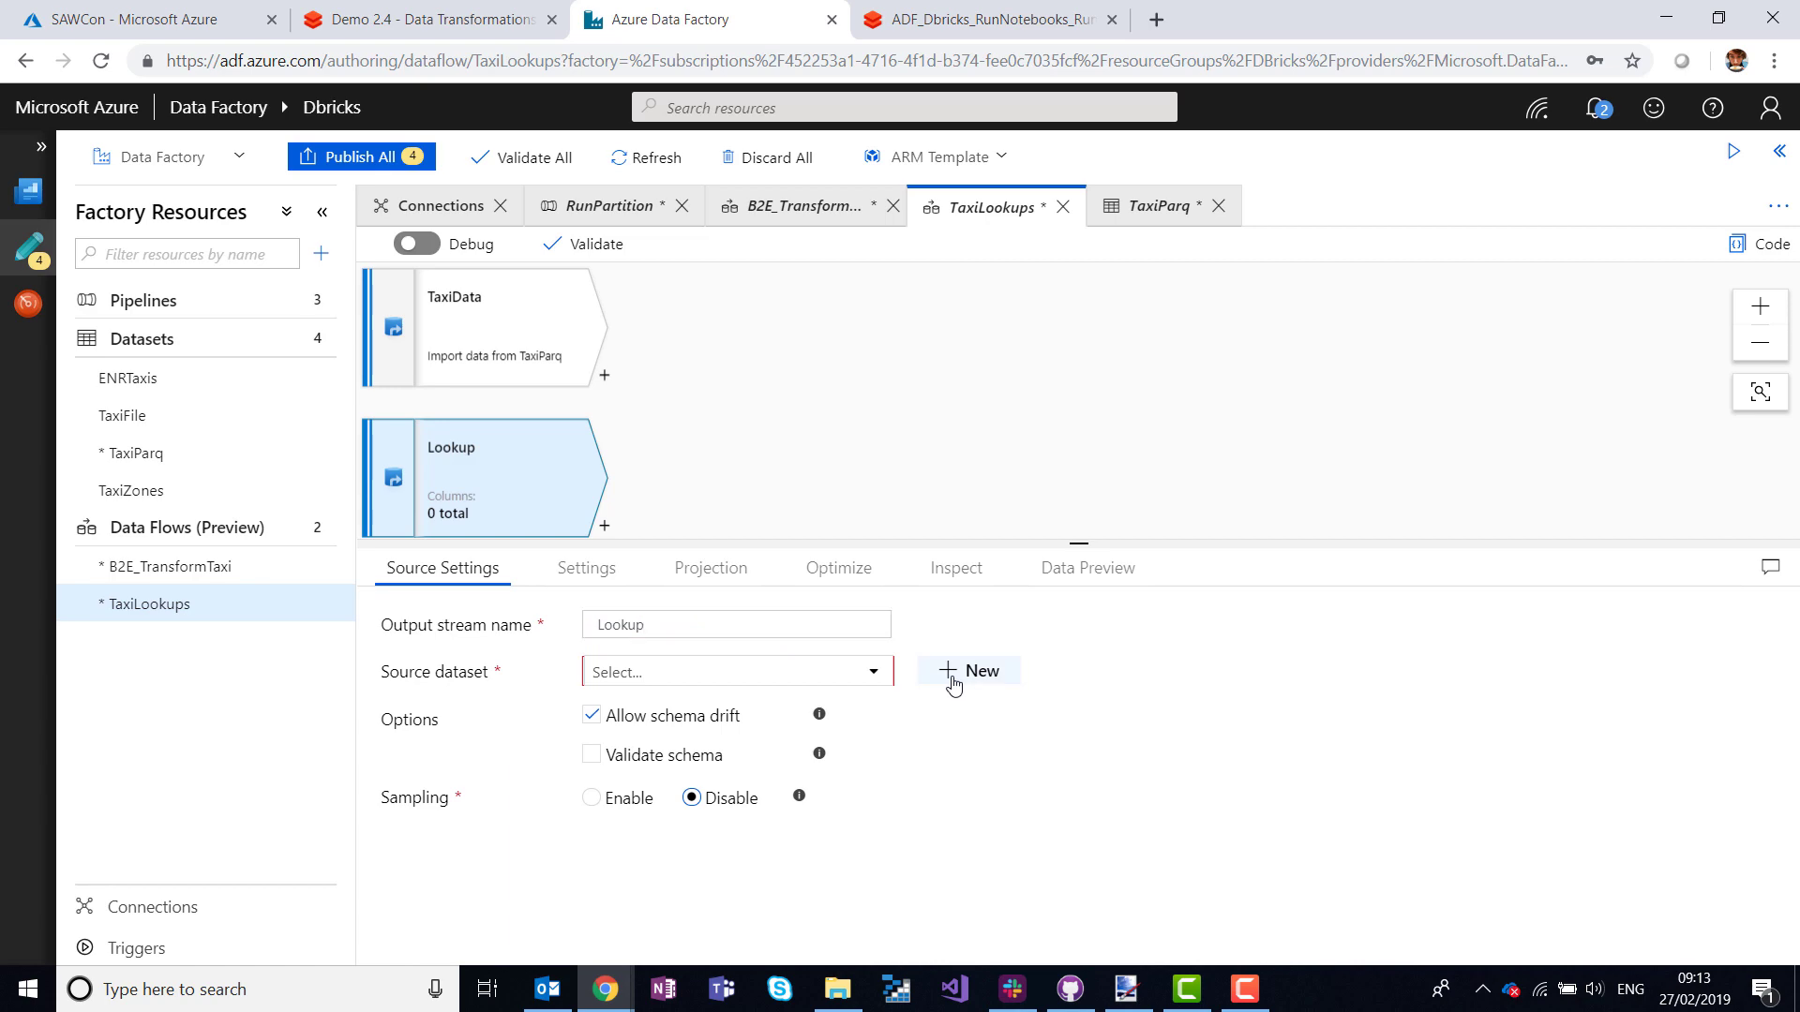
{"action": "left_click", "coordinate": [969, 672]}
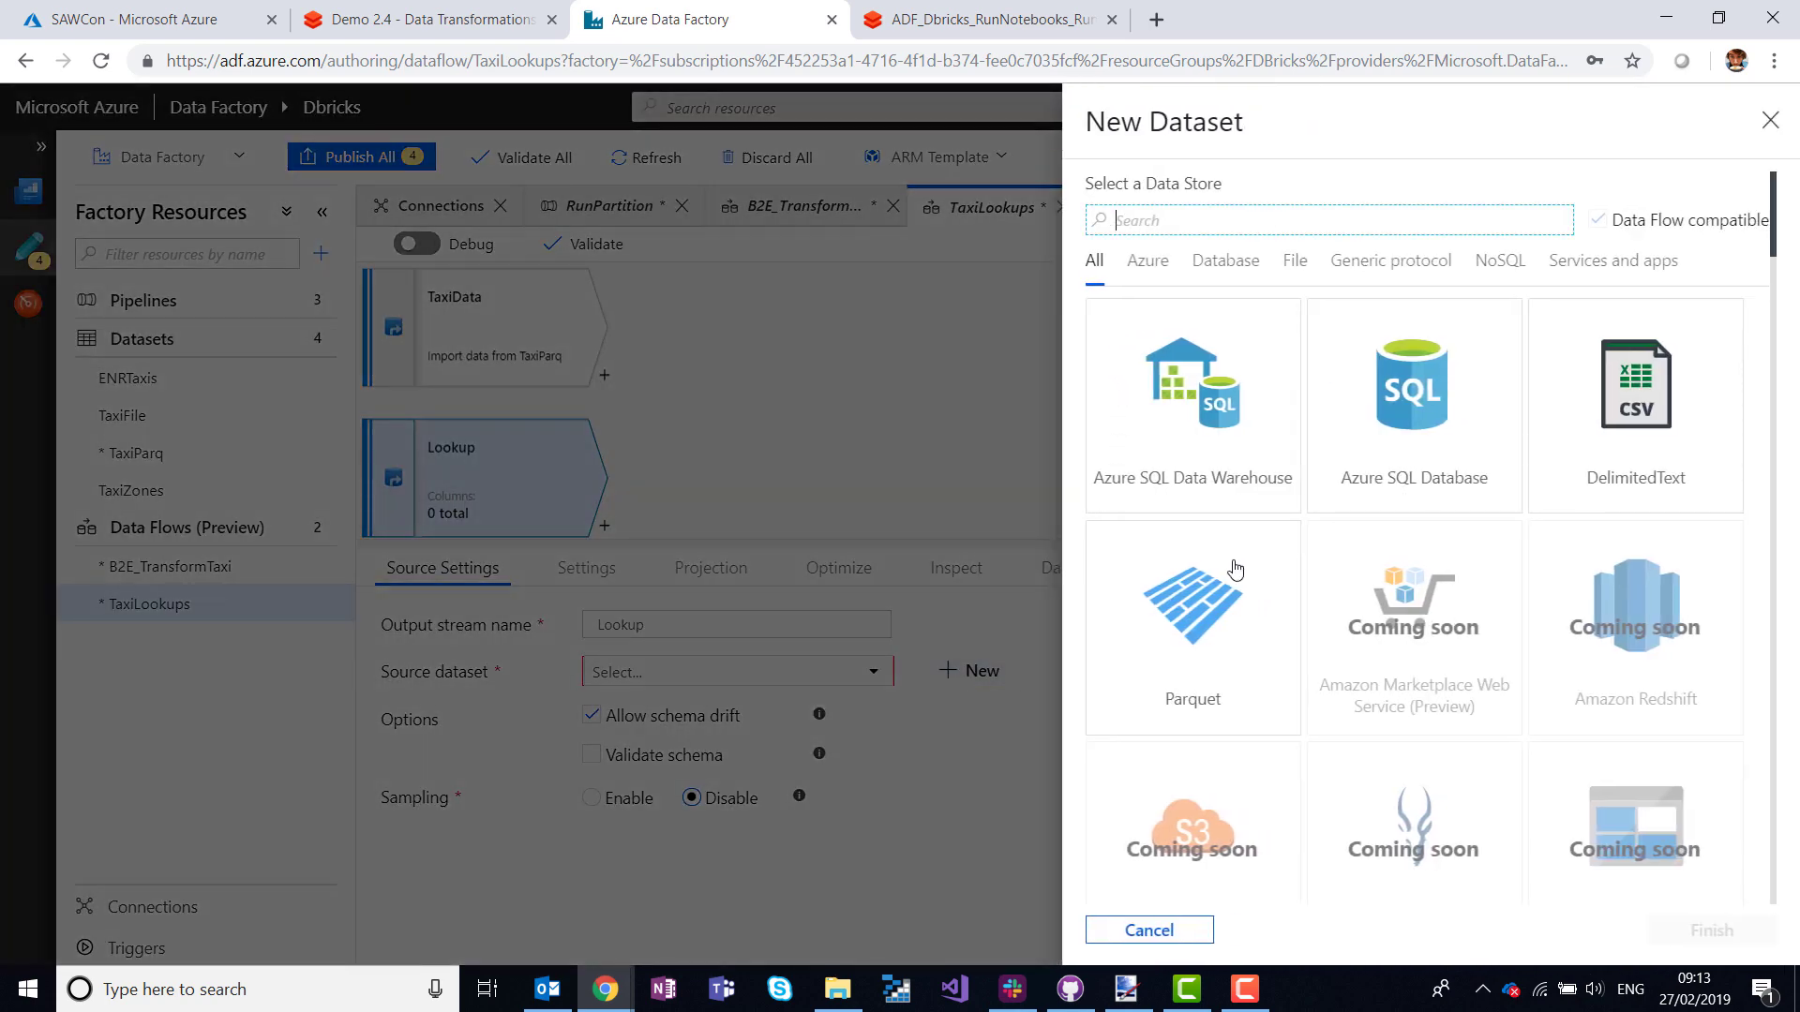
{"action": "left_click", "coordinate": [1192, 601]}
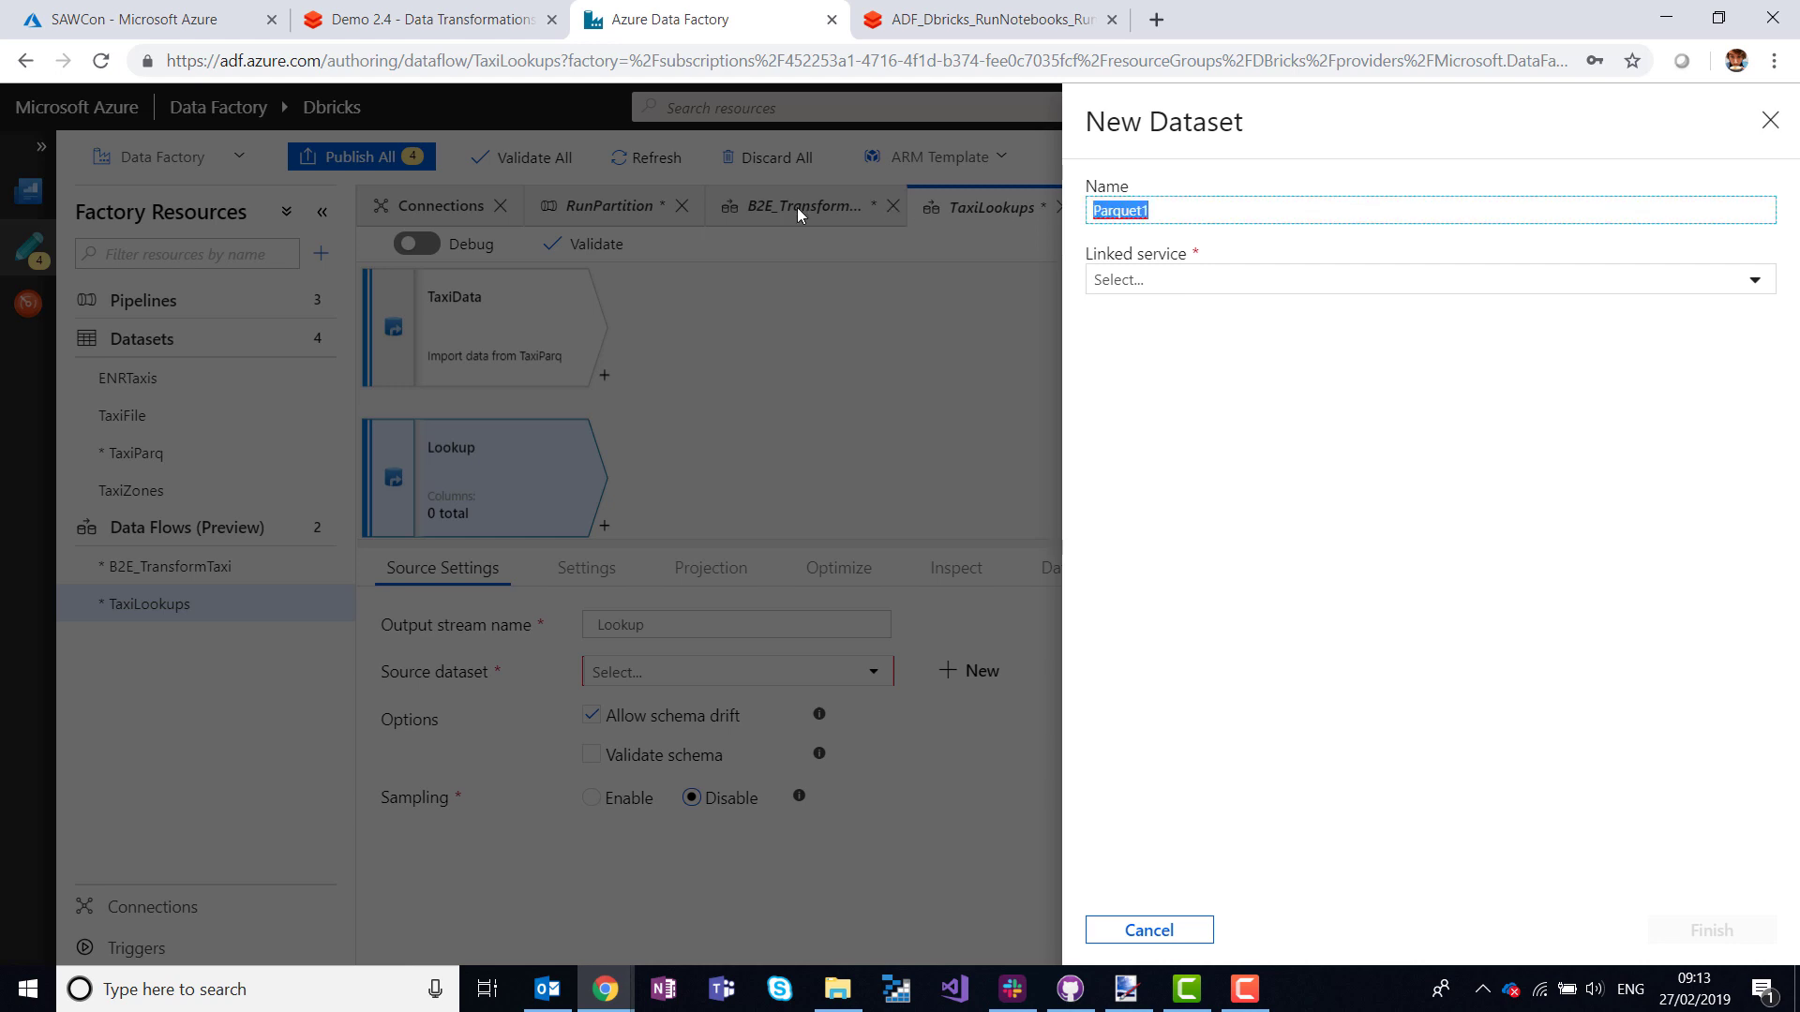
{"action": "type", "text": "ZoneData"}
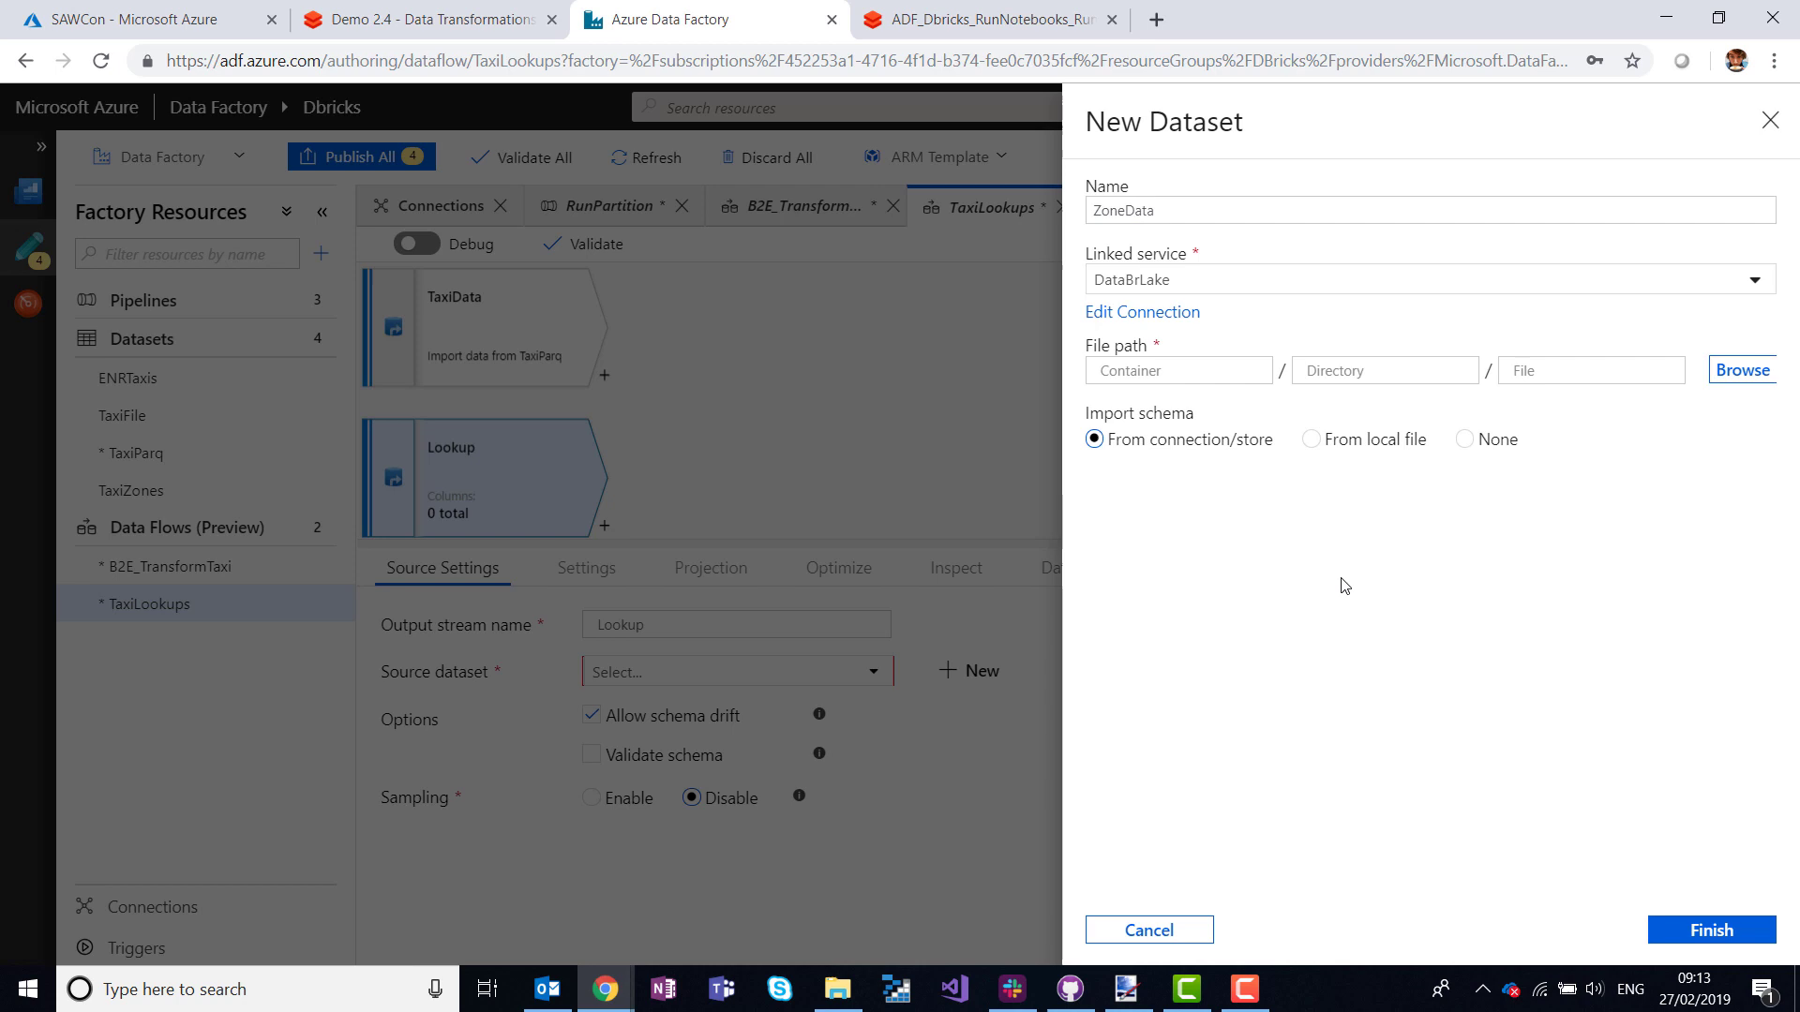
Point ZoneData at the TaxiZones v1 folder, finish it, and review Lookup's four columns.
{"action": "left_click", "coordinate": [1741, 369]}
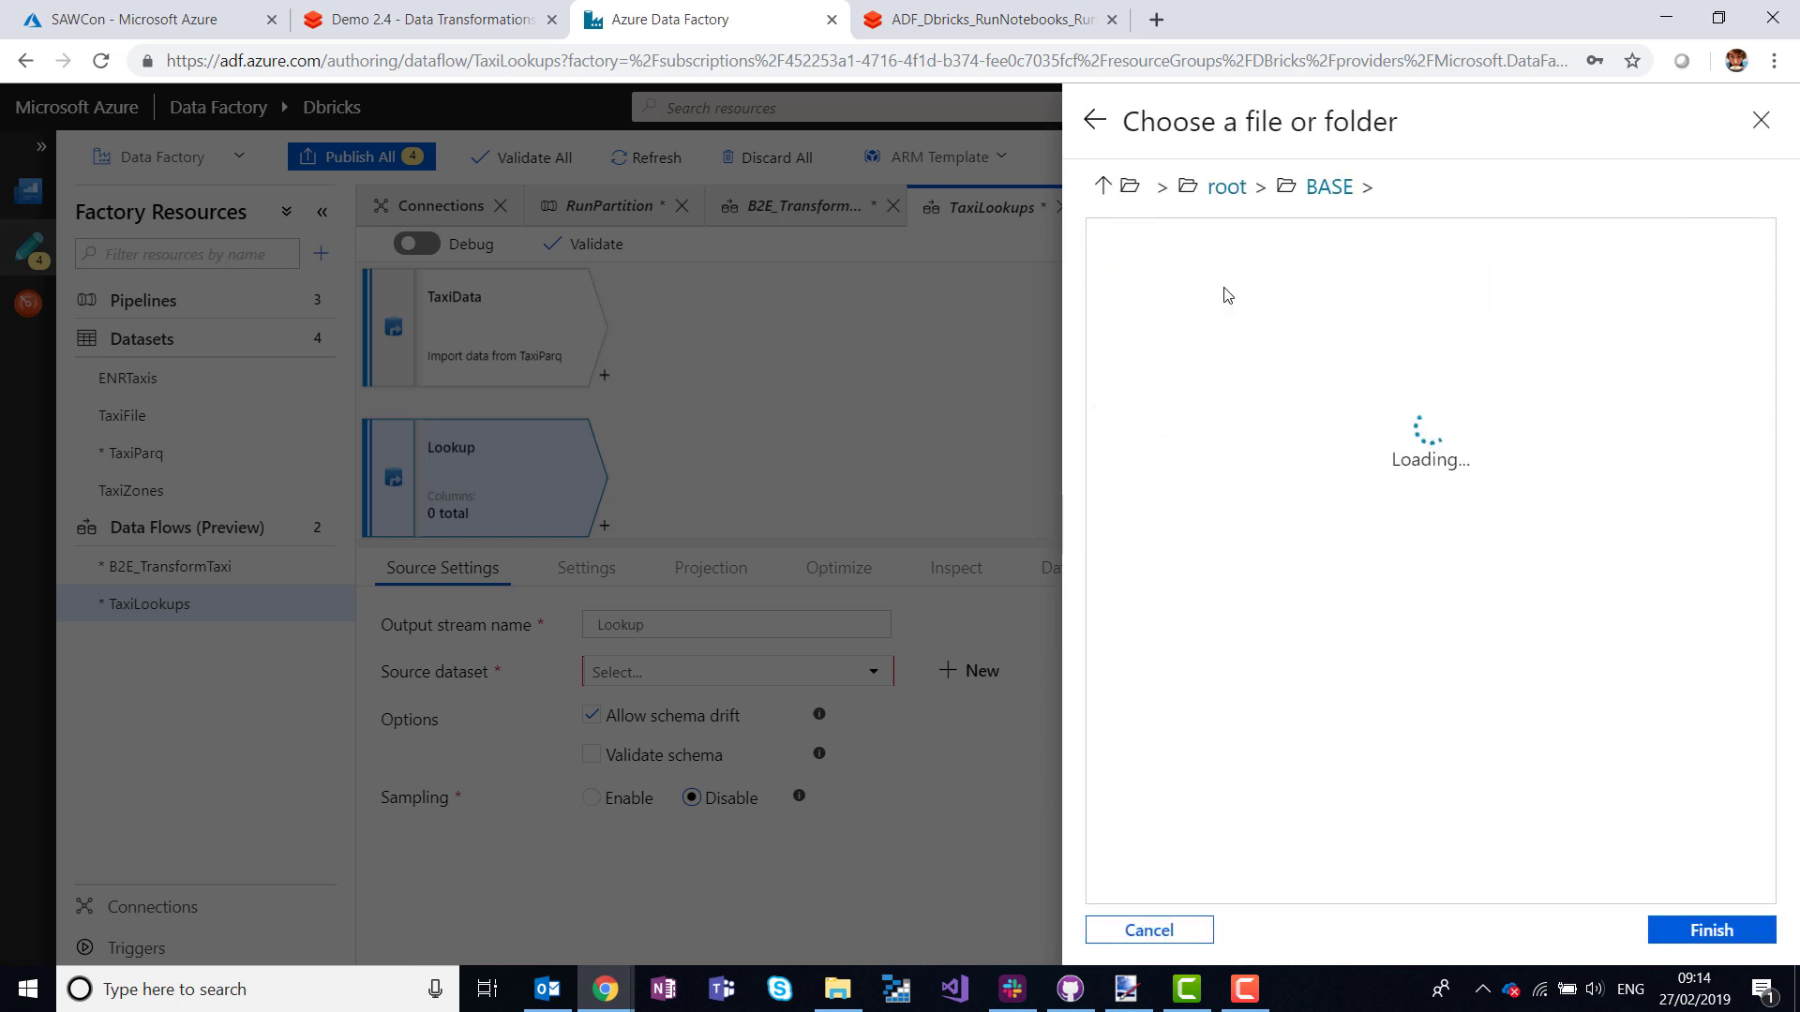
{"action": "mouse_move", "coordinate": [1245, 328]}
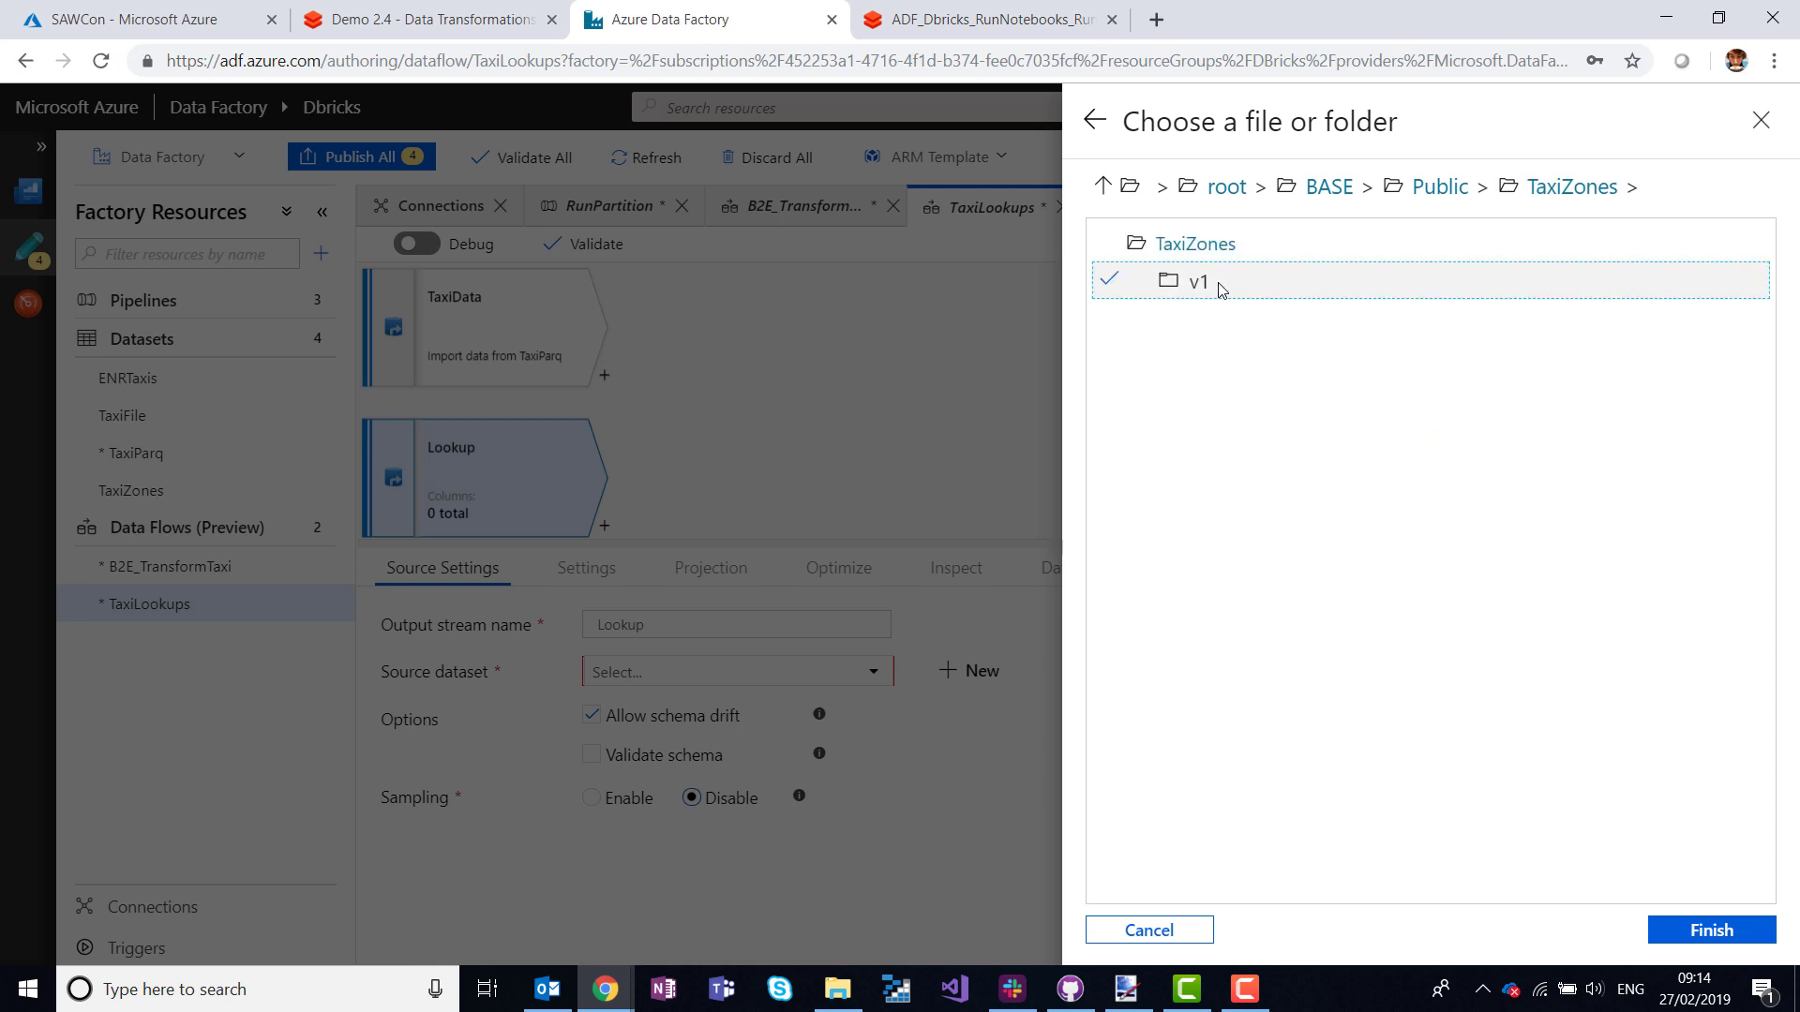
{"action": "double_click", "coordinate": [1198, 279]}
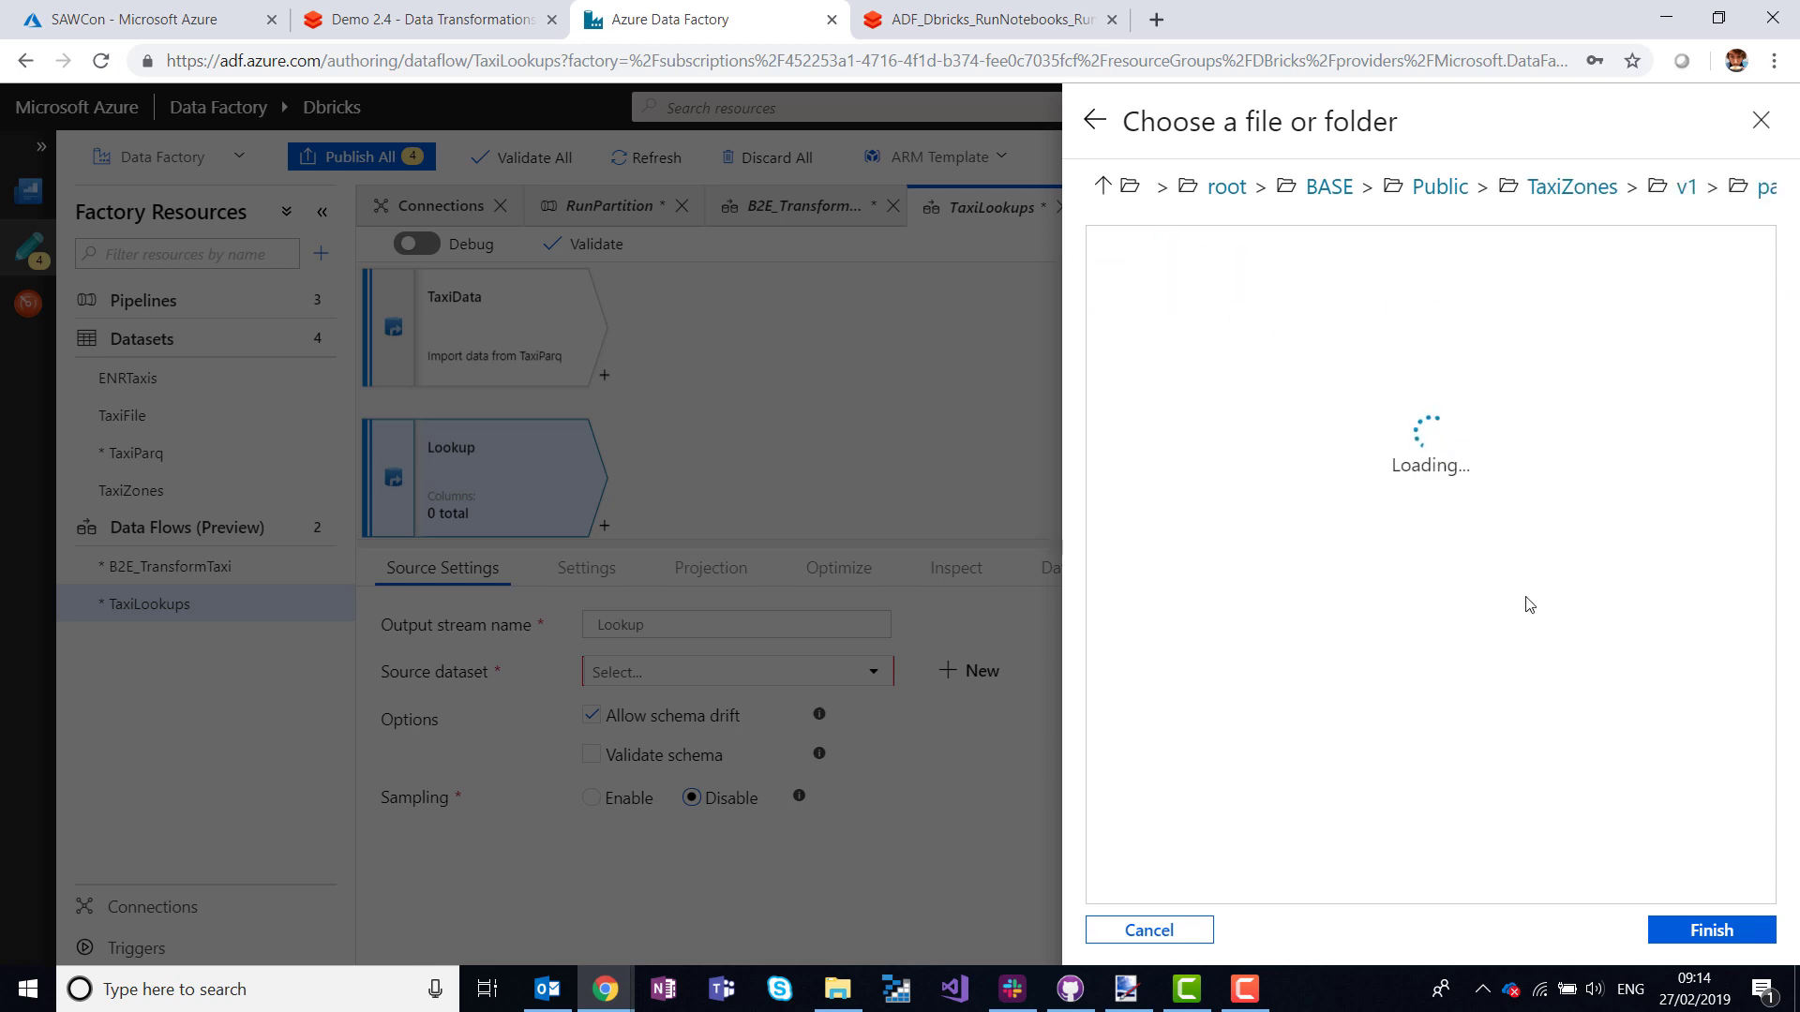
{"action": "mouse_move", "coordinate": [1556, 648]}
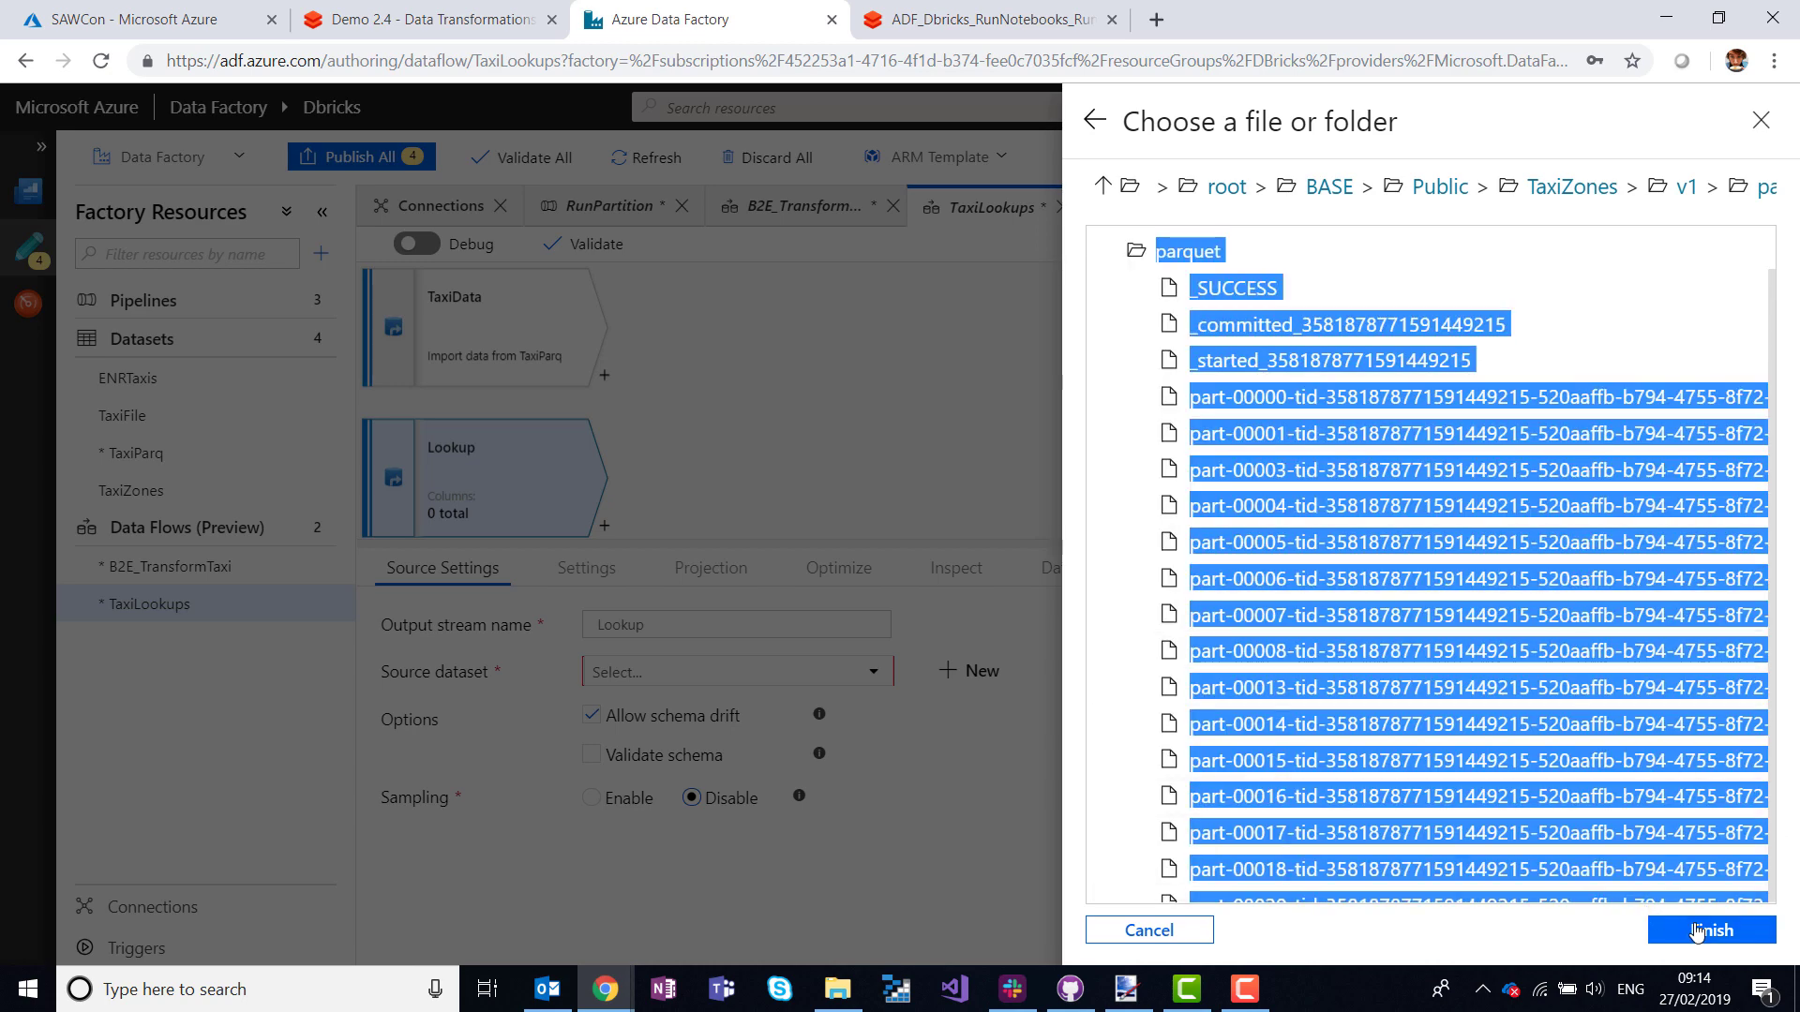
{"action": "left_click", "coordinate": [1710, 931]}
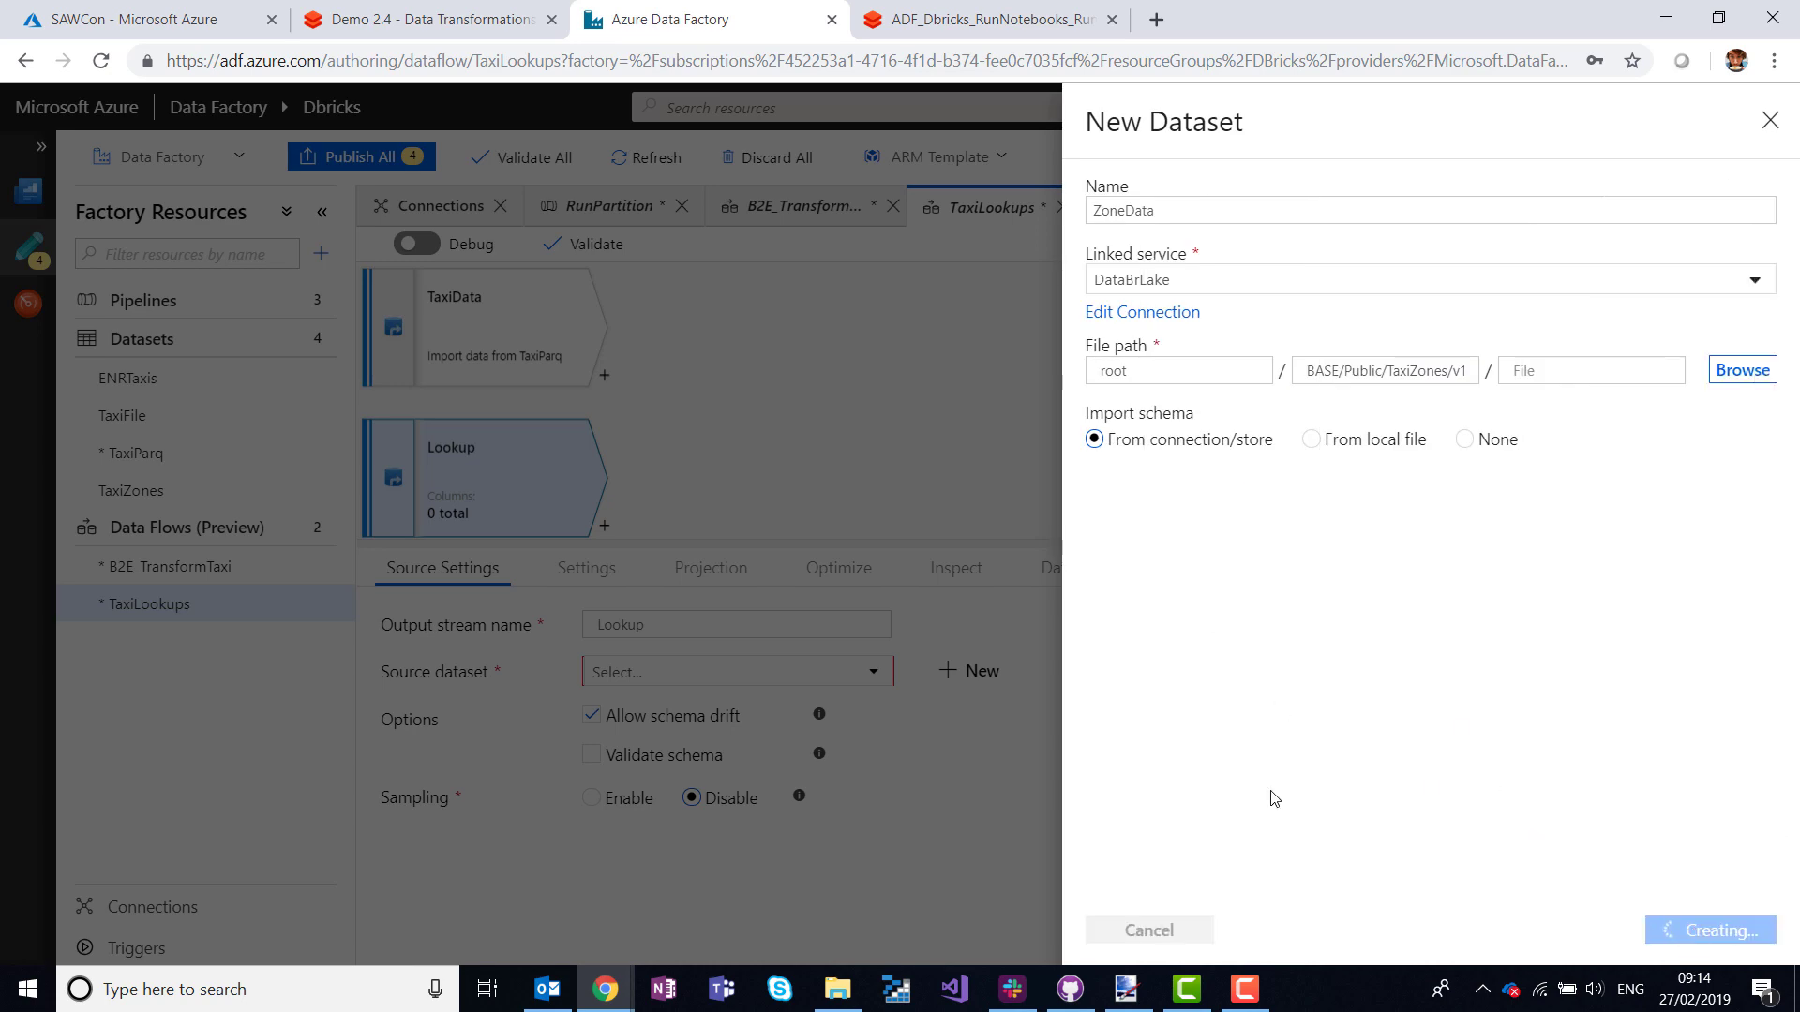
{"action": "mouse_move", "coordinate": [724, 529]}
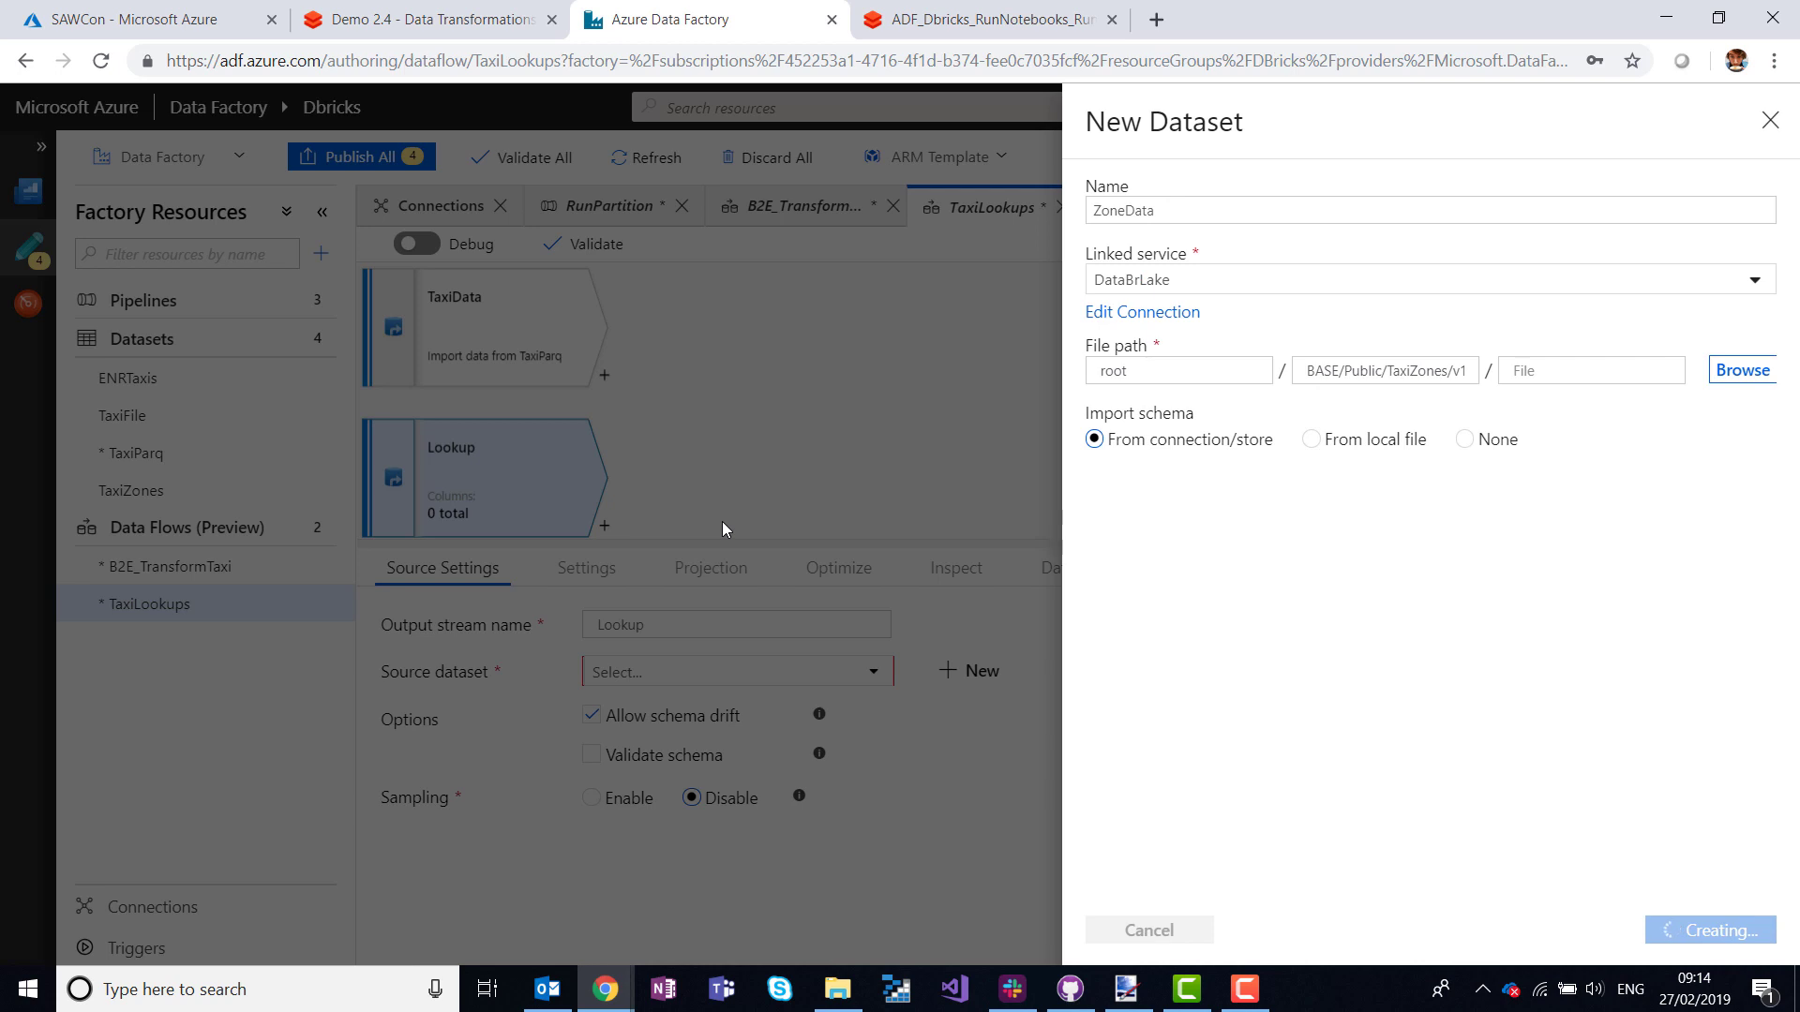
{"action": "left_click", "coordinate": [1709, 930]}
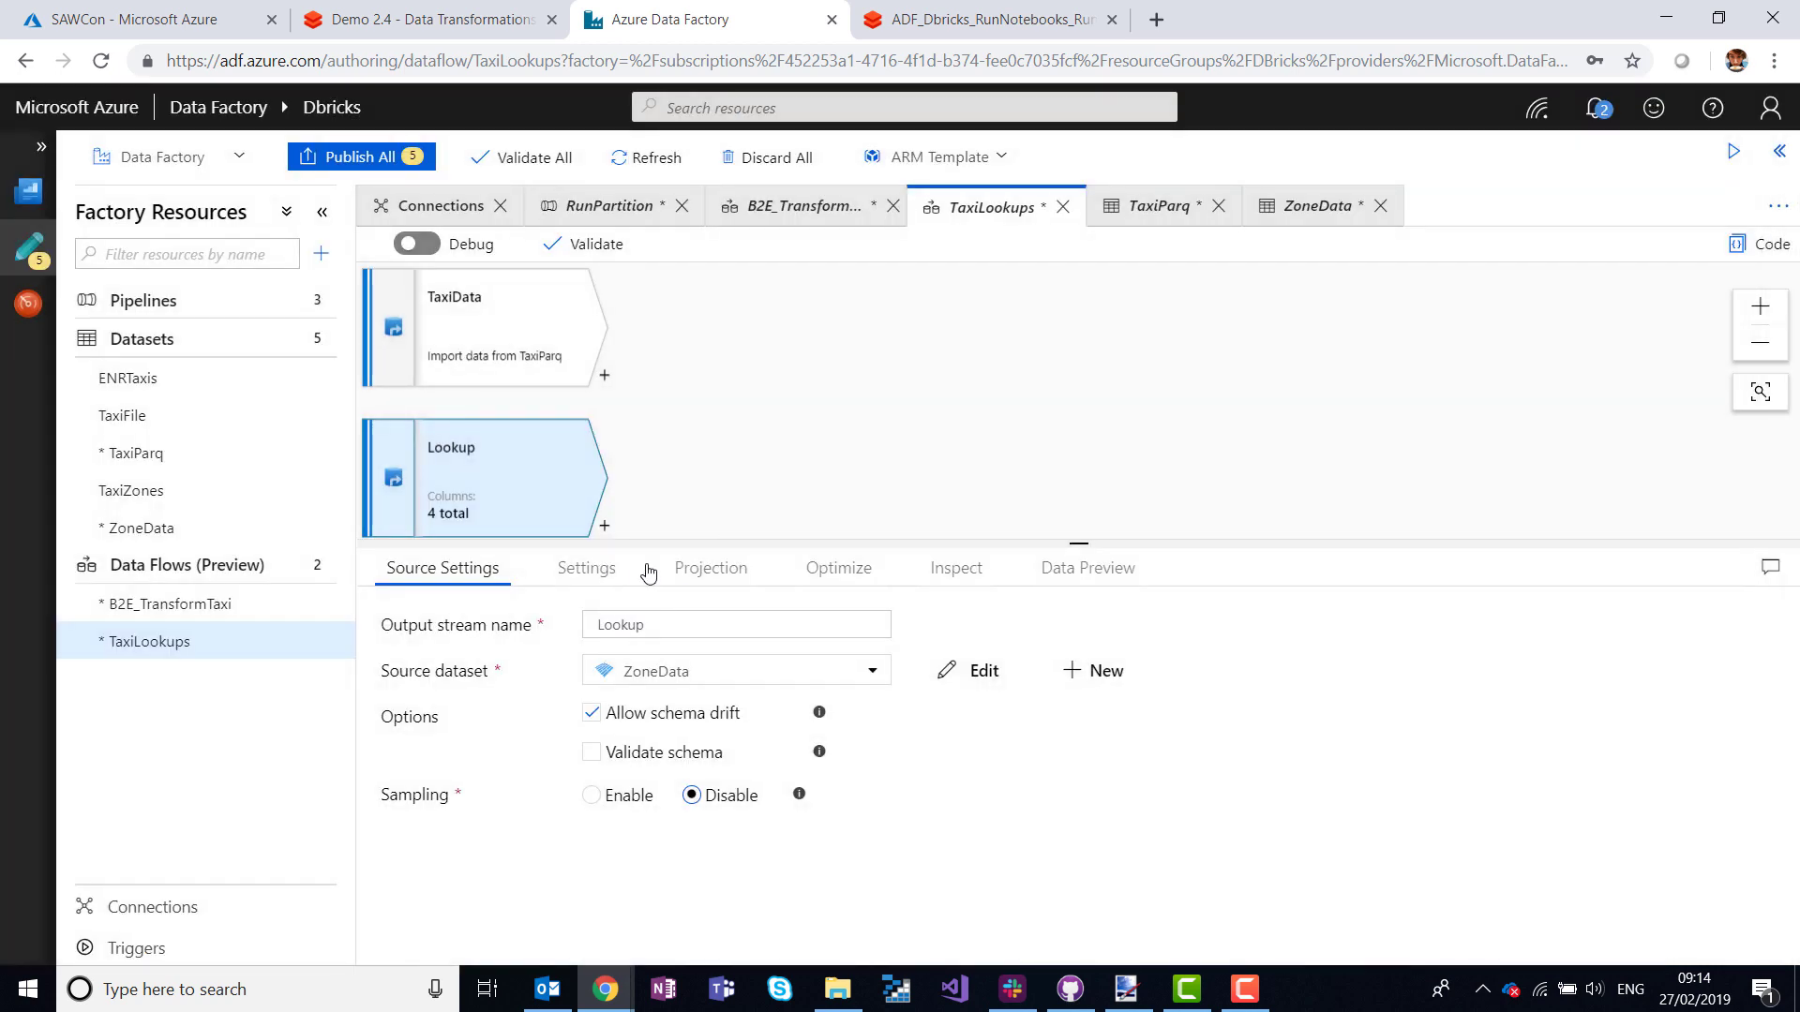
{"action": "left_click", "coordinate": [709, 566]}
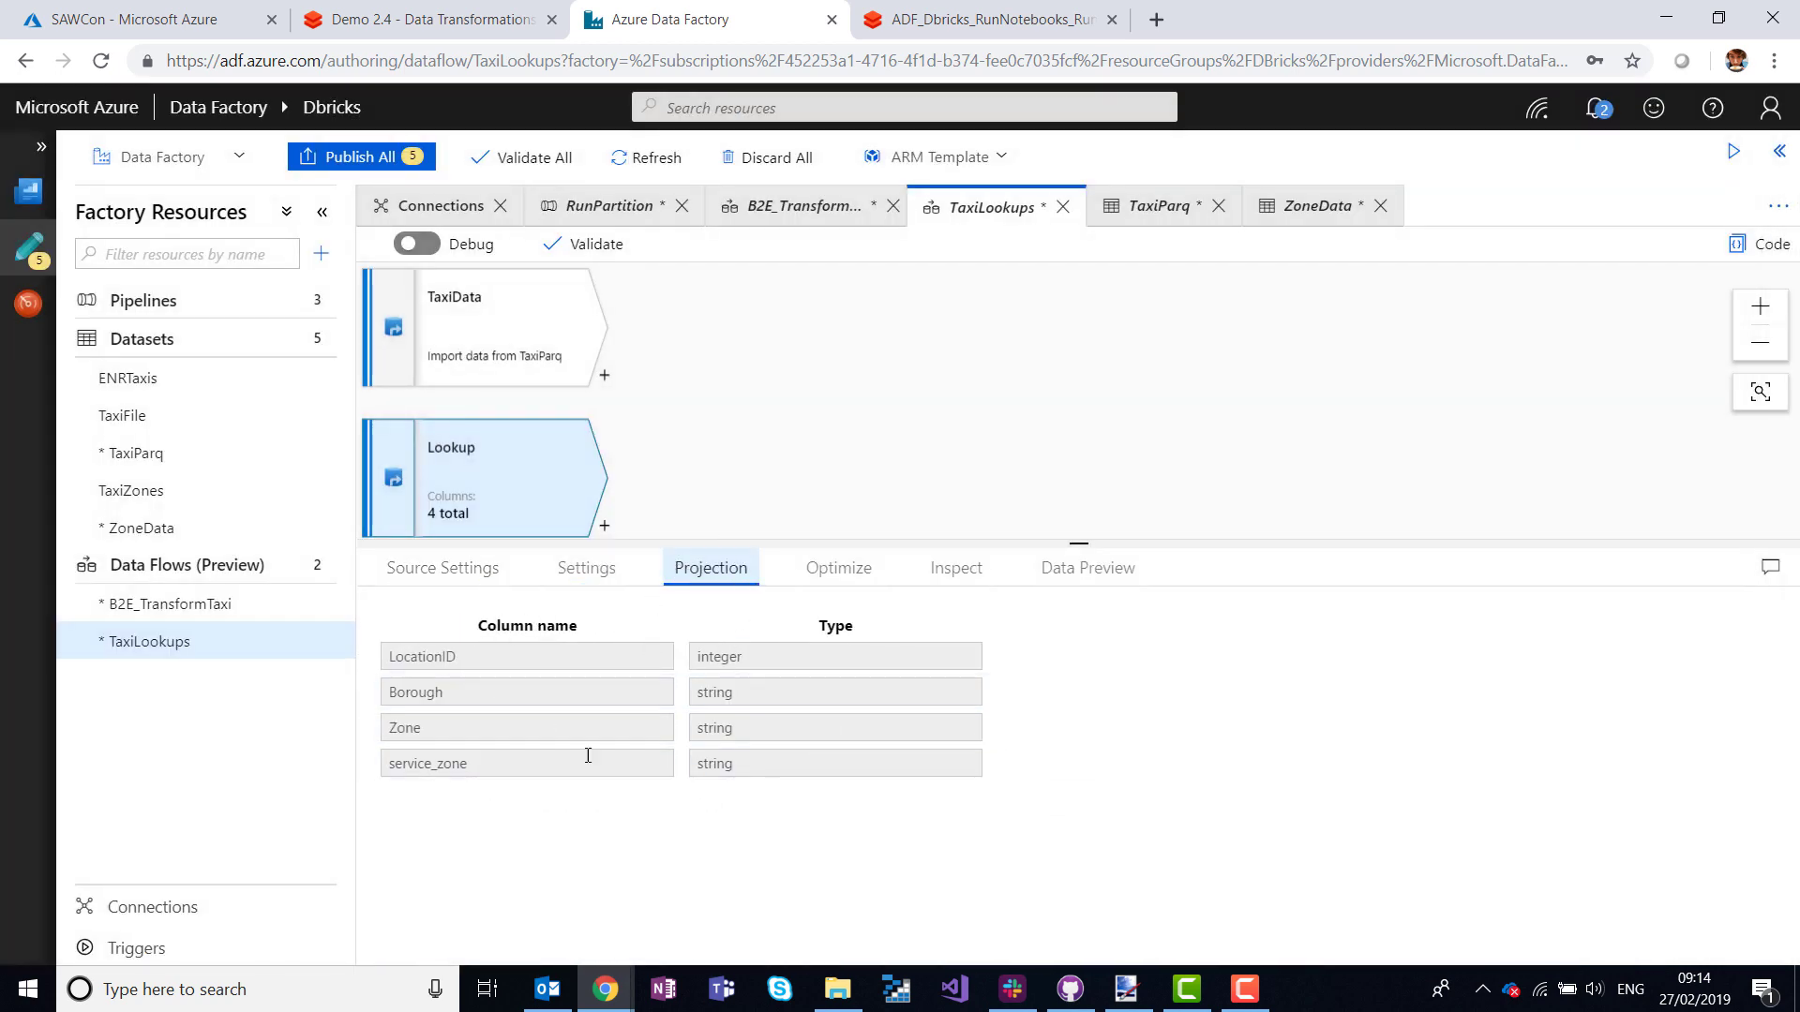
{"action": "left_click", "coordinate": [849, 349]}
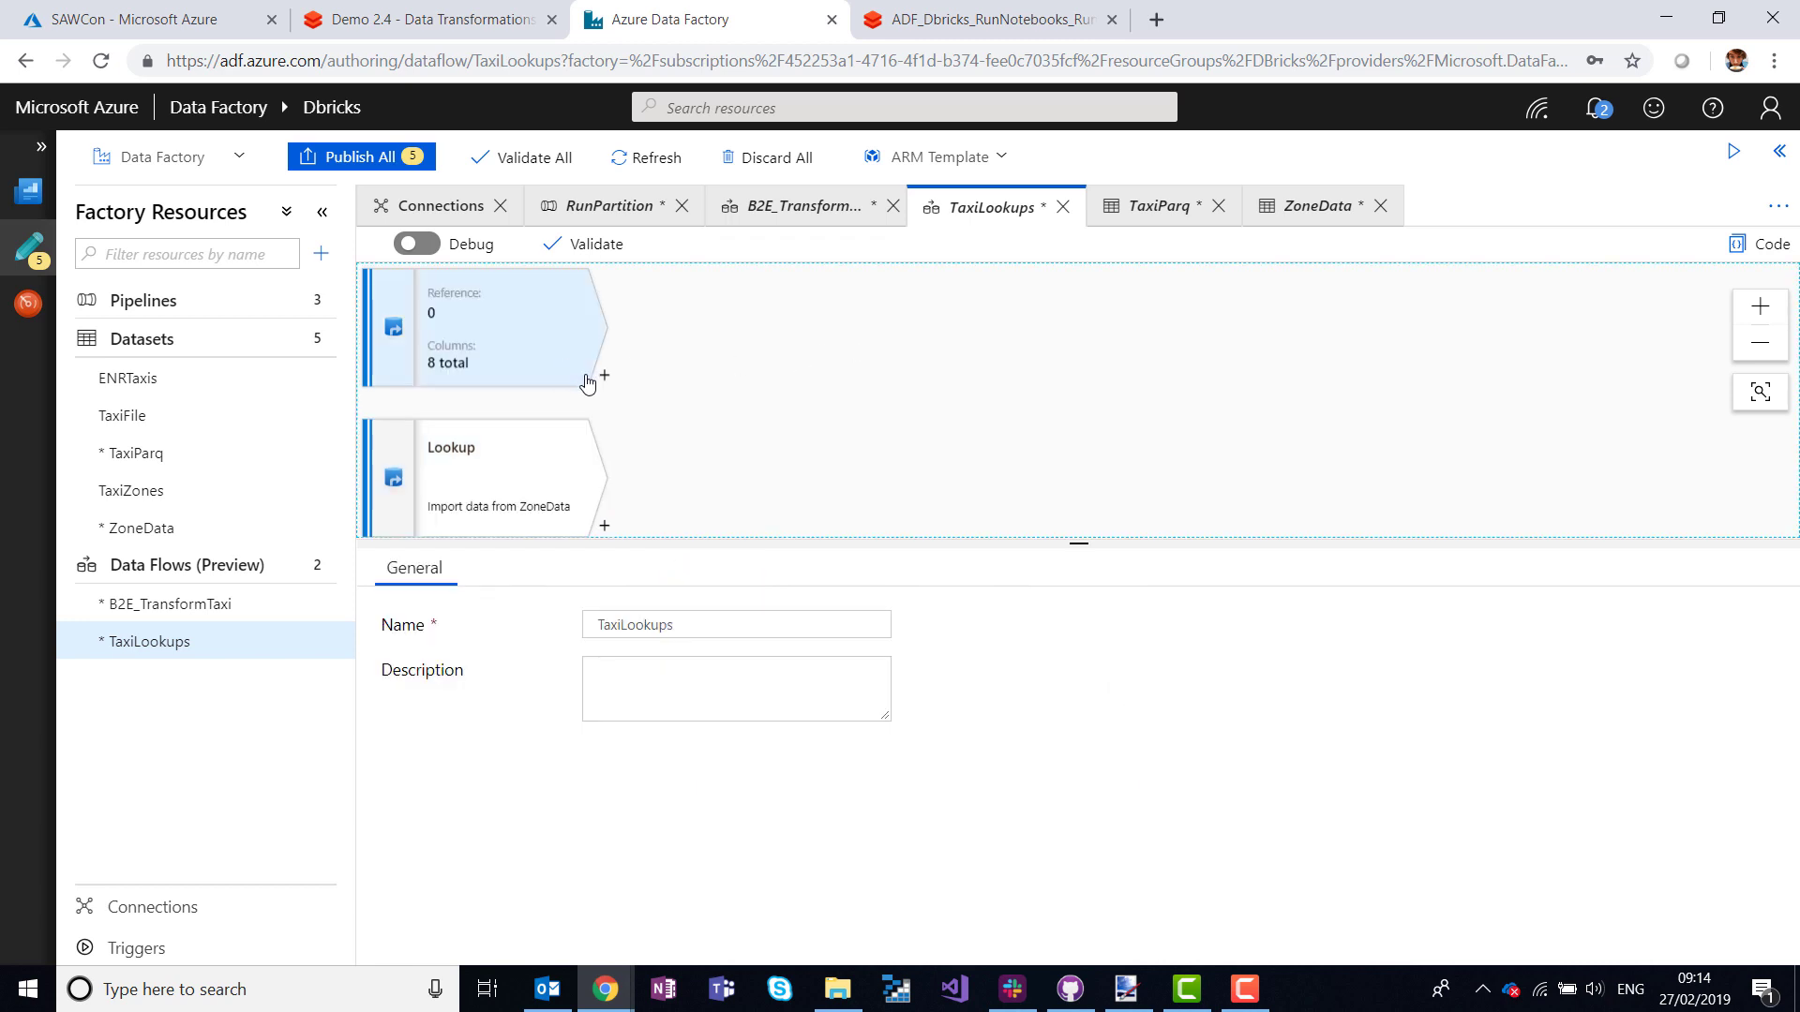
Add a join after TaxiData and rename it TaxiZoneInner.
{"action": "left_click", "coordinate": [605, 377]}
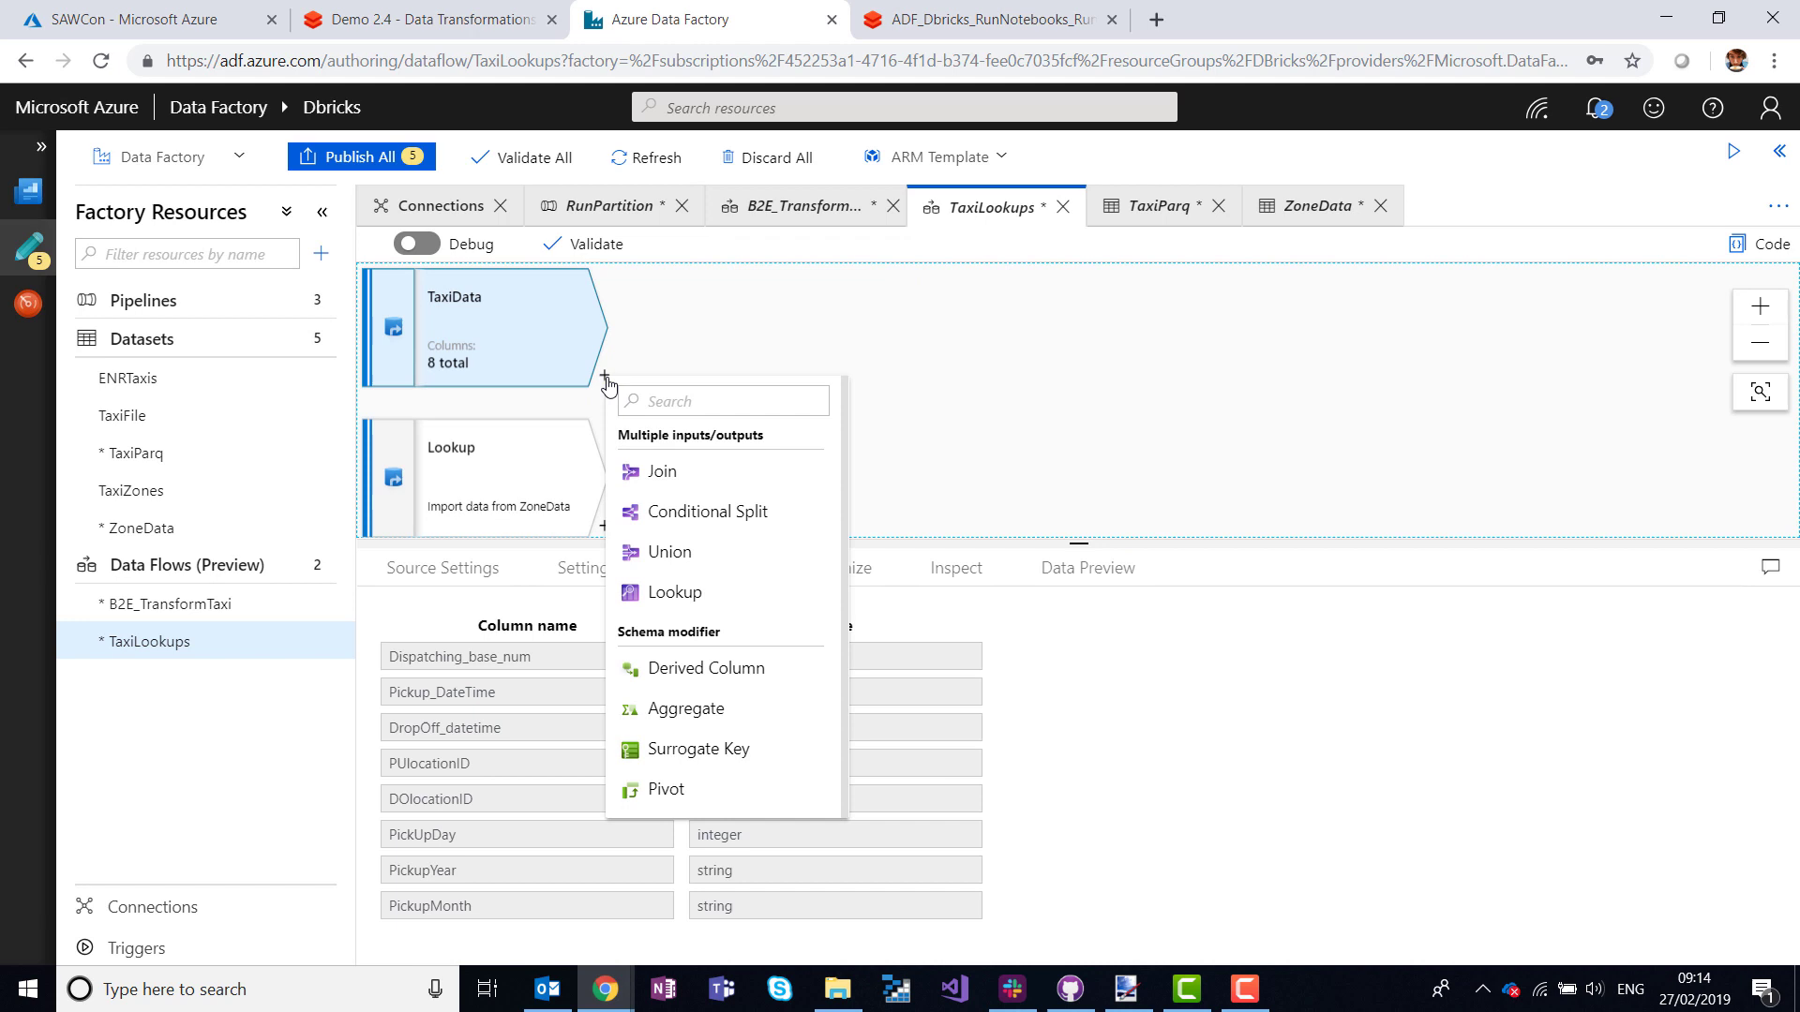
{"action": "mouse_move", "coordinate": [662, 470]}
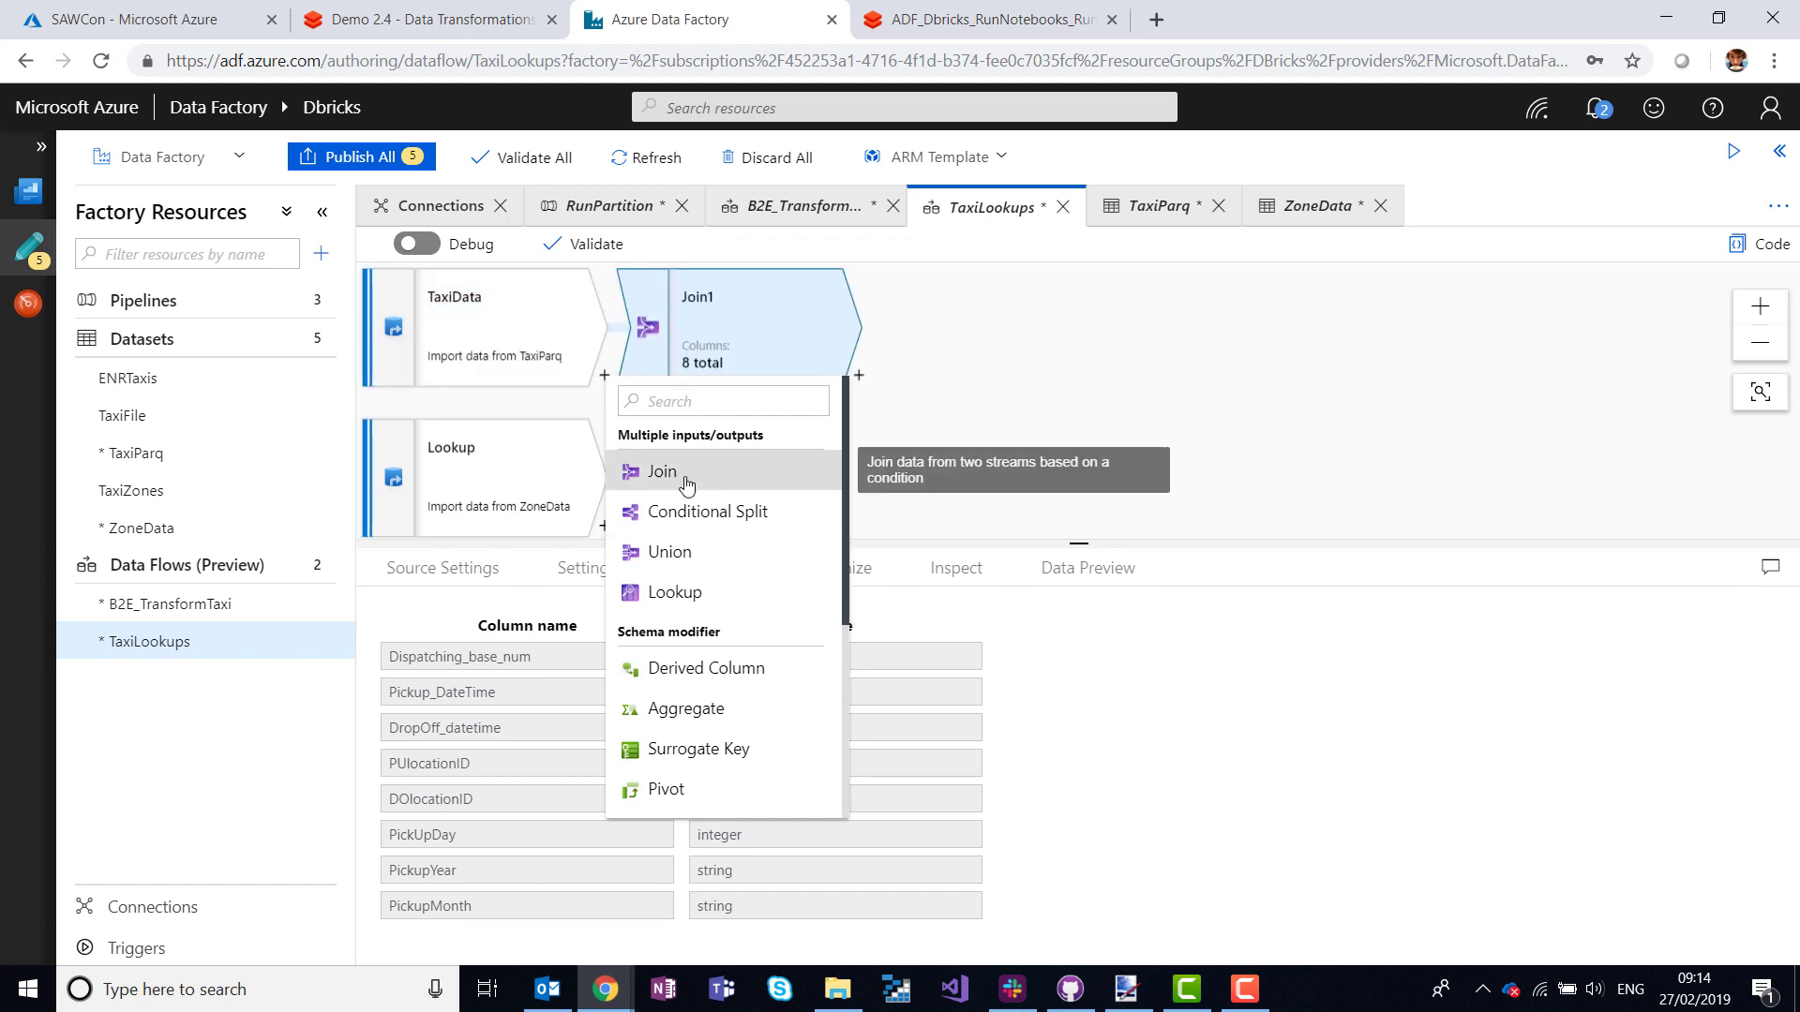
{"action": "left_click", "coordinate": [662, 471]}
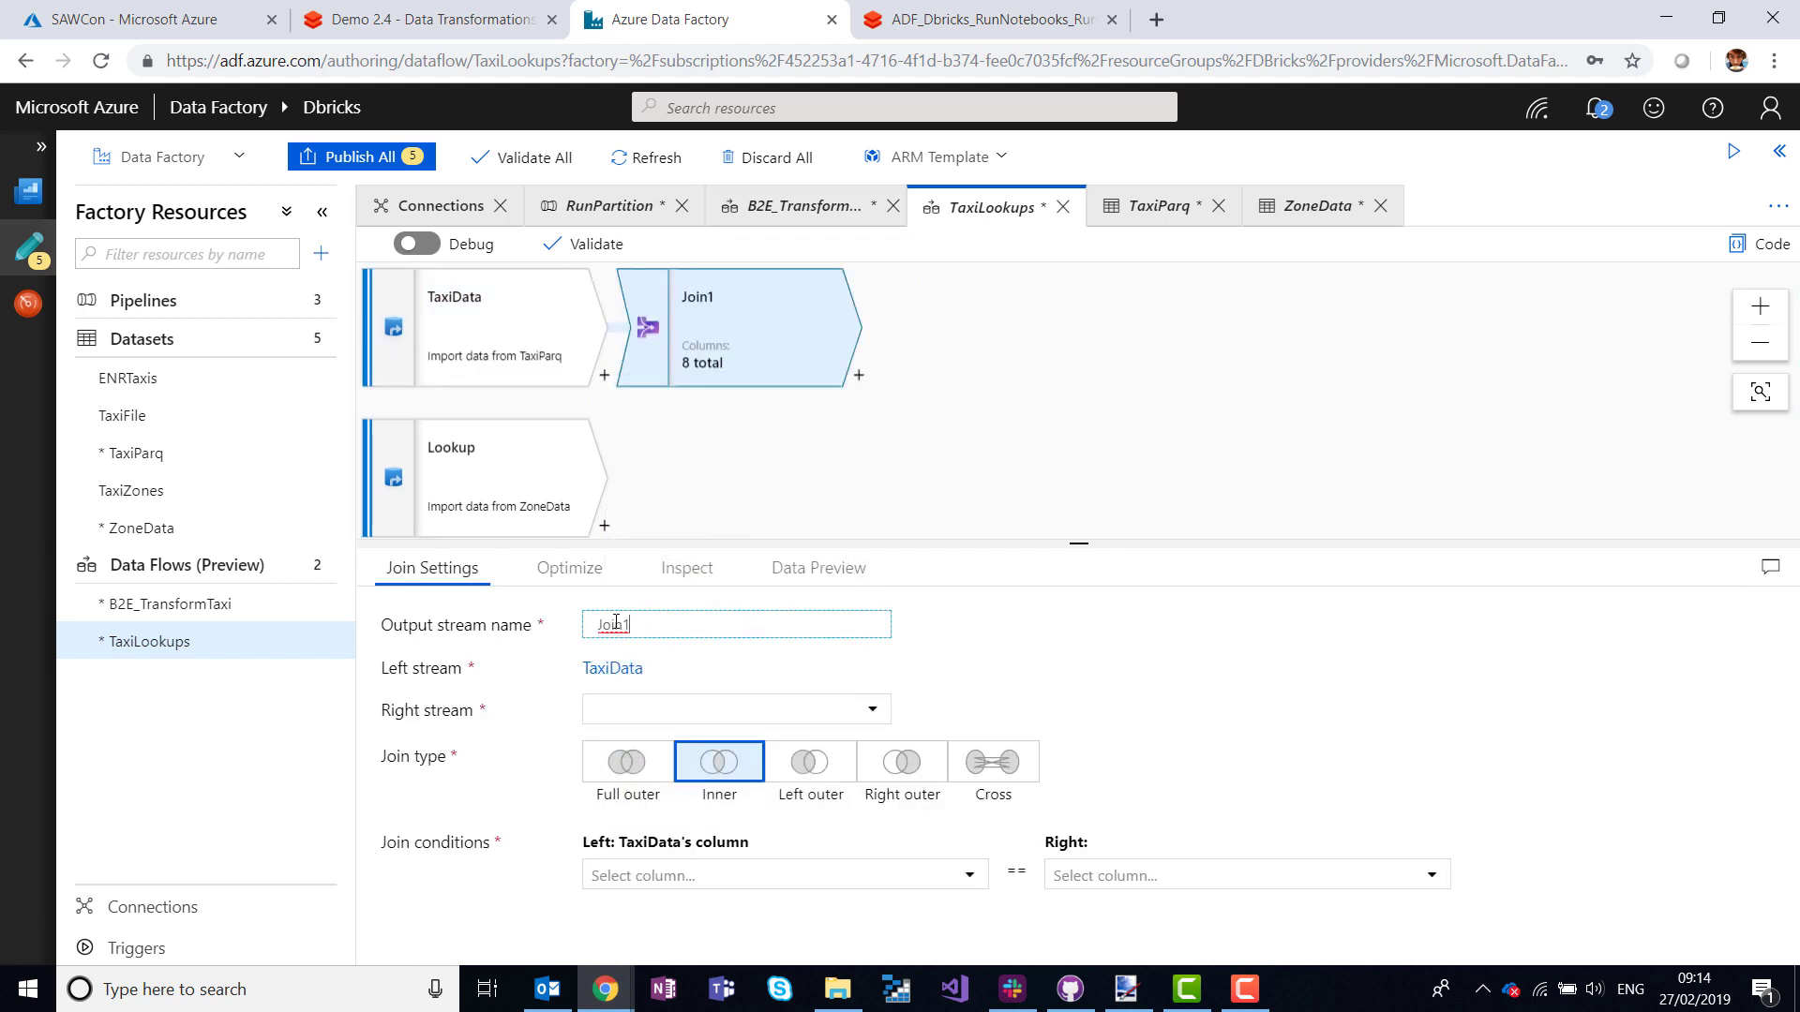
{"action": "triple_click", "coordinate": [734, 622]}
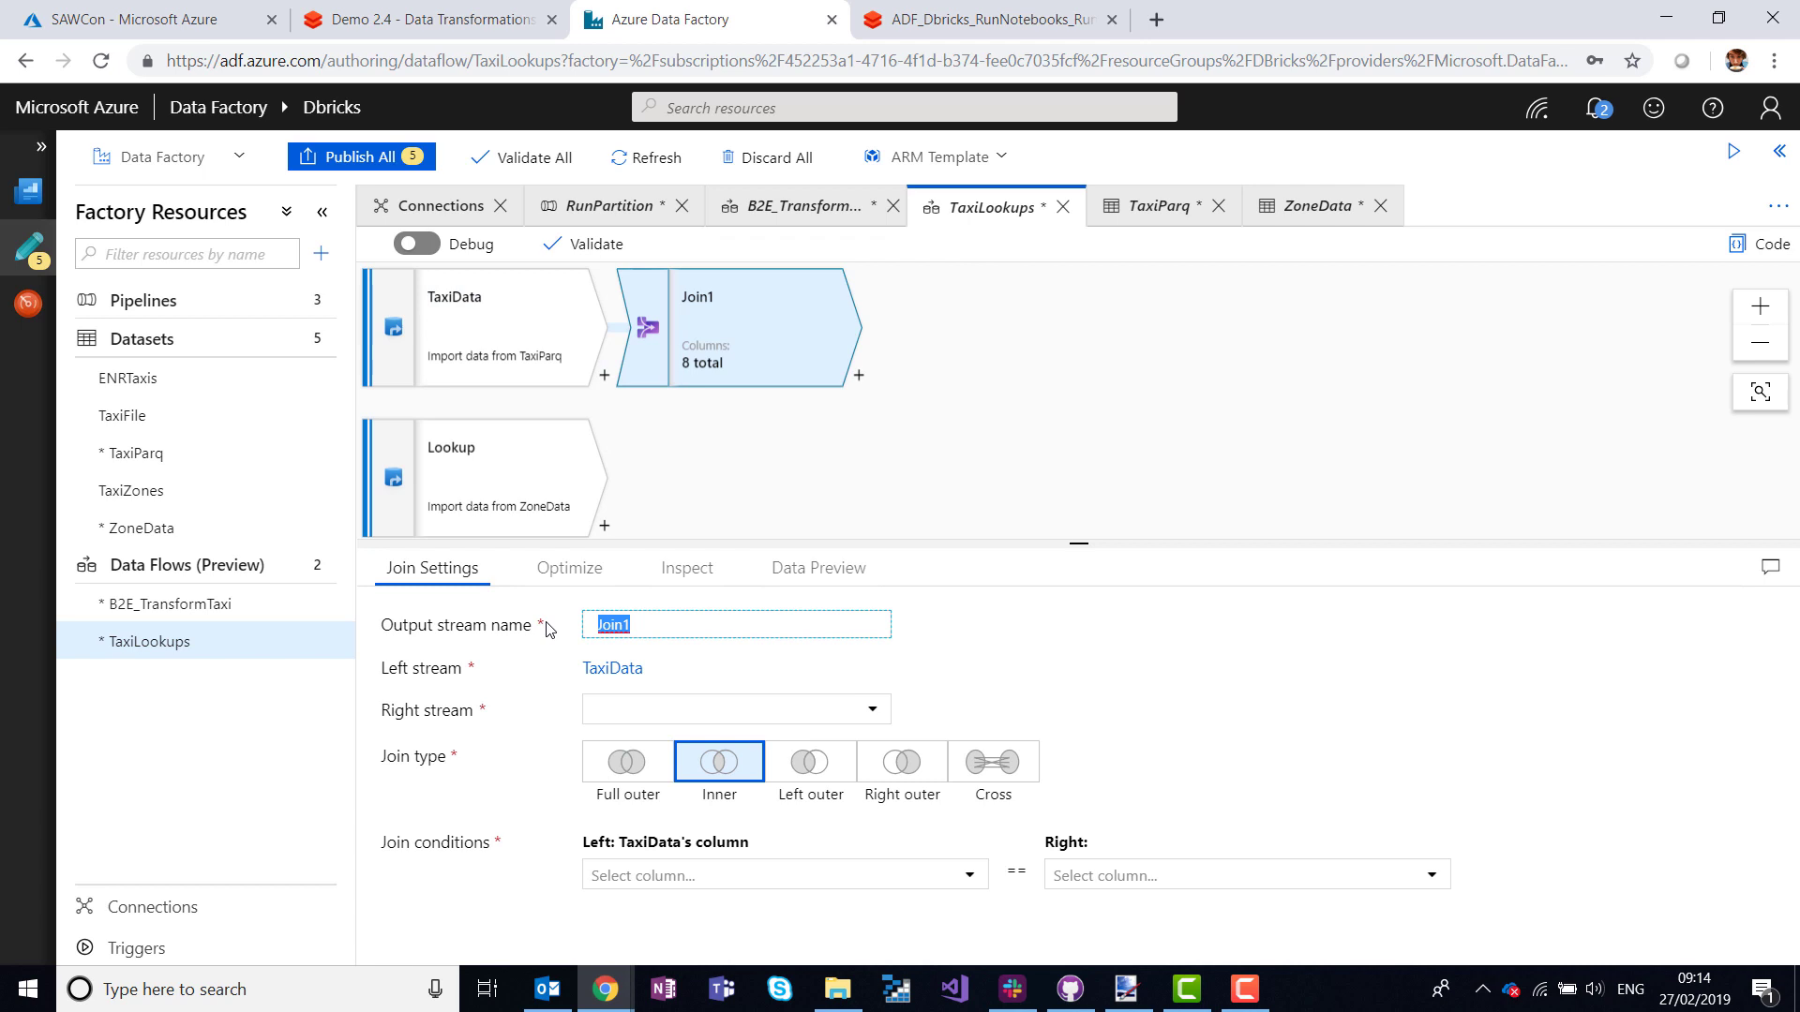
{"action": "type", "text": "TaxiZoneInner"}
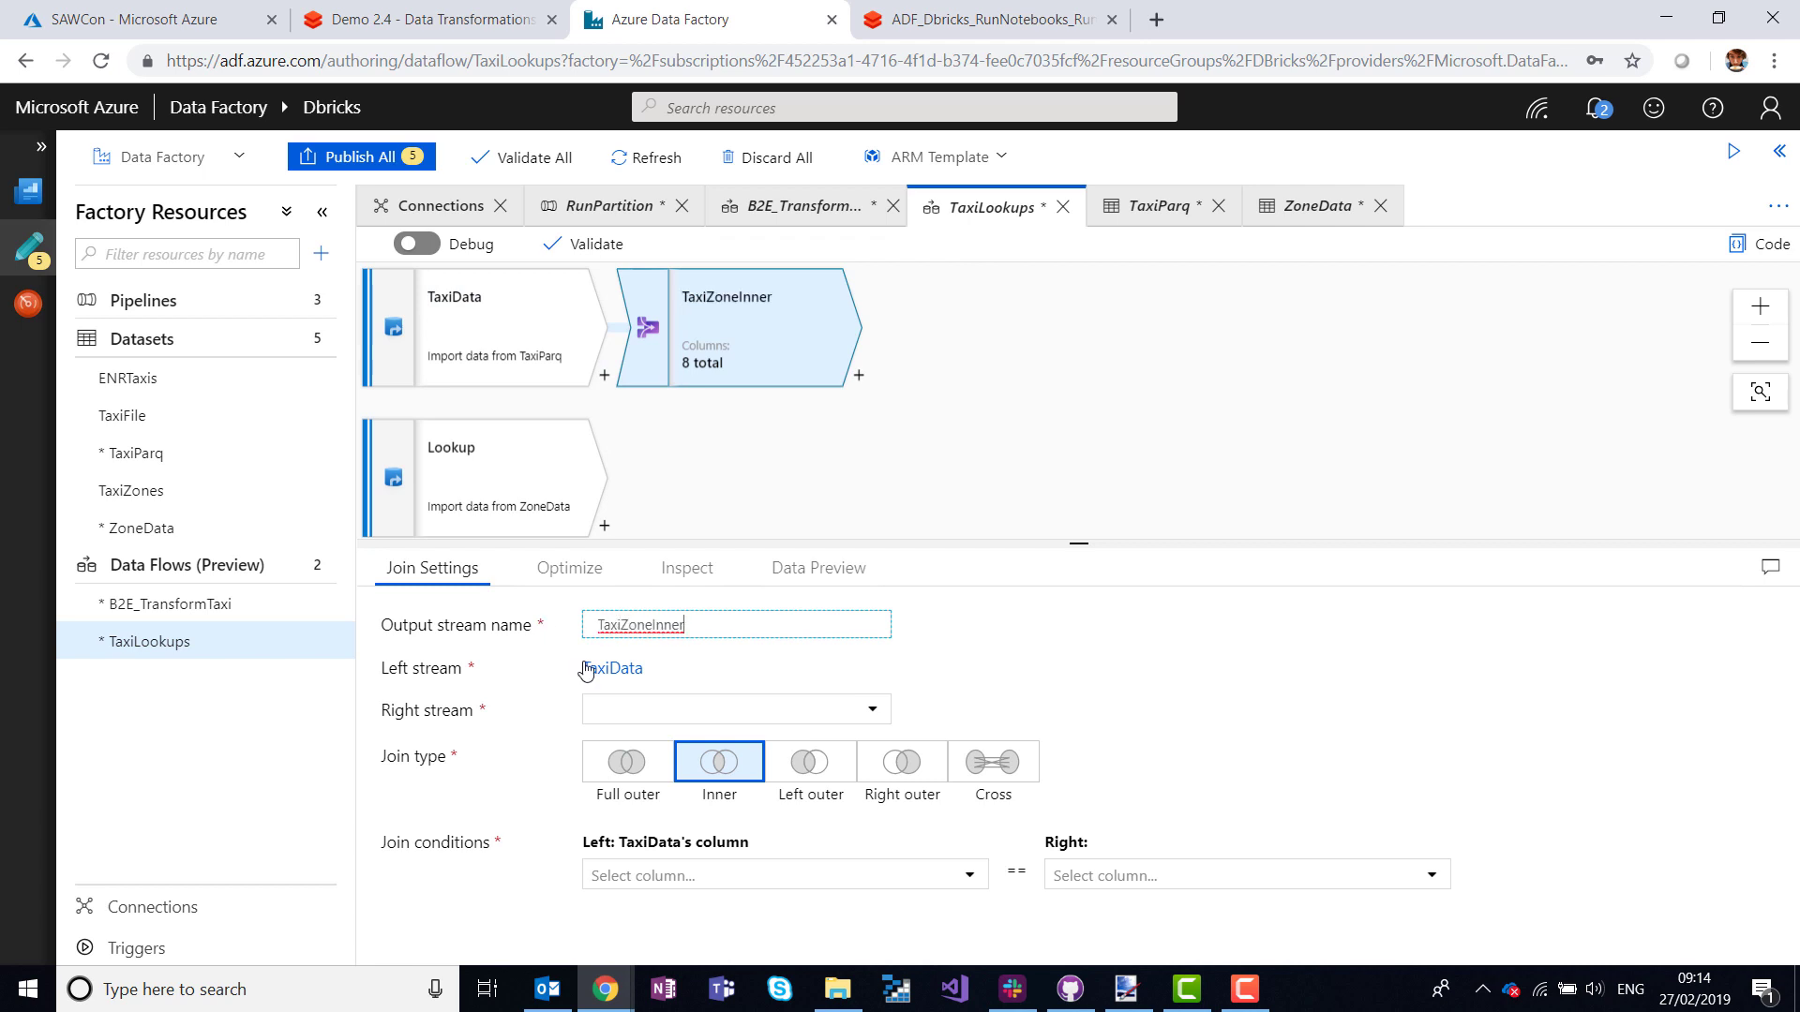
{"action": "left_click", "coordinate": [734, 709]}
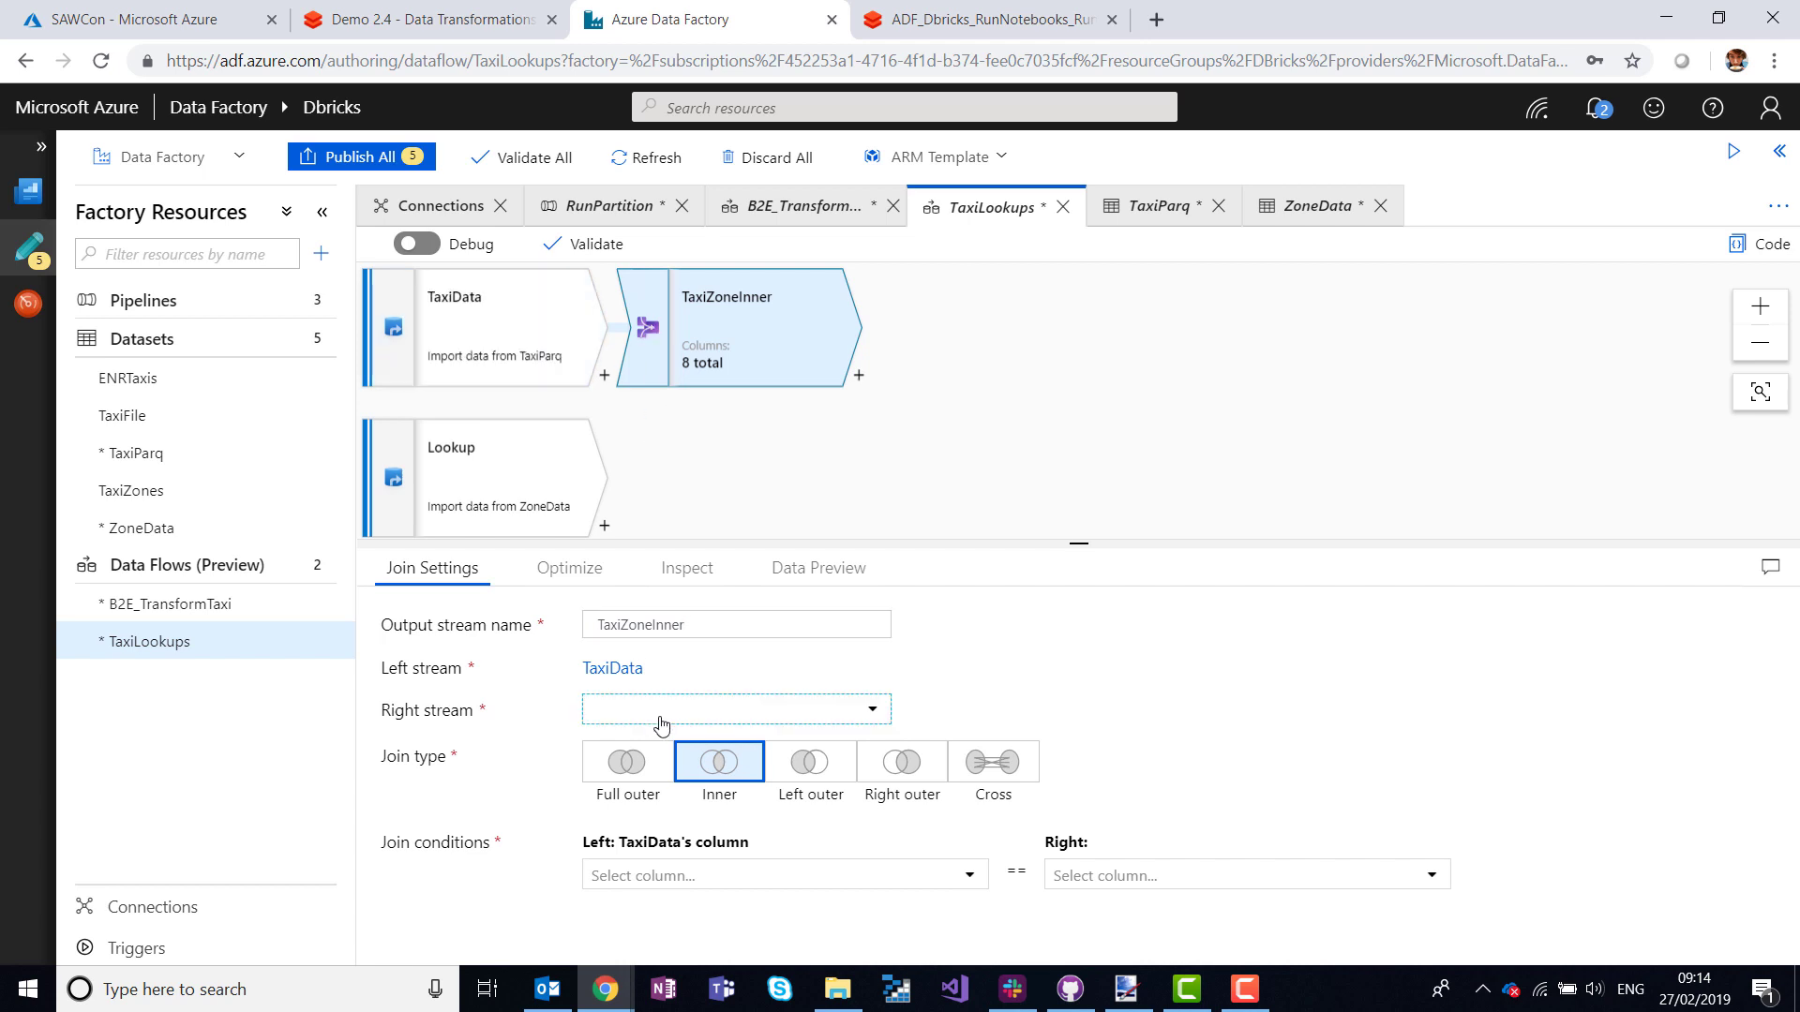
Inner-join with Lookup where PUlocationID equals LocationID.
{"action": "left_click", "coordinate": [735, 709]}
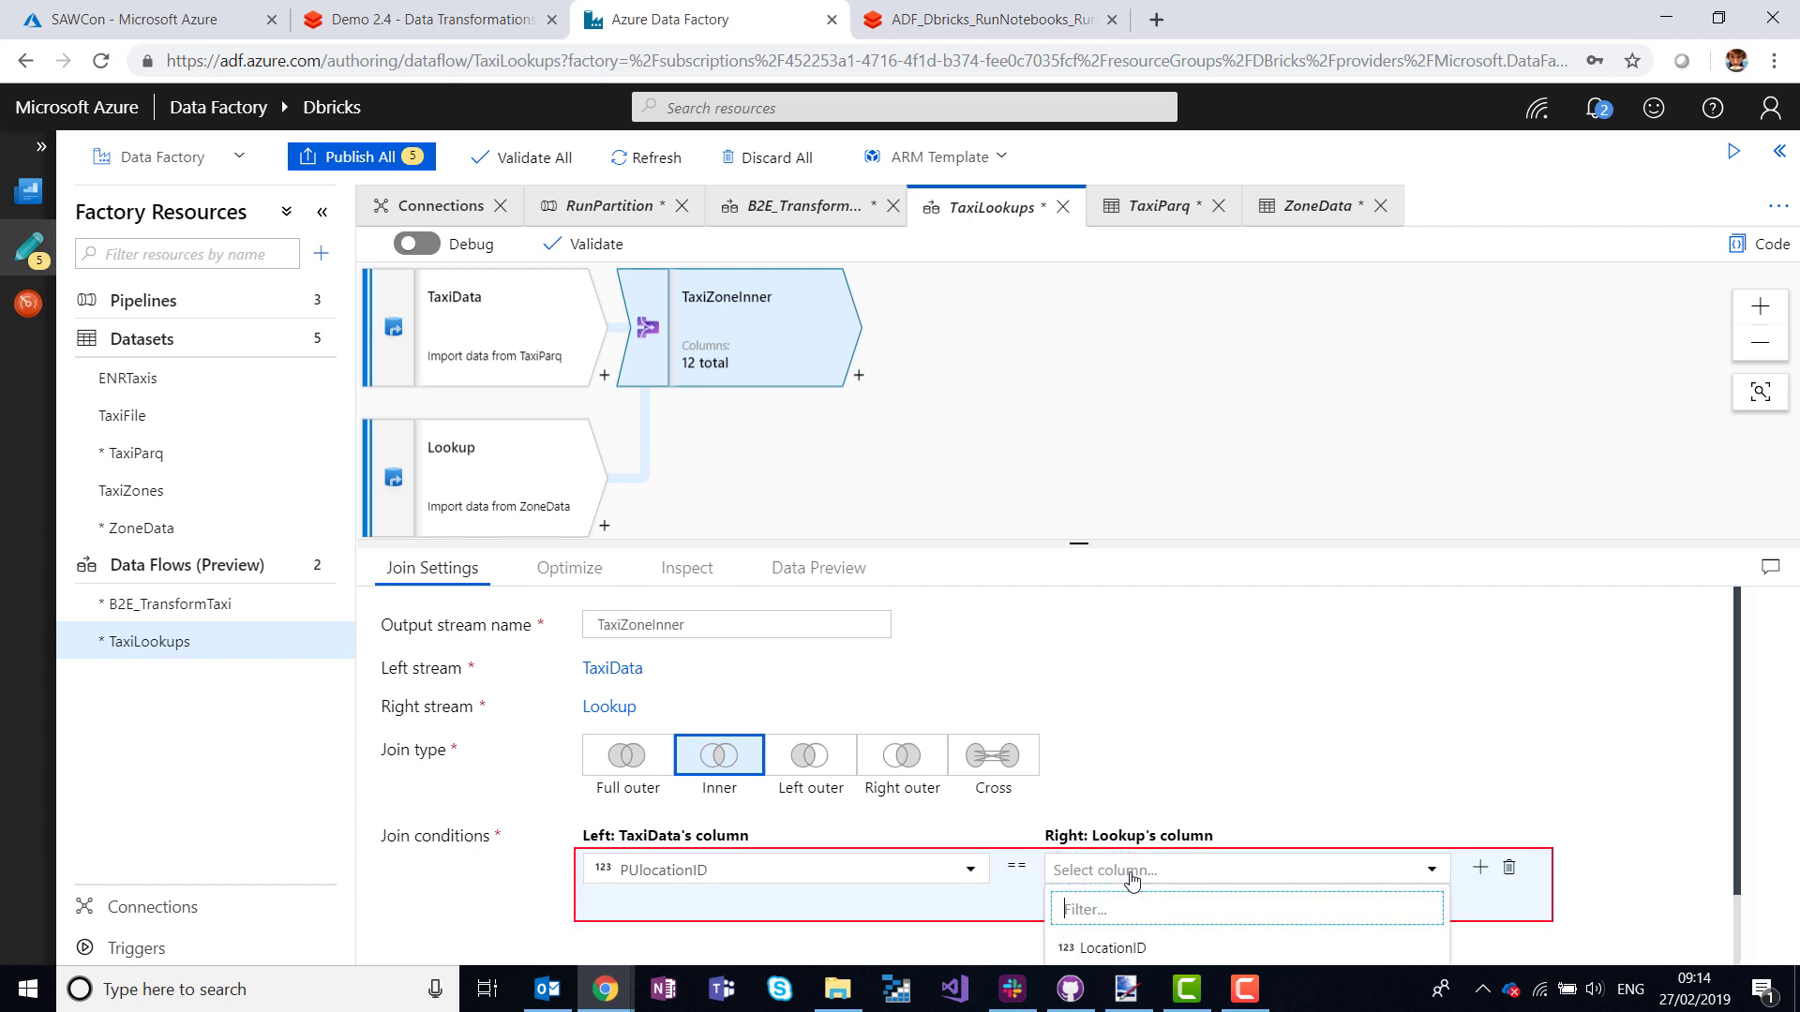
{"action": "left_click", "coordinate": [1108, 948]}
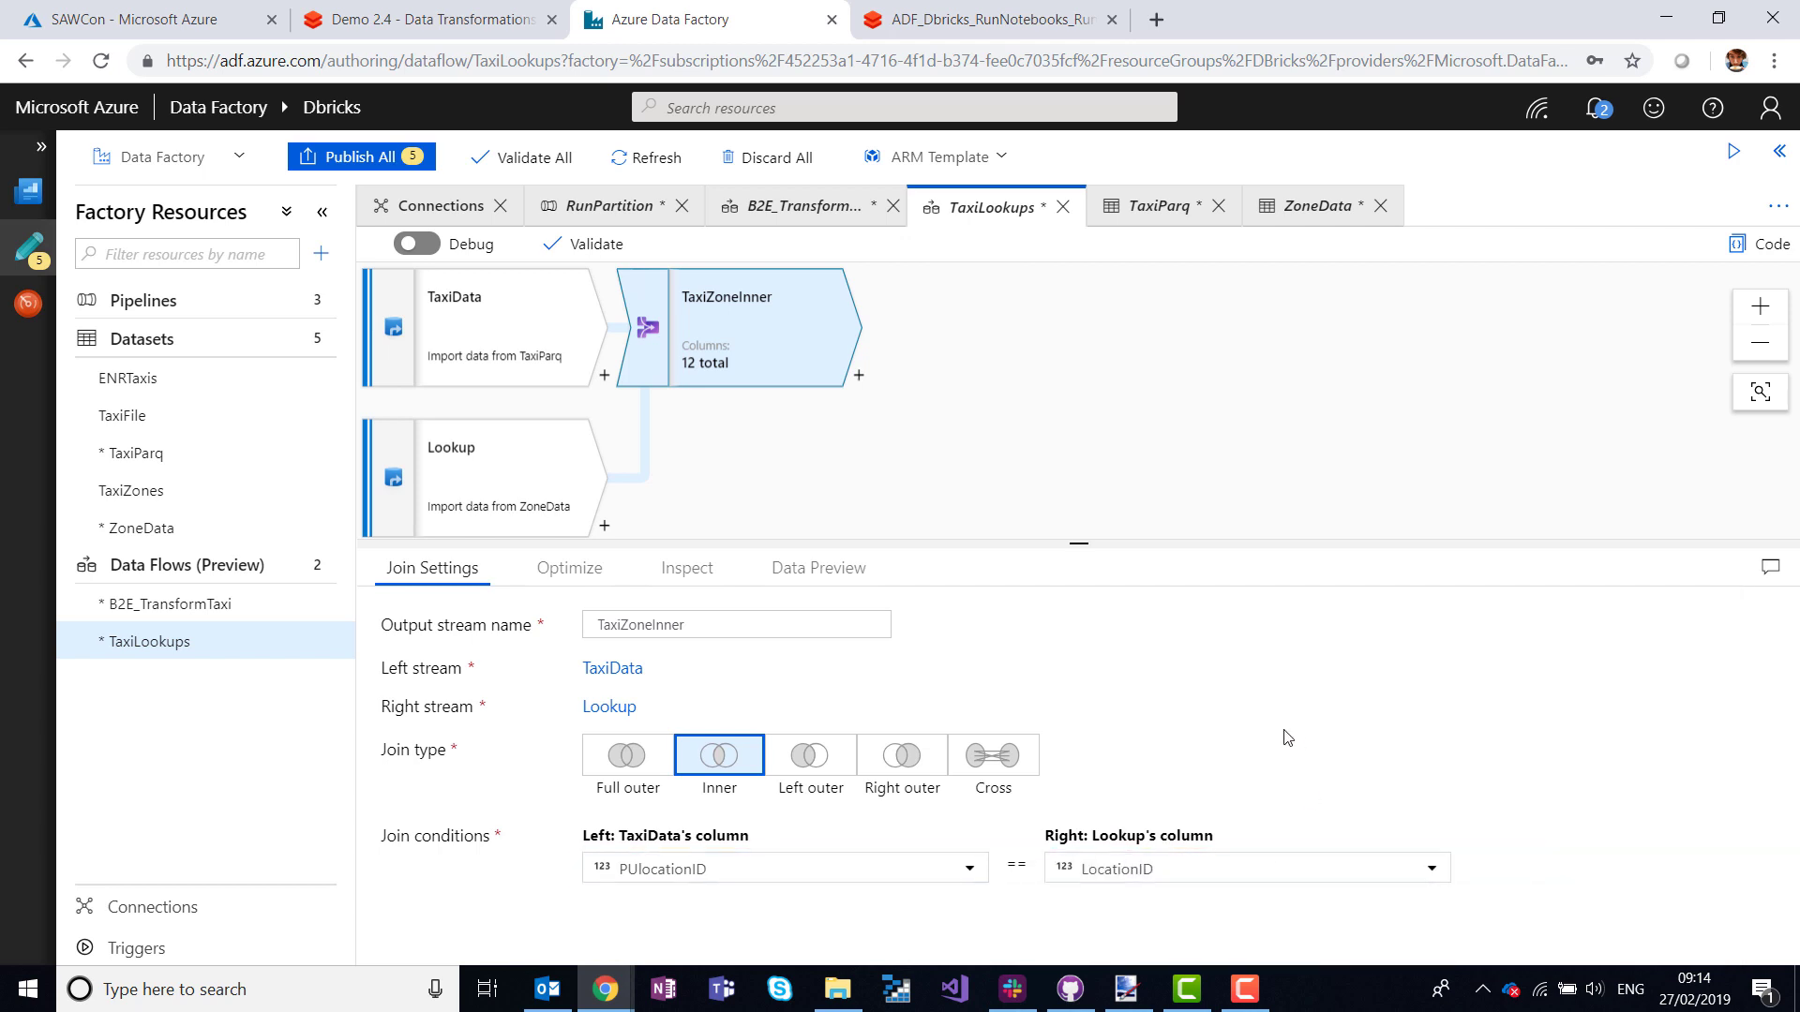
{"action": "left_click", "coordinate": [566, 566]}
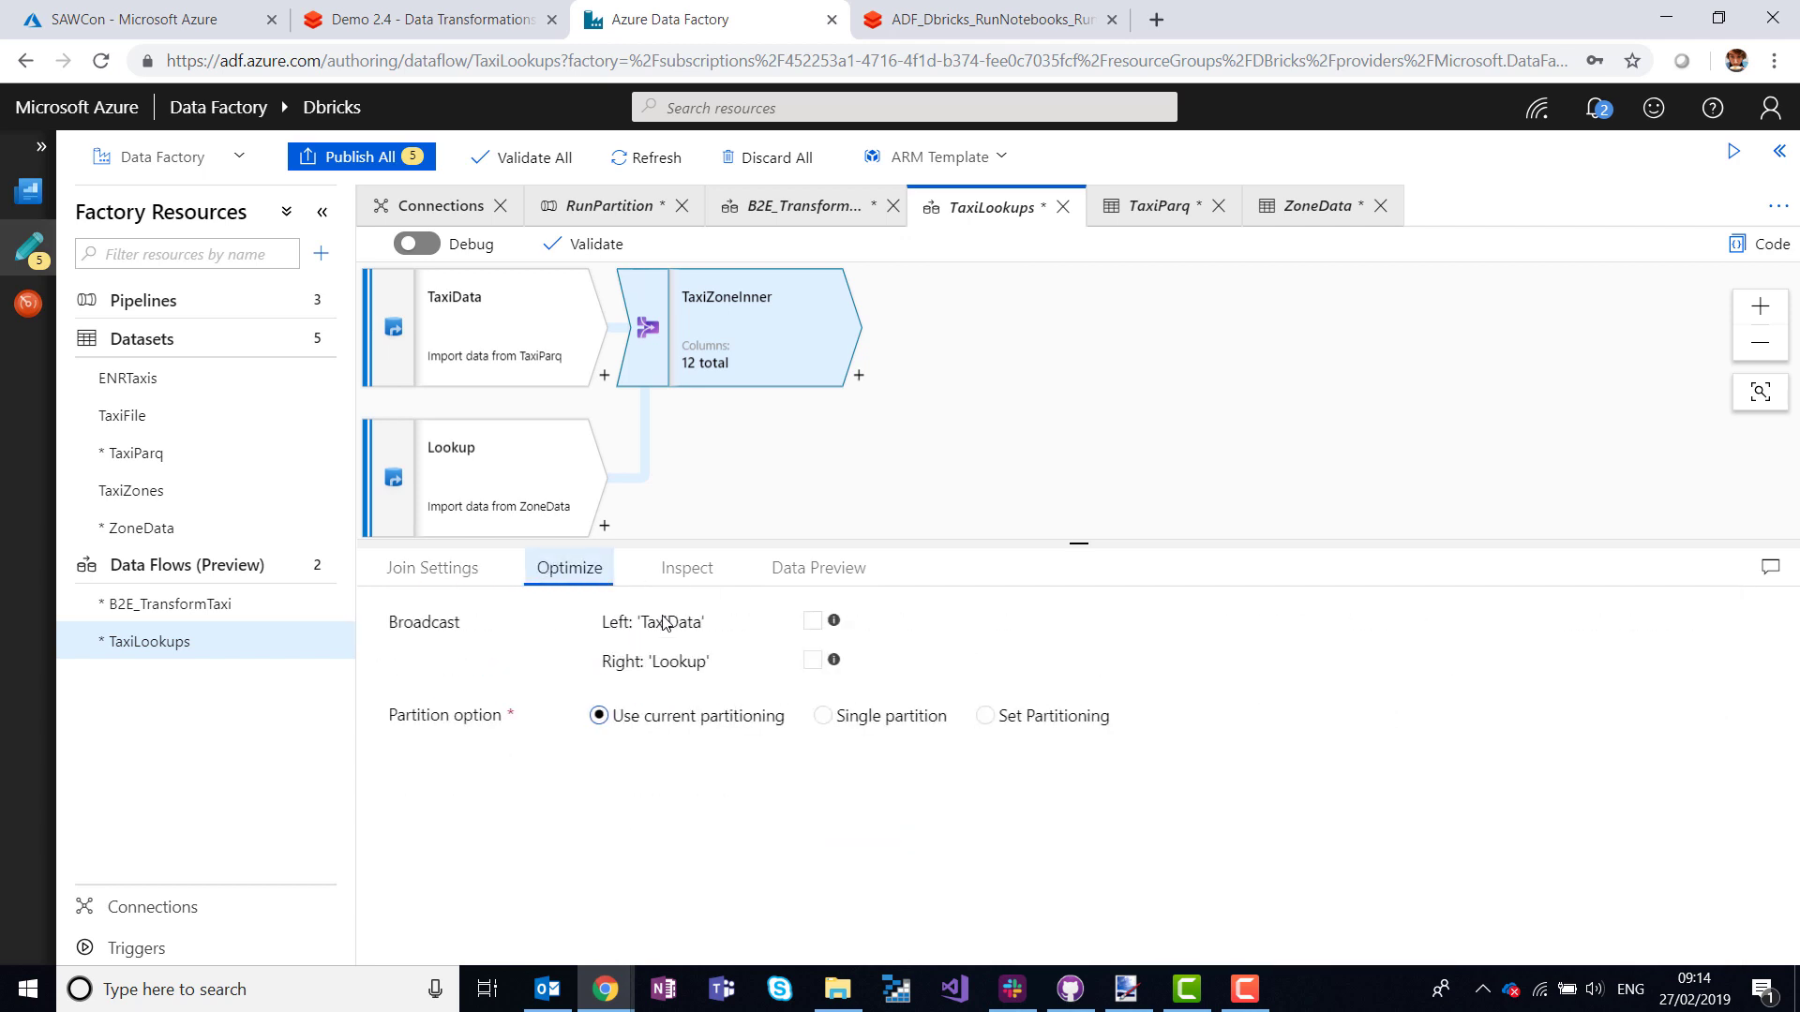
{"action": "mouse_move", "coordinate": [733, 692]}
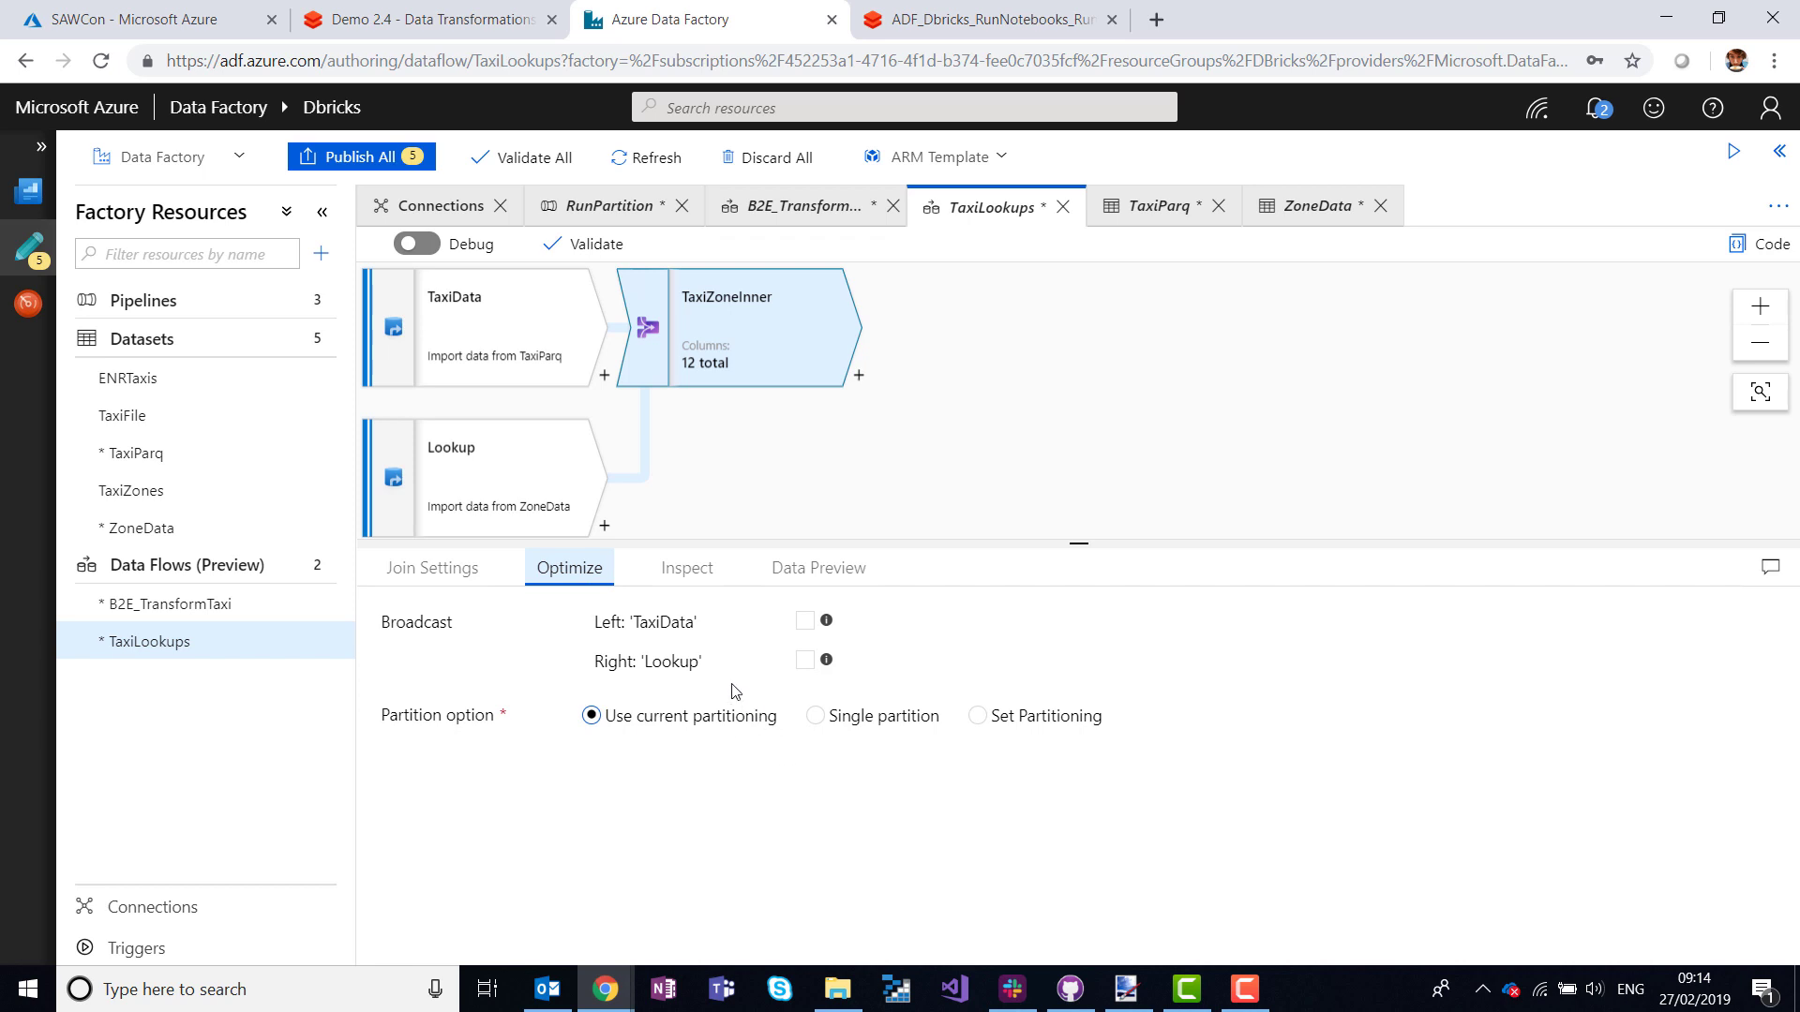
{"action": "mouse_move", "coordinate": [780, 676]}
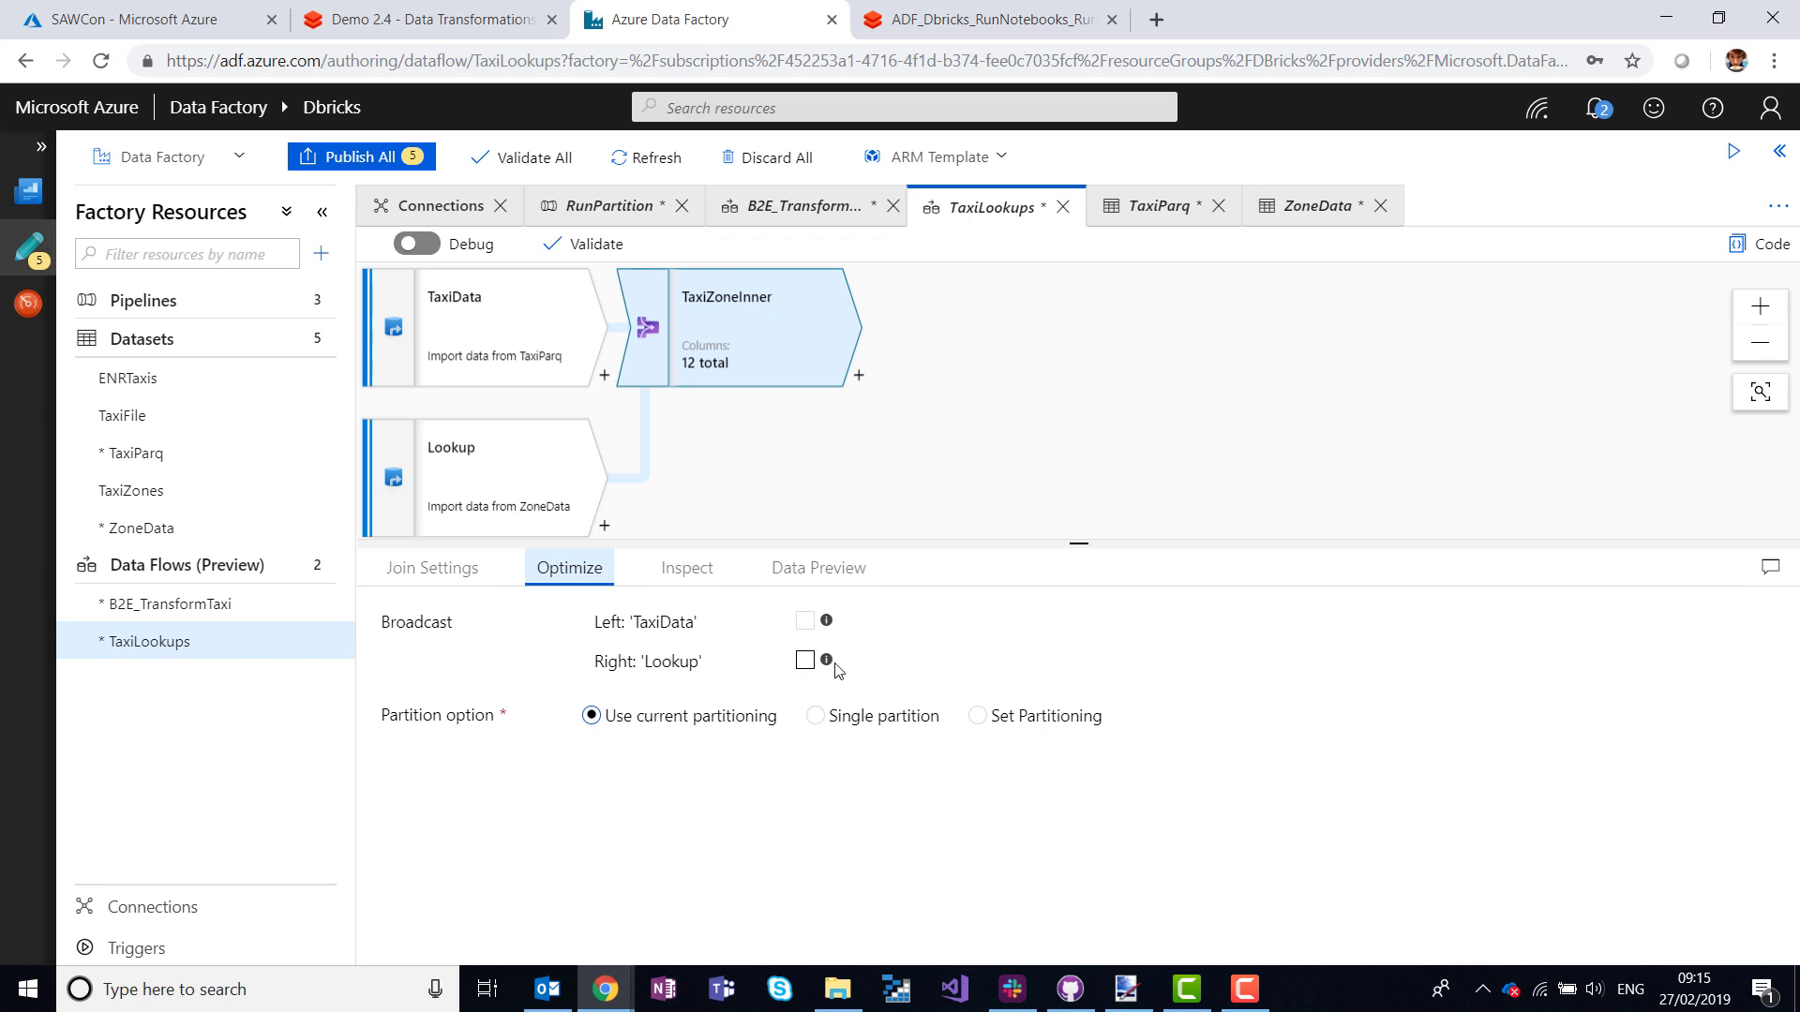
{"action": "mouse_move", "coordinate": [825, 662]}
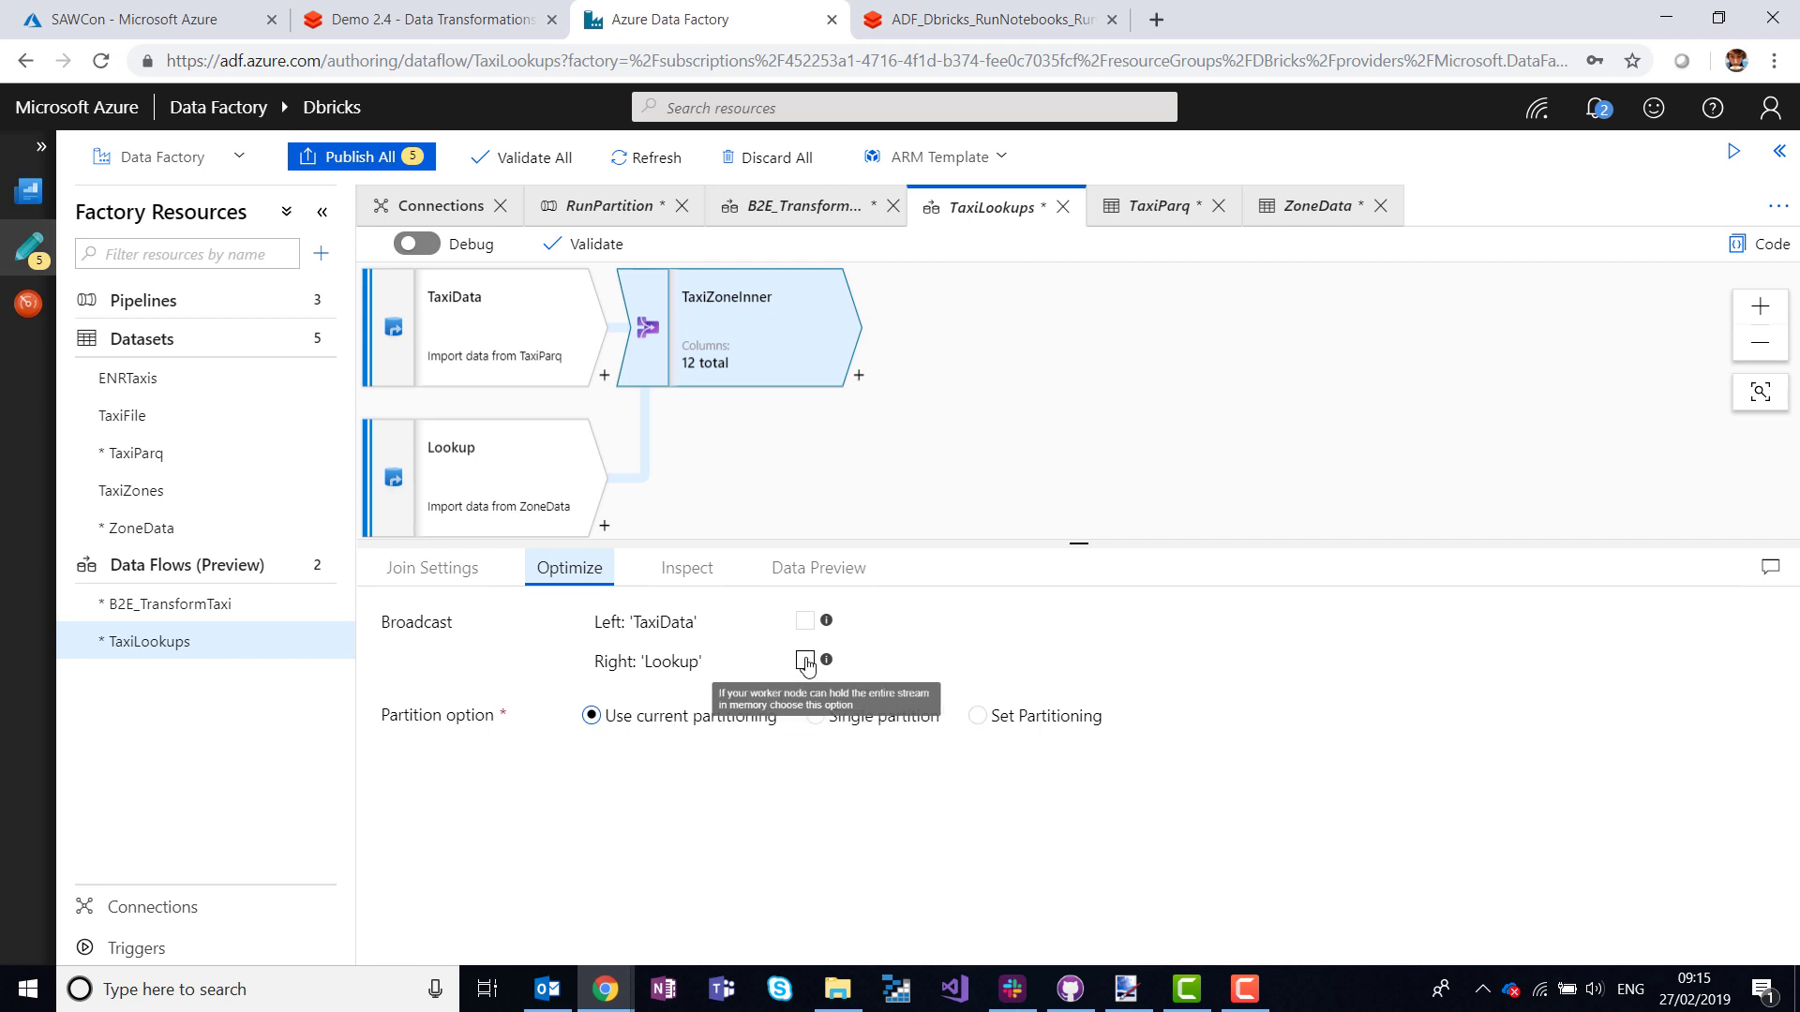
Broadcast the Lookup stream and view the join's 12-column output schema.
{"action": "left_click", "coordinate": [804, 660]}
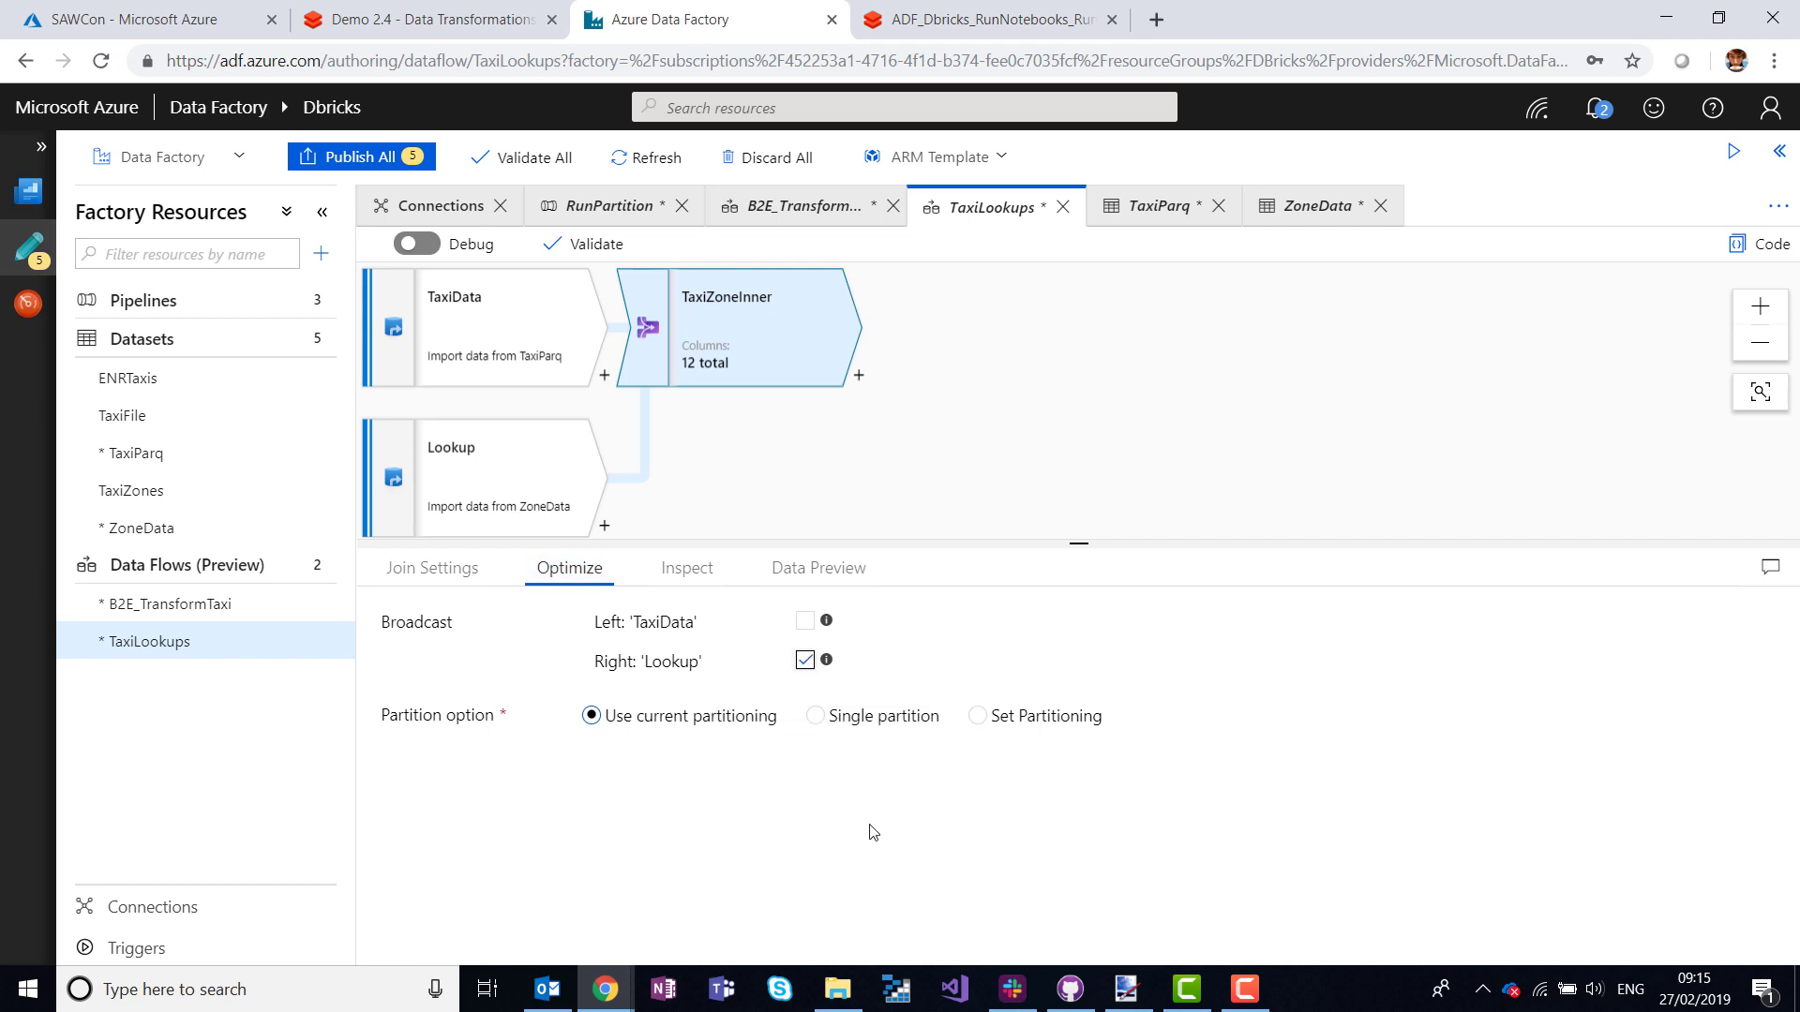
{"action": "left_click", "coordinate": [686, 566]}
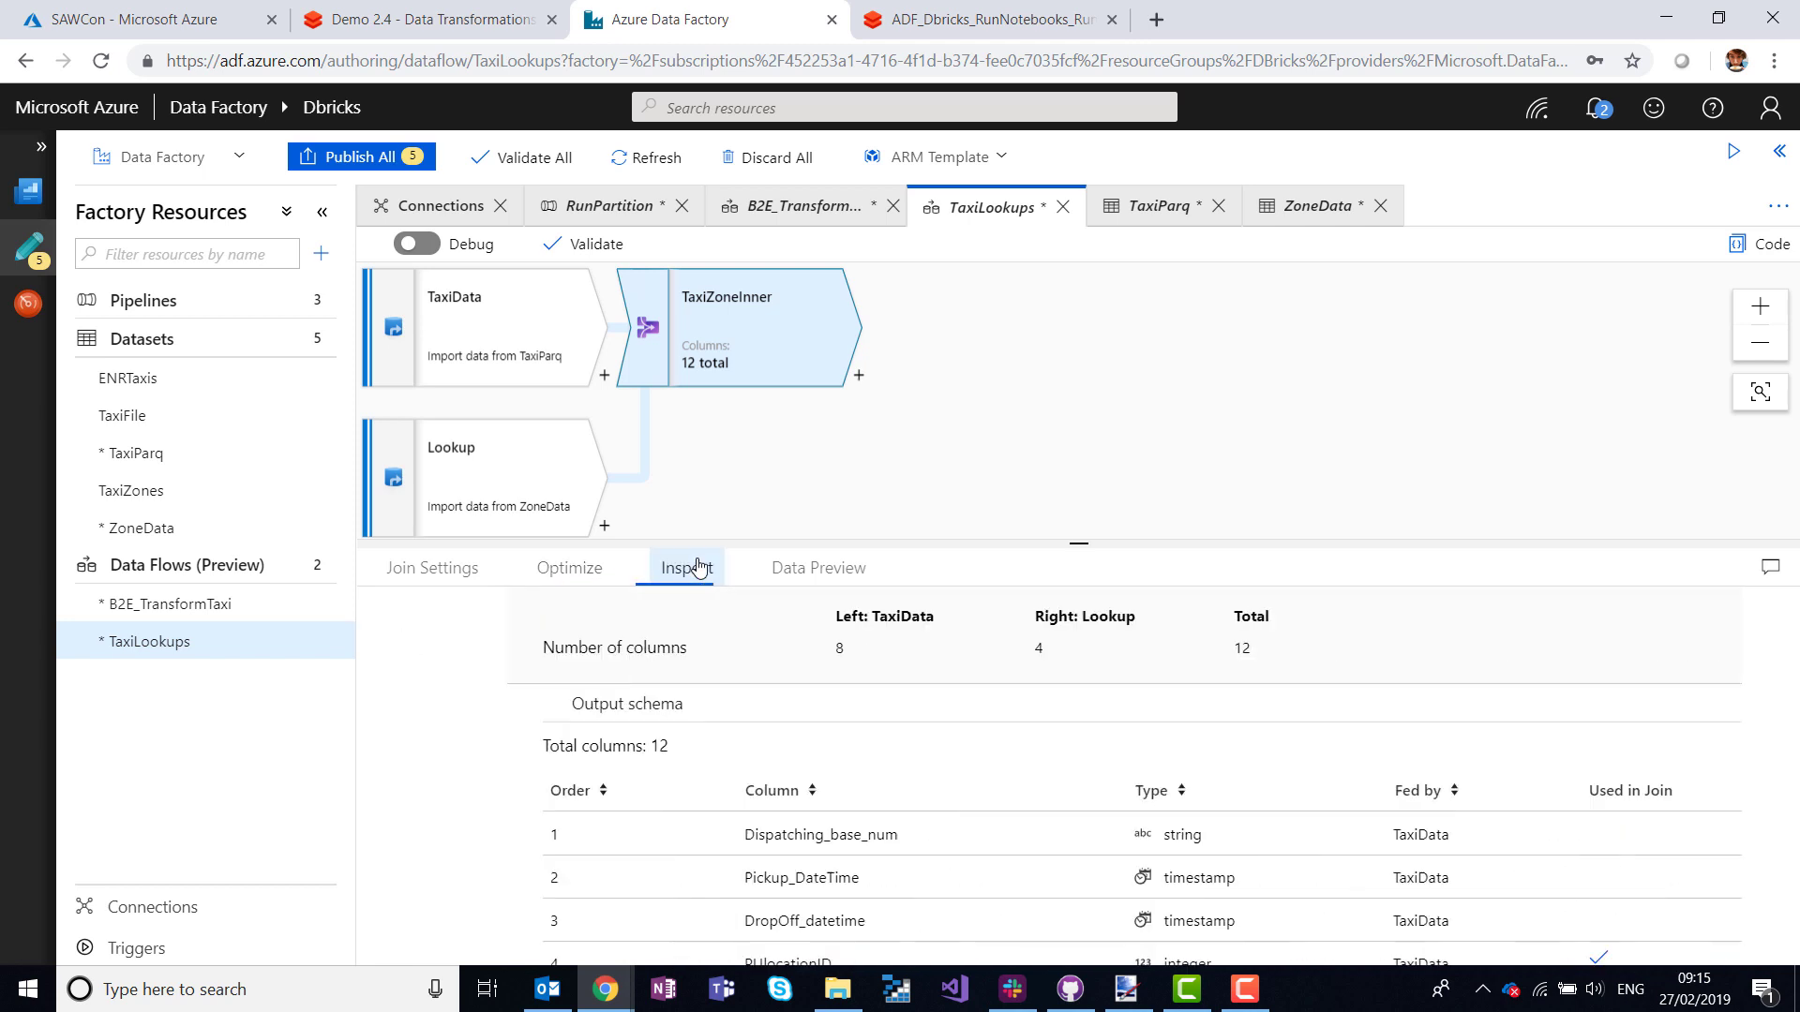
Review the join schema and data preview, then list transformations to follow TaxiZoneInner.
{"action": "scroll", "scroll_direction": "down", "scroll_amount": 3}
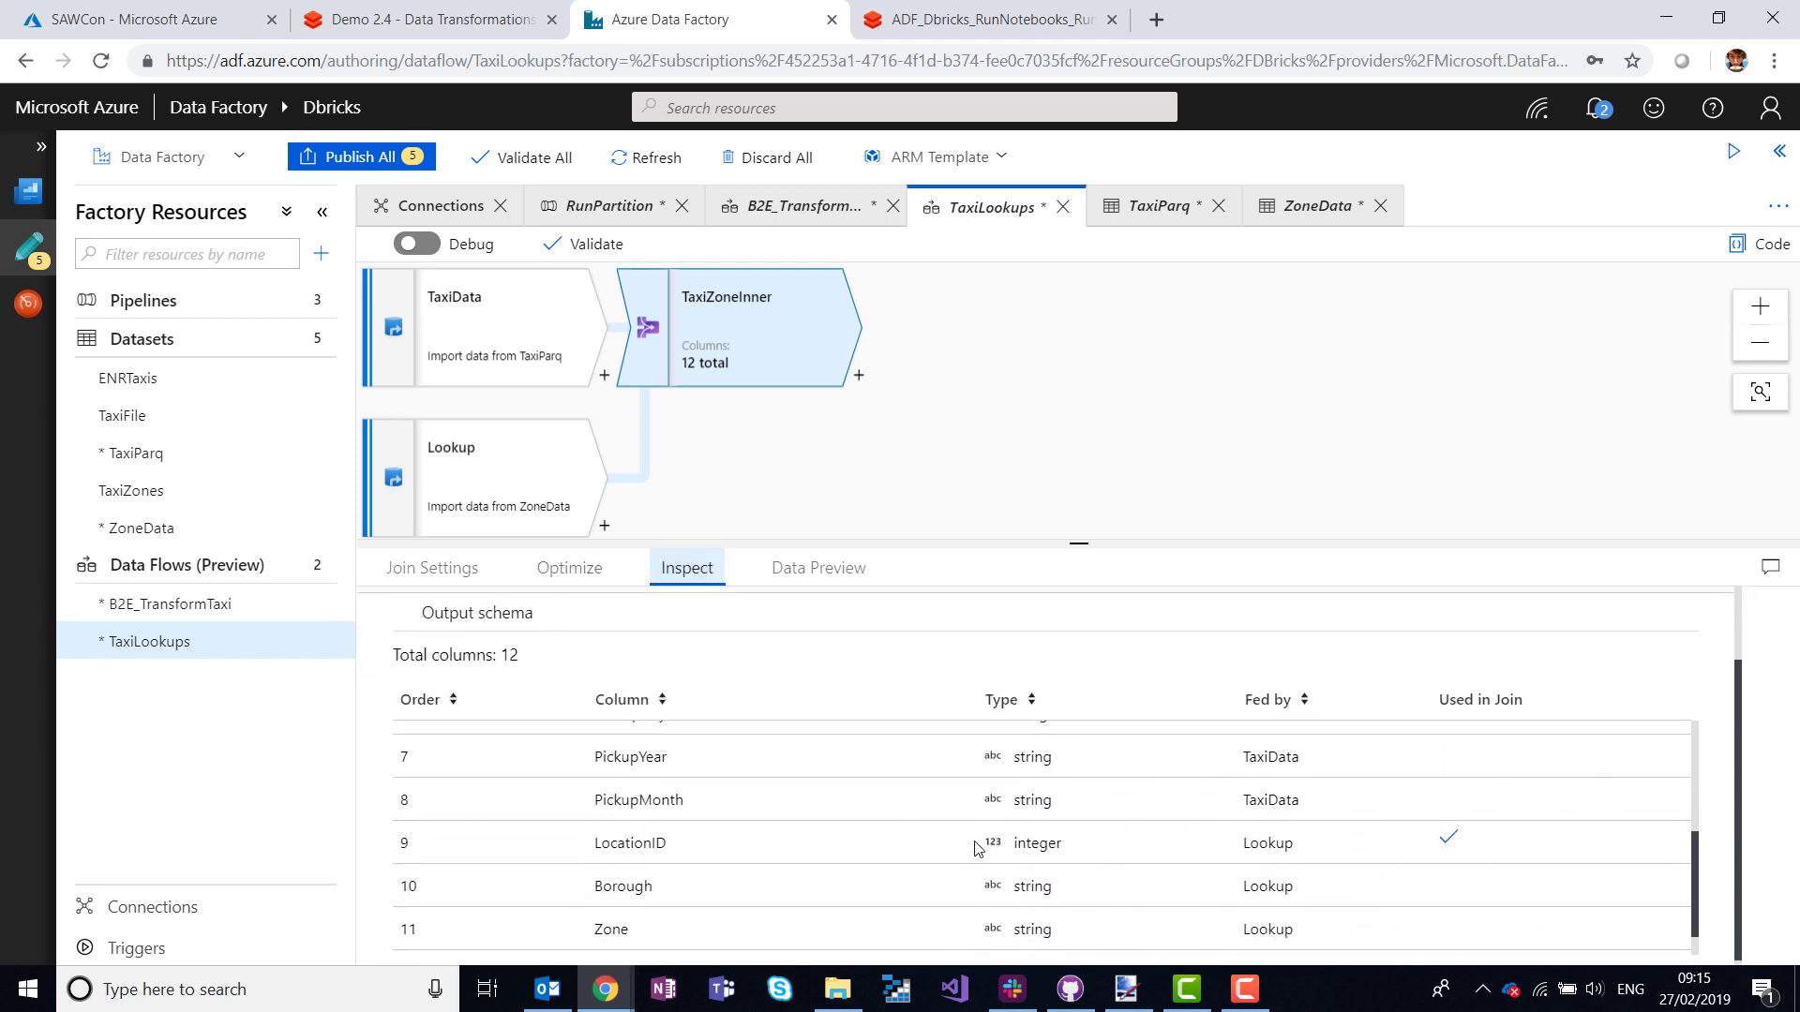
{"action": "left_click", "coordinate": [817, 567]}
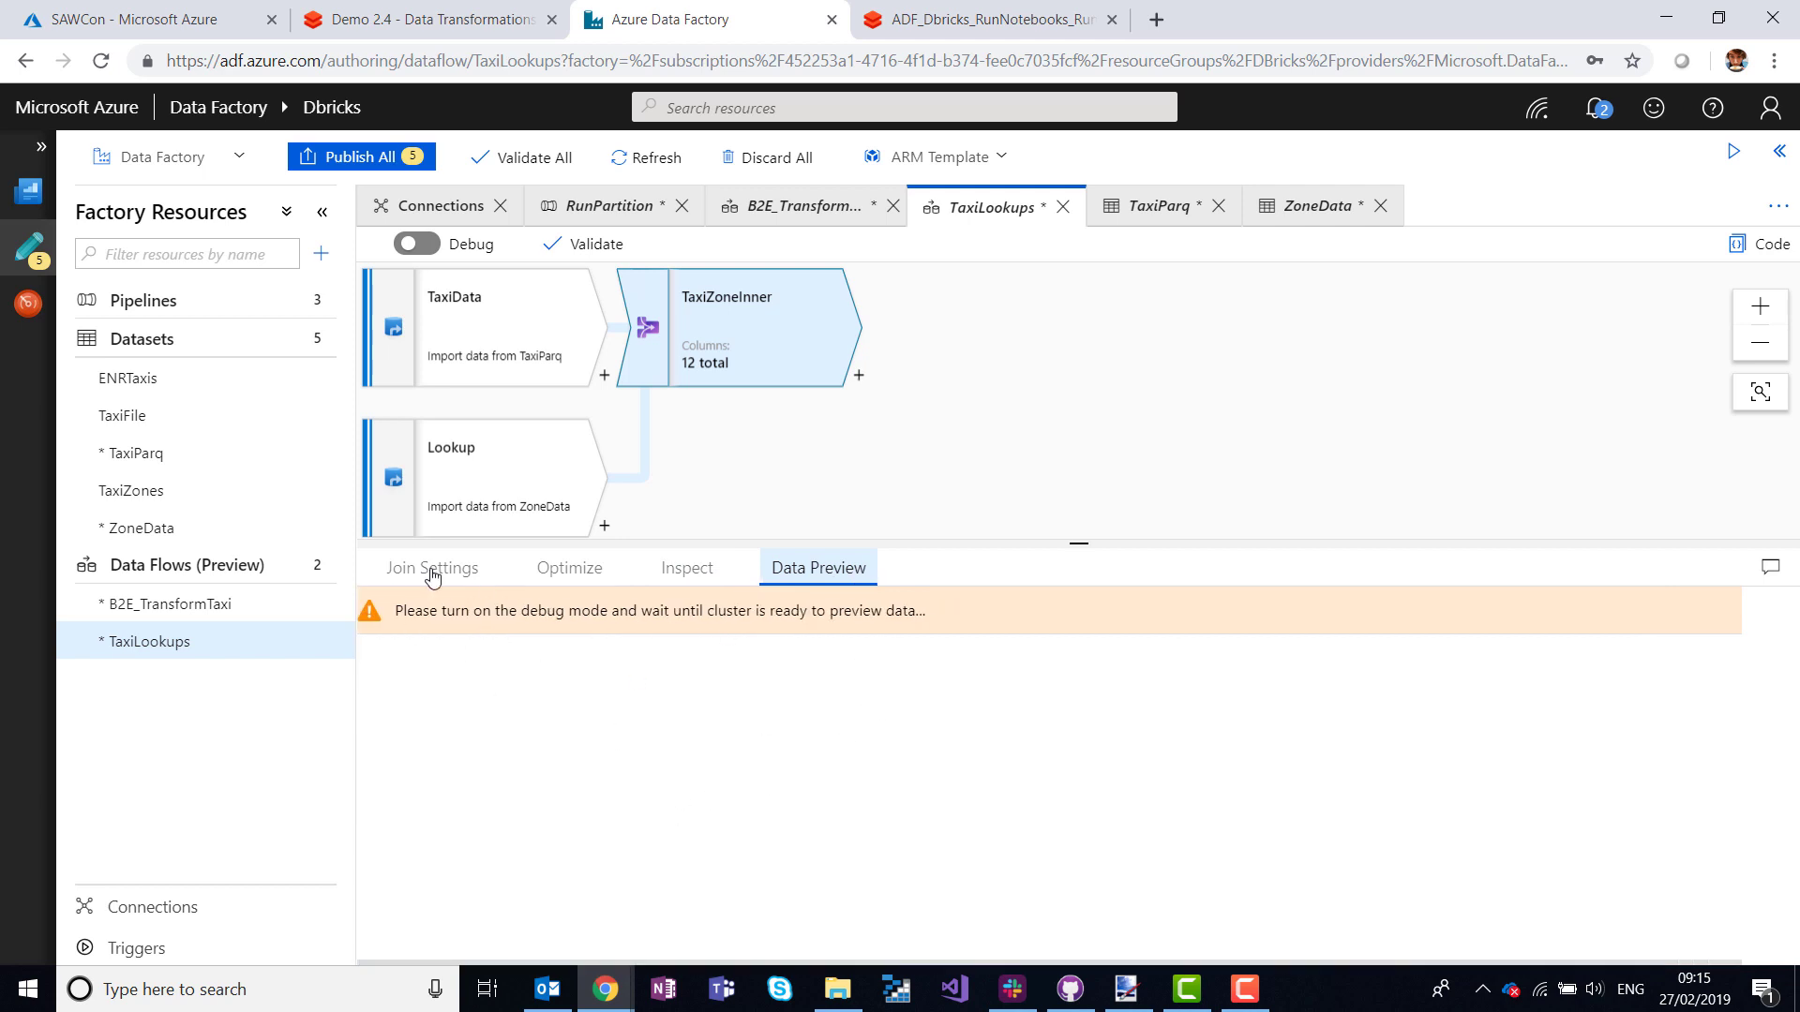
{"action": "left_click", "coordinate": [431, 566]}
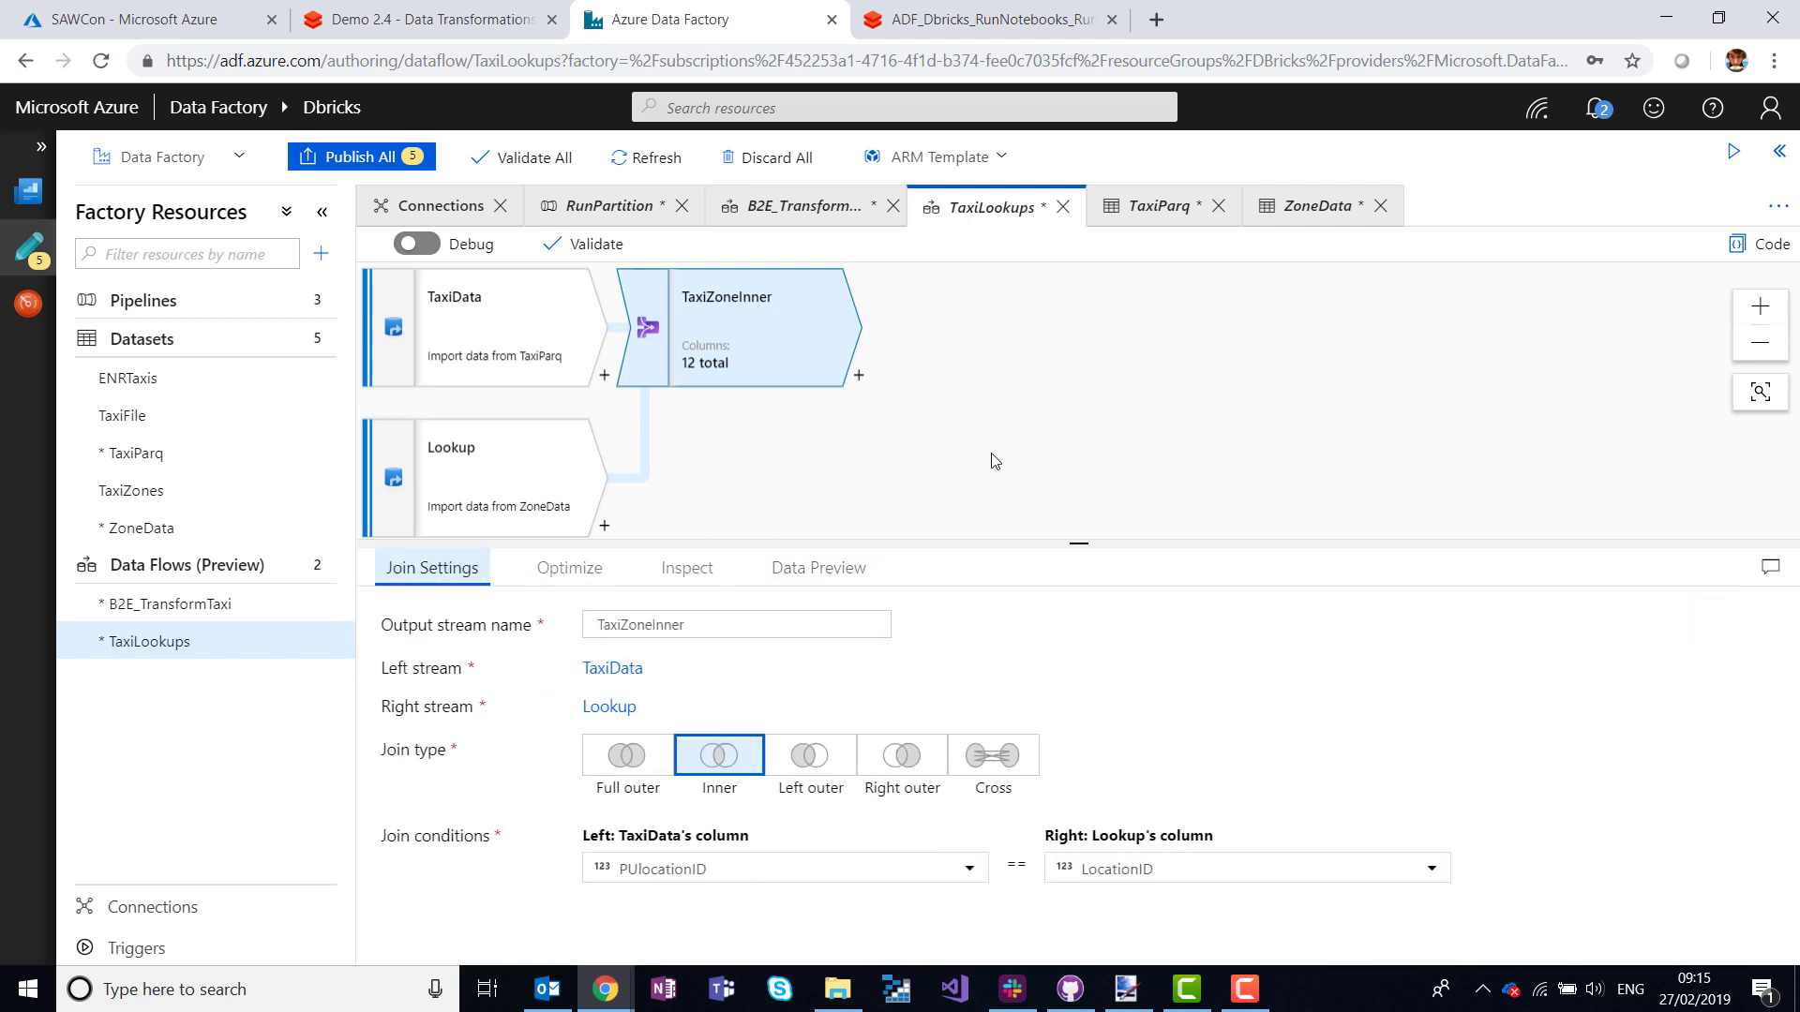
{"action": "left_click", "coordinate": [1033, 460]}
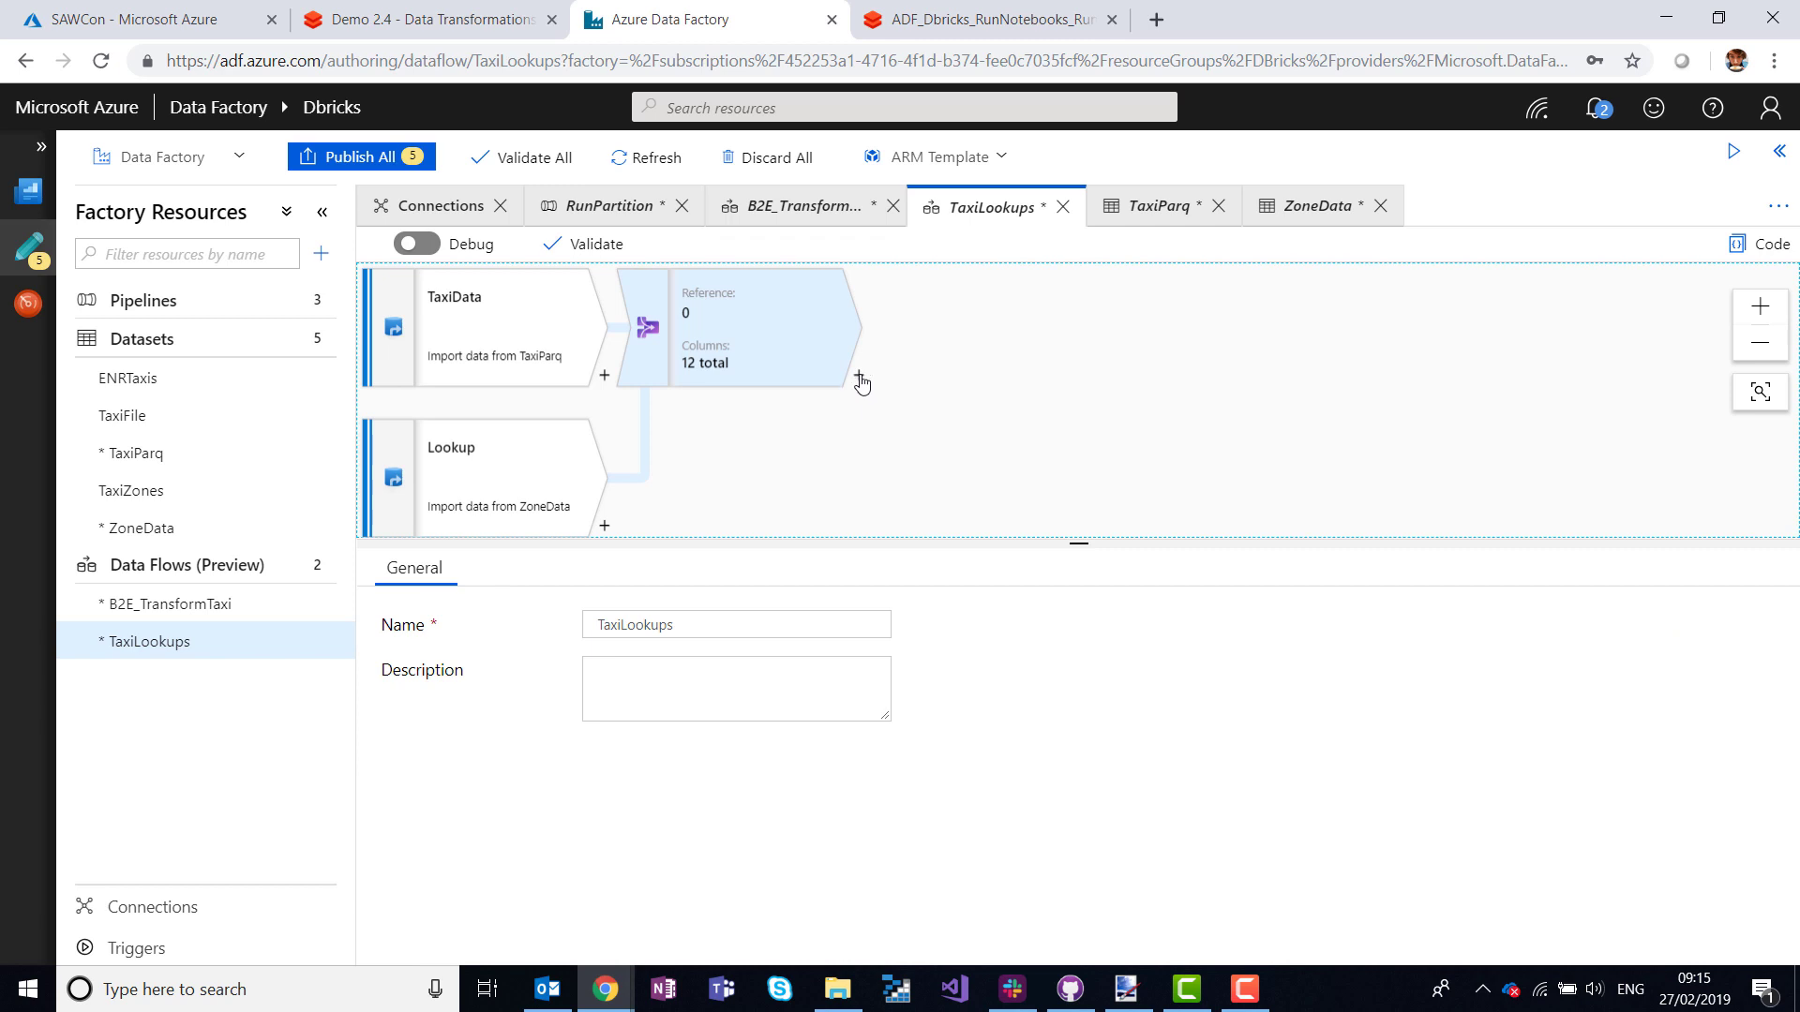
{"action": "left_click", "coordinate": [855, 373]}
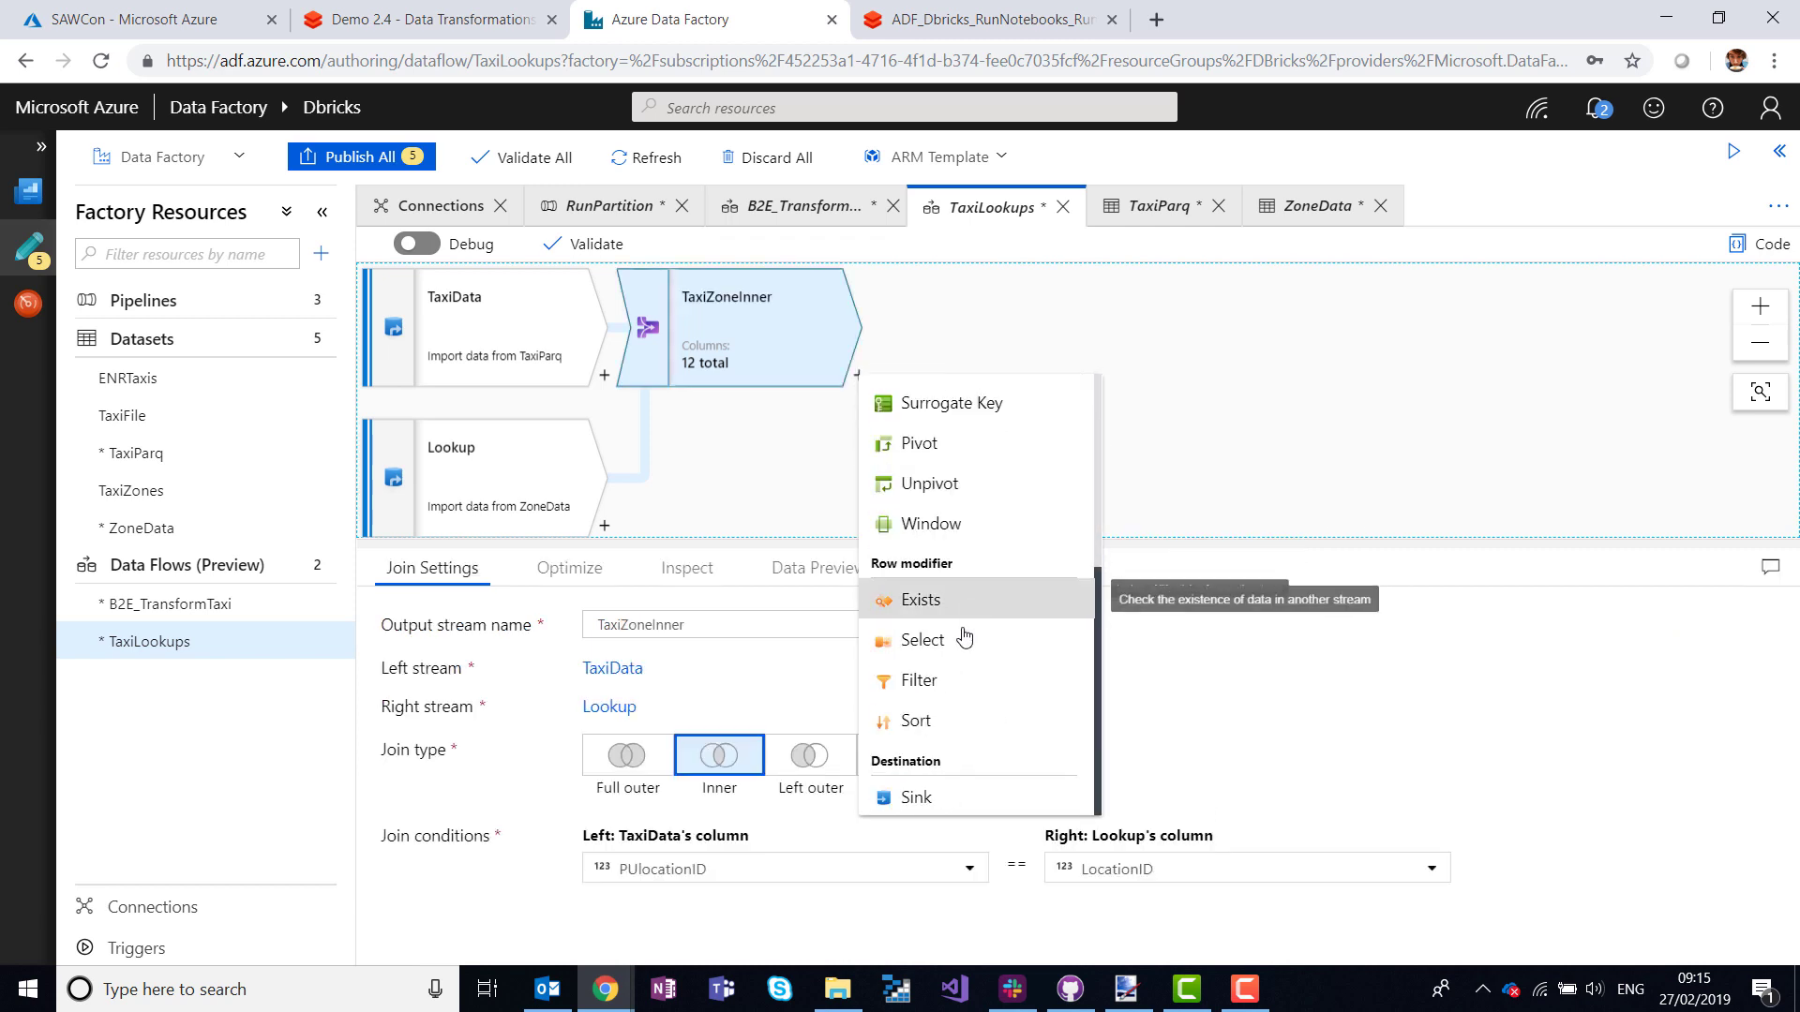
Add a Select after TaxiZoneInner named PickUpSelect, dropping LocationID and prefixing zone columns with PU.
{"action": "left_click", "coordinate": [922, 639]}
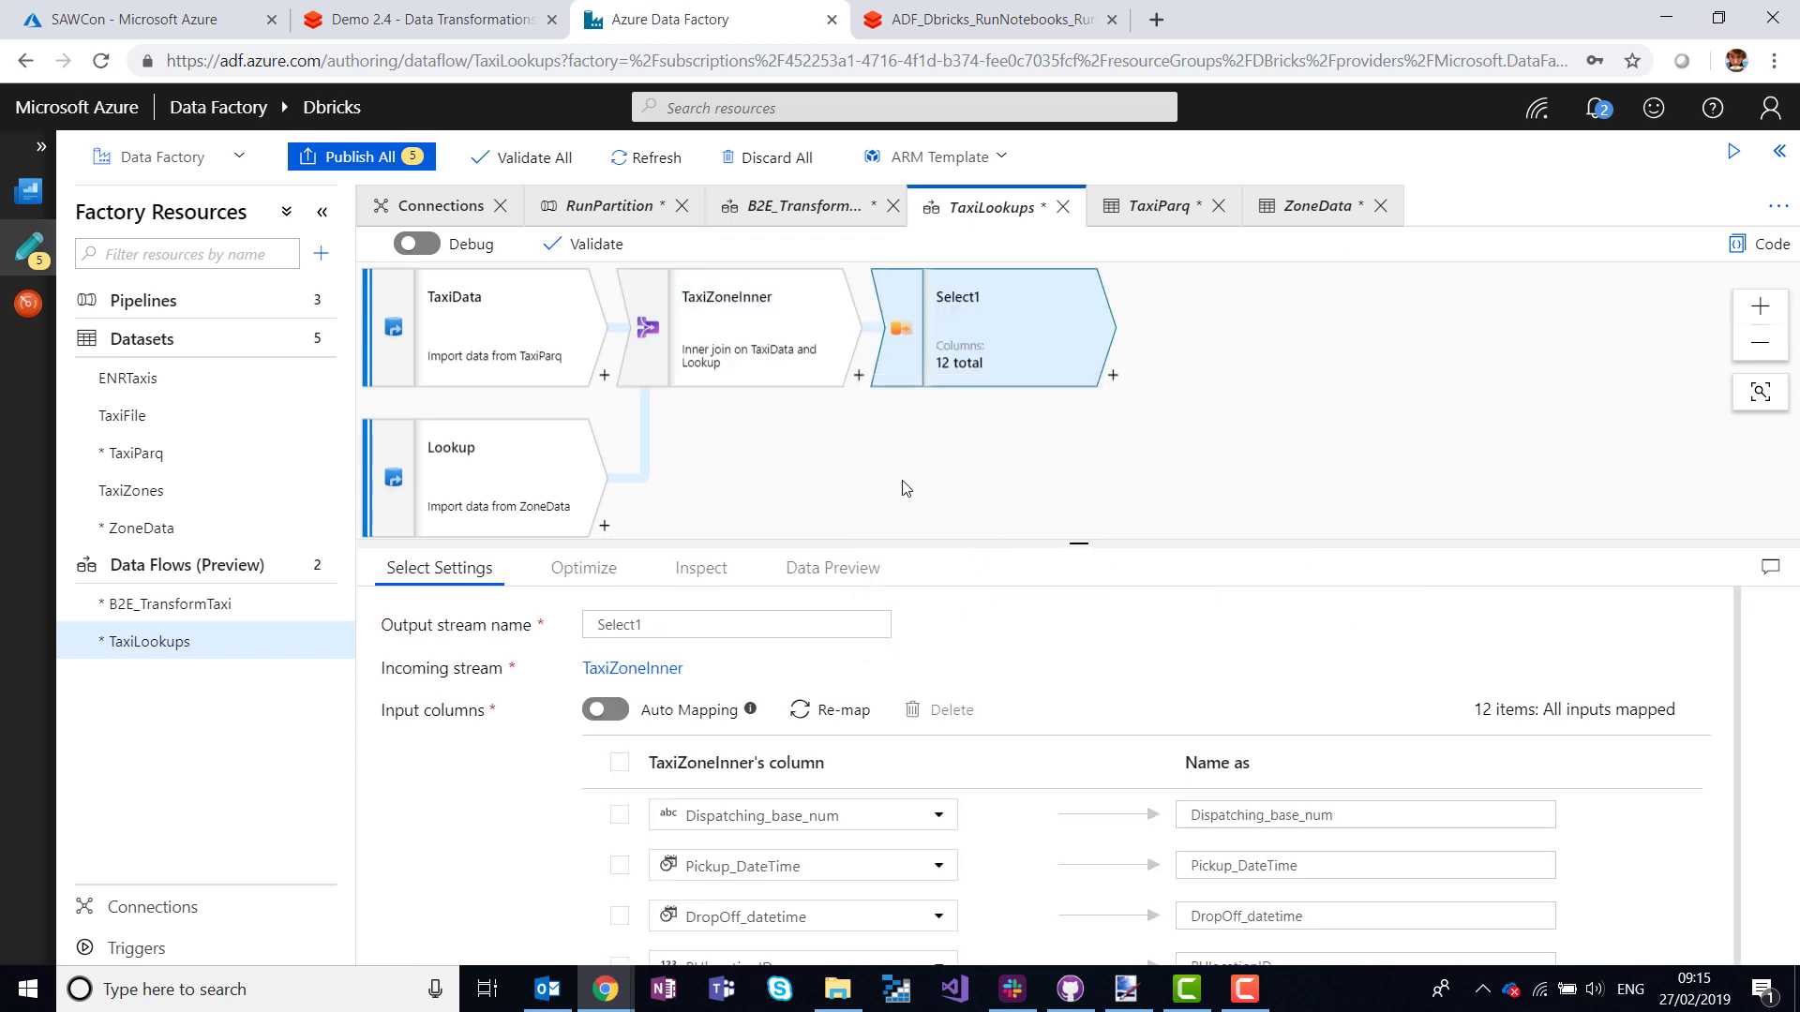
{"action": "triple_click", "coordinate": [735, 624]}
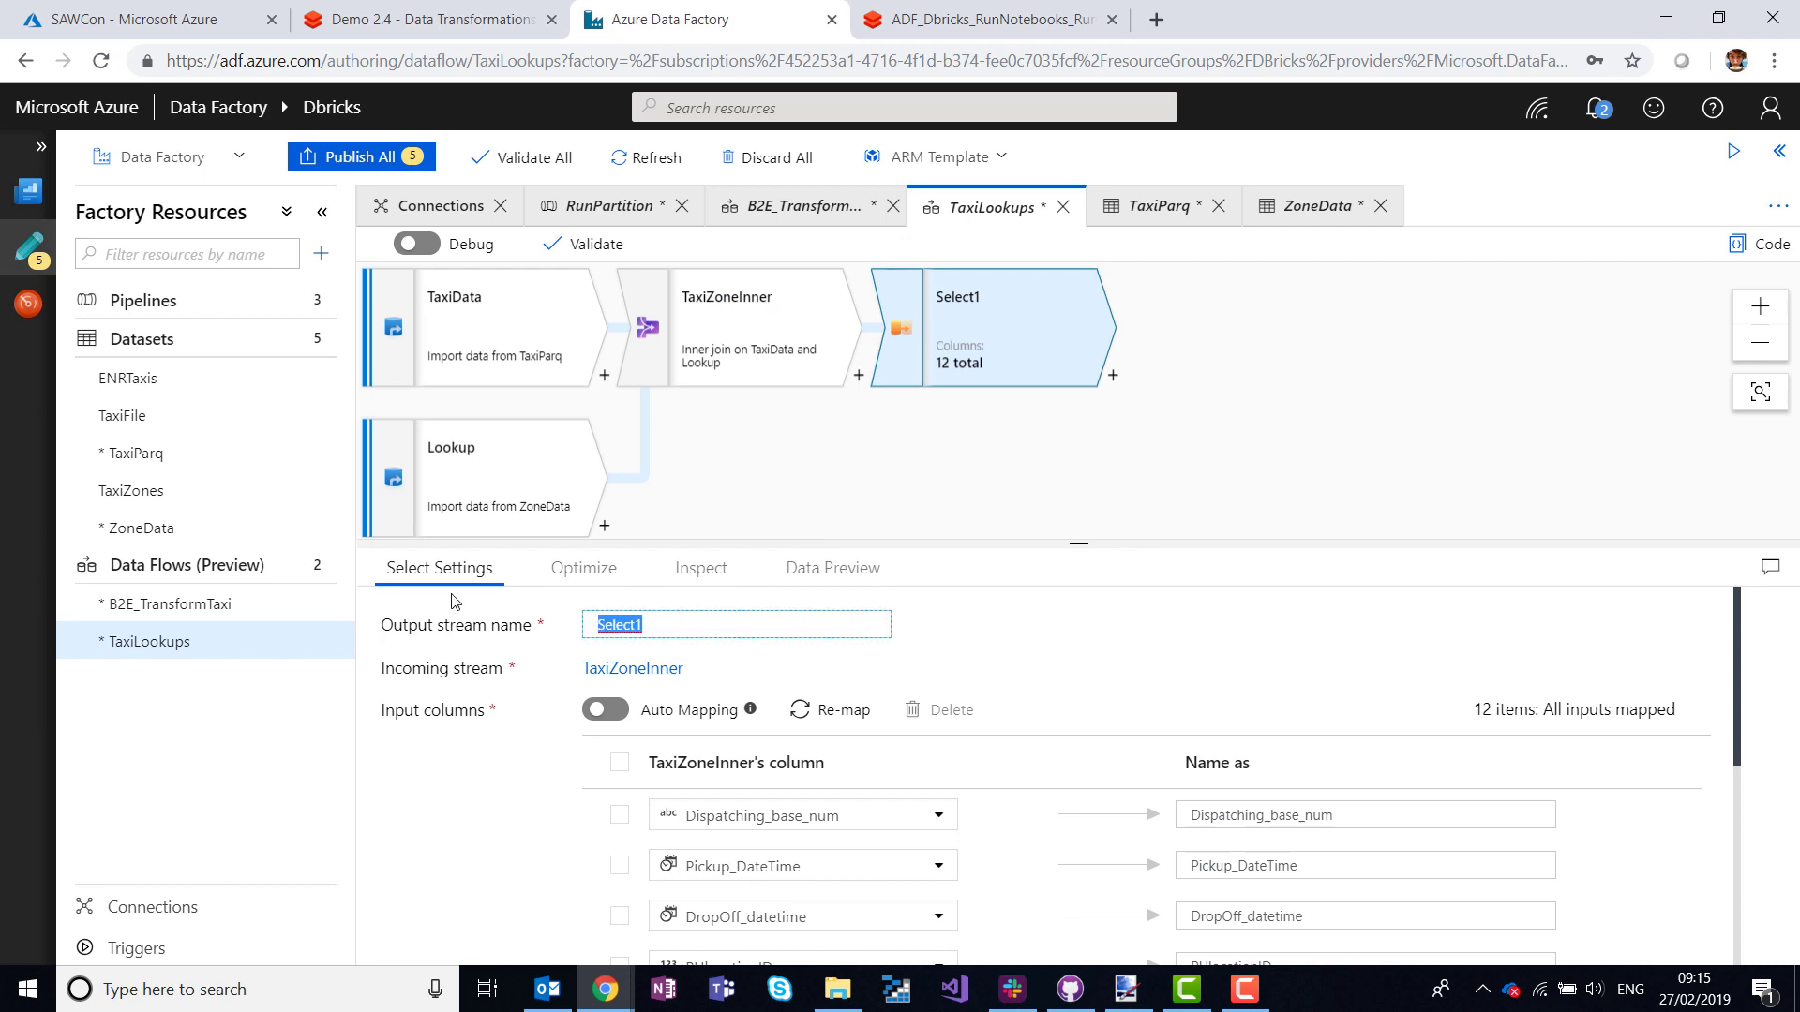
{"action": "type", "text": "Pid"}
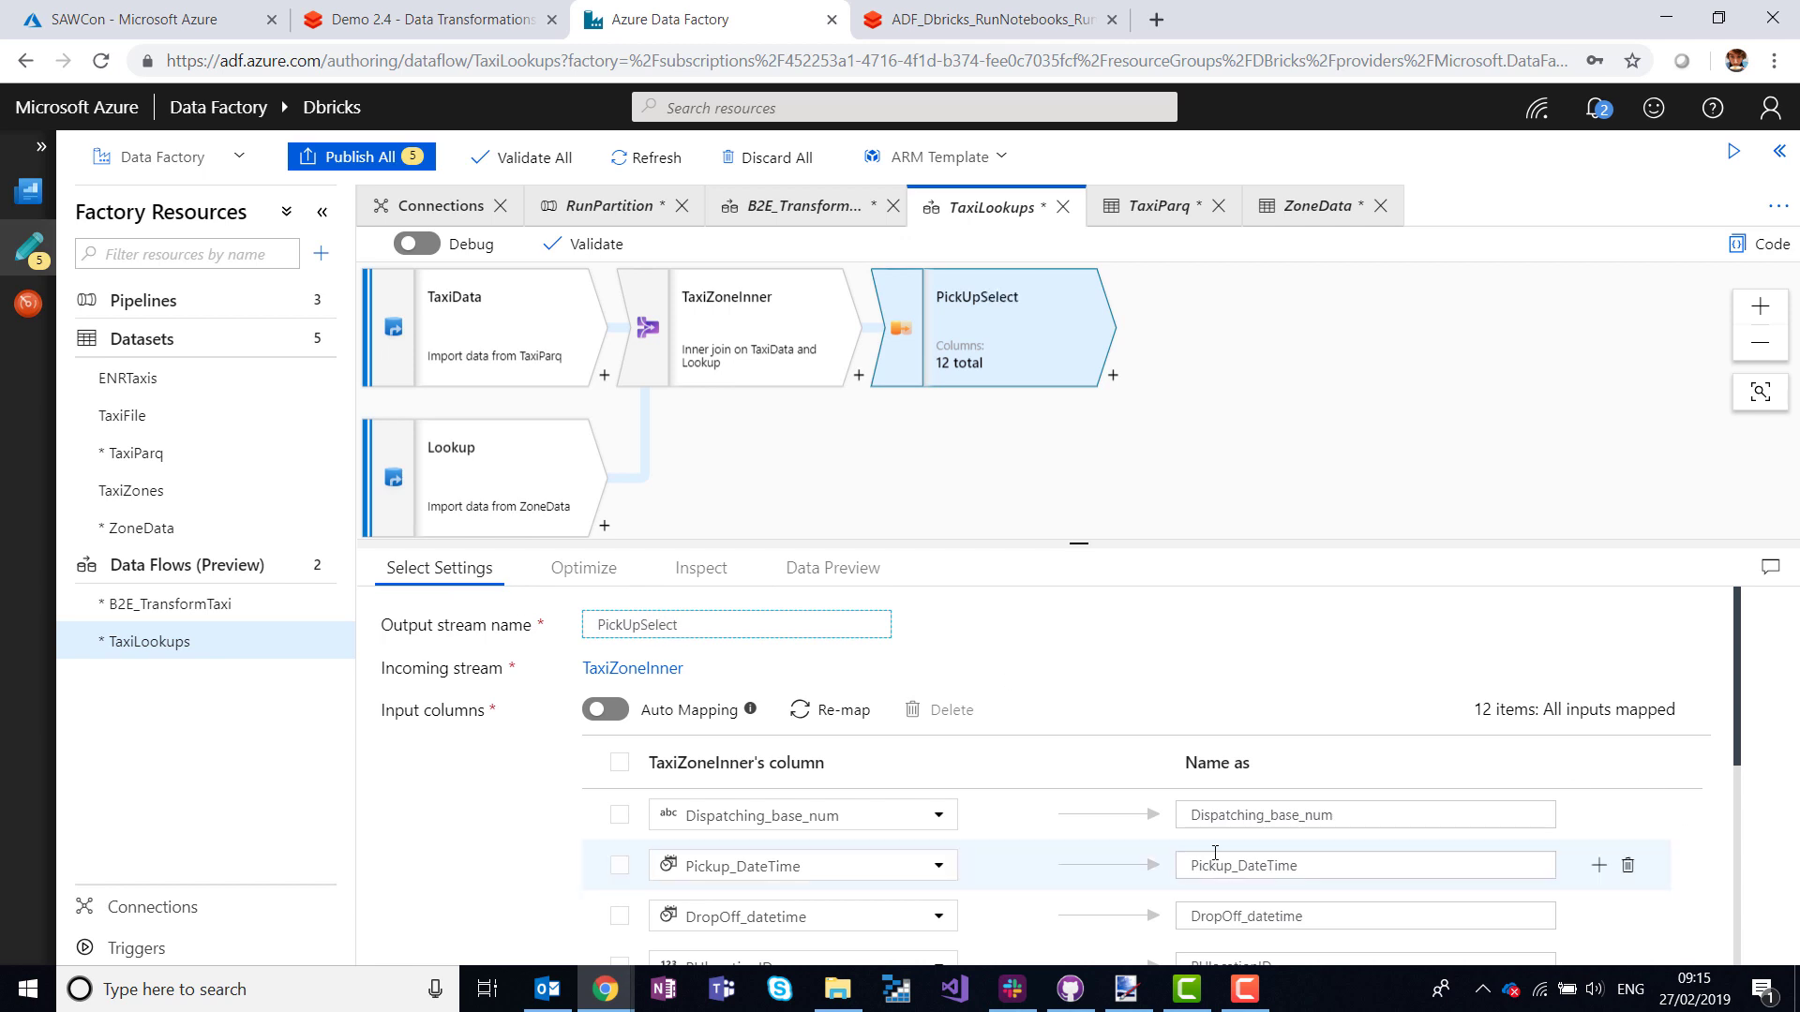
{"action": "scroll", "scroll_direction": "down", "scroll_amount": 3}
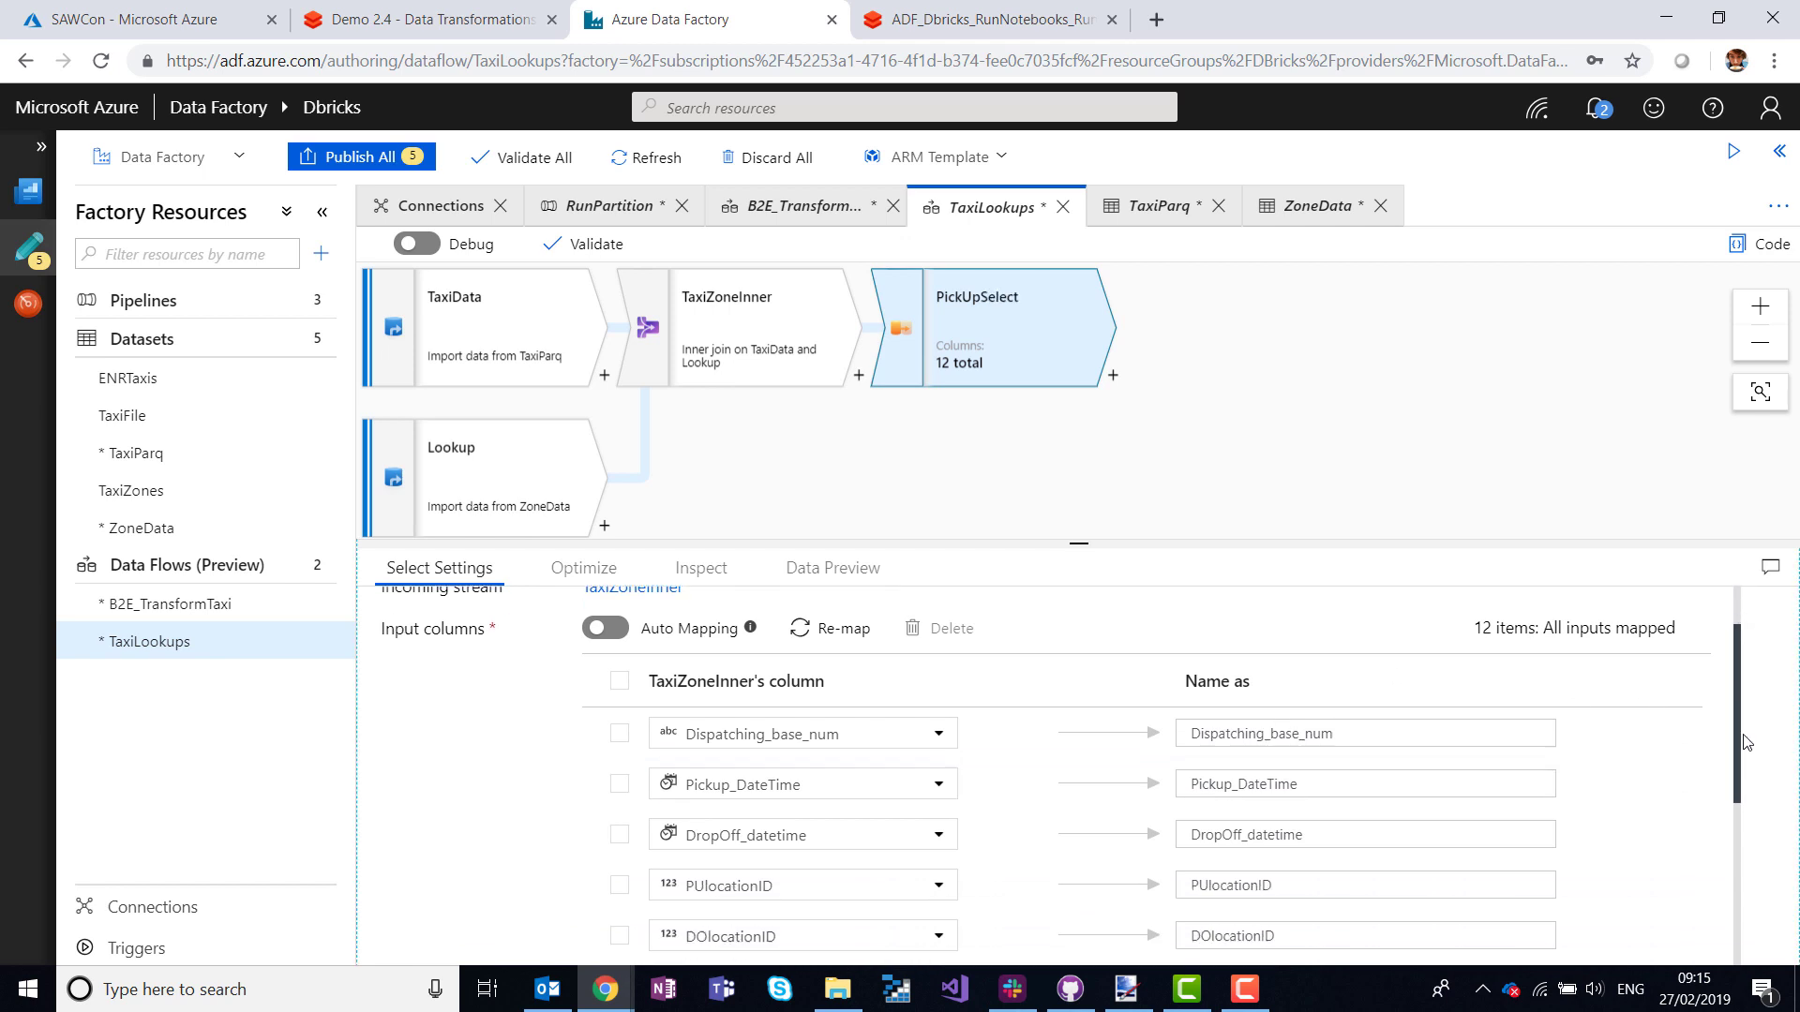
{"action": "scroll", "scroll_direction": "down", "scroll_amount": 3}
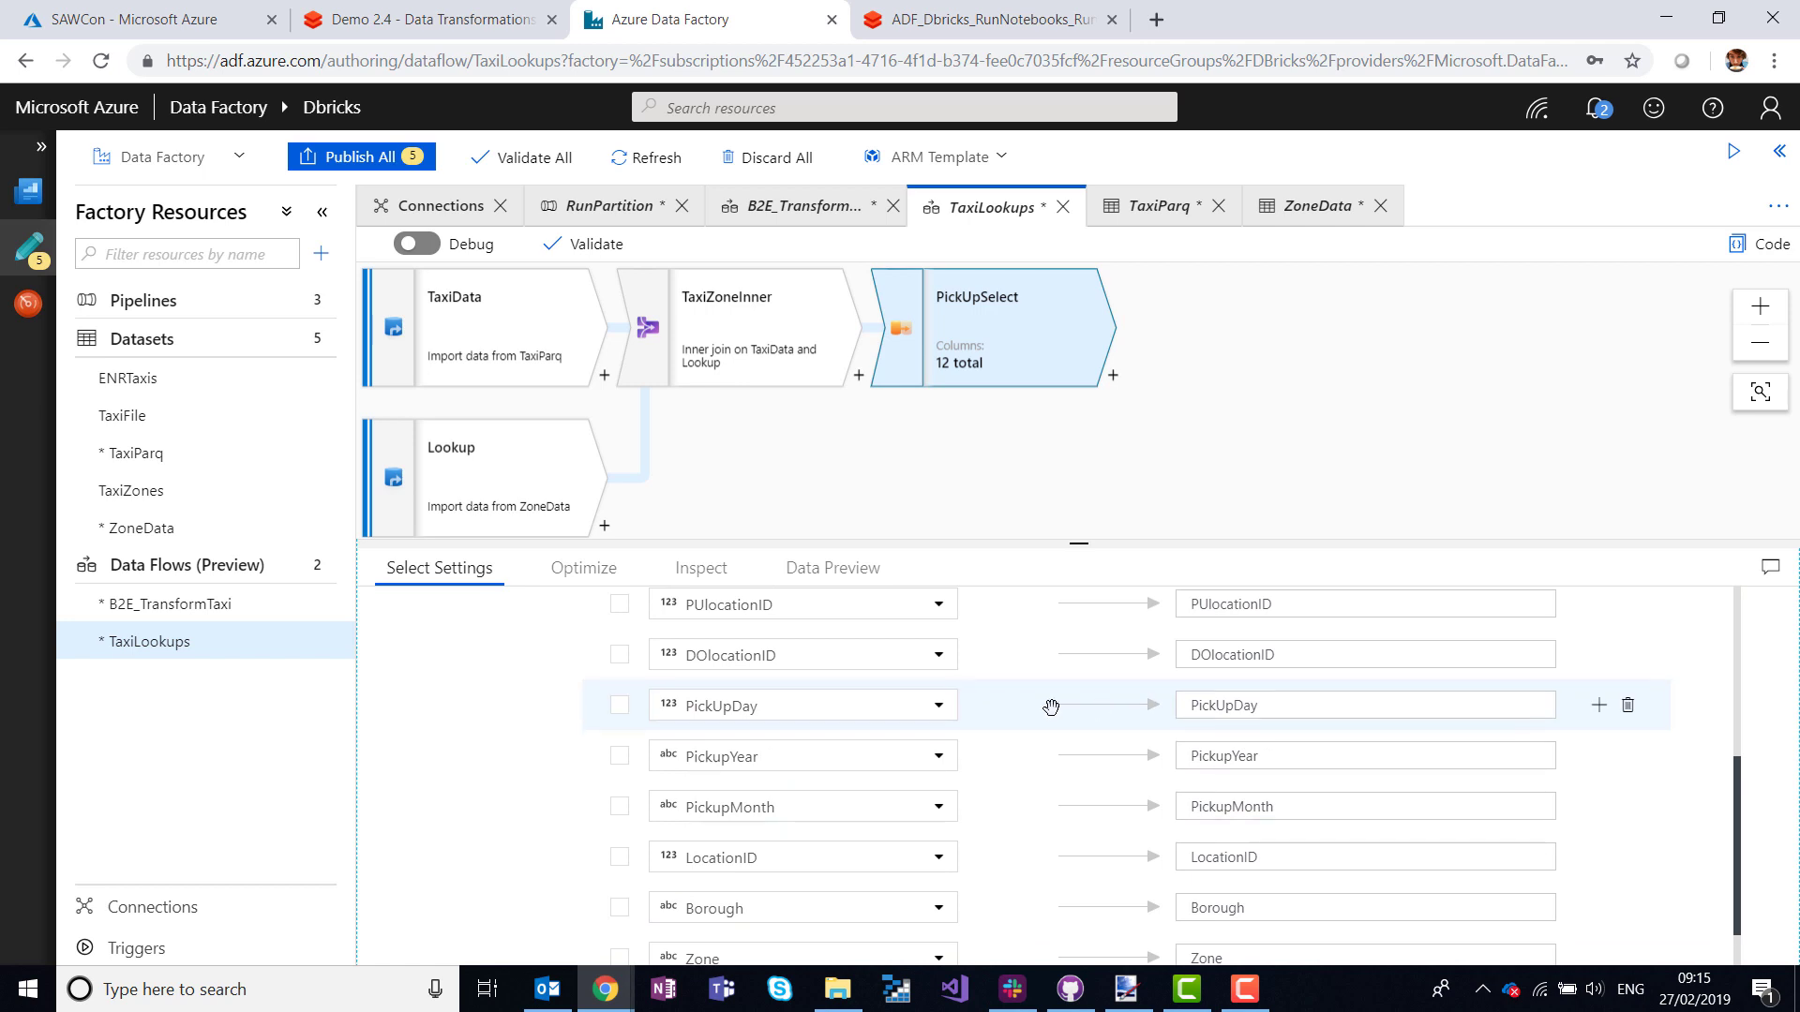
{"action": "mouse_move", "coordinate": [1402, 857]}
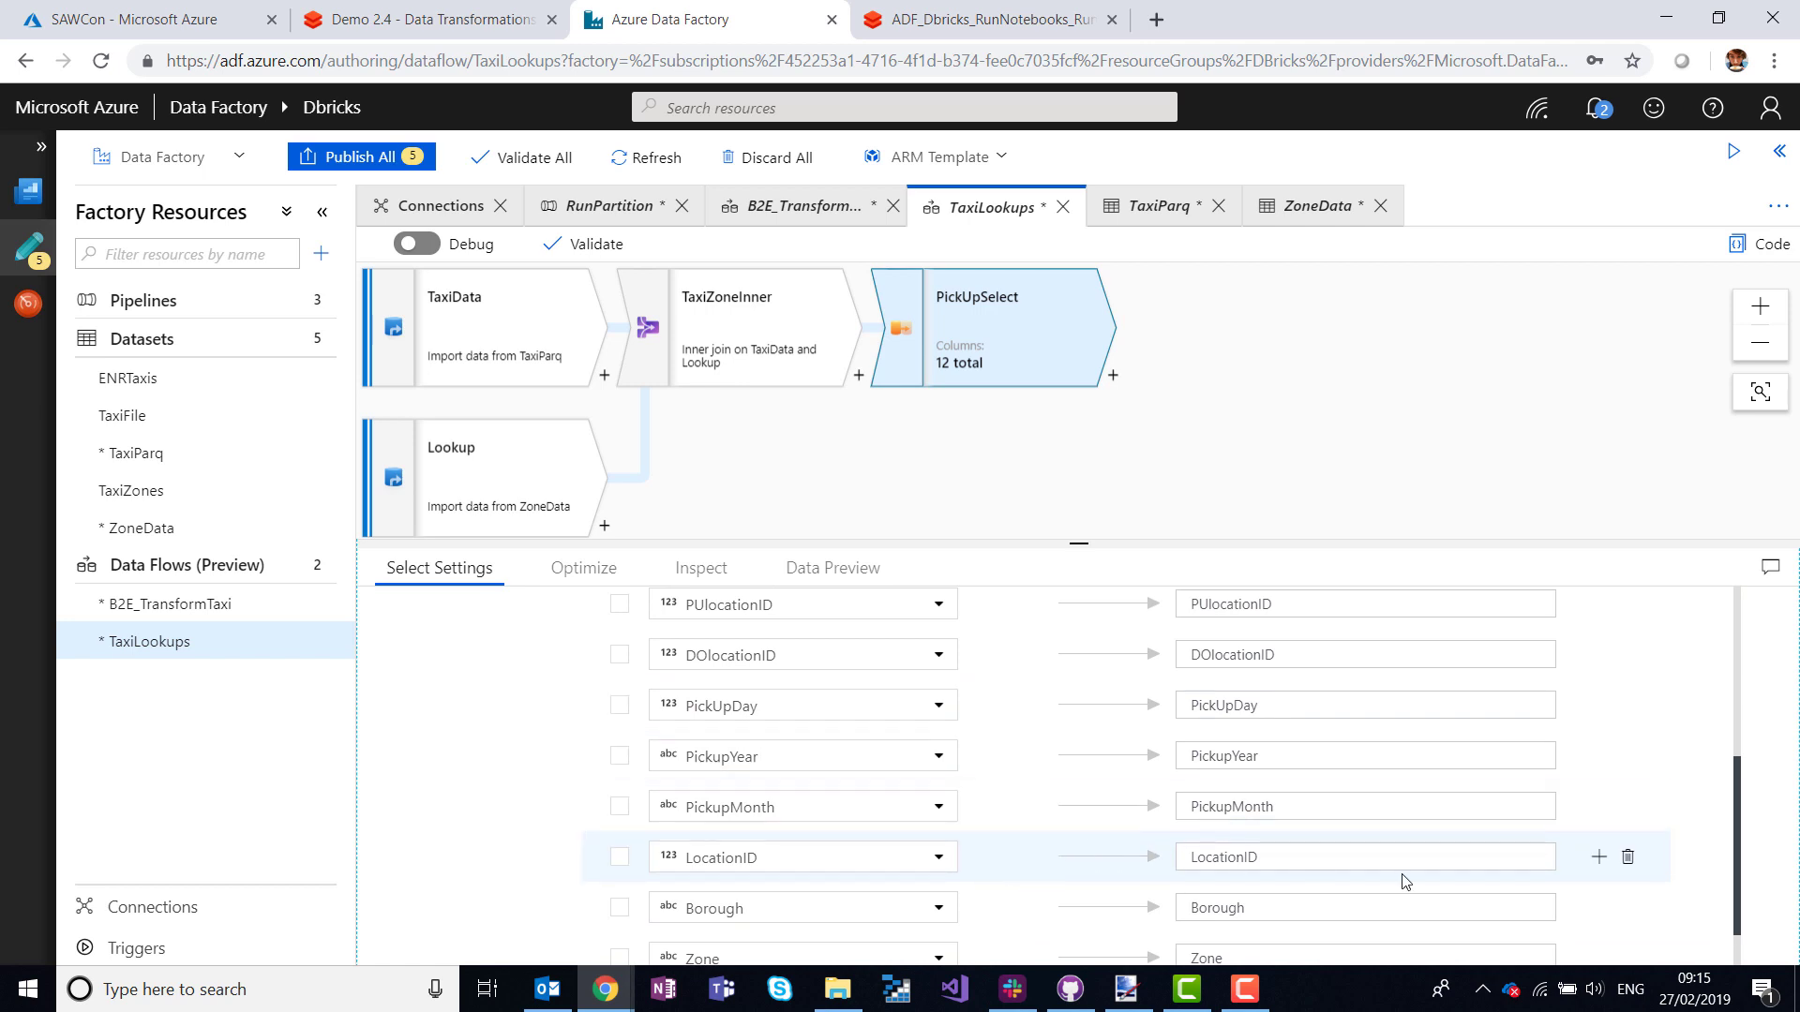
{"action": "left_click", "coordinate": [1627, 857]}
{"action": "type", "text": "PUservice_zone"}
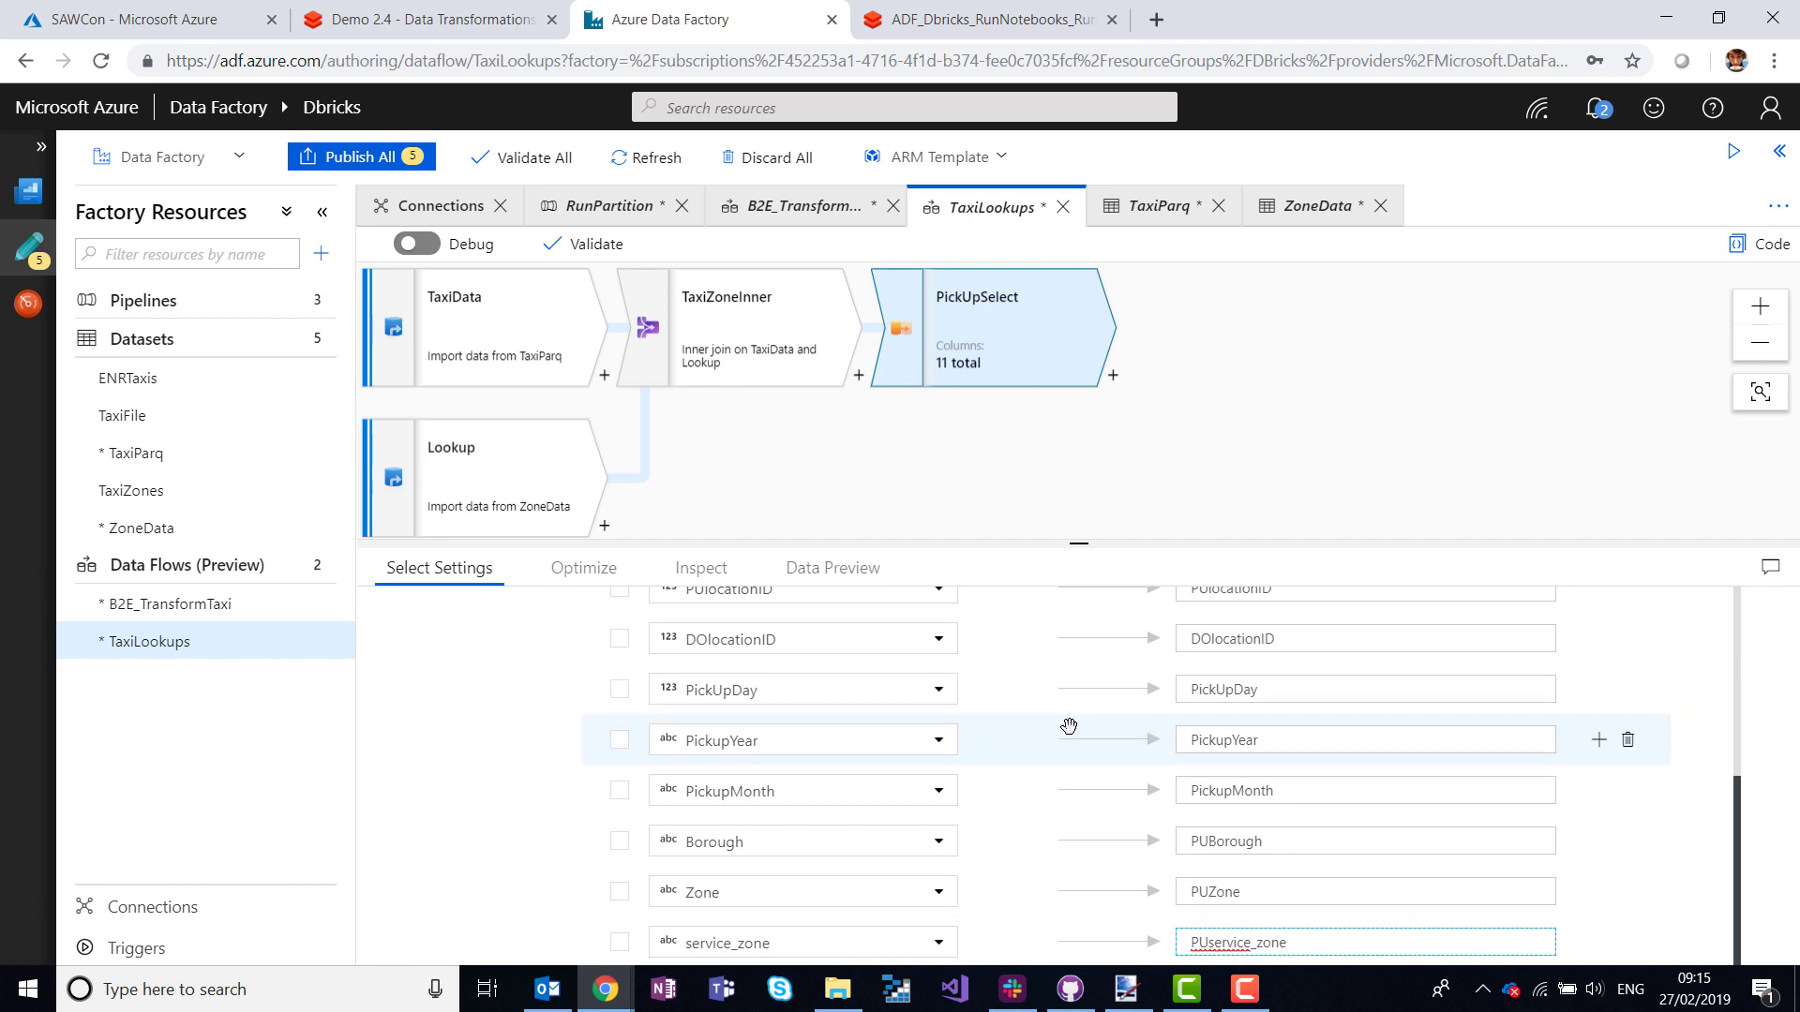
{"action": "mouse_move", "coordinate": [1177, 457]}
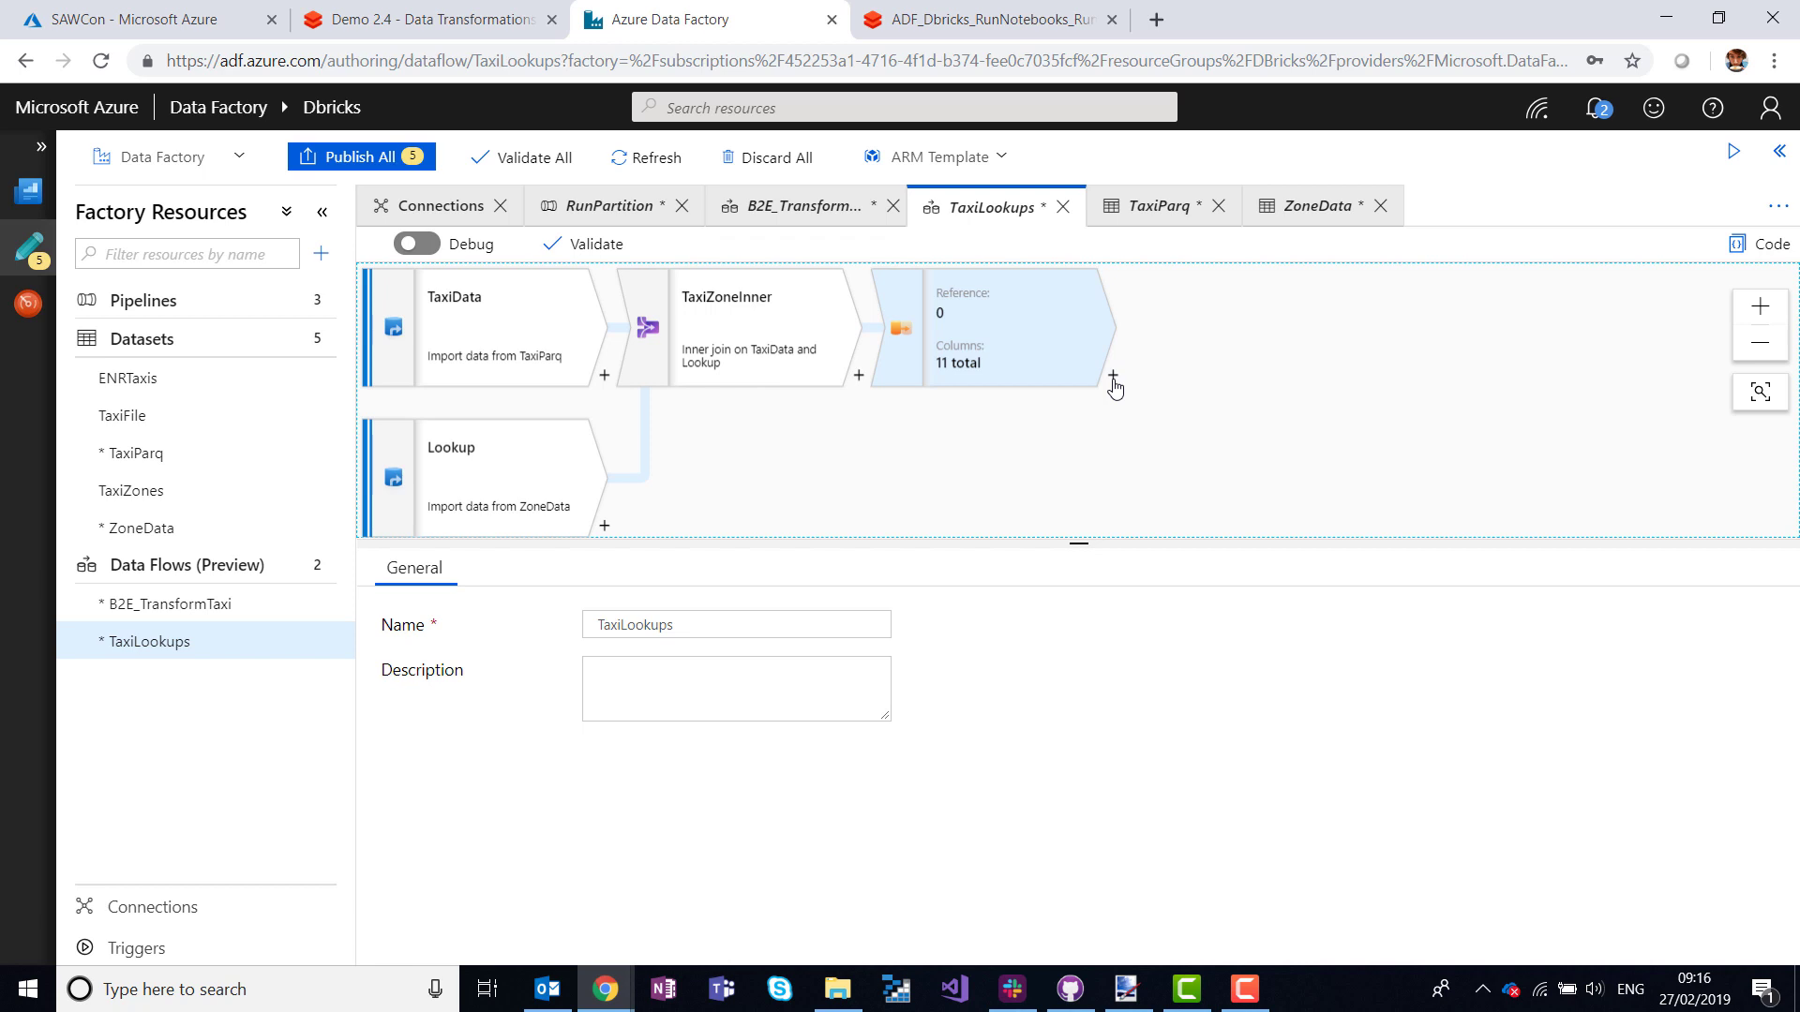
Add a Lookup after PickUpSelect against the Lookup stream, named LookupDestZone.
{"action": "left_click", "coordinate": [1110, 374]}
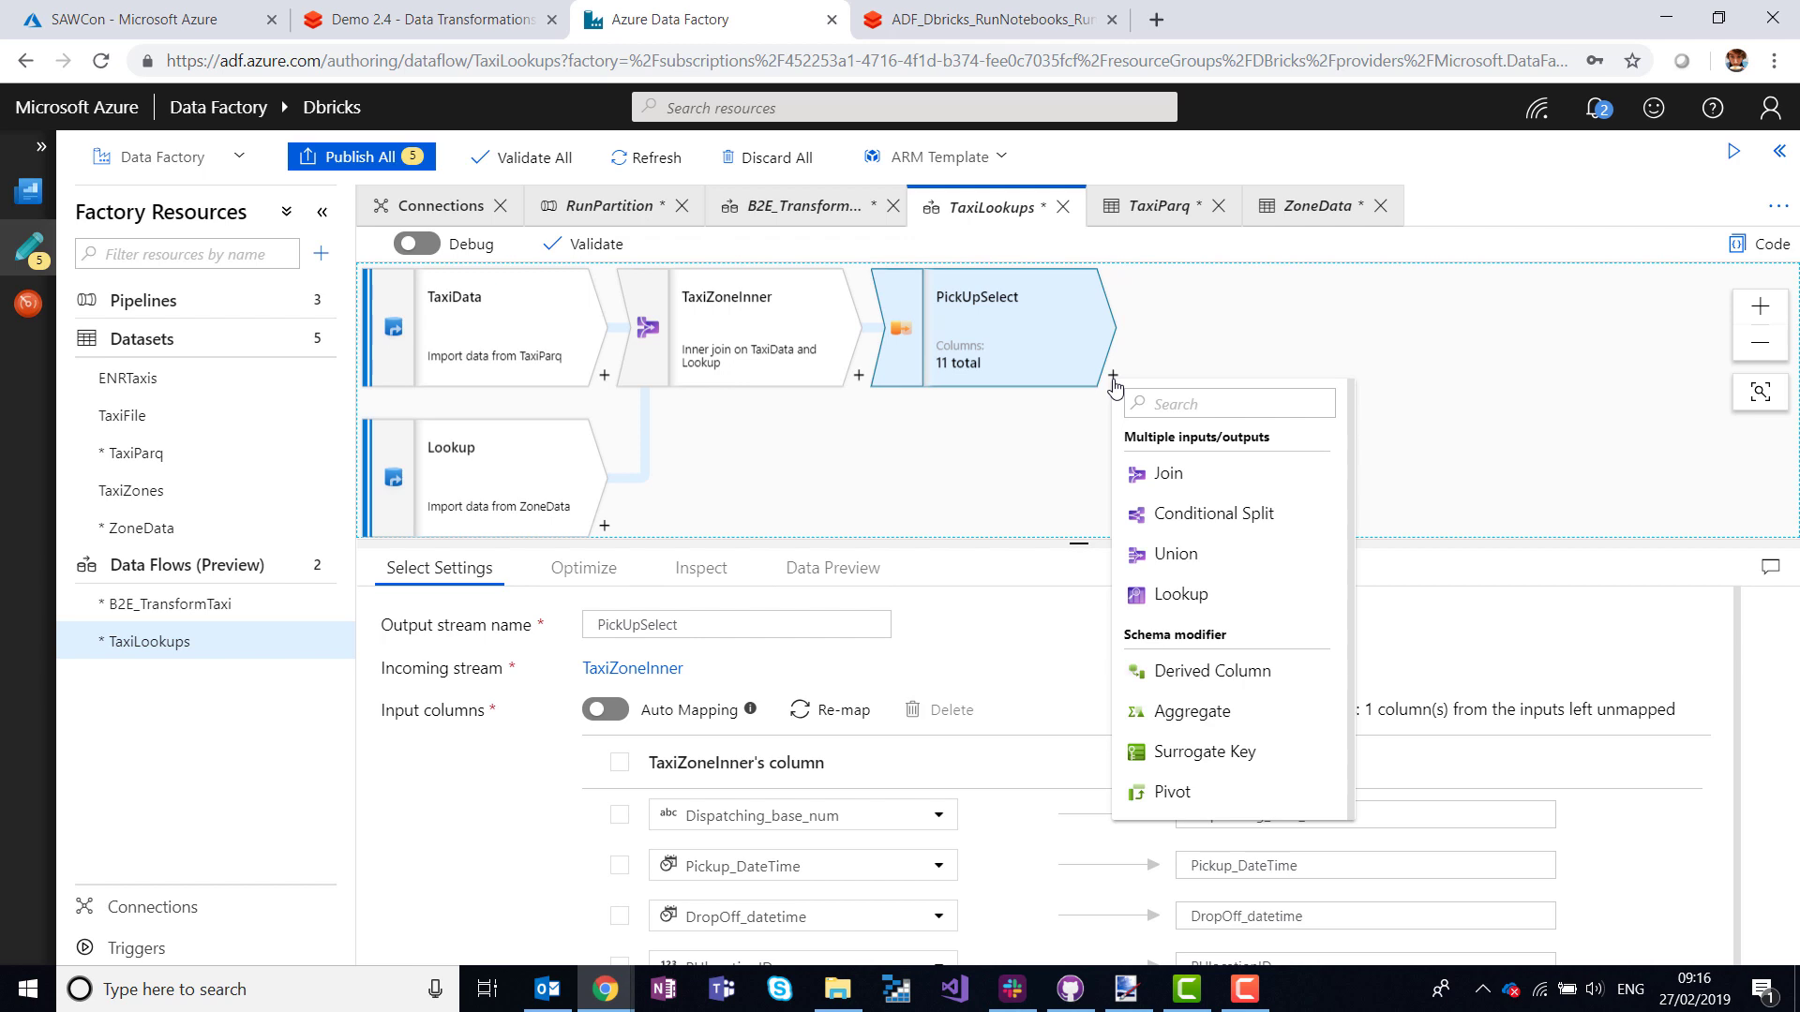
{"action": "mouse_move", "coordinate": [1164, 472]}
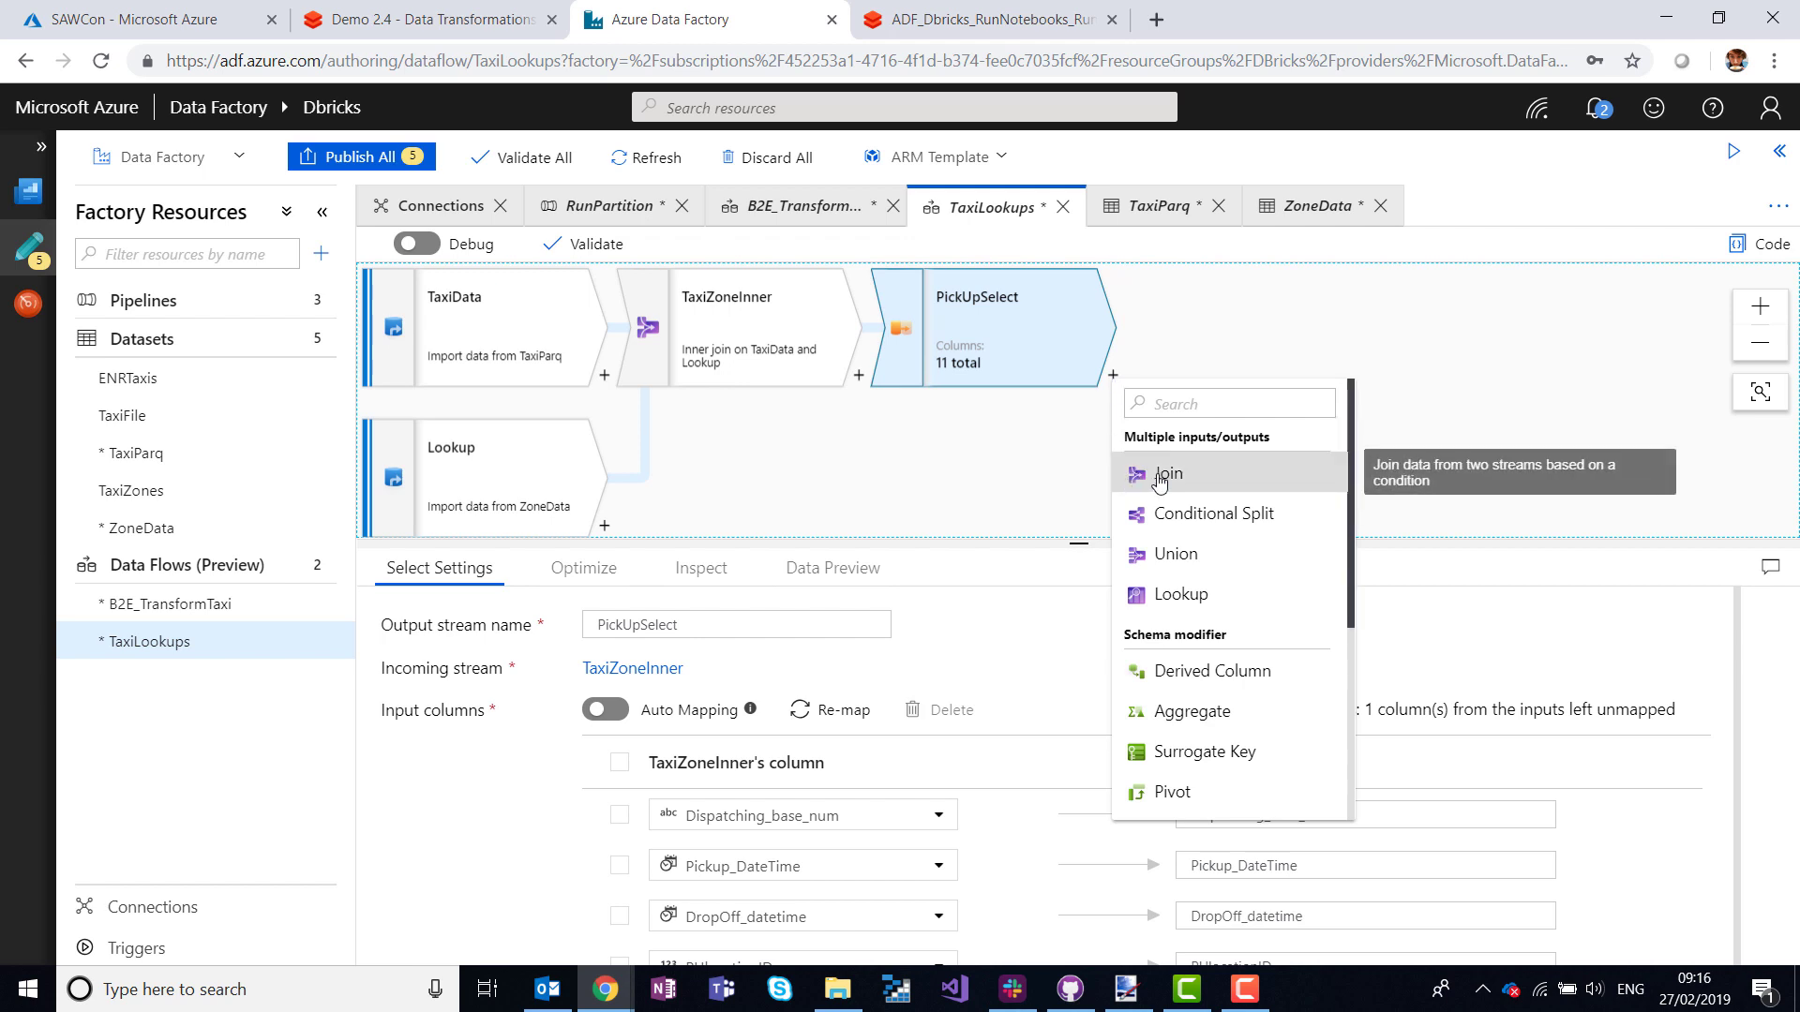
{"action": "mouse_move", "coordinate": [1179, 594]}
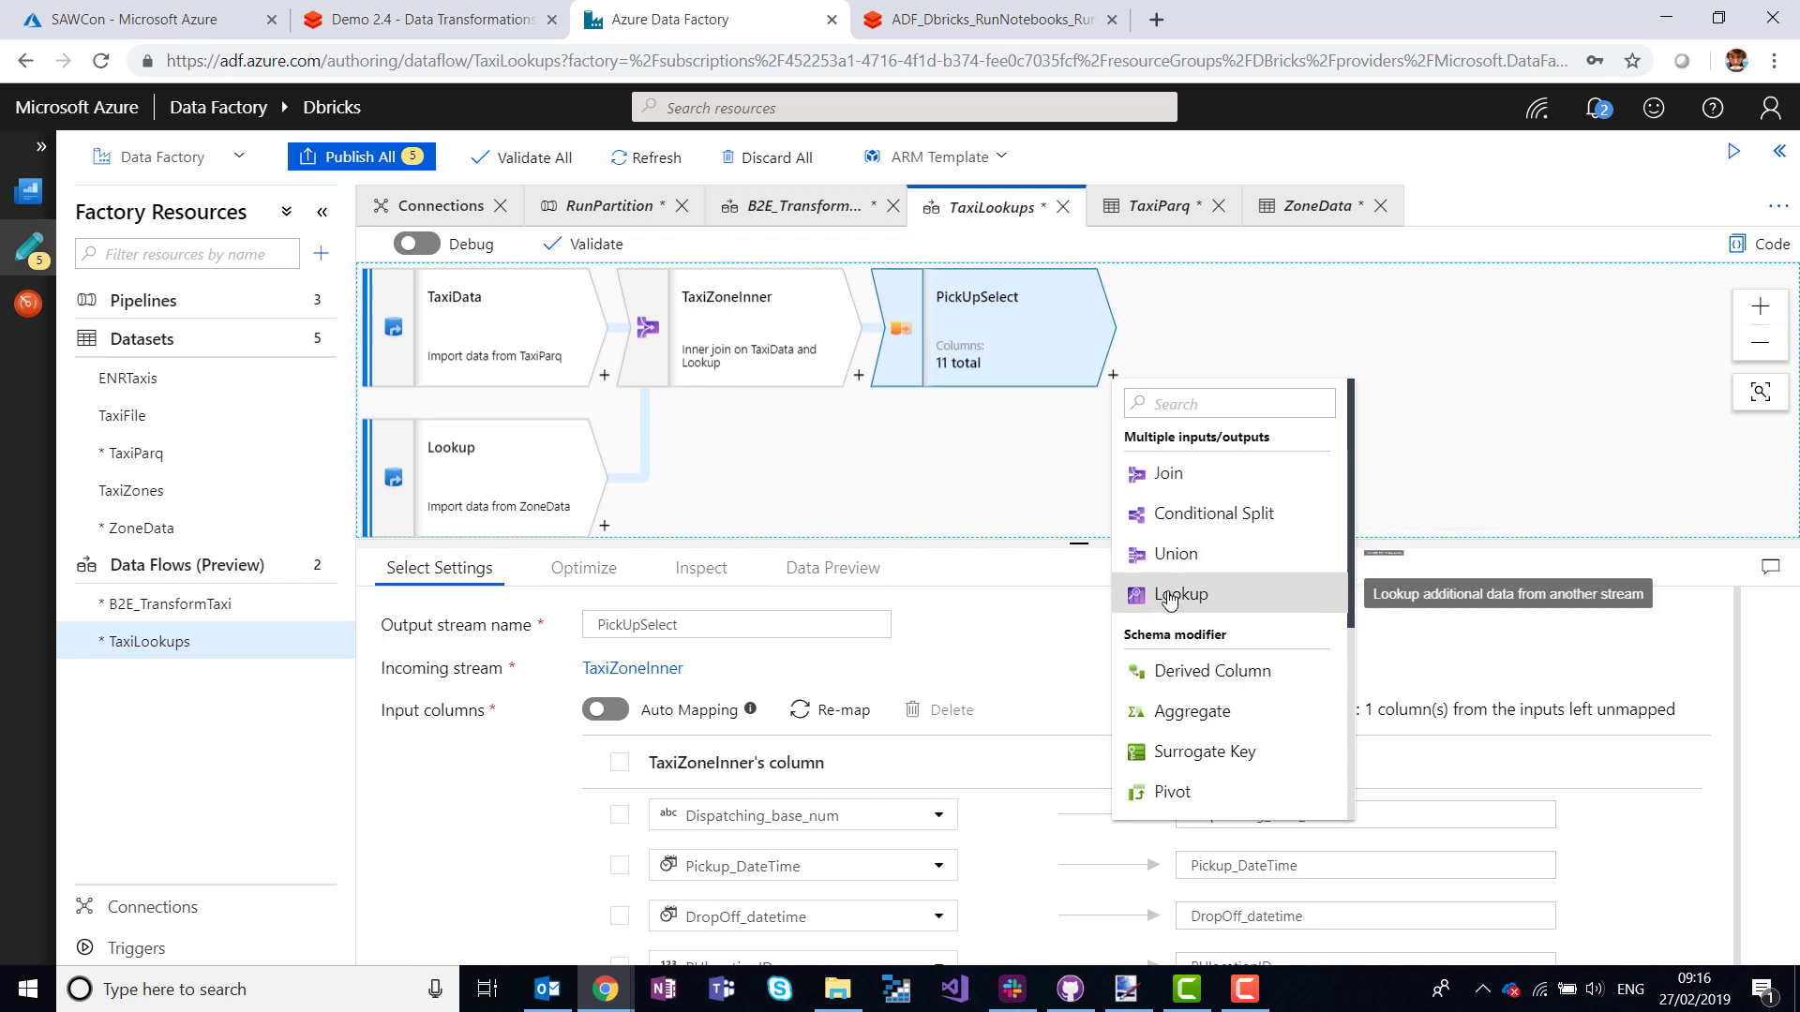
{"action": "left_click", "coordinate": [1179, 595]}
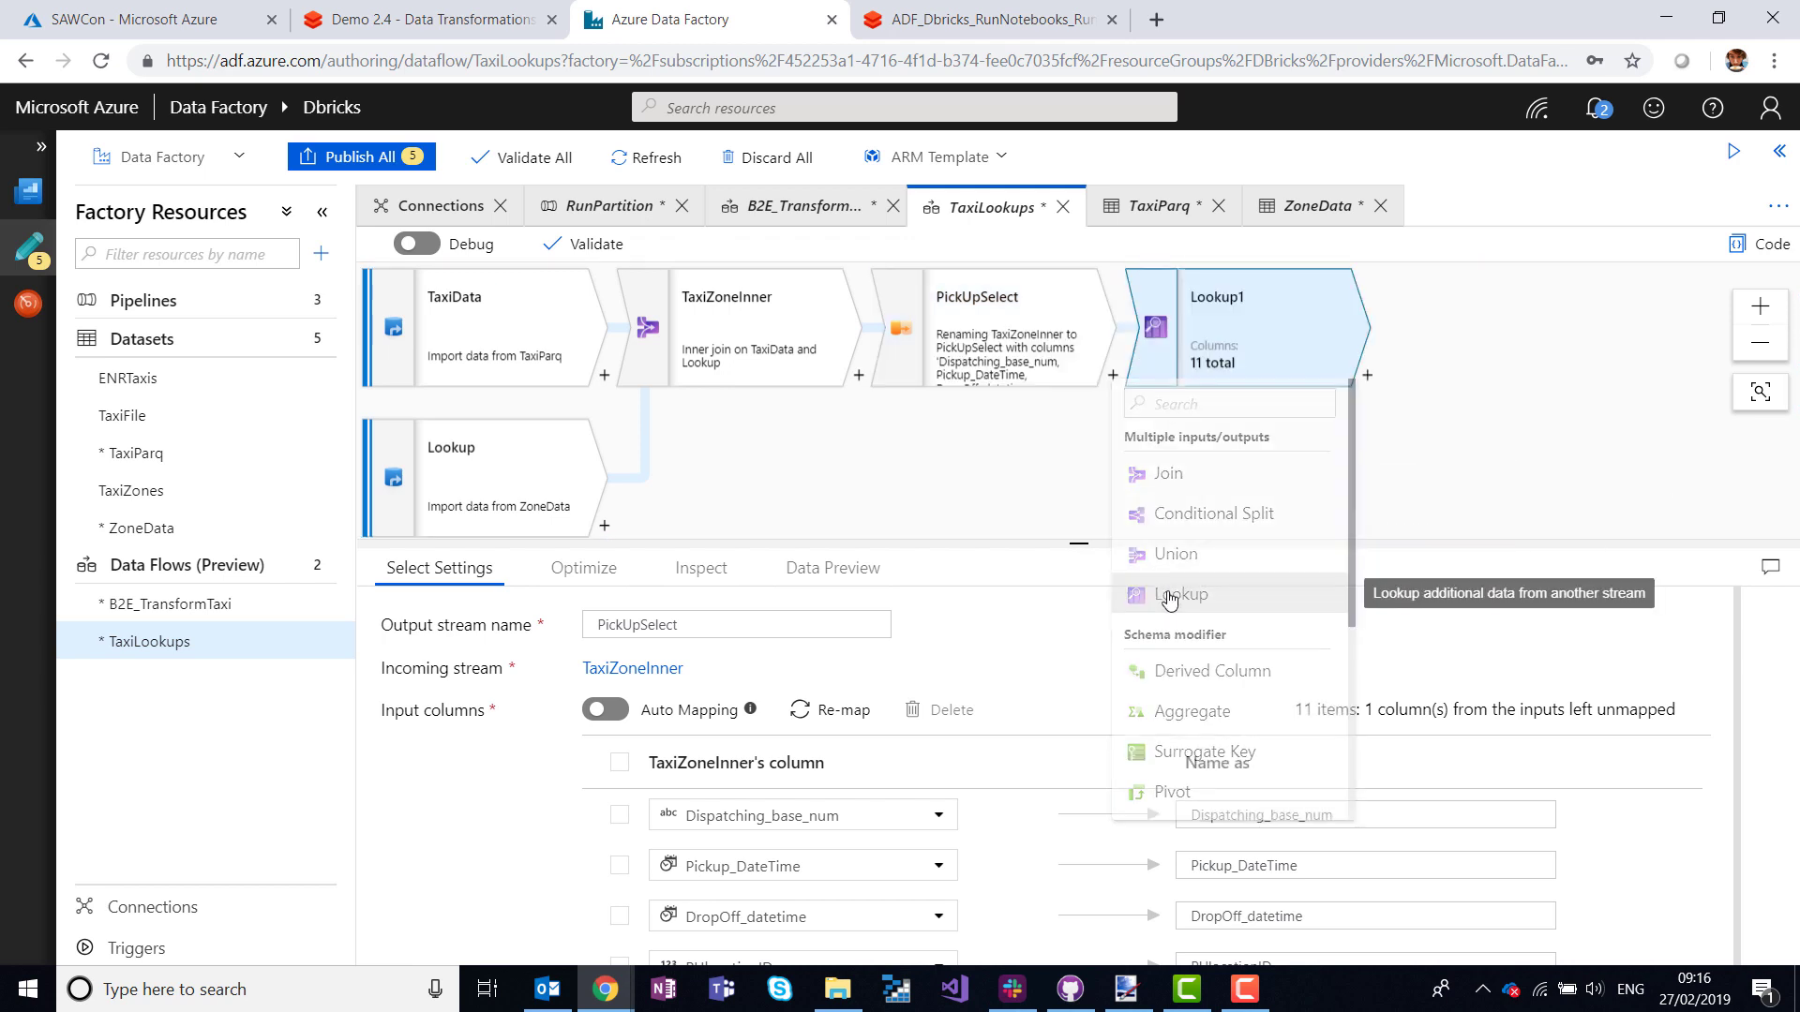
{"action": "left_click", "coordinate": [1181, 594]}
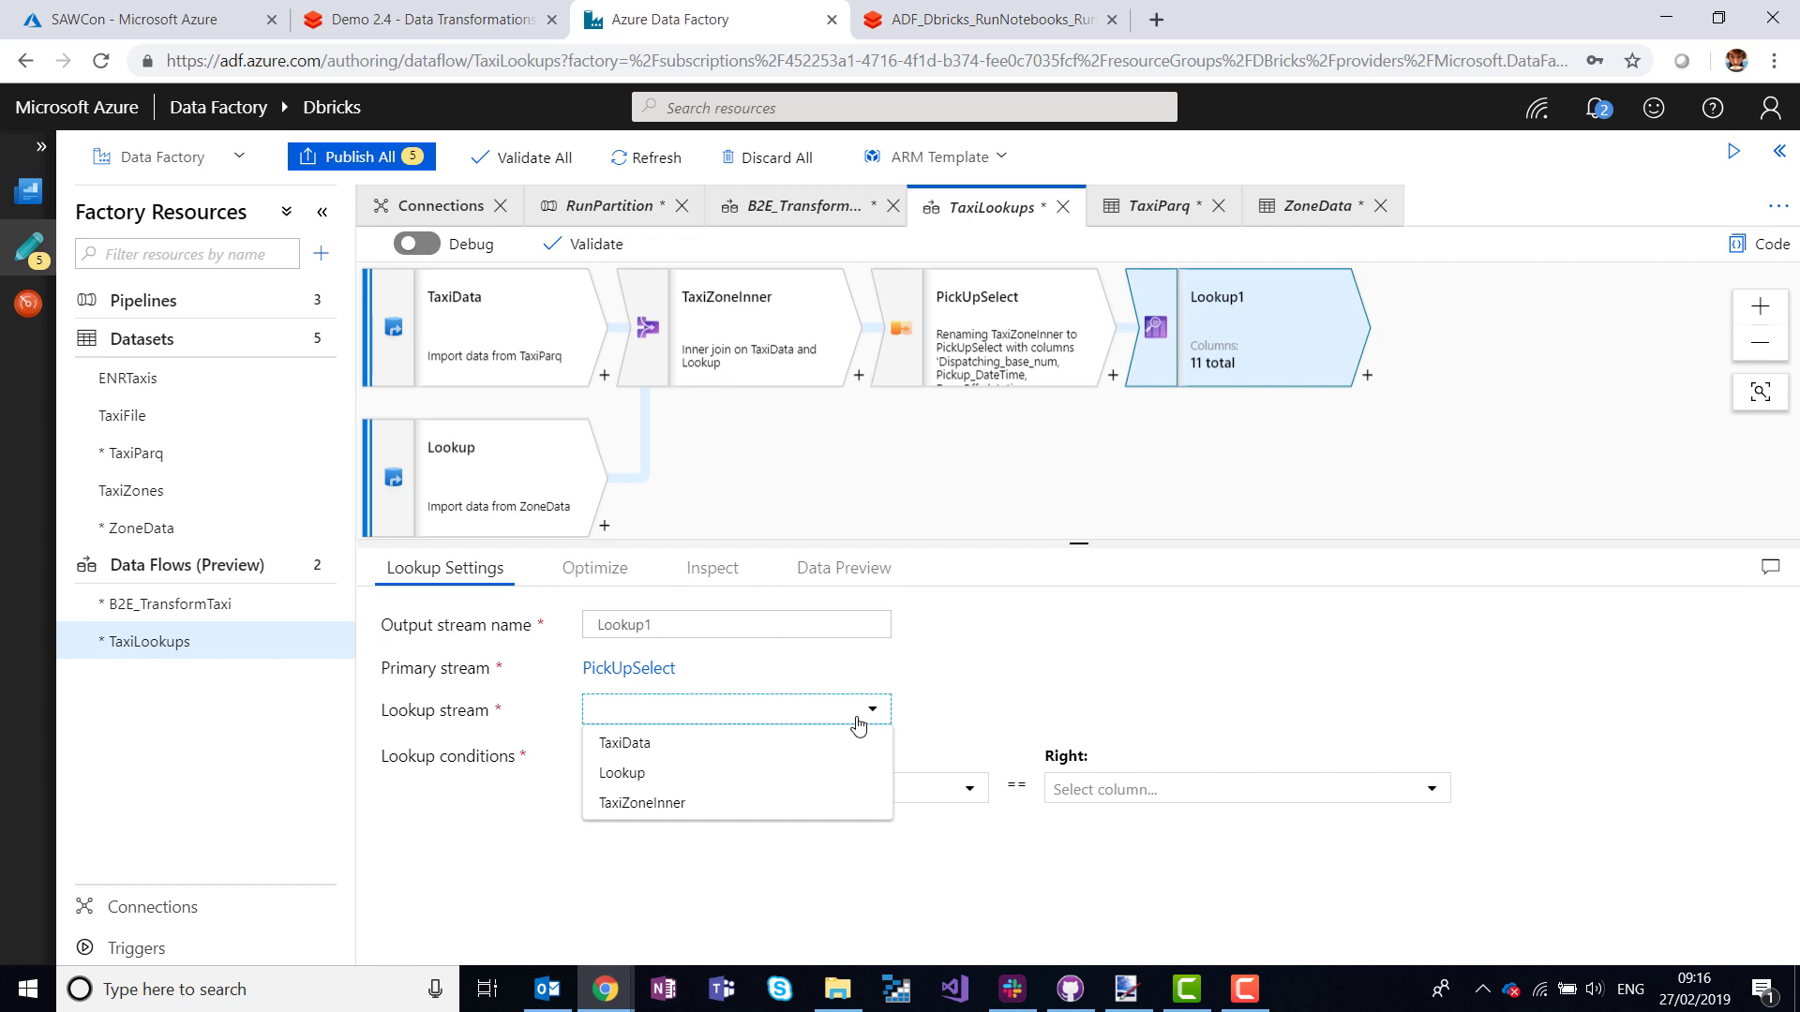
{"action": "left_click", "coordinate": [620, 772]}
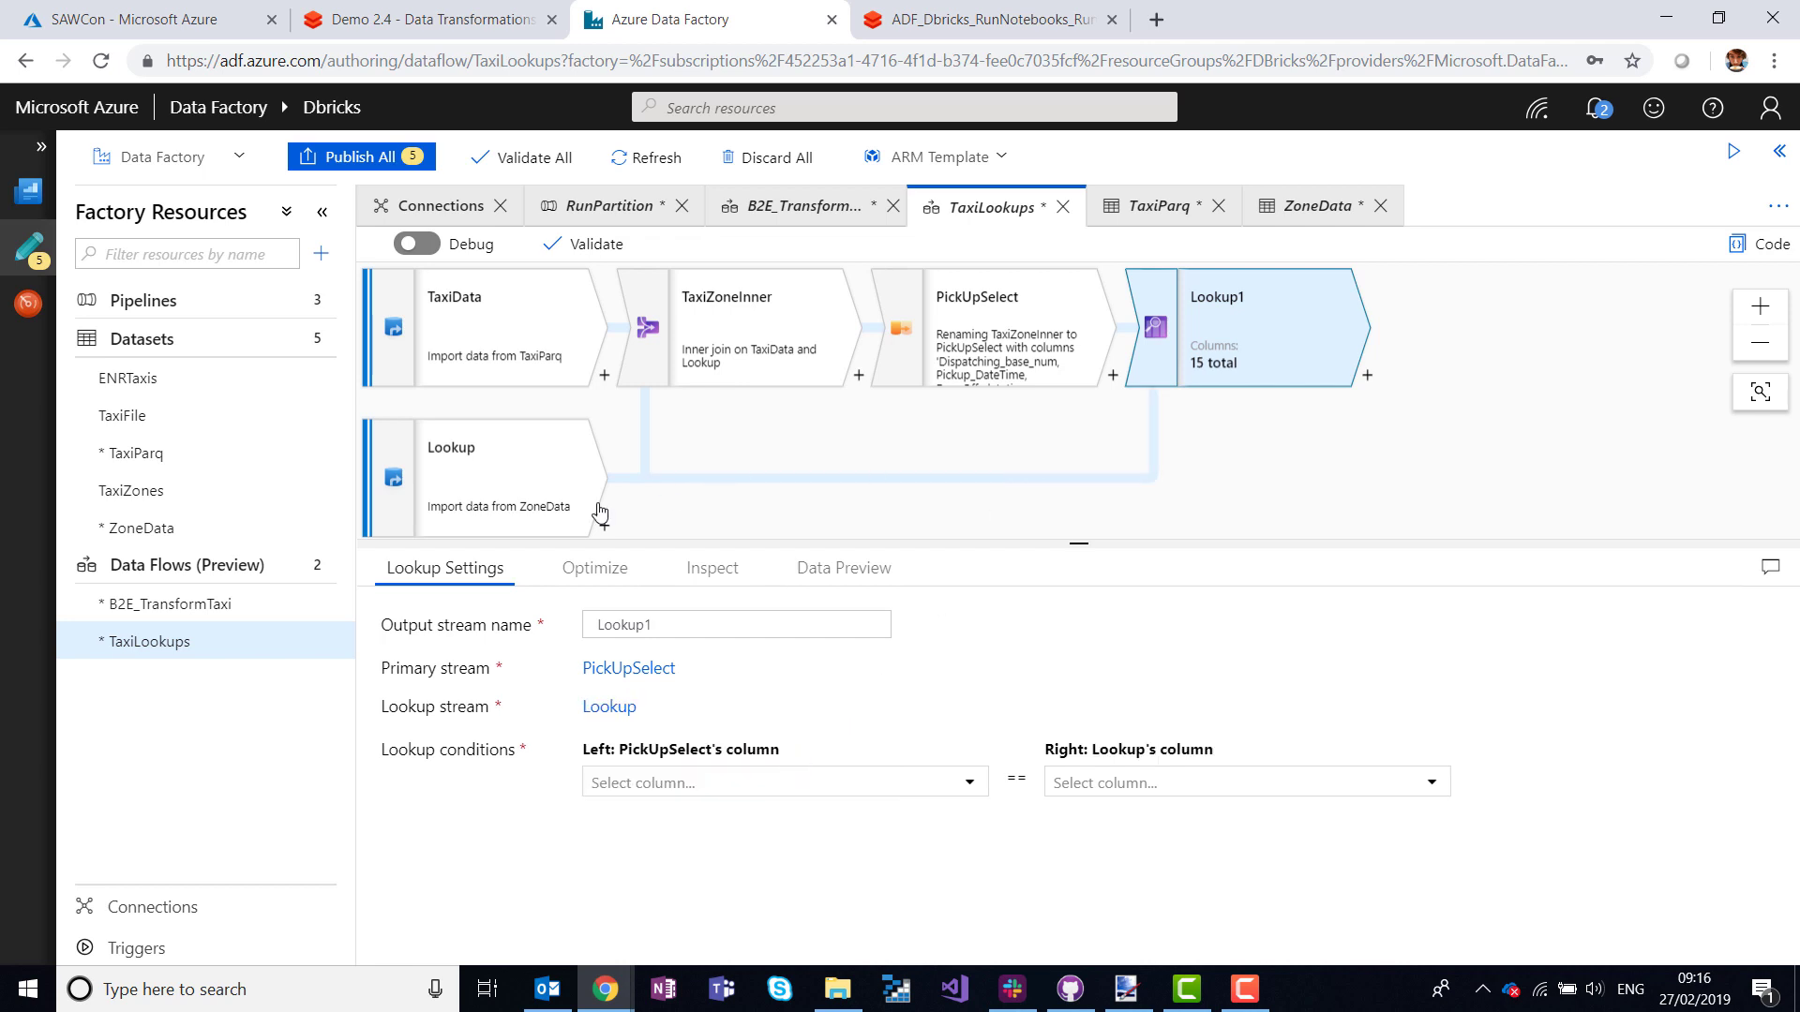
{"action": "mouse_move", "coordinate": [1209, 506]}
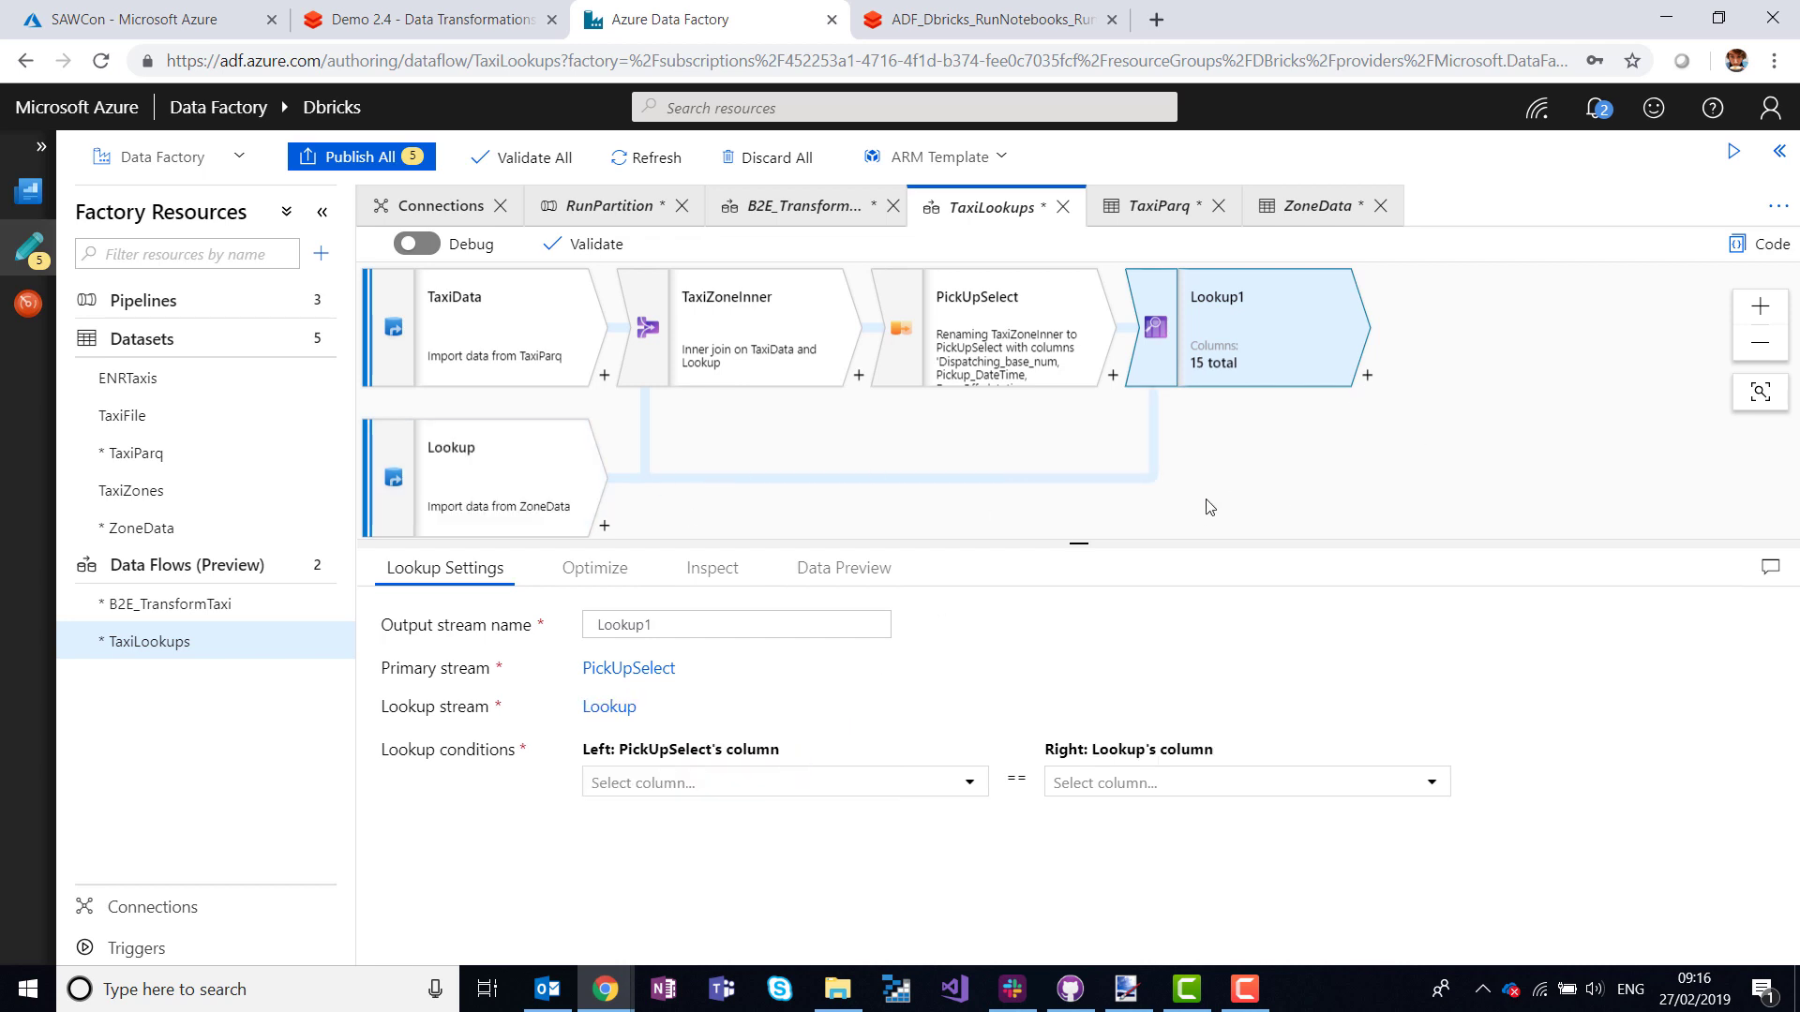
{"action": "mouse_move", "coordinate": [975, 608]}
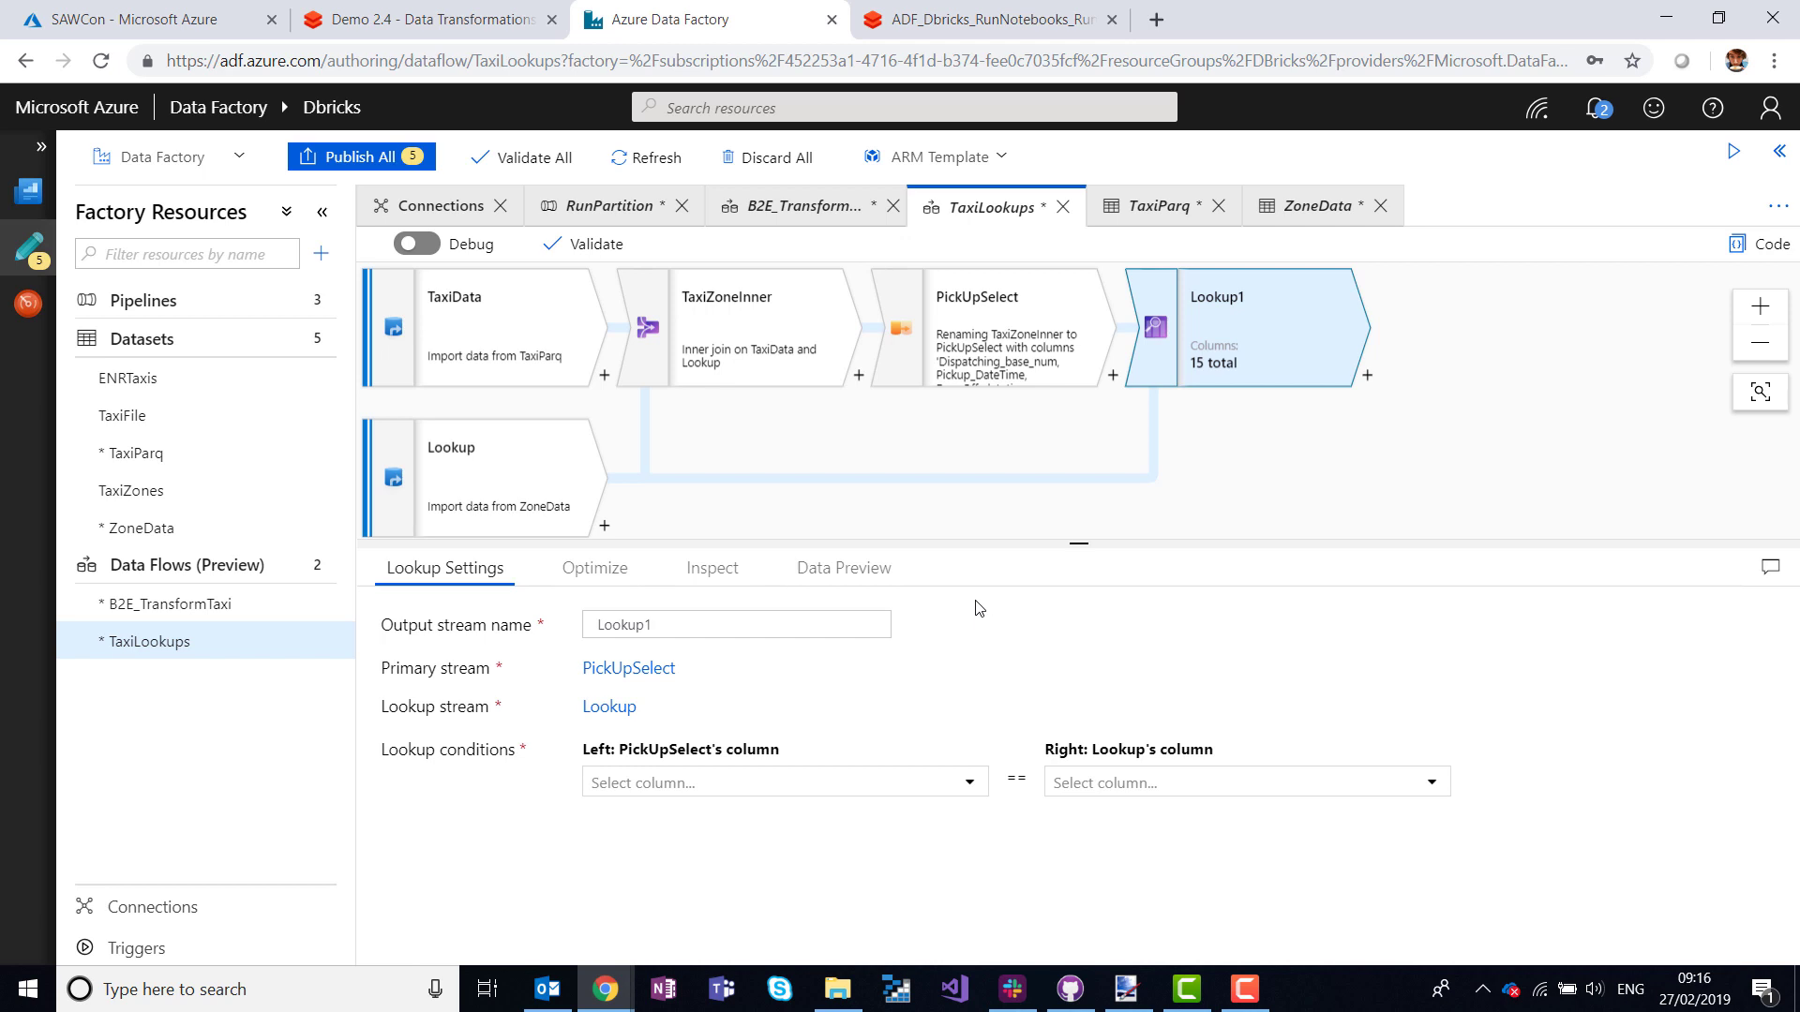
{"action": "triple_click", "coordinate": [735, 624]}
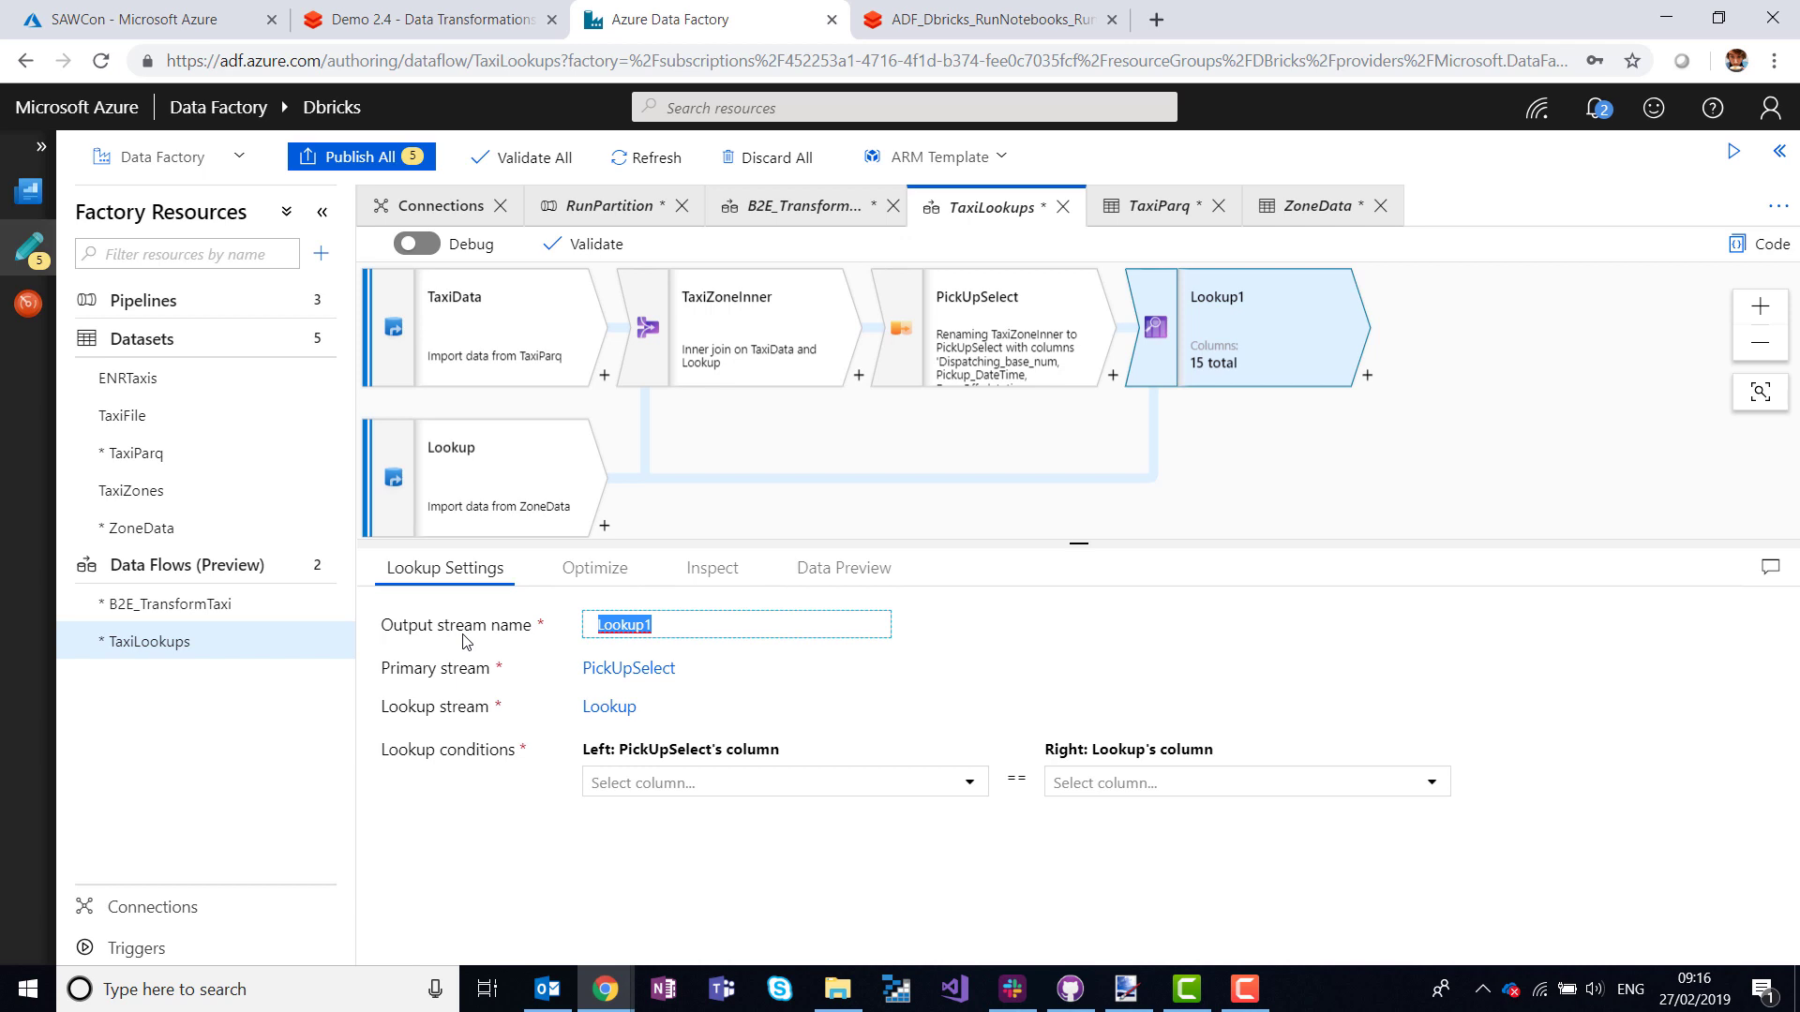
{"action": "type", "text": "G"}
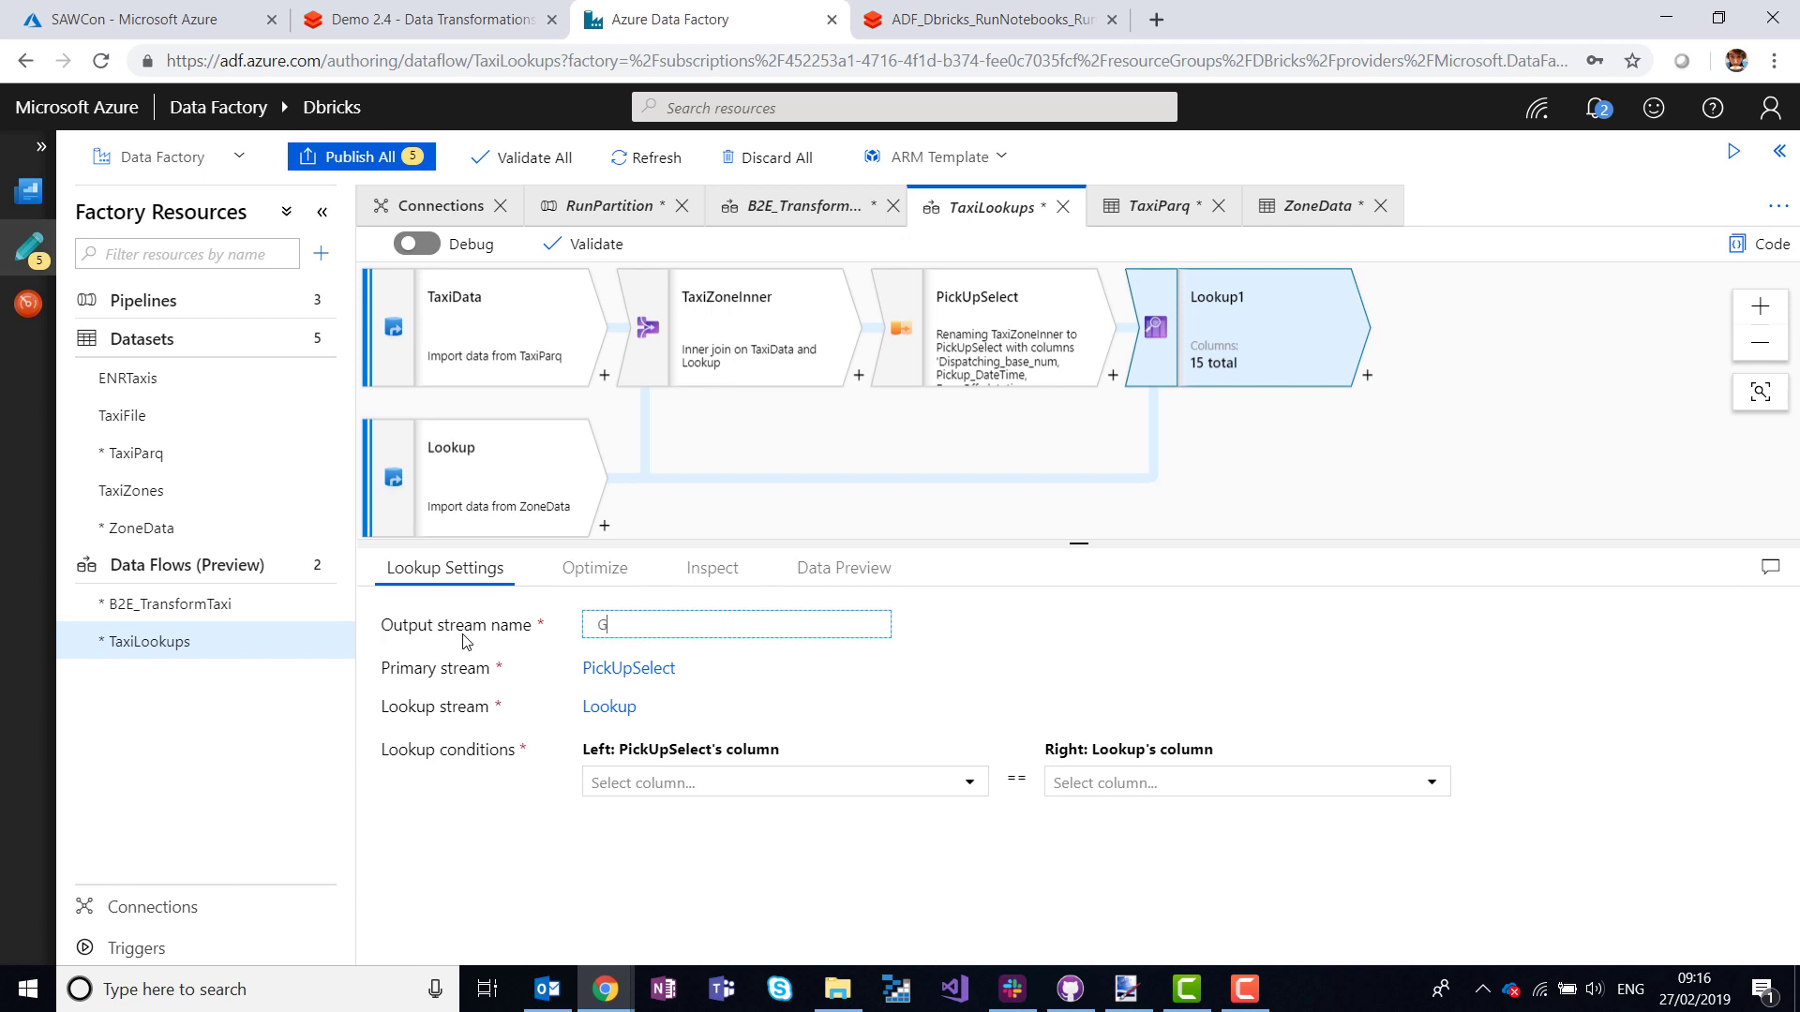
{"action": "type", "text": "LookupDestZone"}
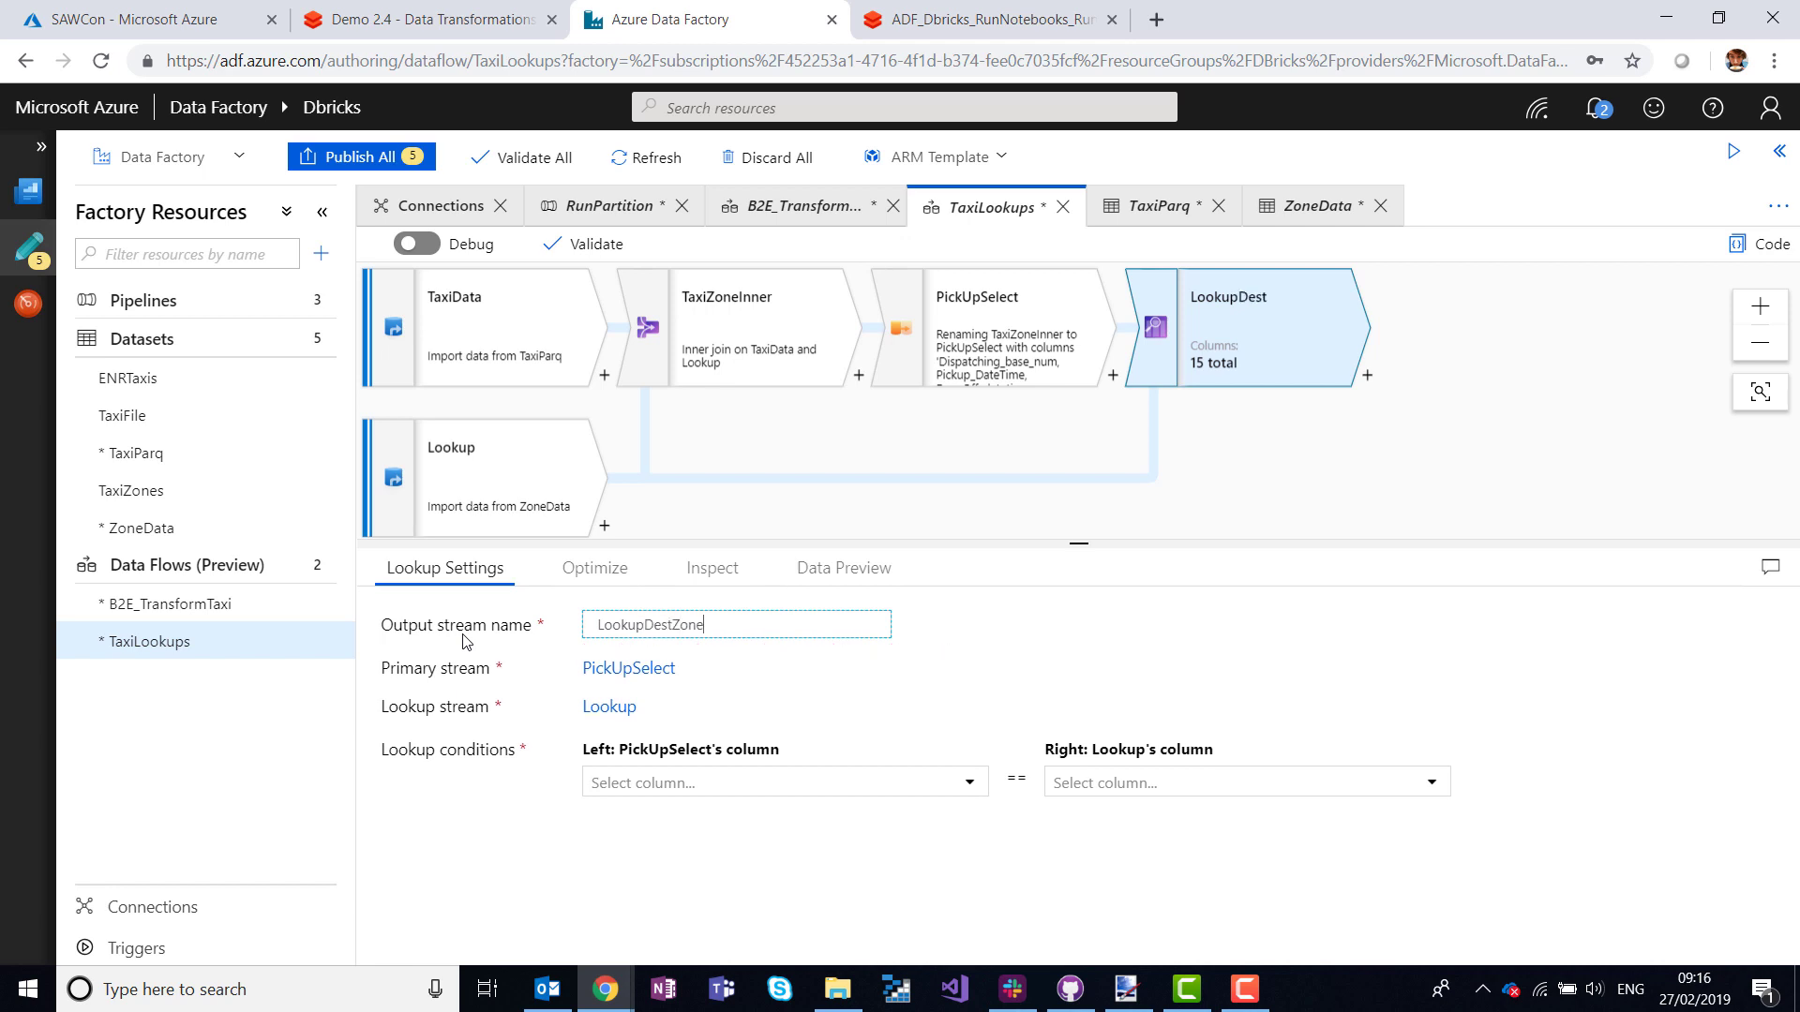
Set the lookup condition DOlocationID == LocationID and review its Optimize and Inspect details (15 columns).
{"action": "left_click", "coordinate": [783, 782]}
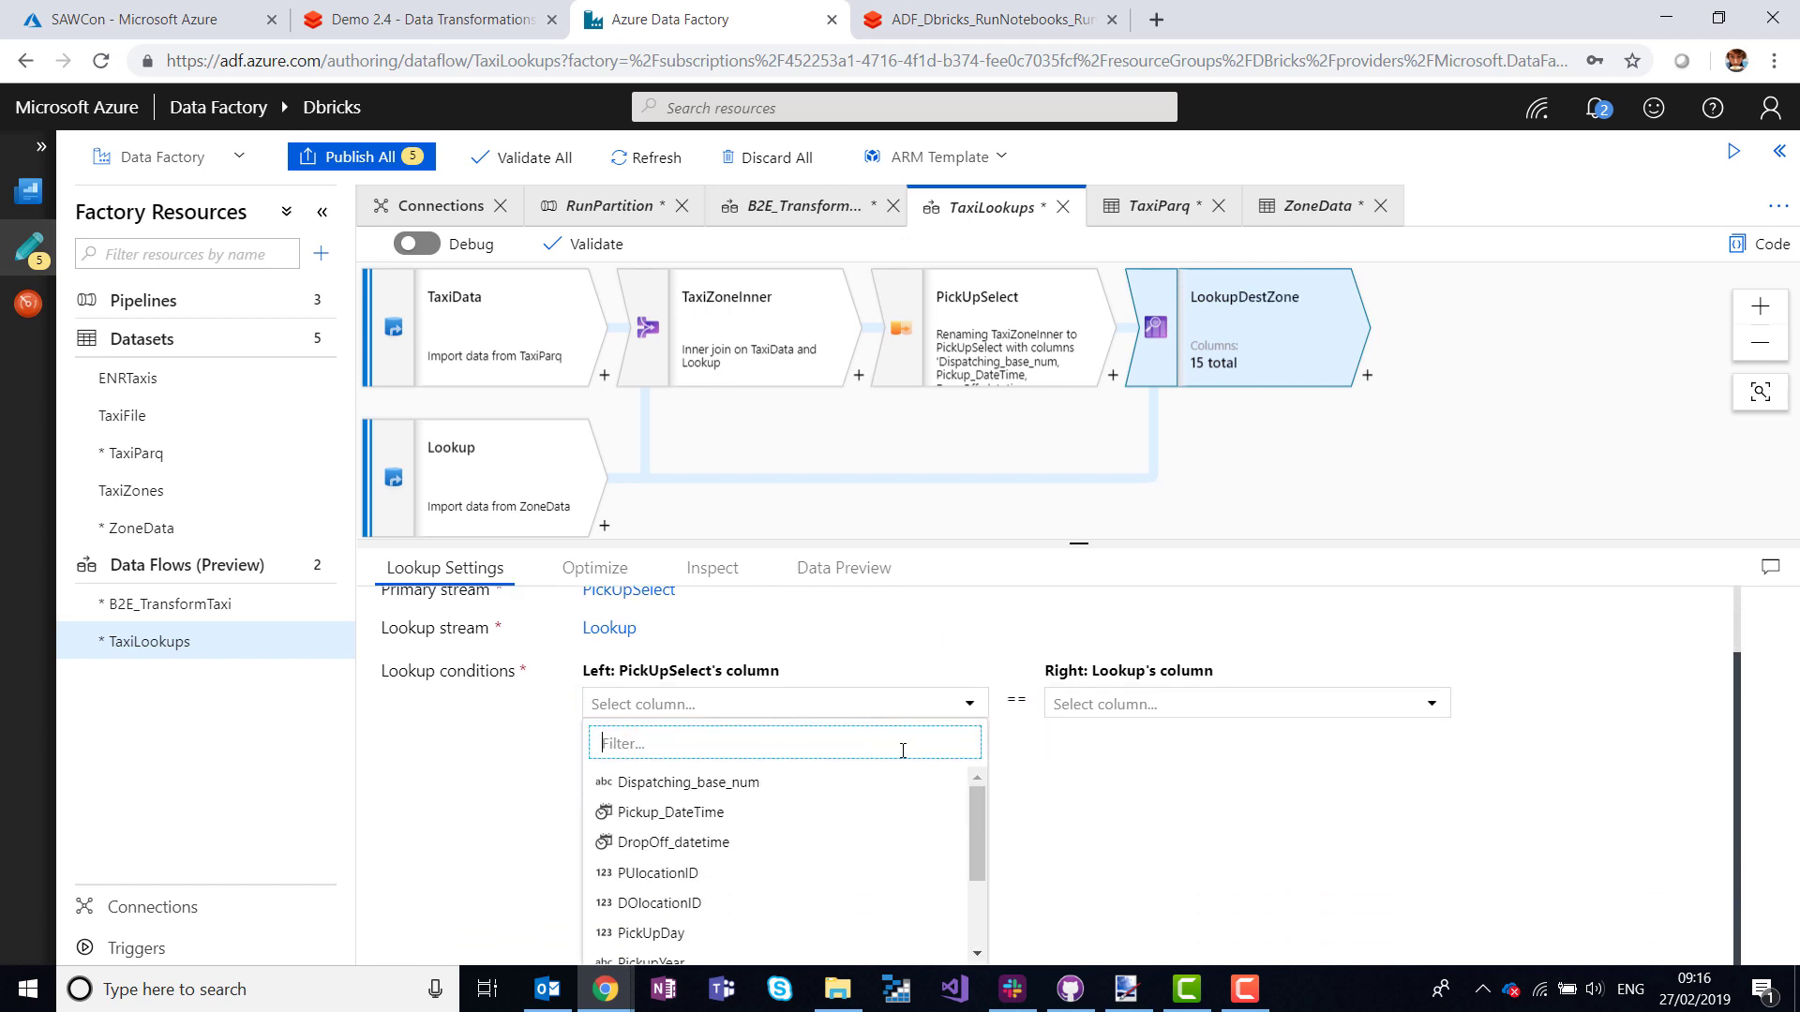
{"action": "left_click", "coordinate": [658, 904]}
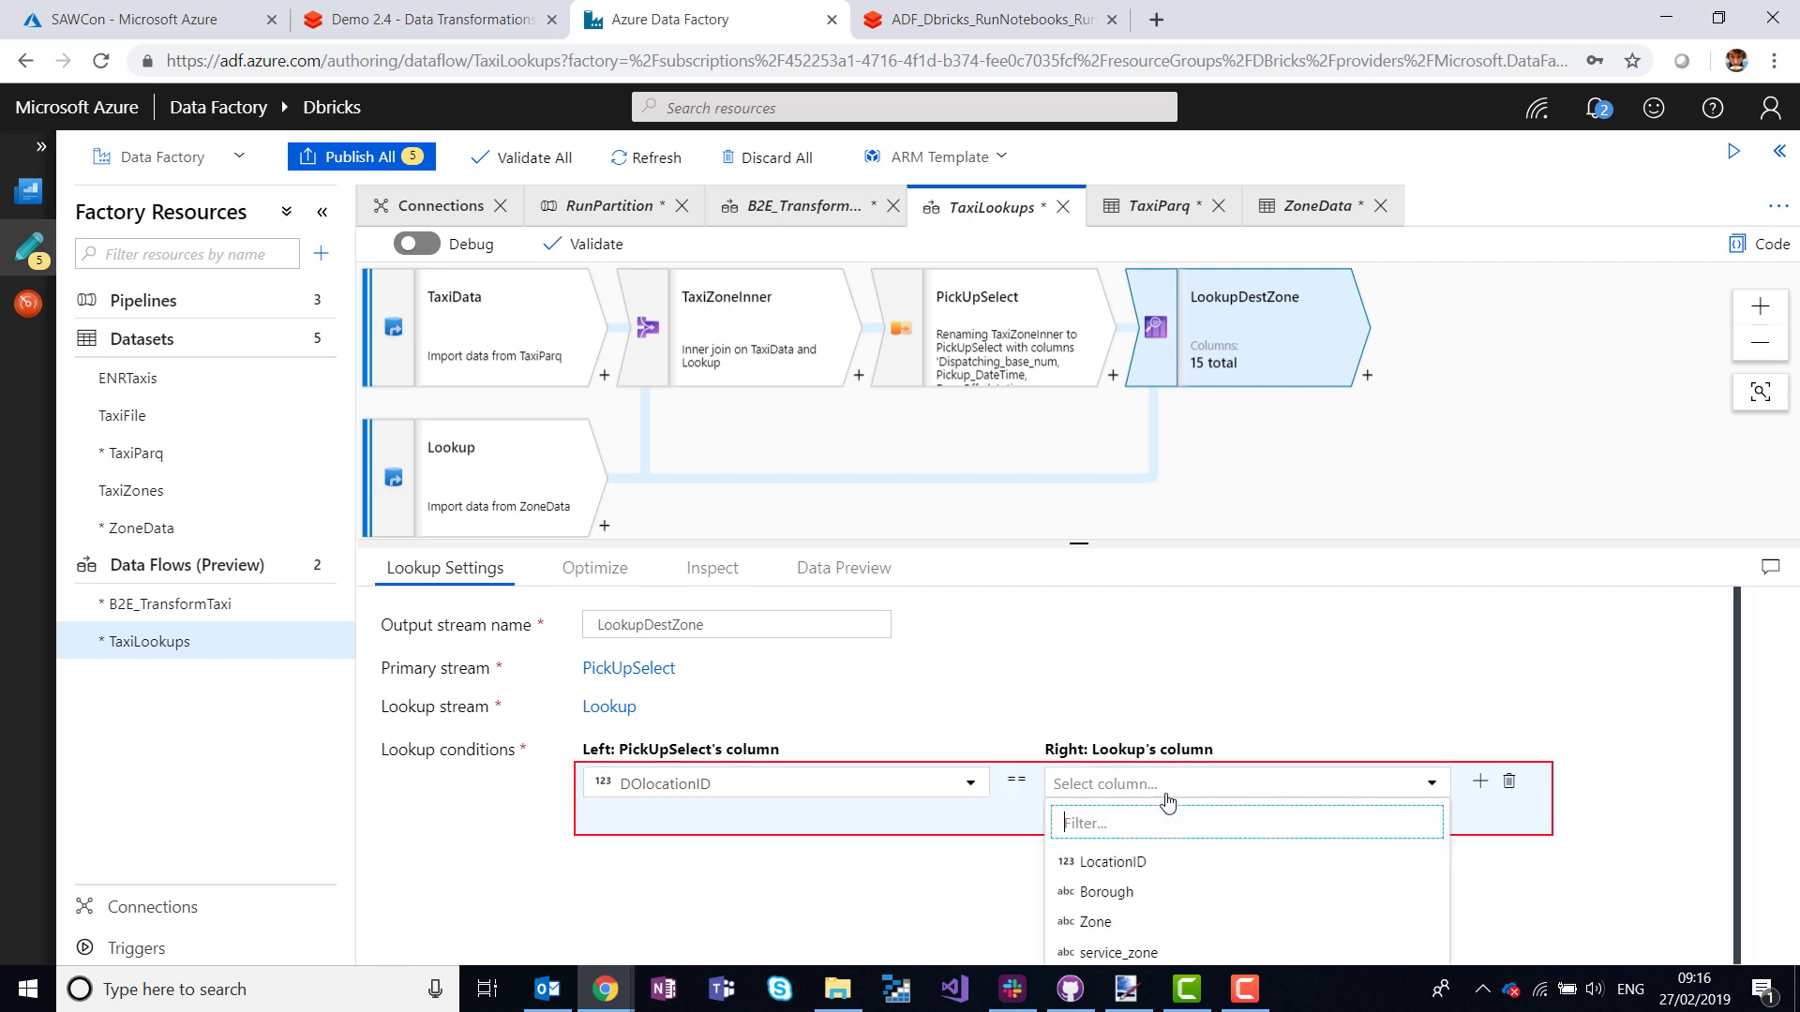
{"action": "left_click", "coordinate": [1111, 862]}
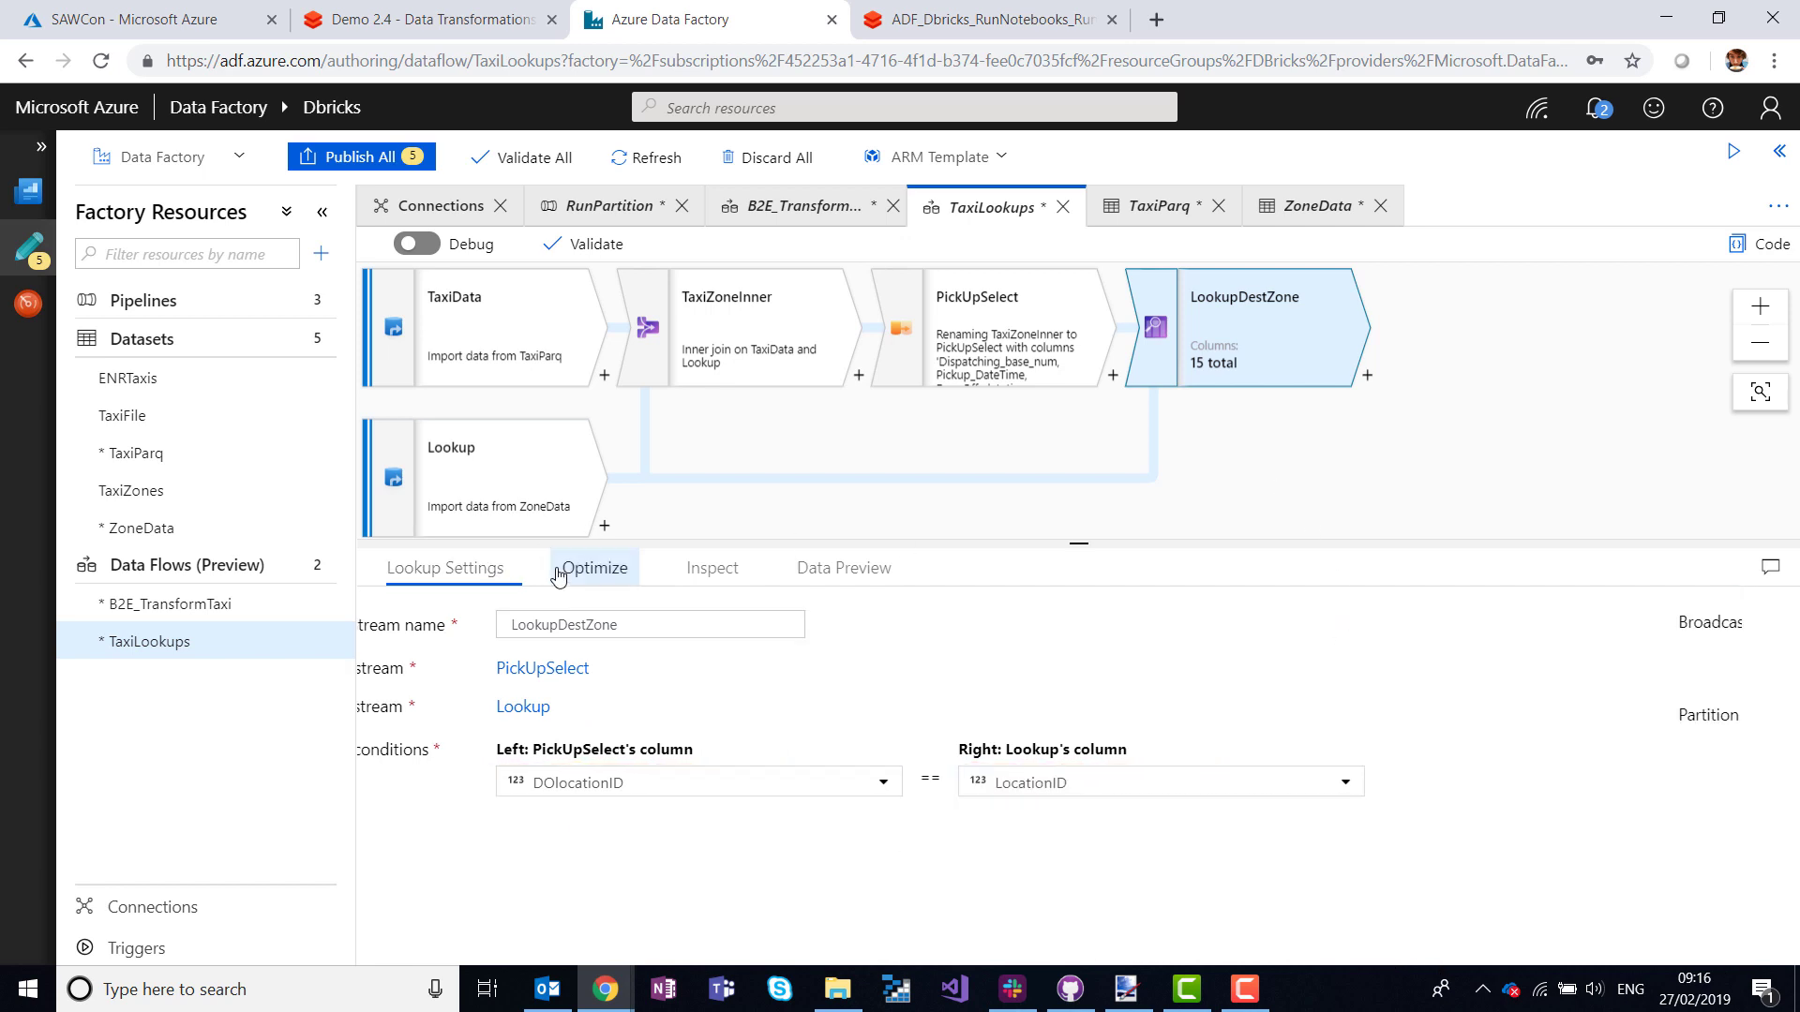
{"action": "left_click", "coordinate": [594, 566]}
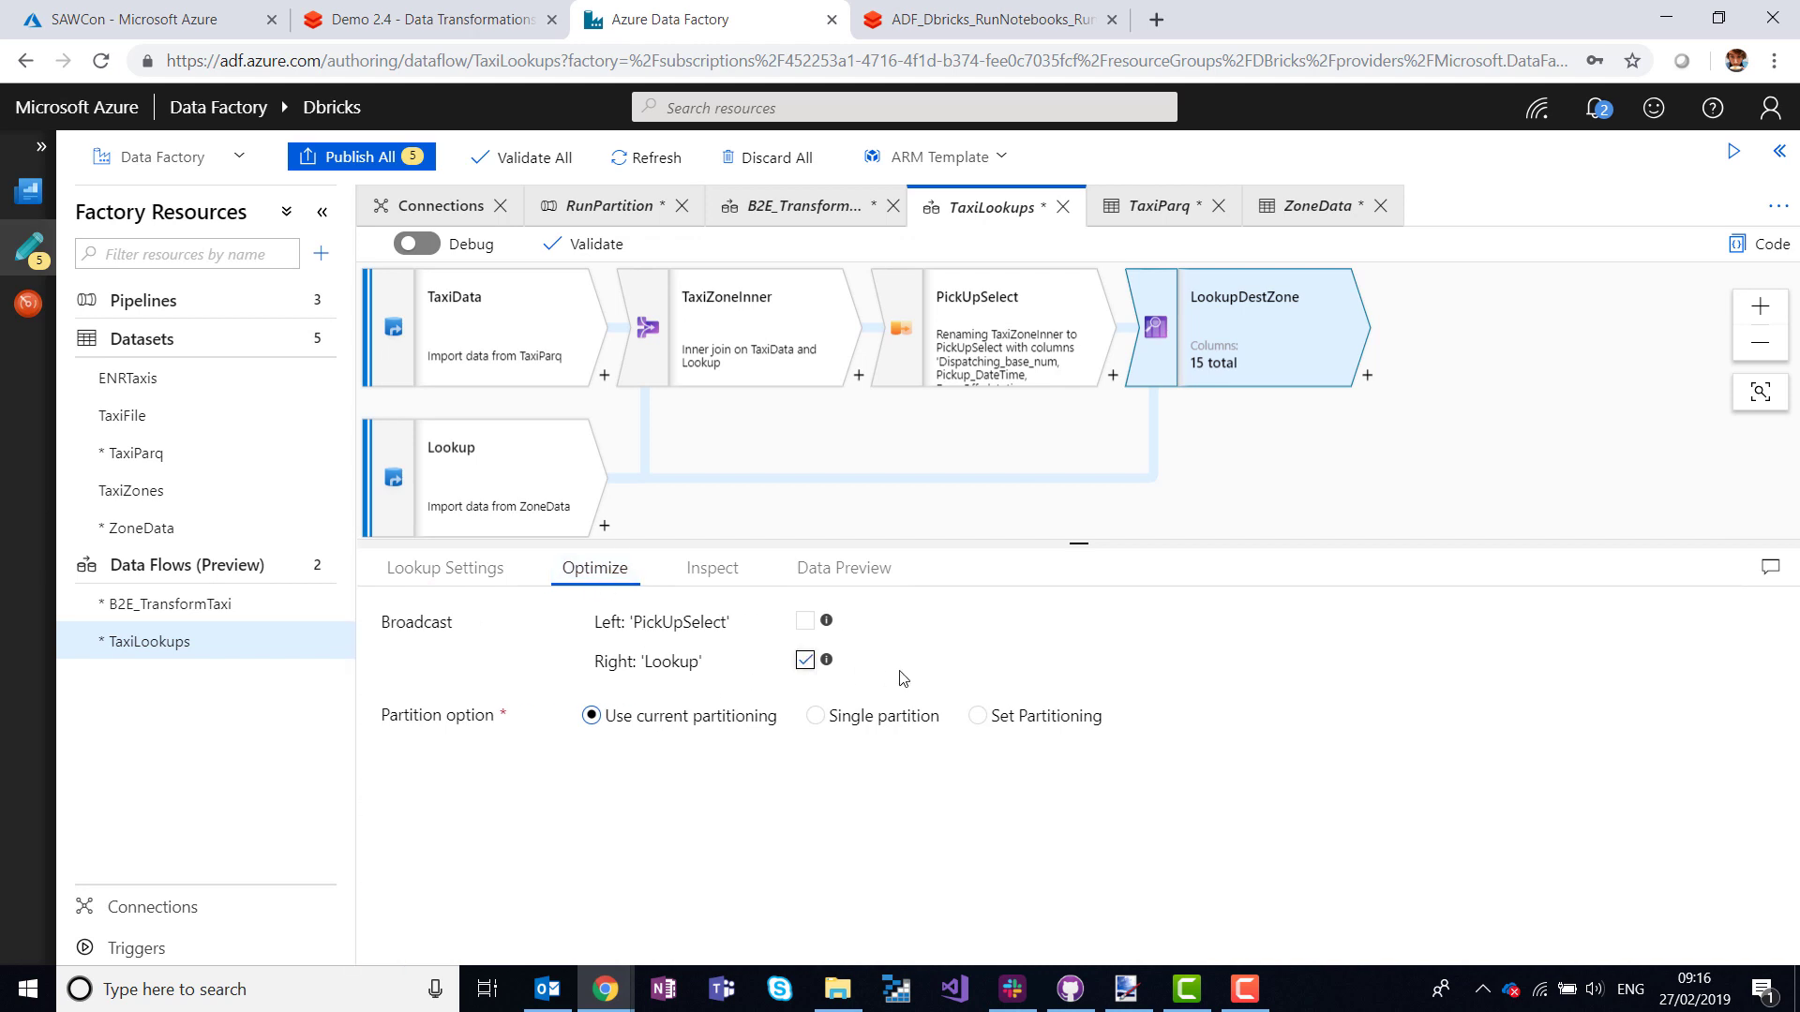
{"action": "mouse_move", "coordinate": [745, 580]}
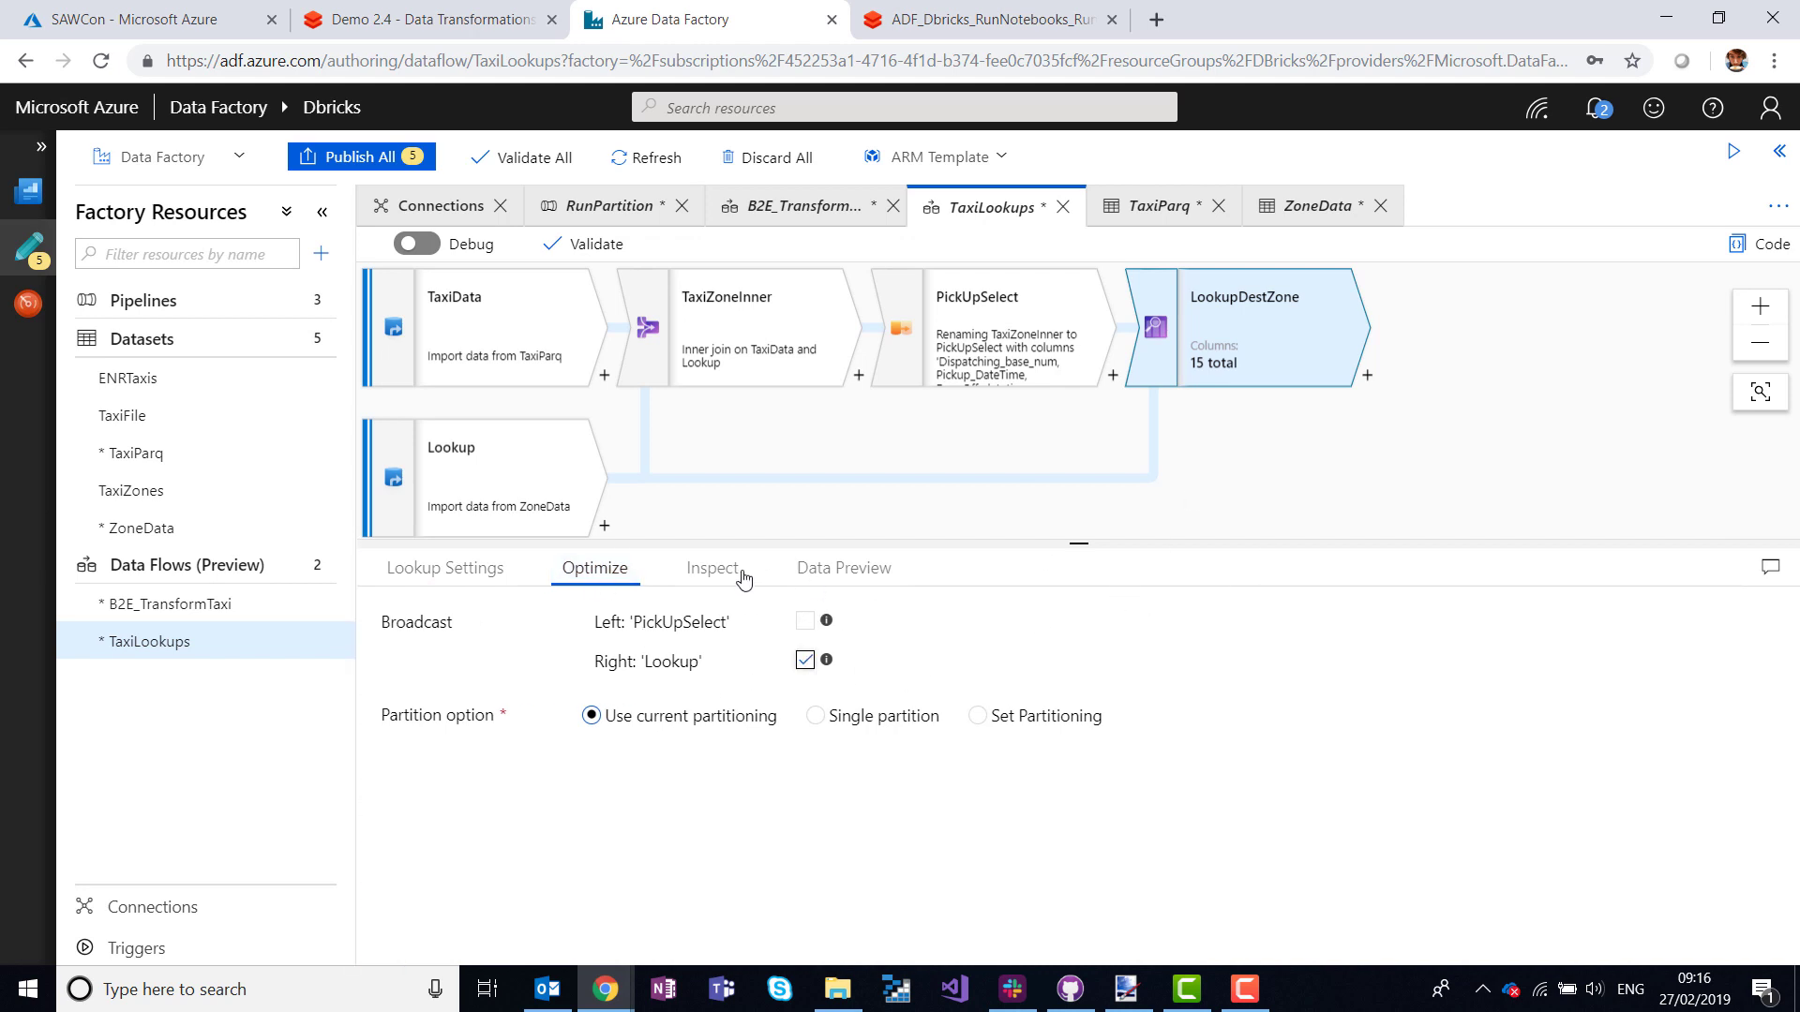
{"action": "left_click", "coordinate": [712, 566]}
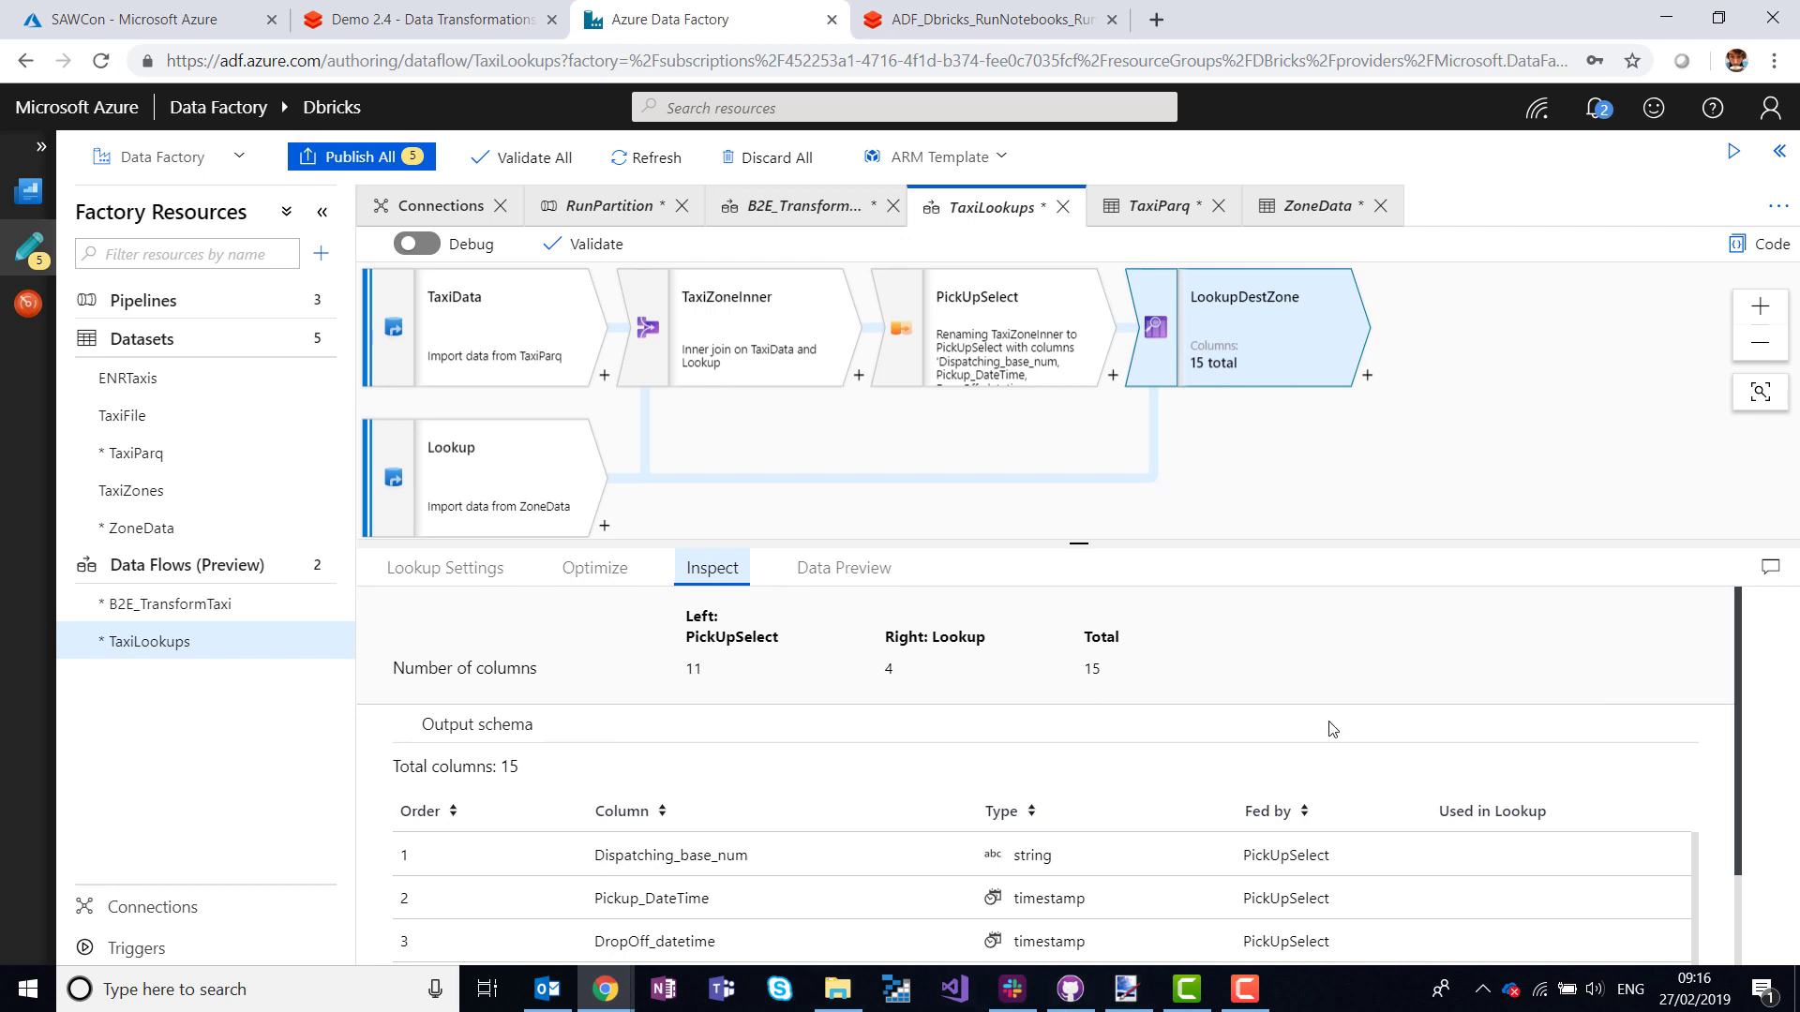
Add a Select after LookupDestZone named DropOffSelect, prefixing its mappings with DO (14 columns).
{"action": "left_click", "coordinate": [1365, 375]}
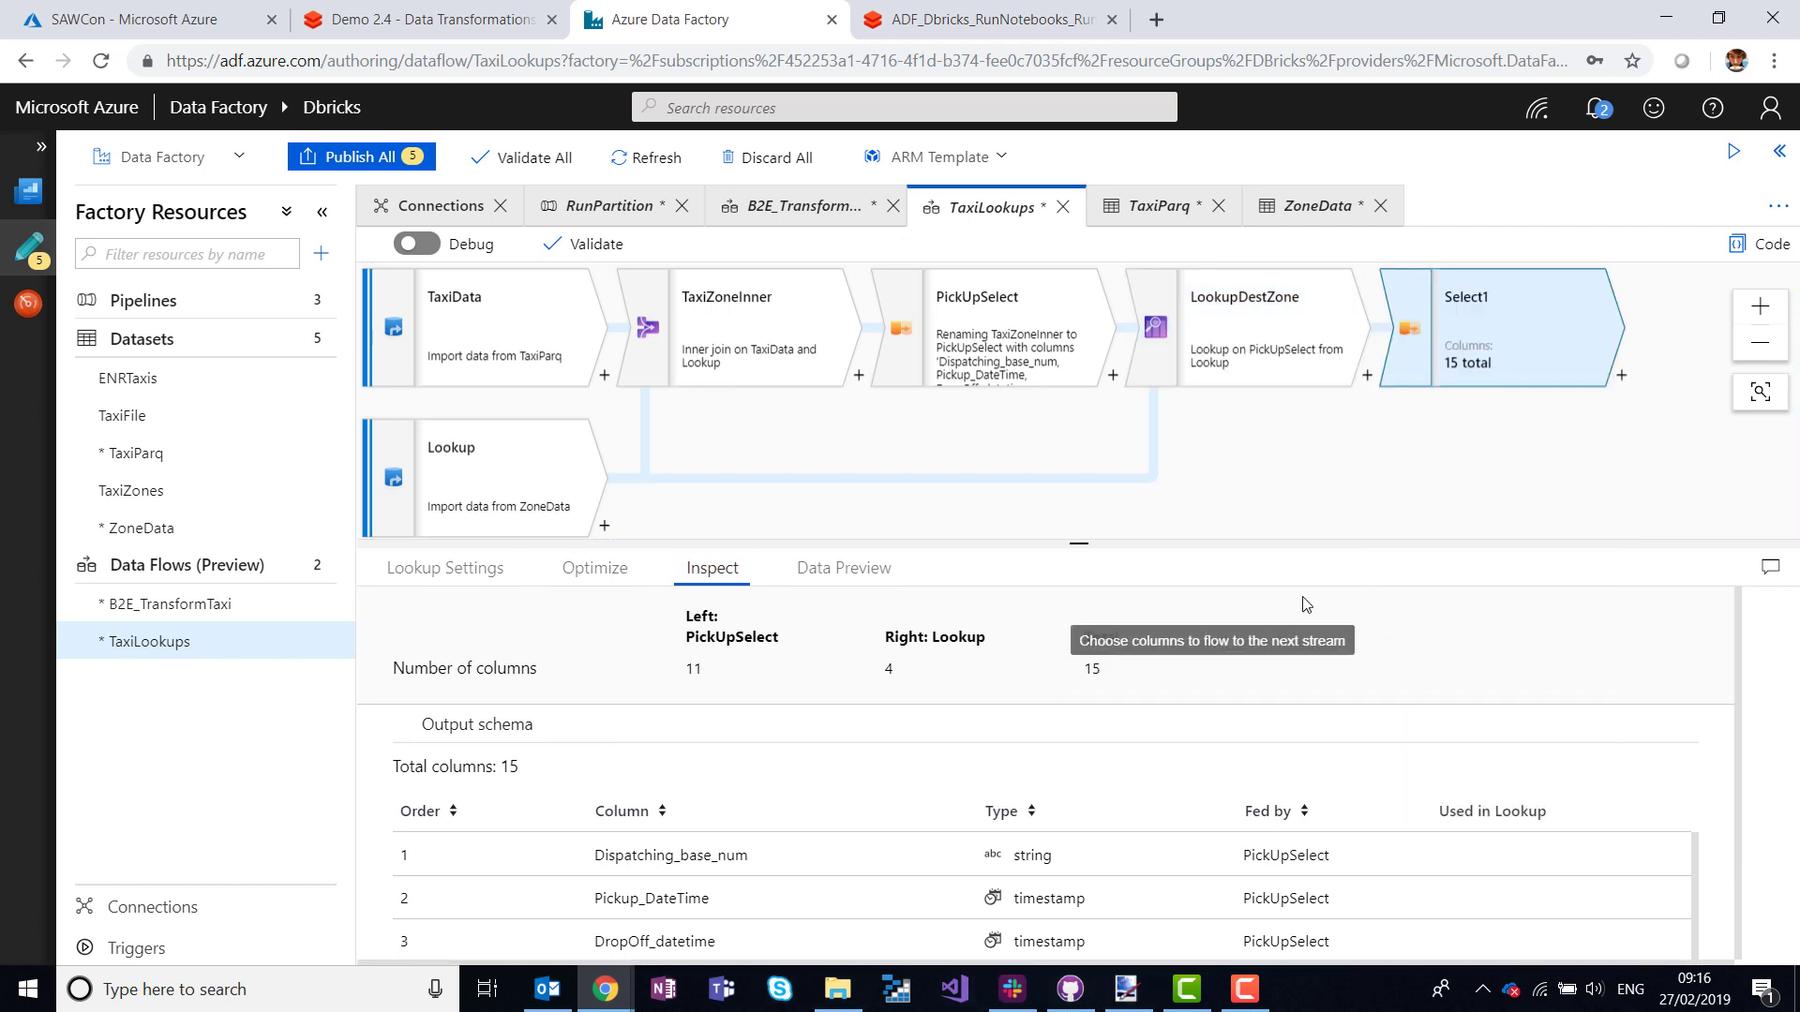
{"action": "left_click", "coordinate": [1500, 326]}
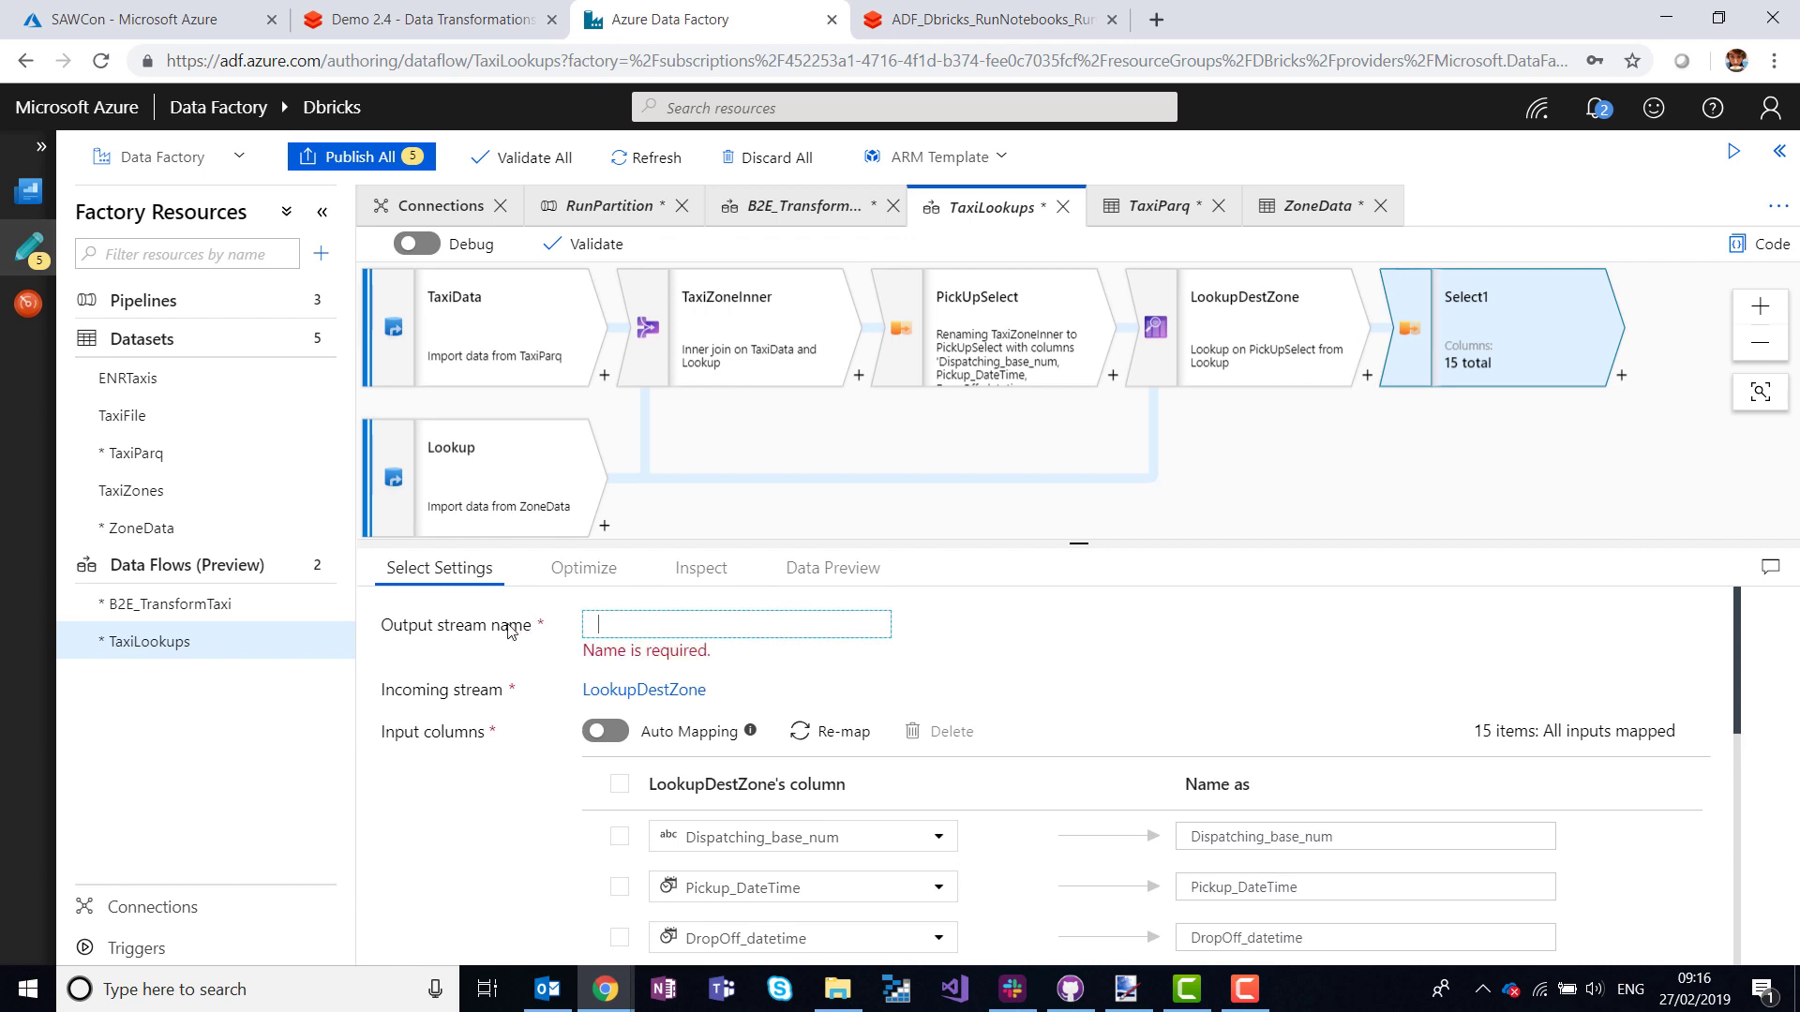
{"action": "type", "text": "DropOffSelect"}
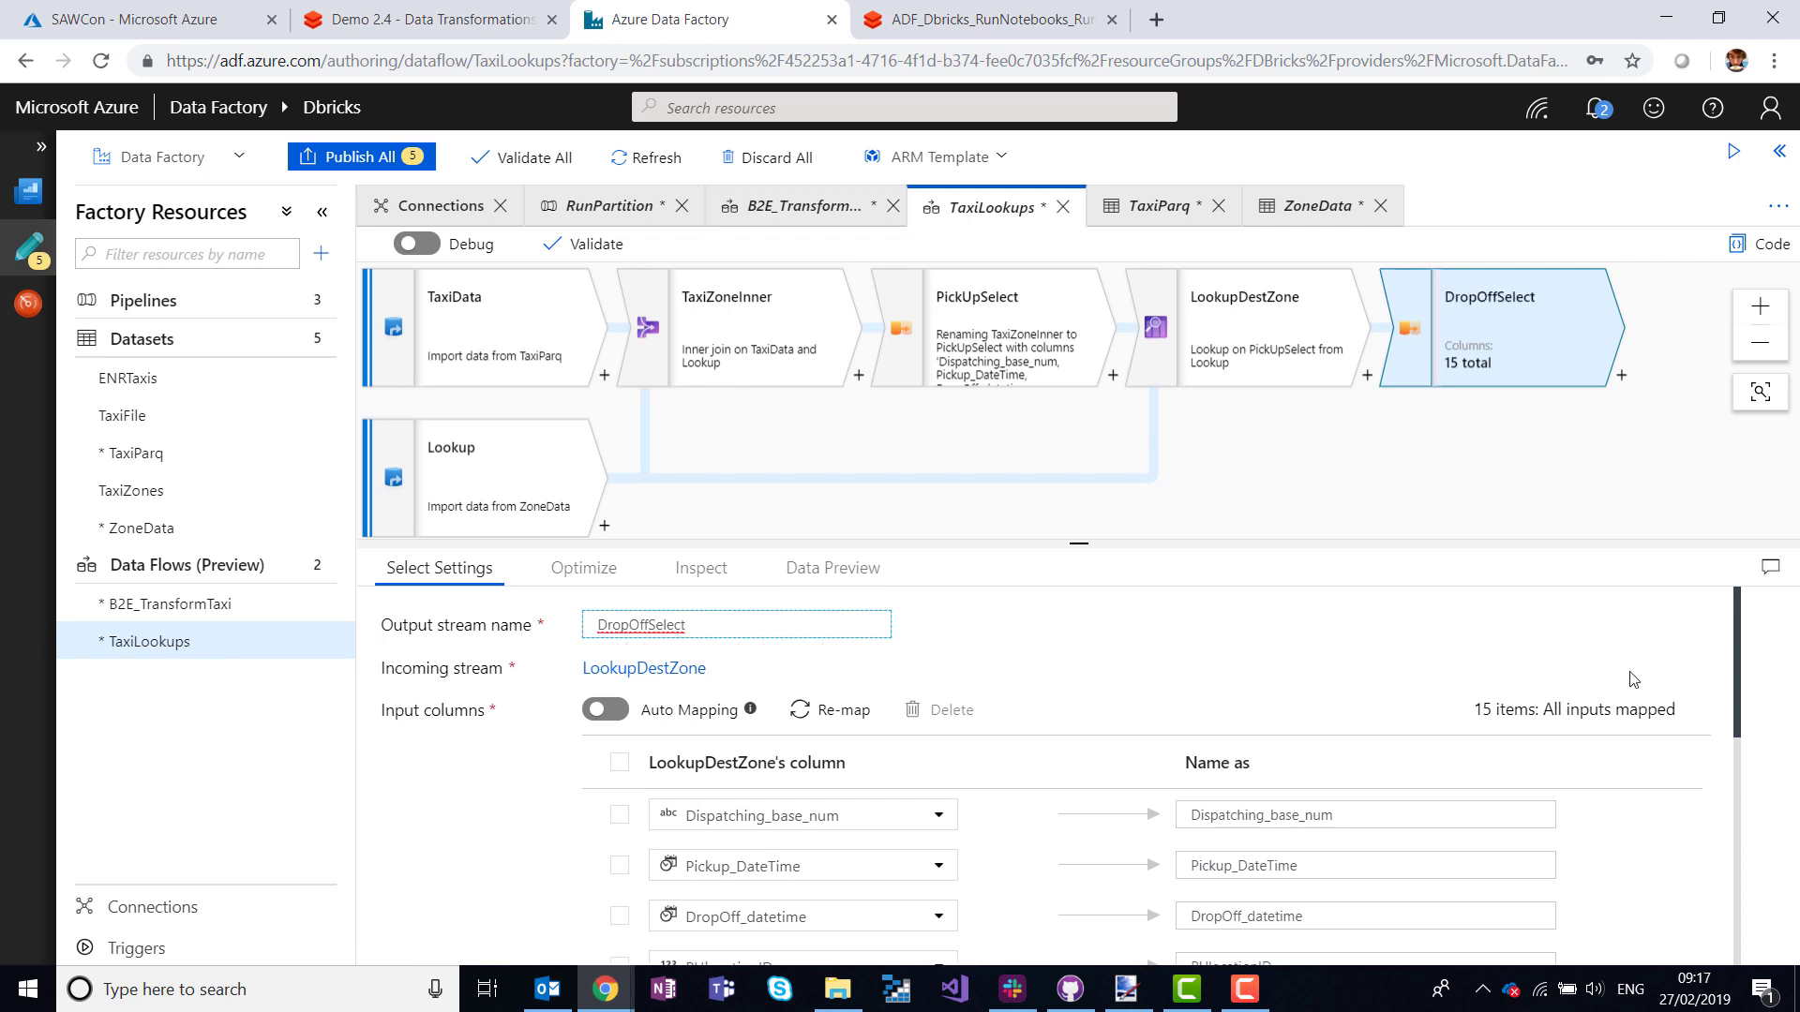
{"action": "scroll", "scroll_direction": "down", "scroll_amount": 3}
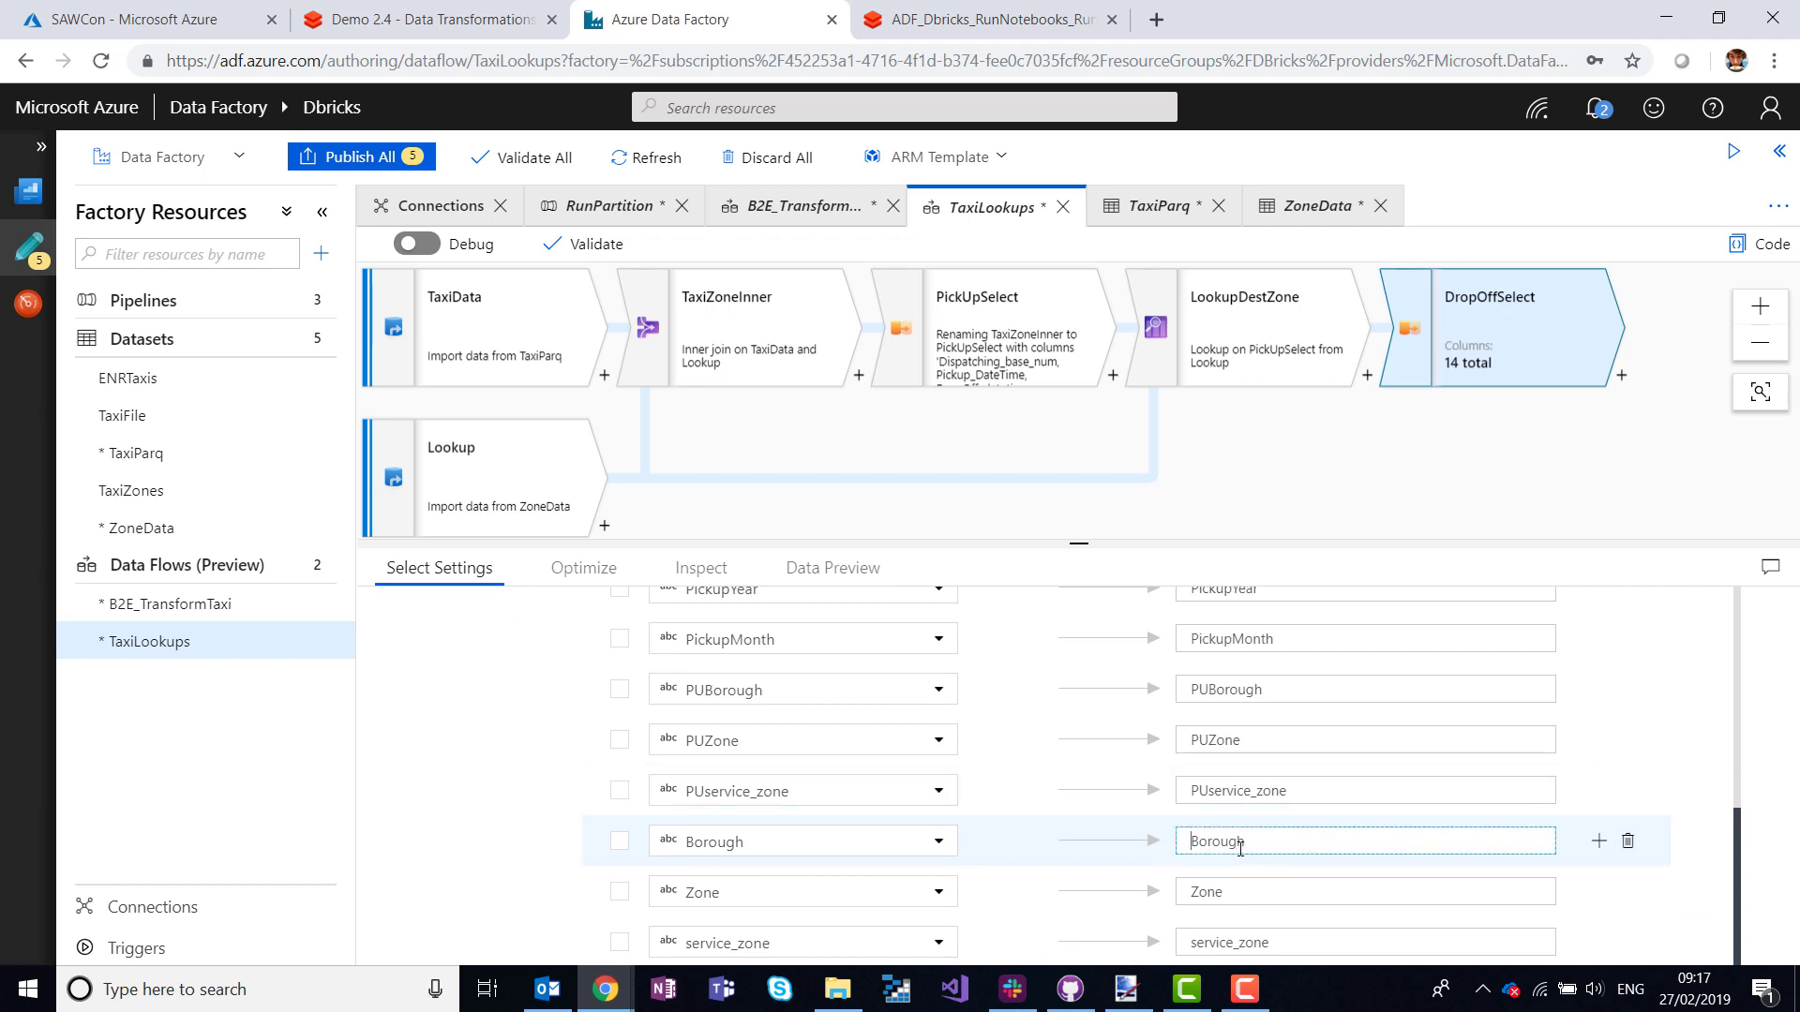
{"action": "type", "text": "DO"}
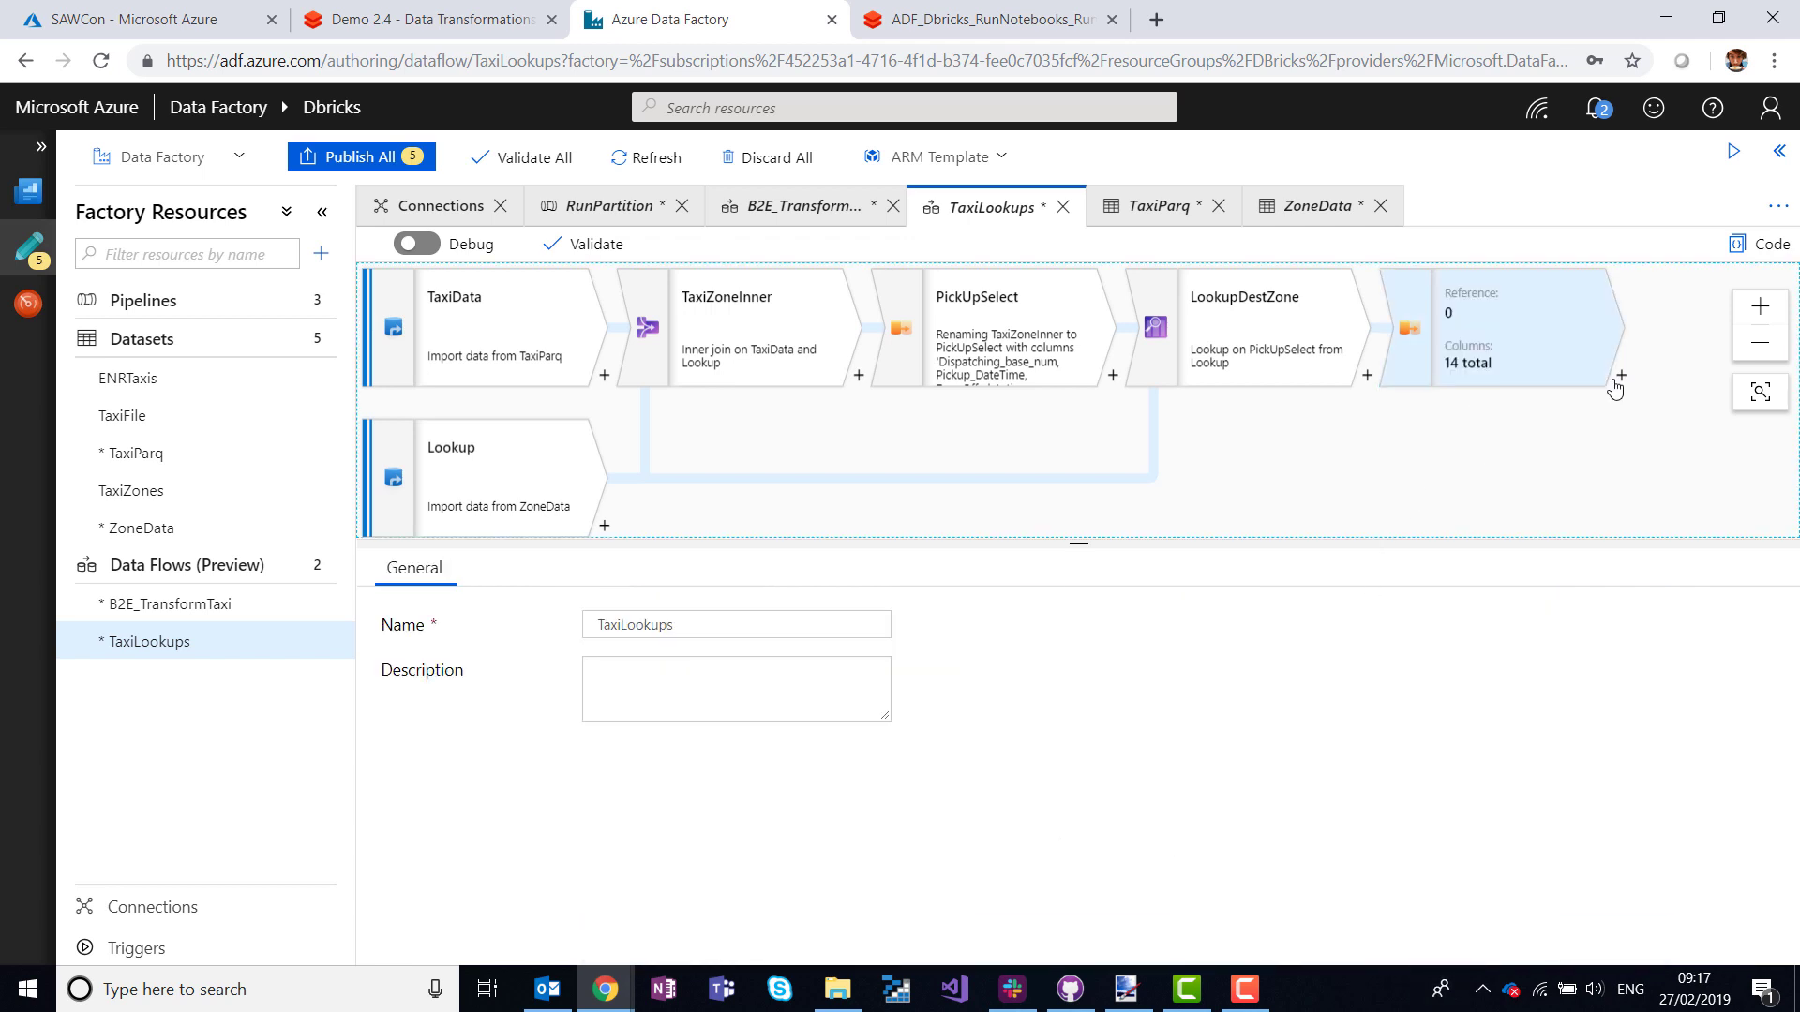
Add a Sink after DropOffSelect with output stream name WriteToEnriched.
{"action": "left_click", "coordinate": [1620, 375]}
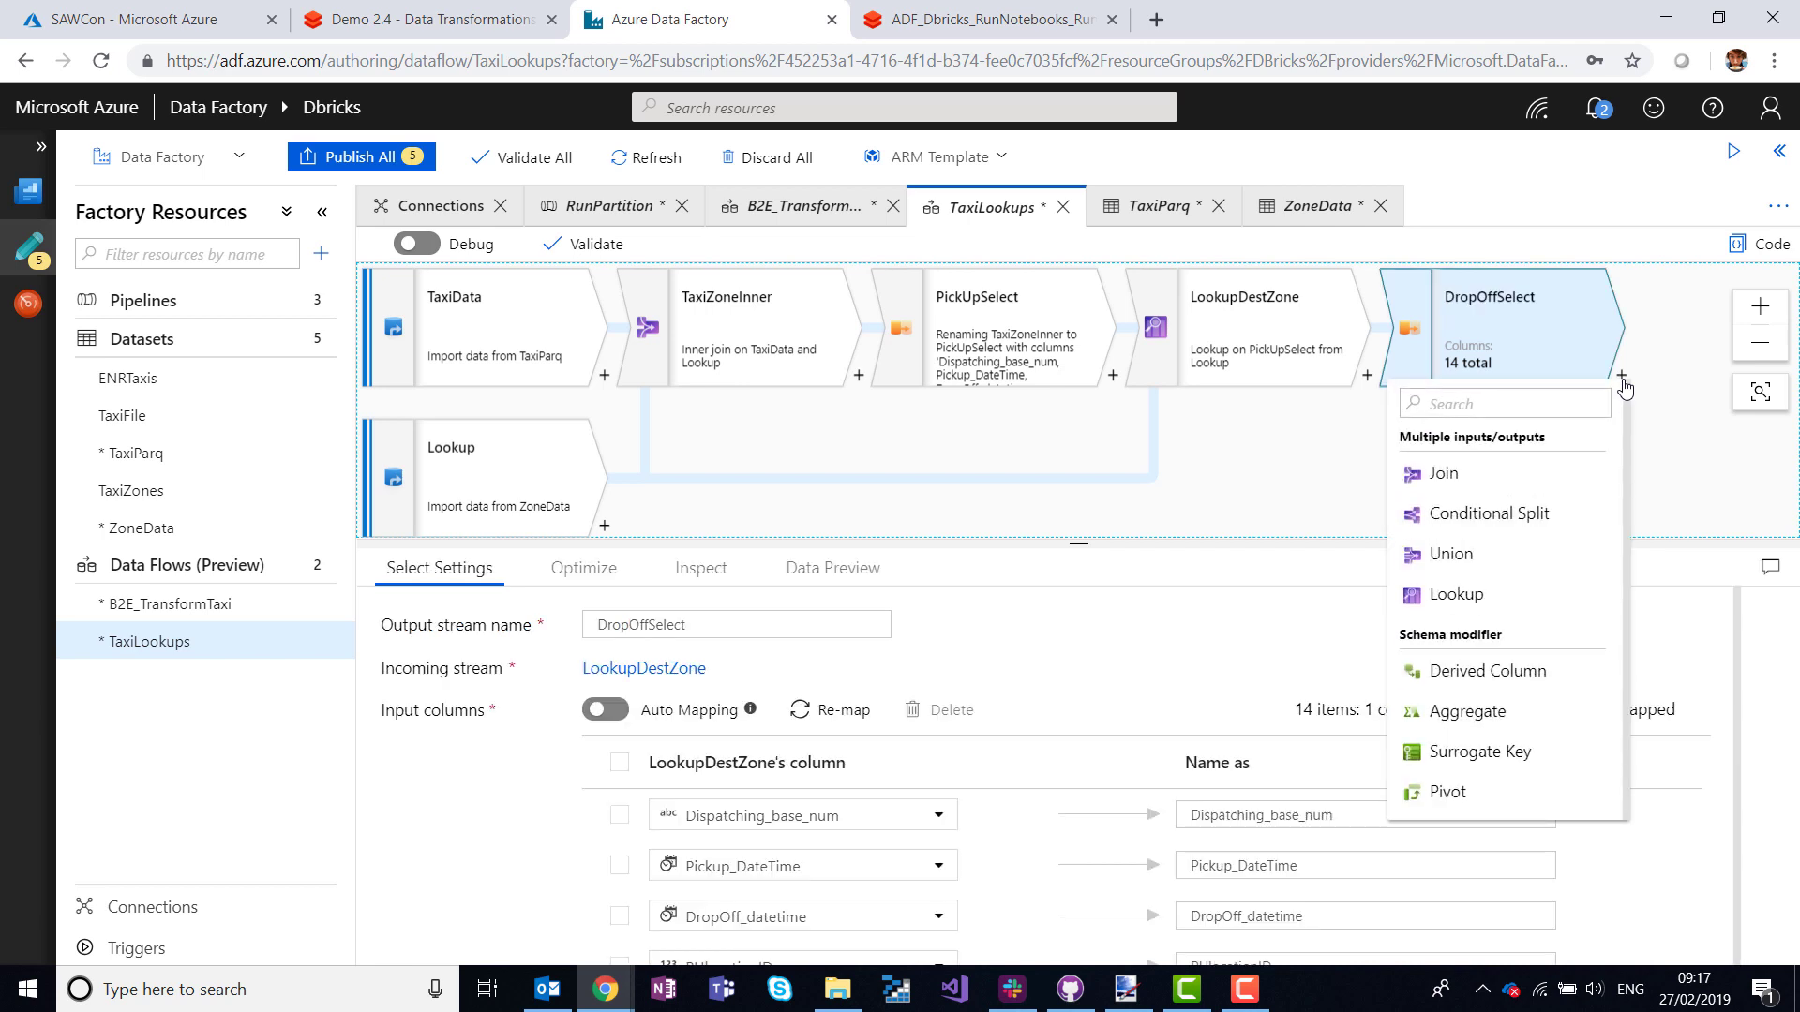
{"action": "scroll", "scroll_direction": "down", "scroll_amount": 3}
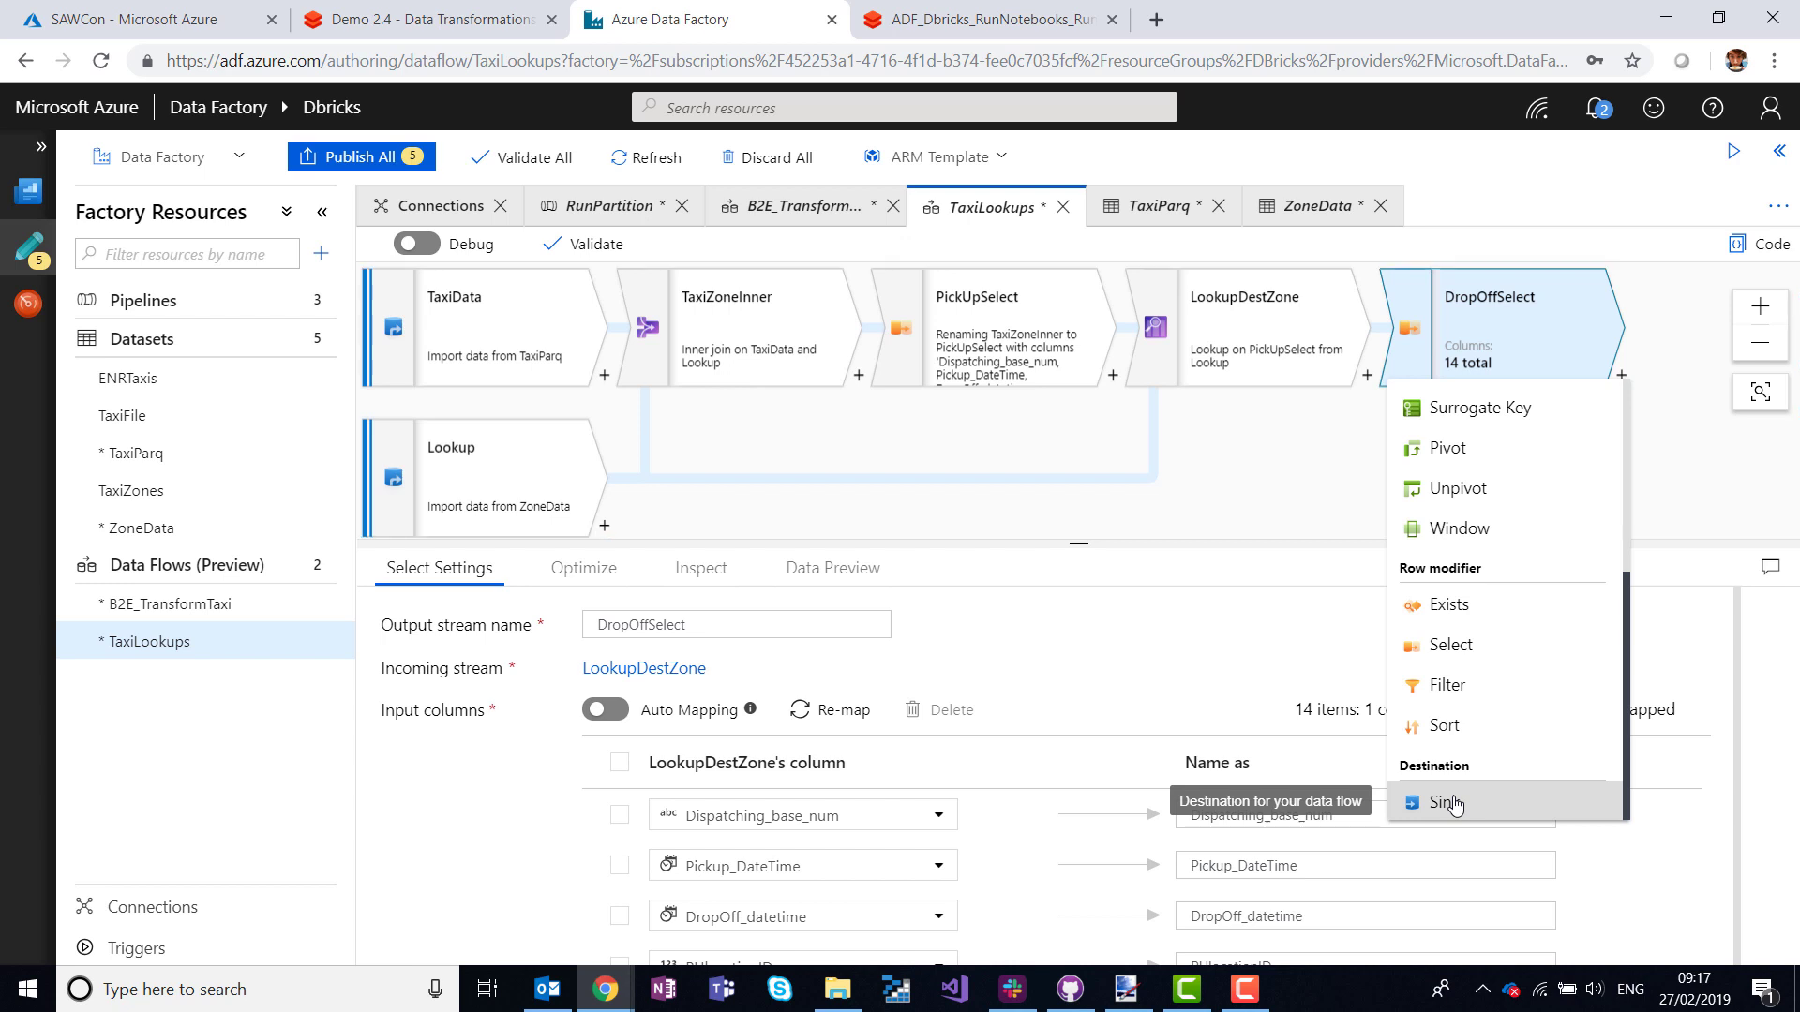
{"action": "left_click", "coordinate": [1449, 800]}
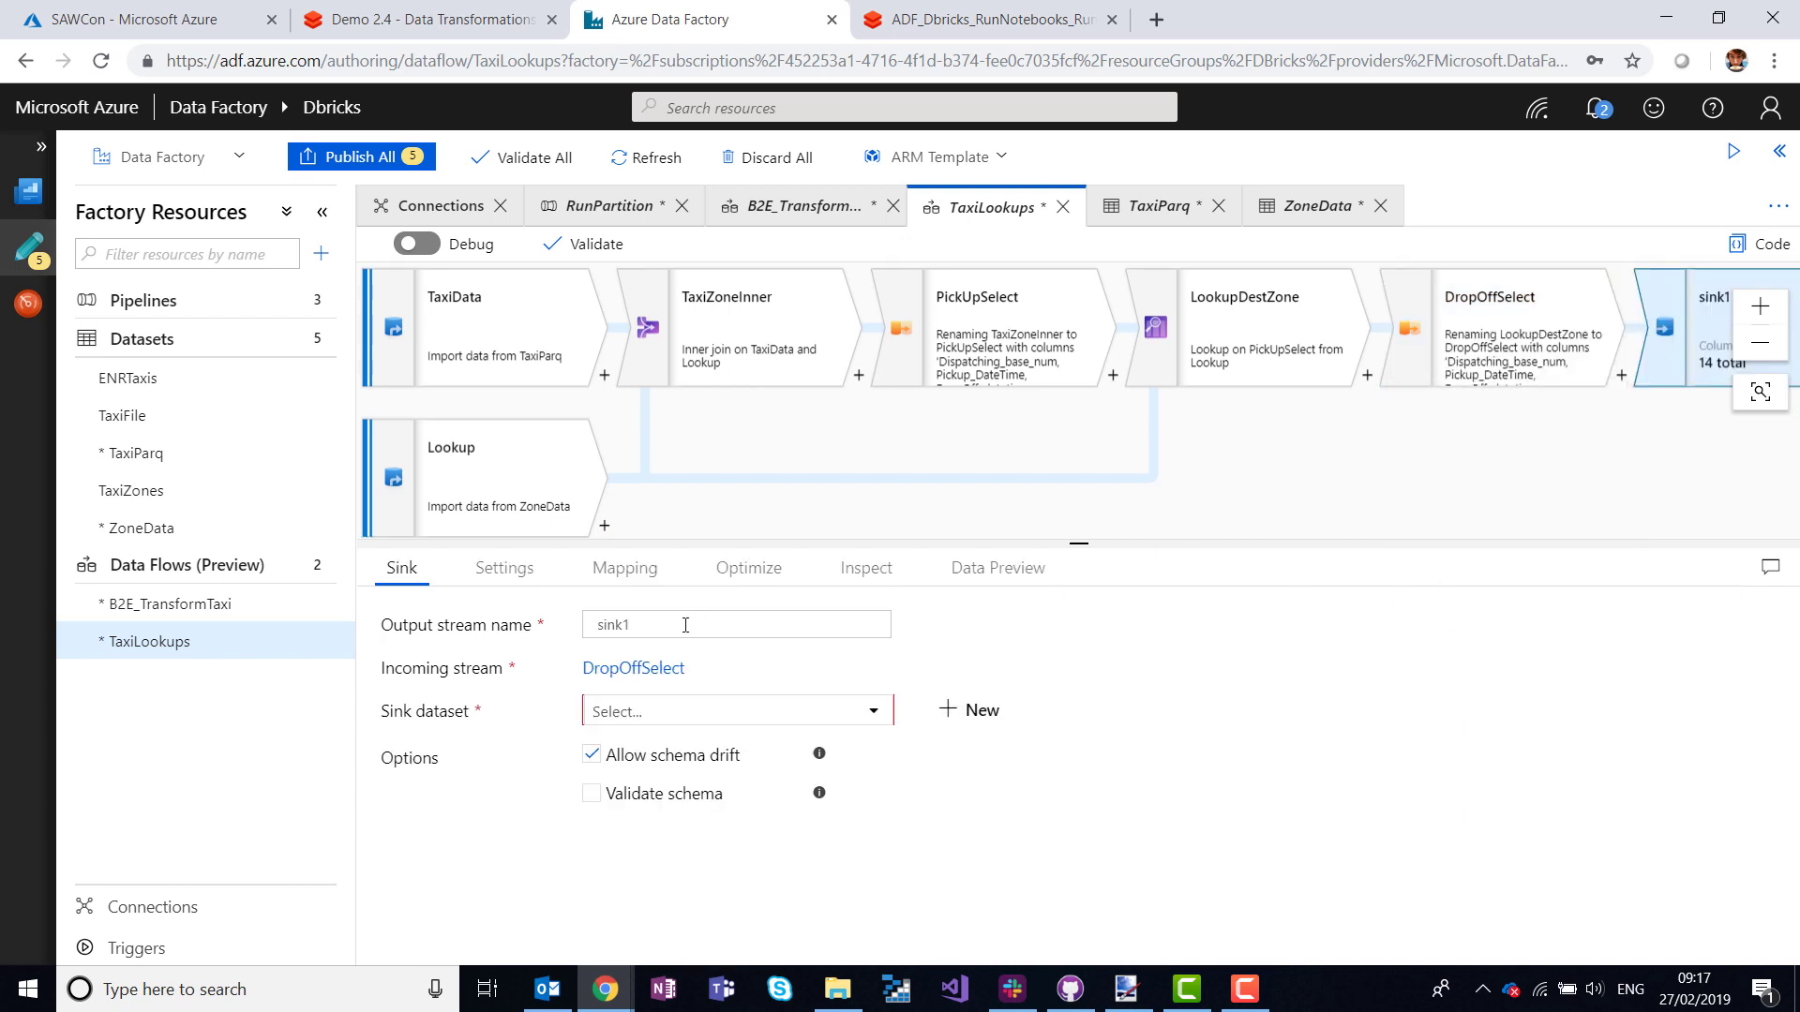
{"action": "type", "text": "Wei"}
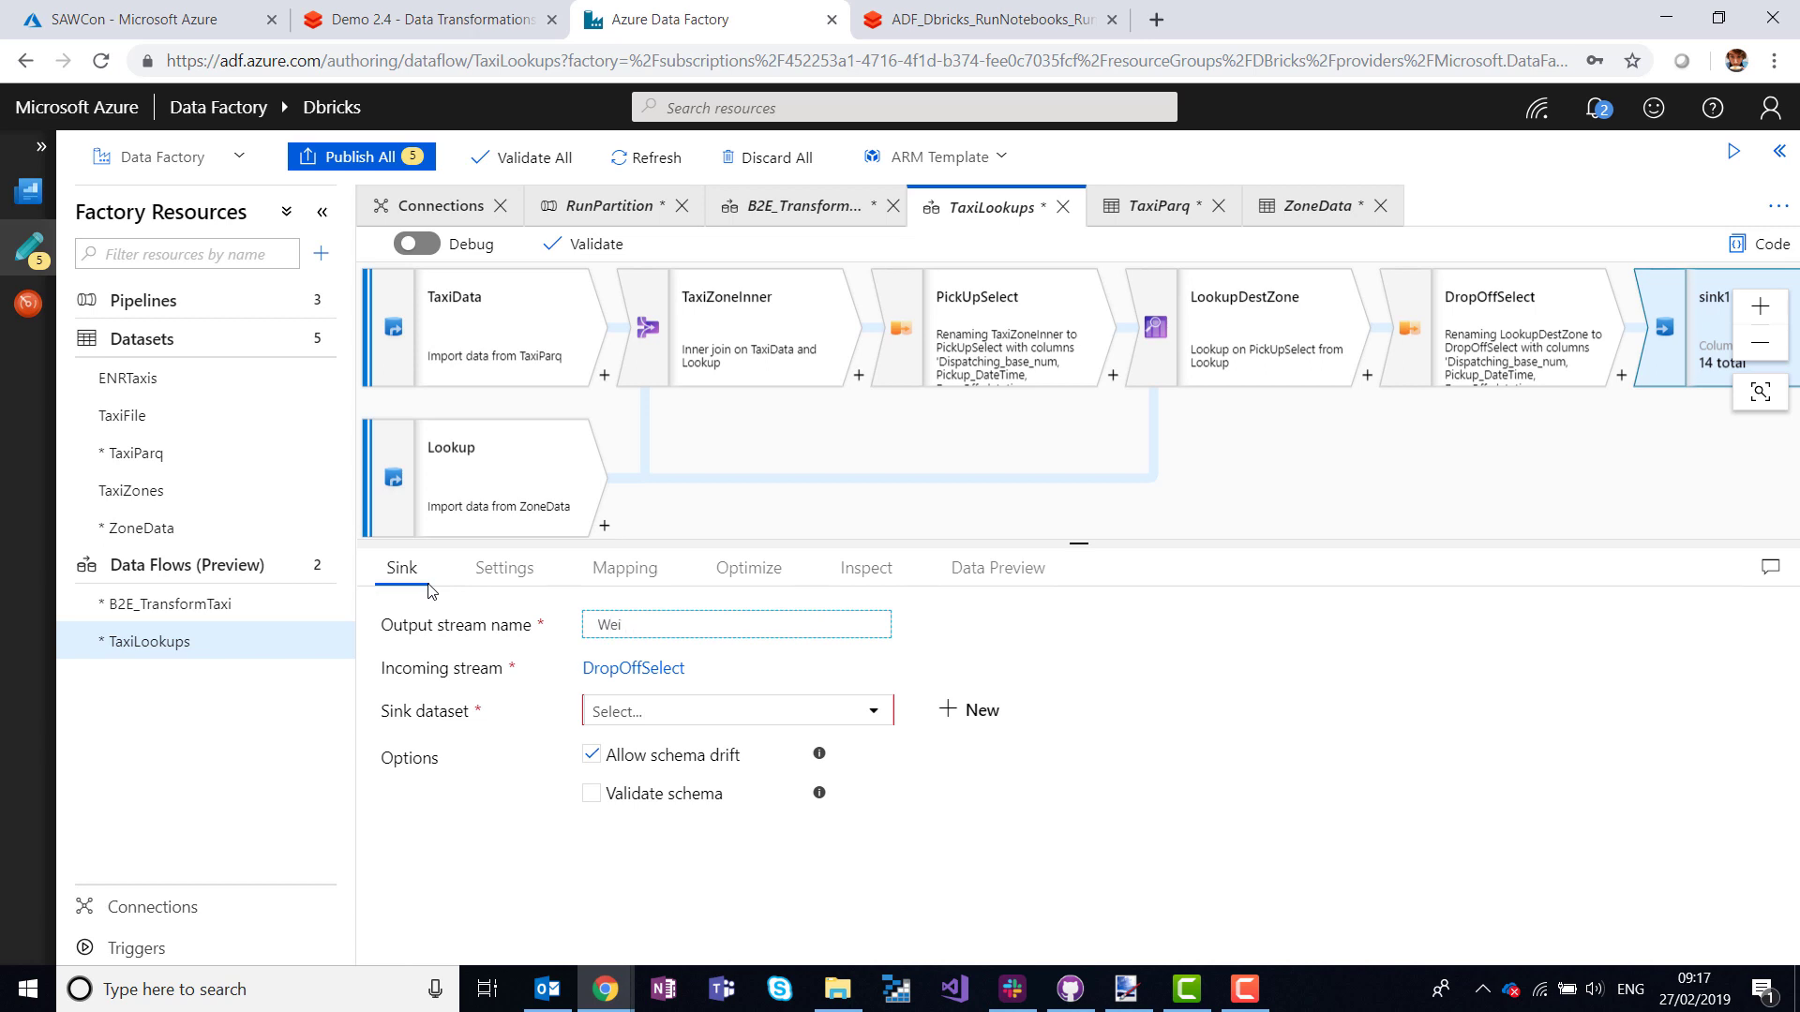
{"action": "type", "text": "WriteToEnrich"}
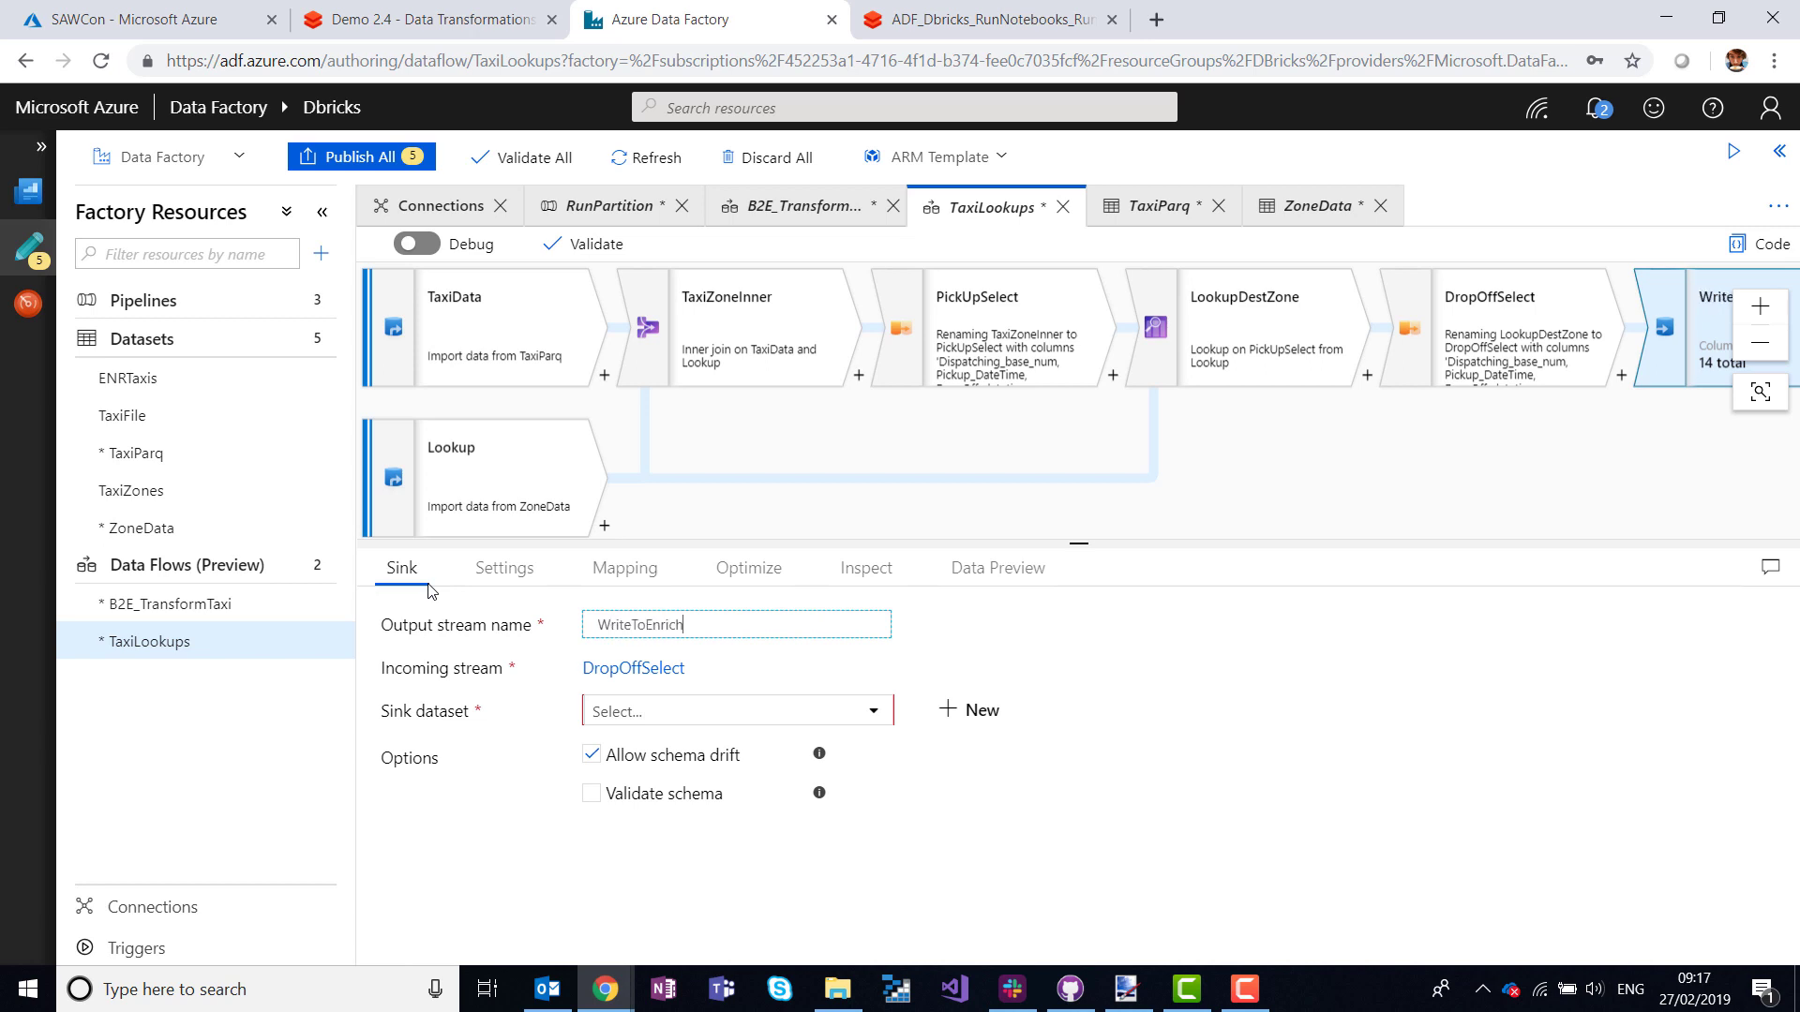
{"action": "type", "text": "ed"}
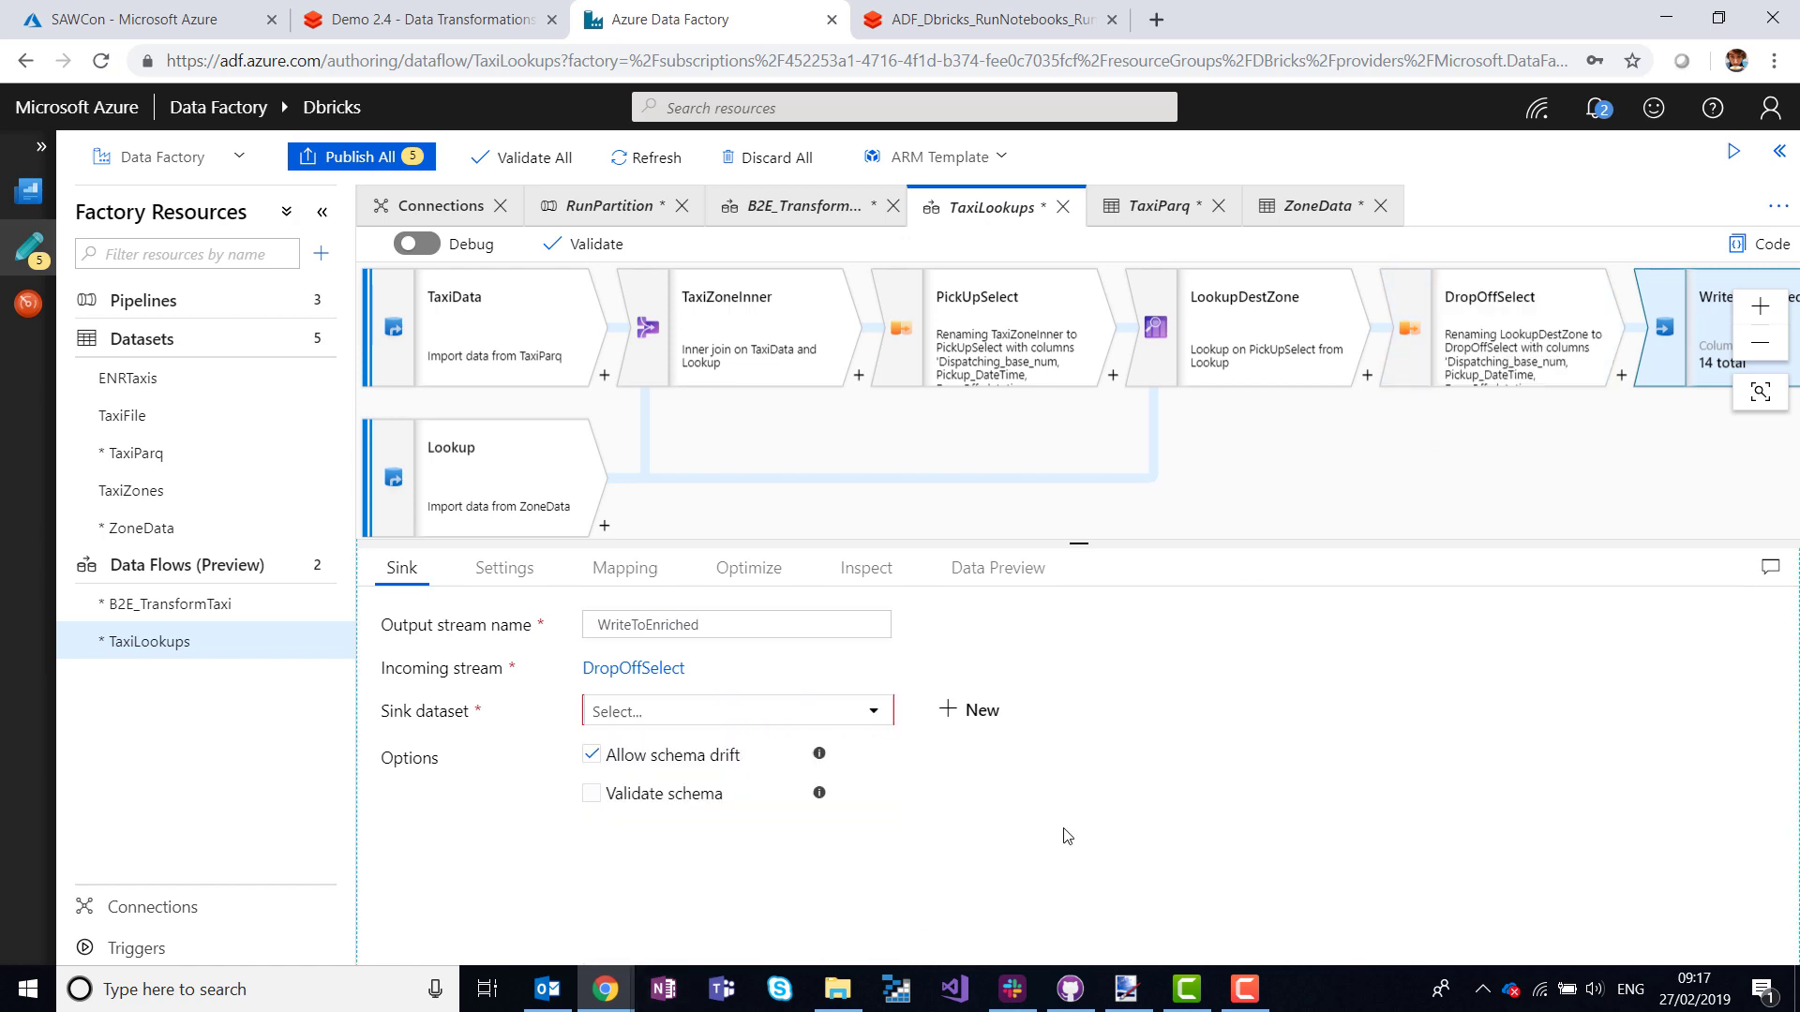
Start a new Parquet sink dataset named EnrichedTaxis.
{"action": "left_click", "coordinate": [967, 708]}
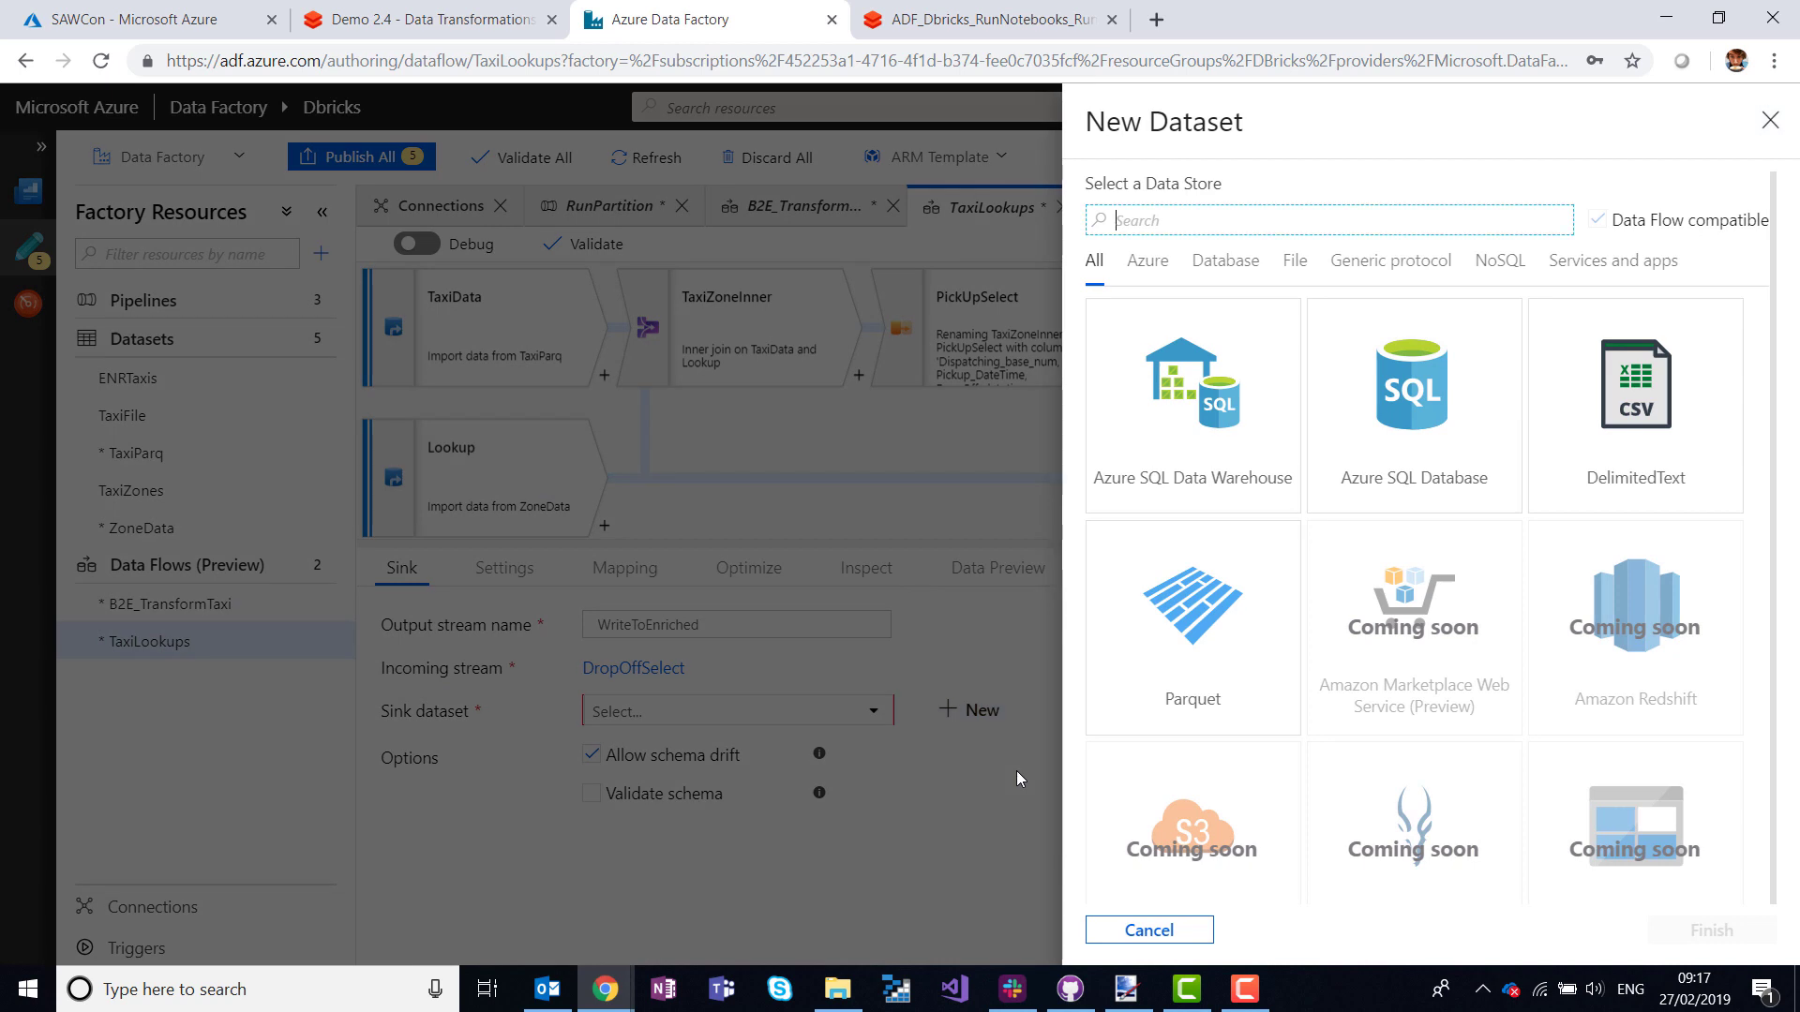
{"action": "left_click", "coordinate": [1192, 605]}
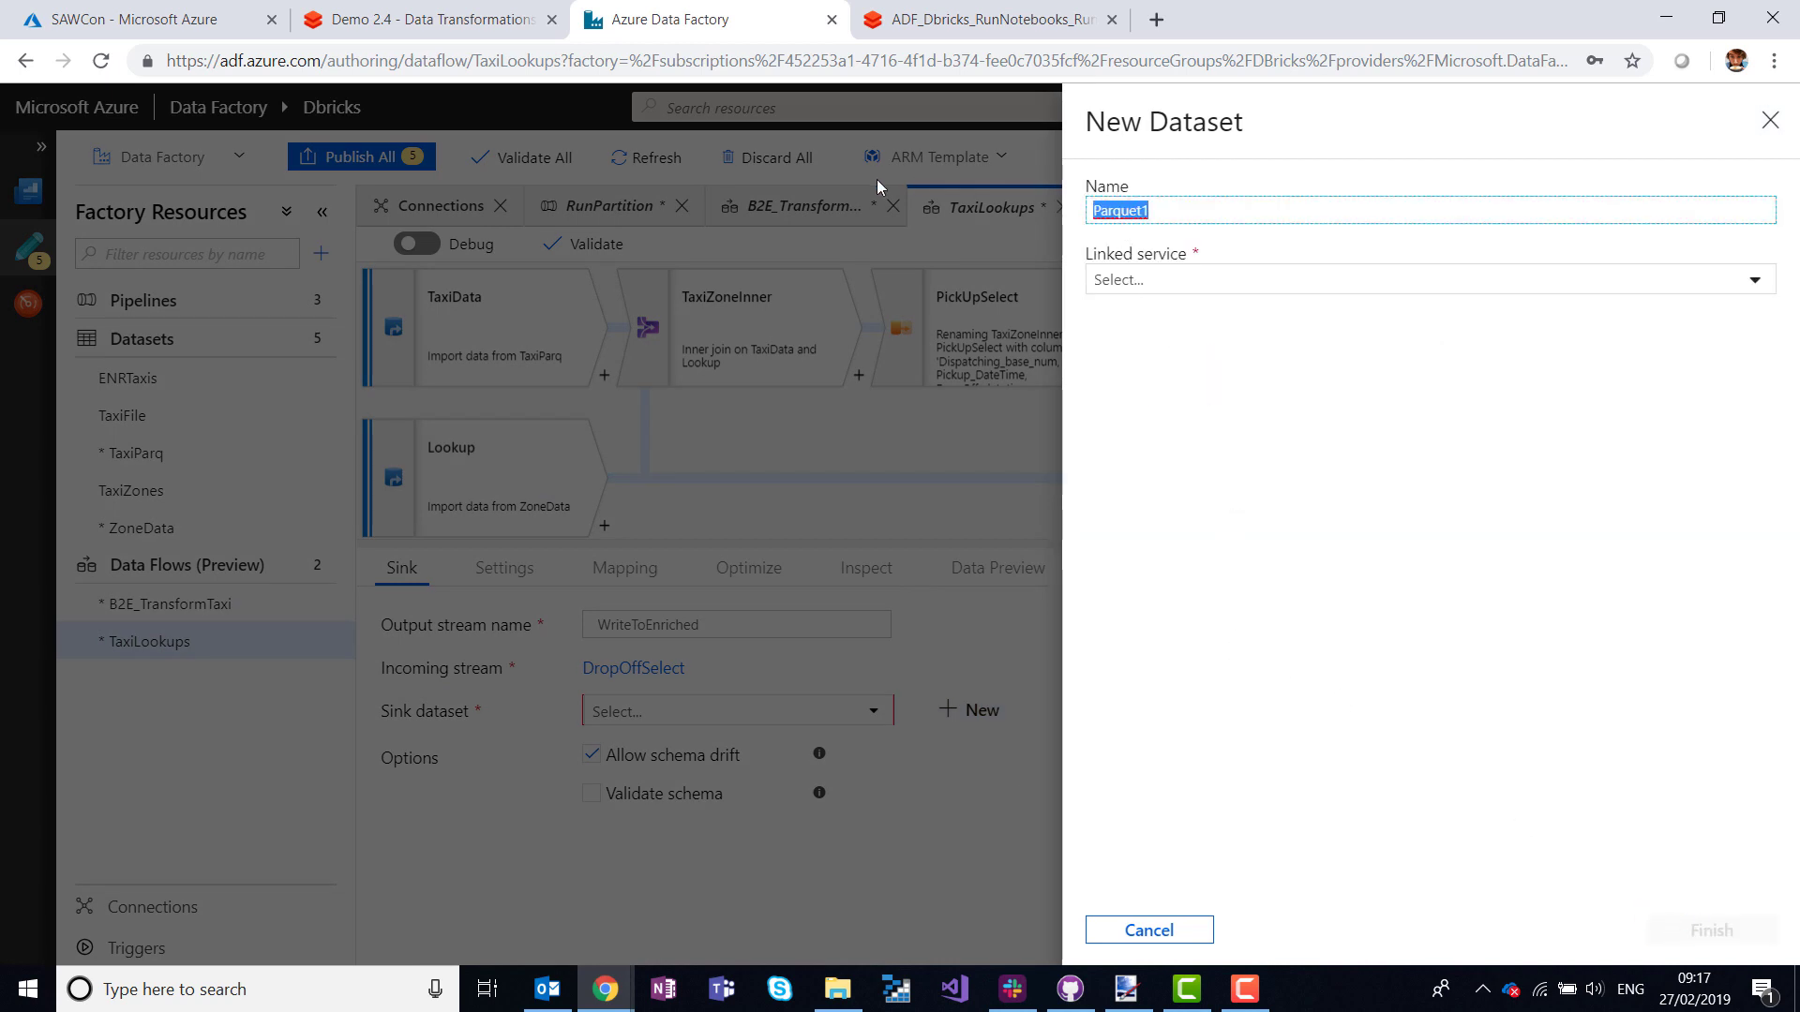
{"action": "type", "text": "EnrichedTaxis"}
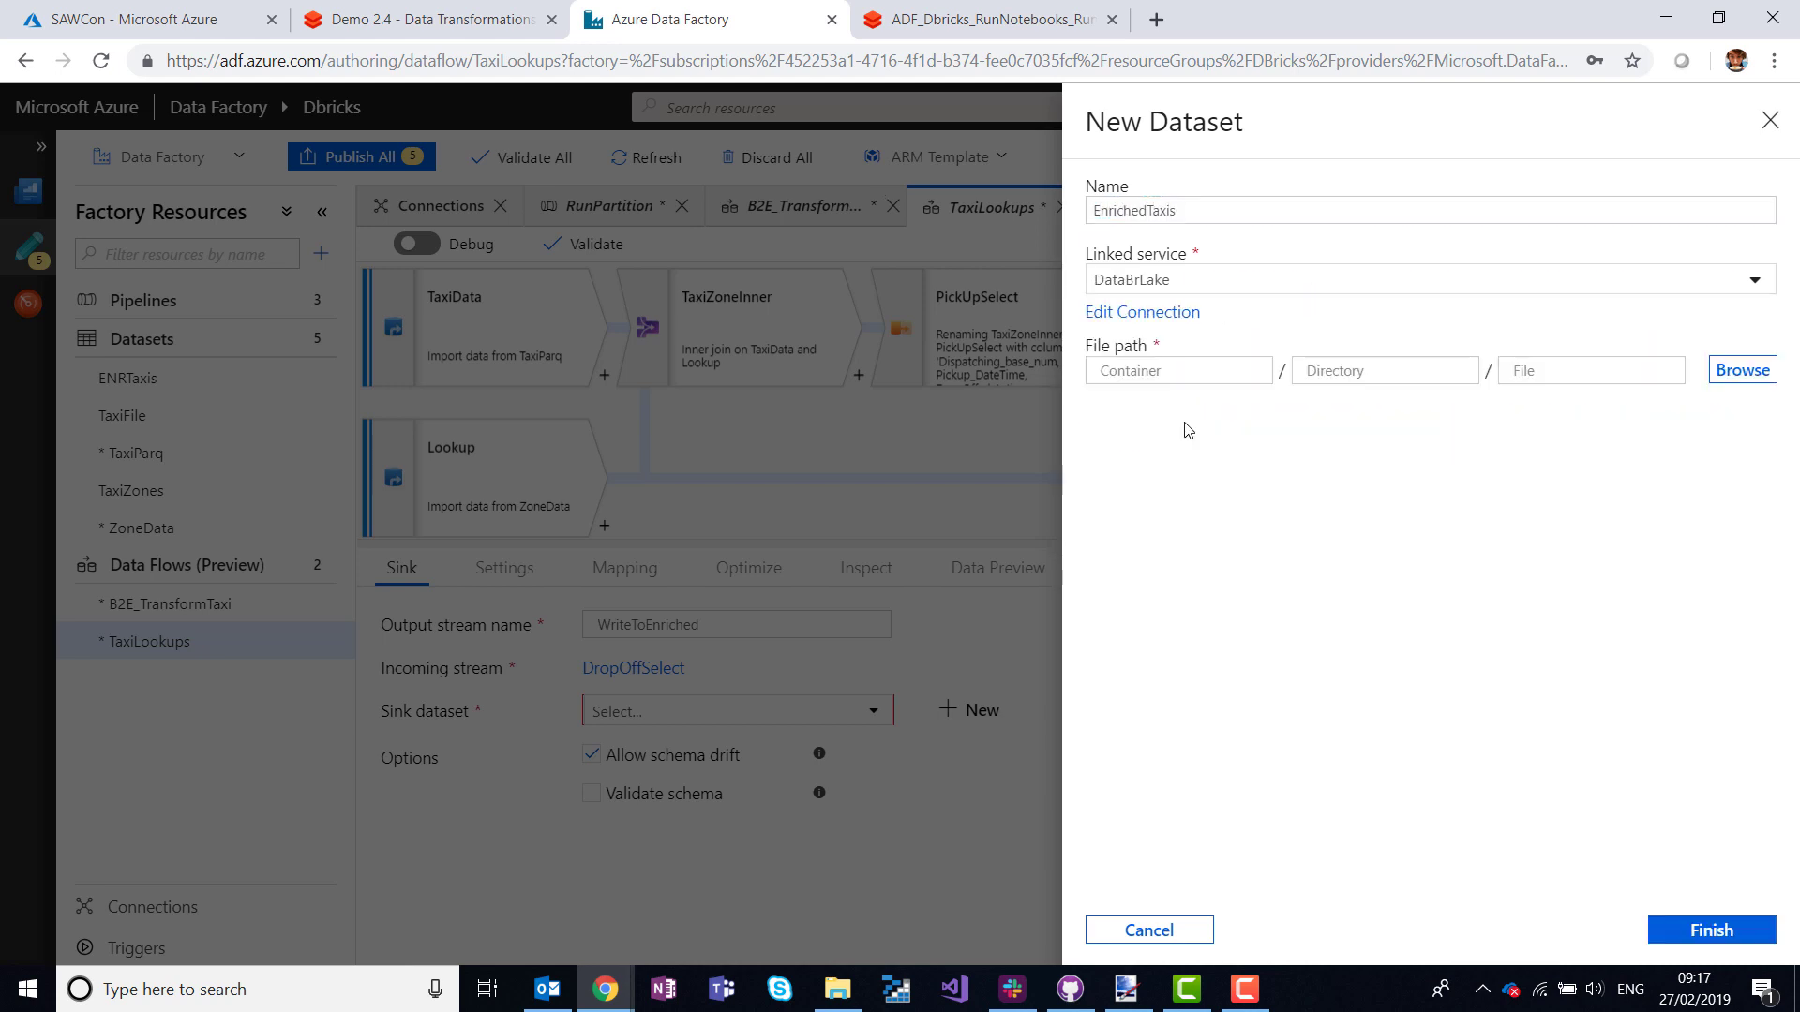
Browse to root/ENRICHED/Export, extend the path with a Zone/ folder, and create the dataset.
{"action": "left_click", "coordinate": [1740, 369]}
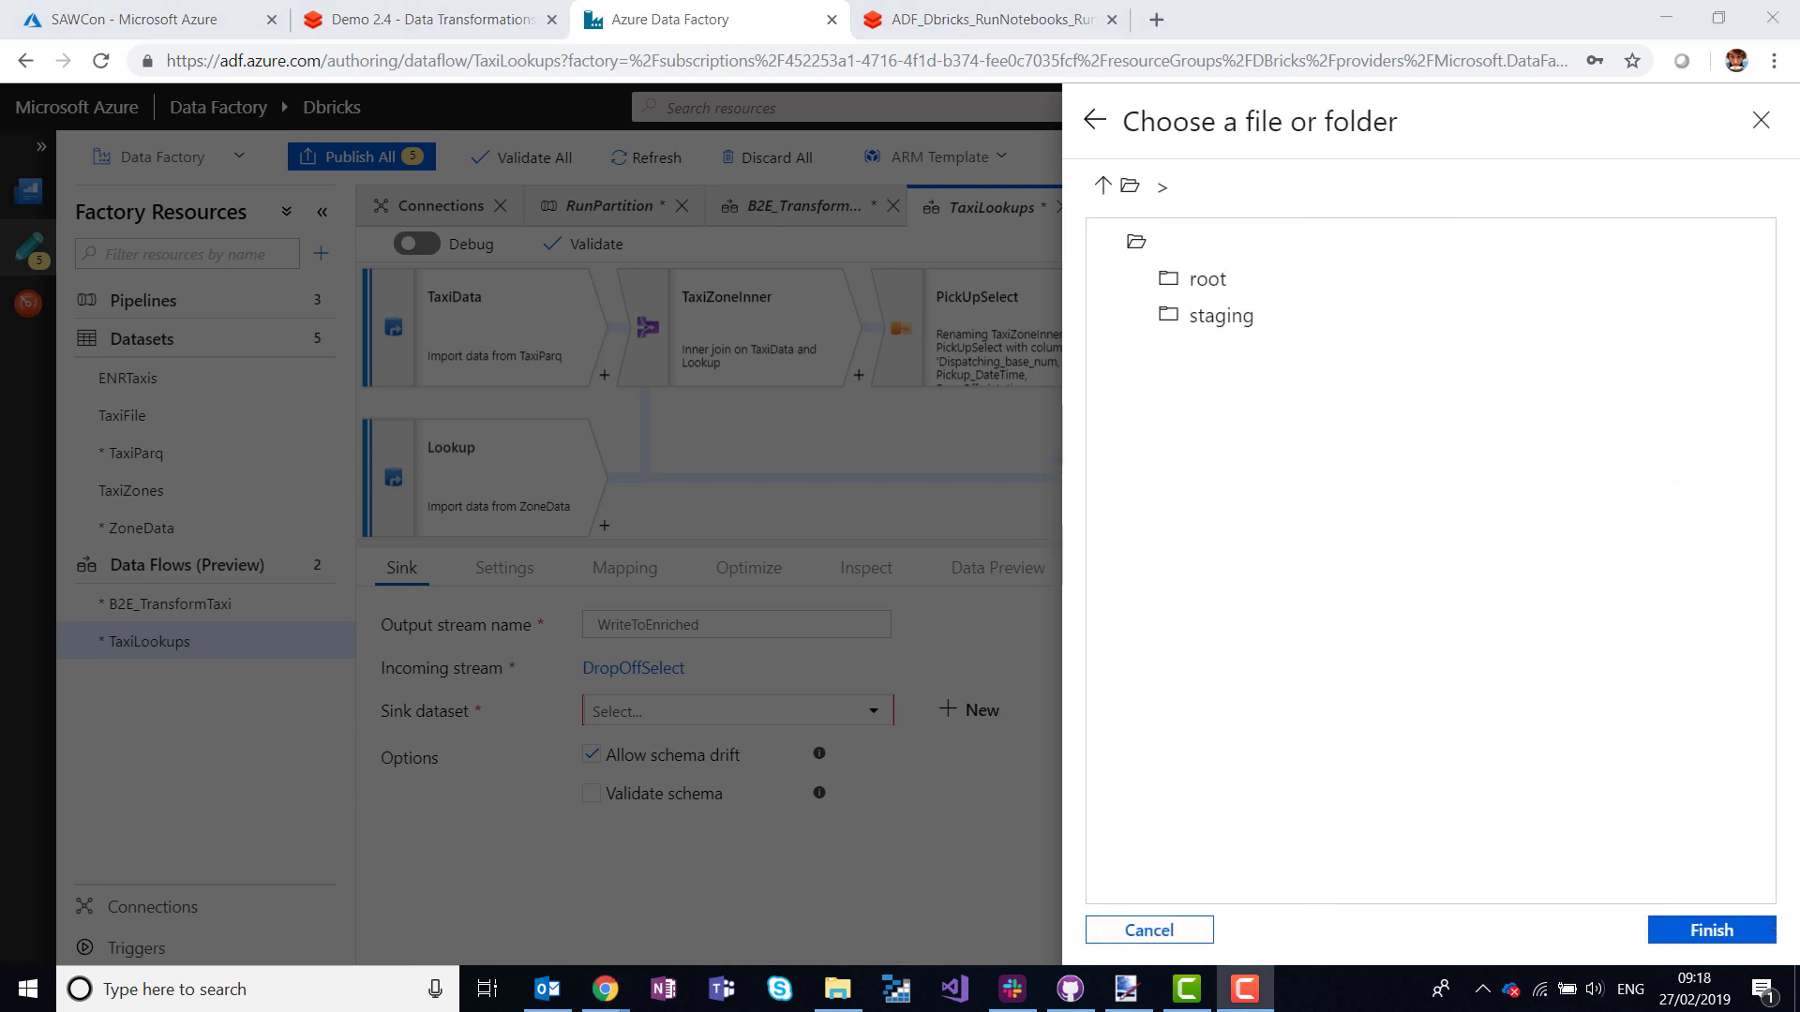
{"action": "left_click", "coordinate": [1207, 277]}
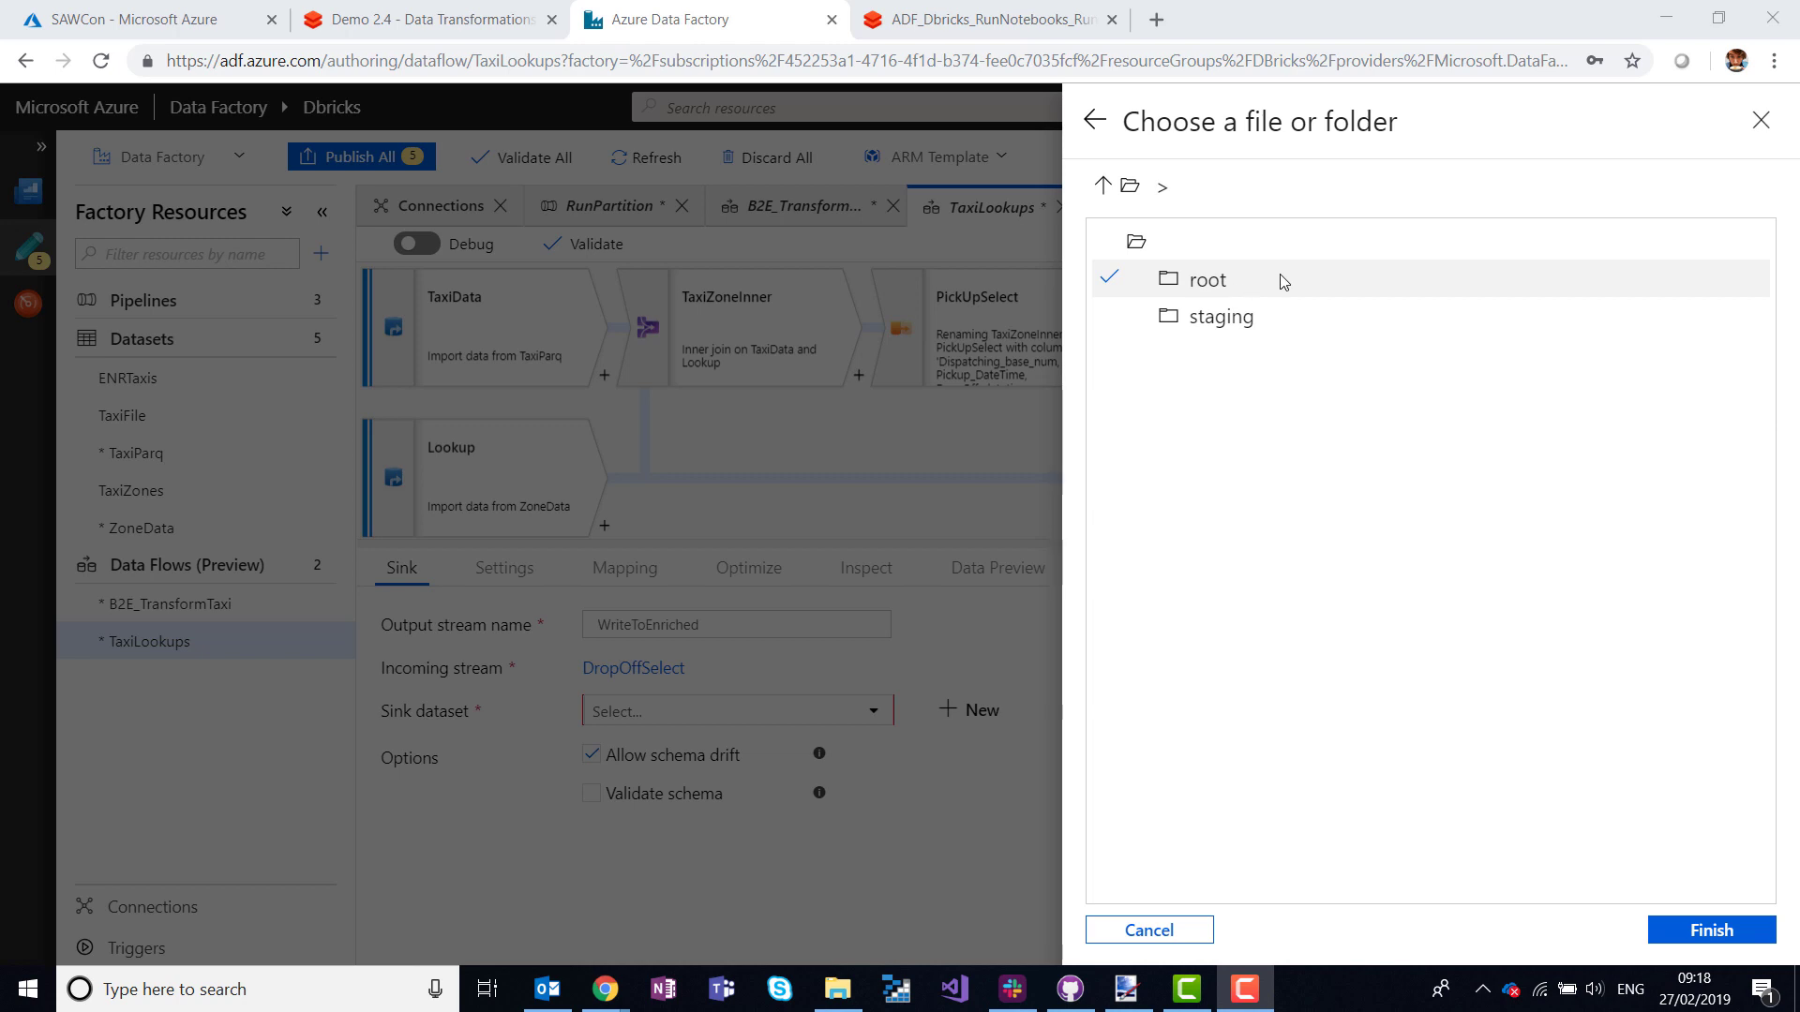
{"action": "double_click", "coordinate": [1207, 279]}
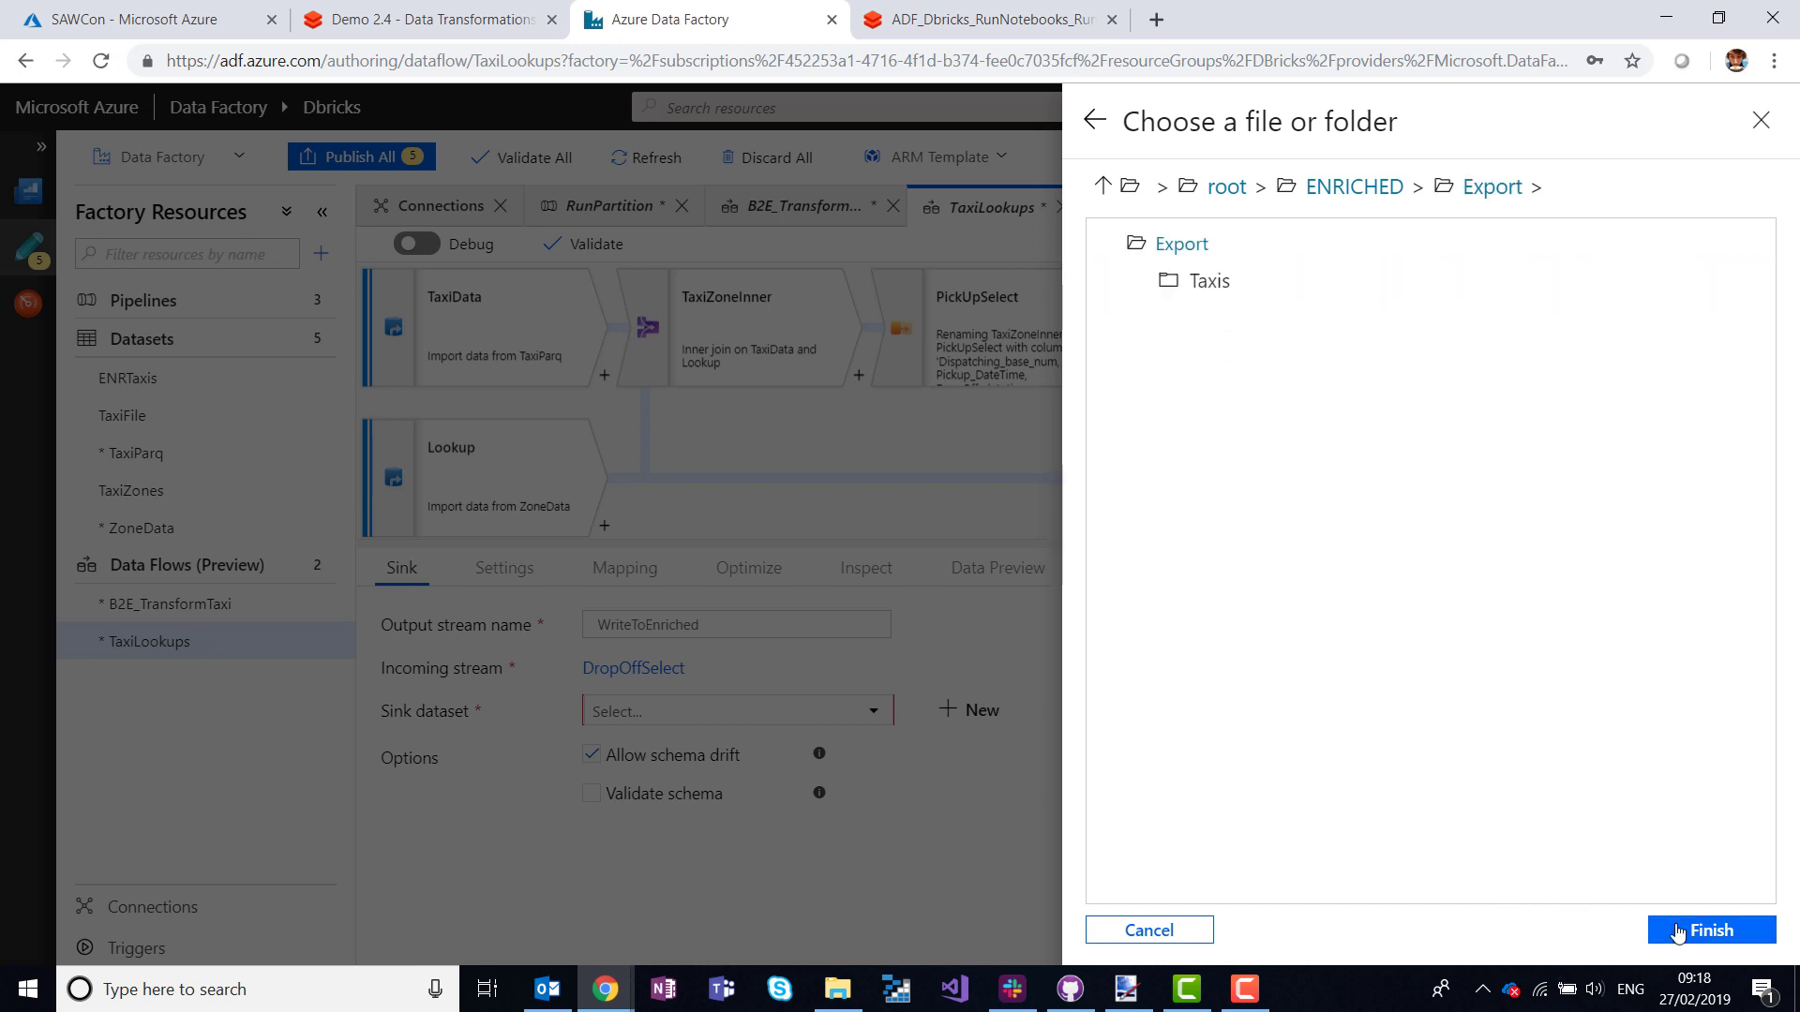
{"action": "left_click", "coordinate": [1709, 930]}
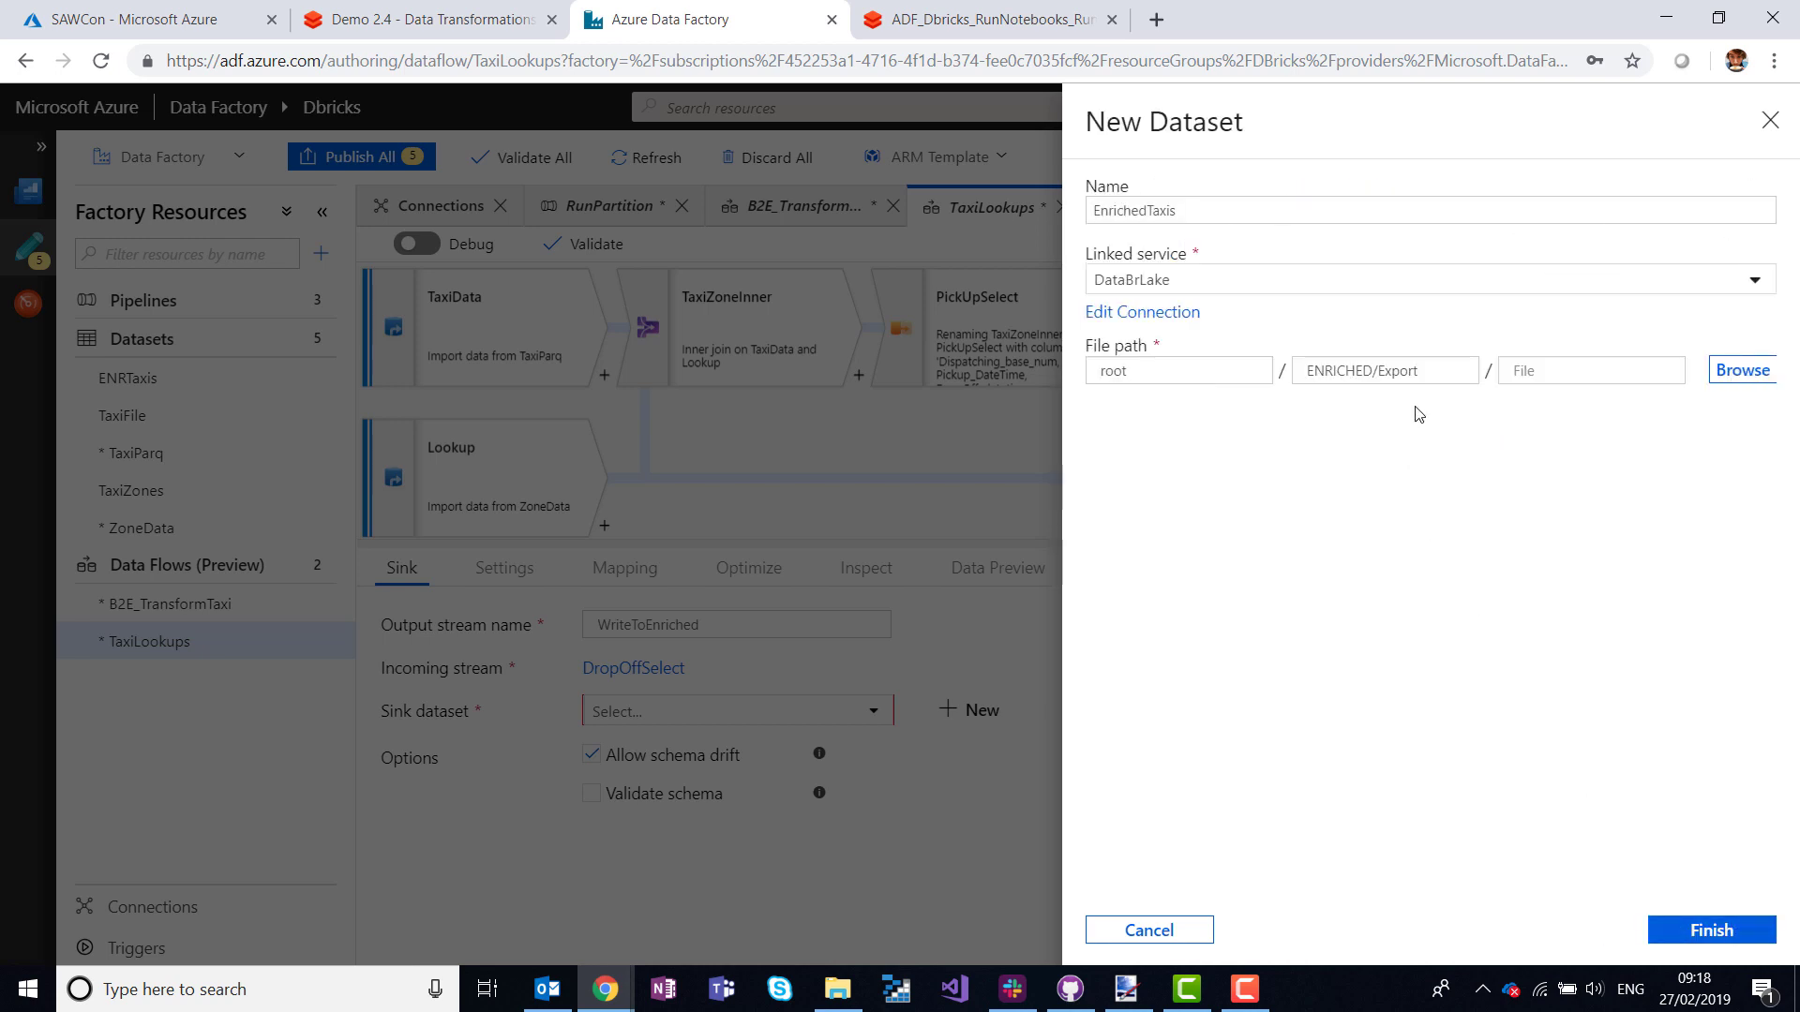
{"action": "type", "text": "/T"}
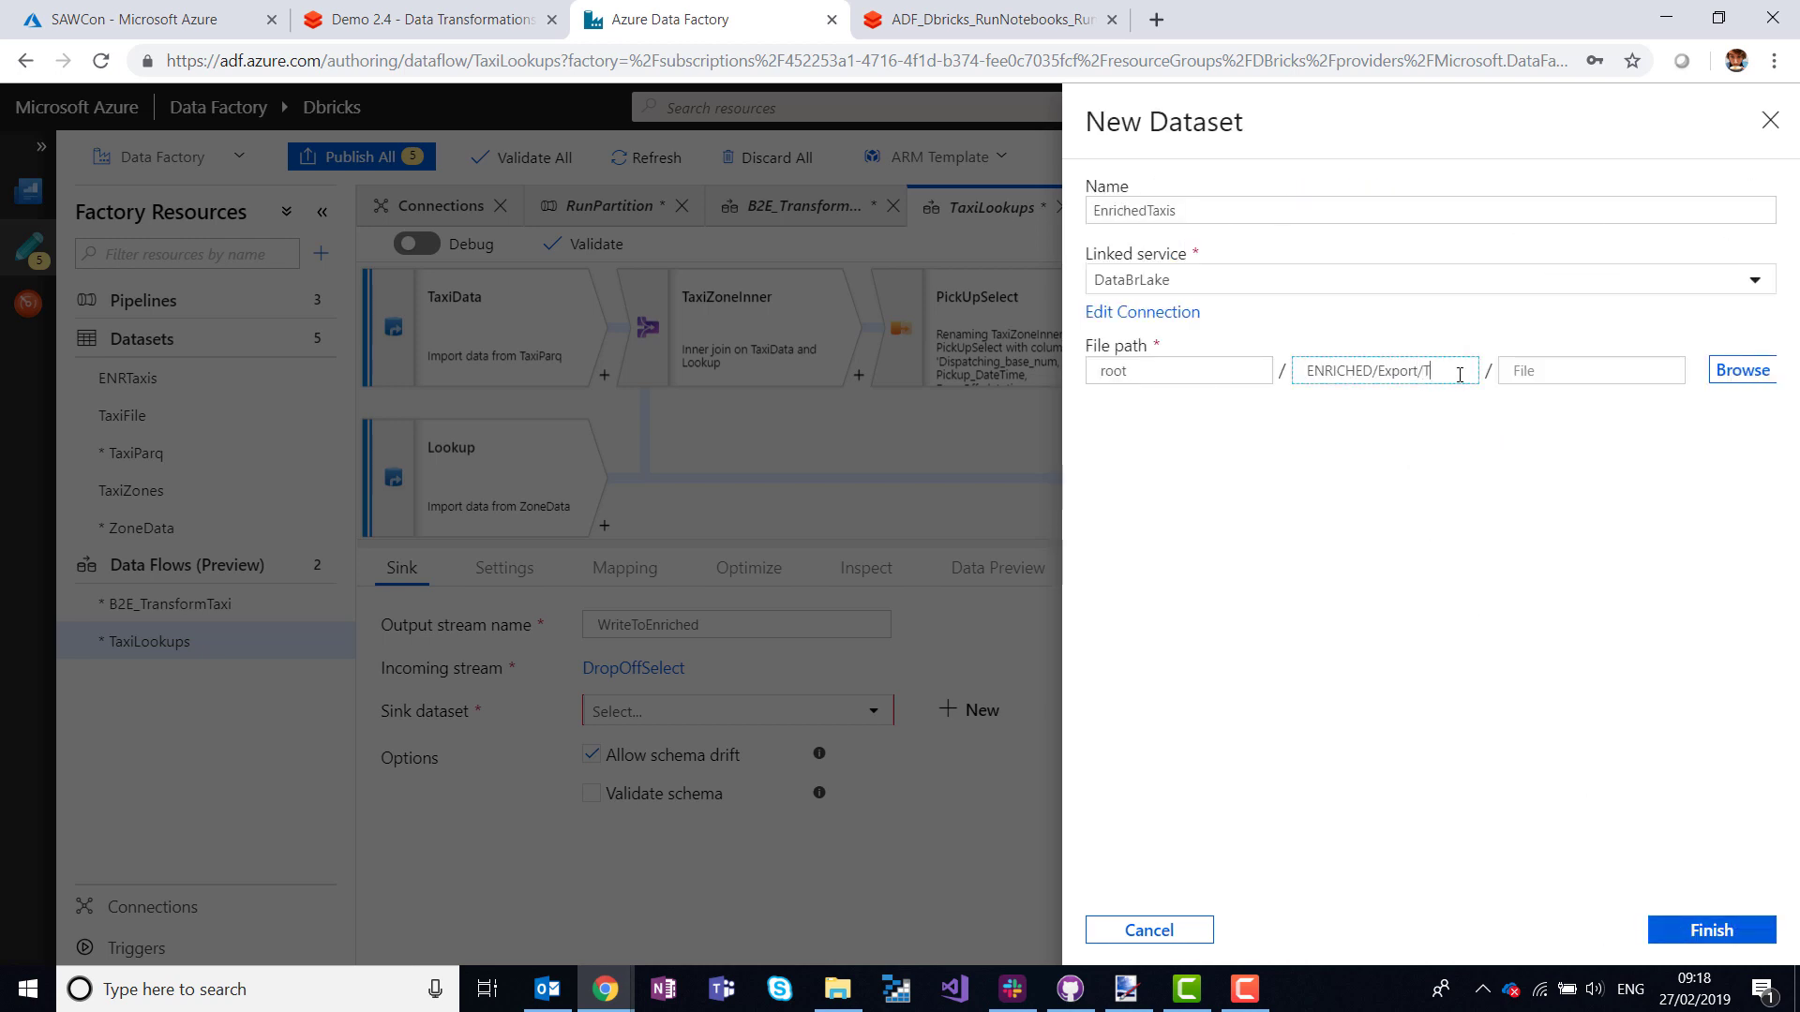
{"action": "type", "text": "Zone/"}
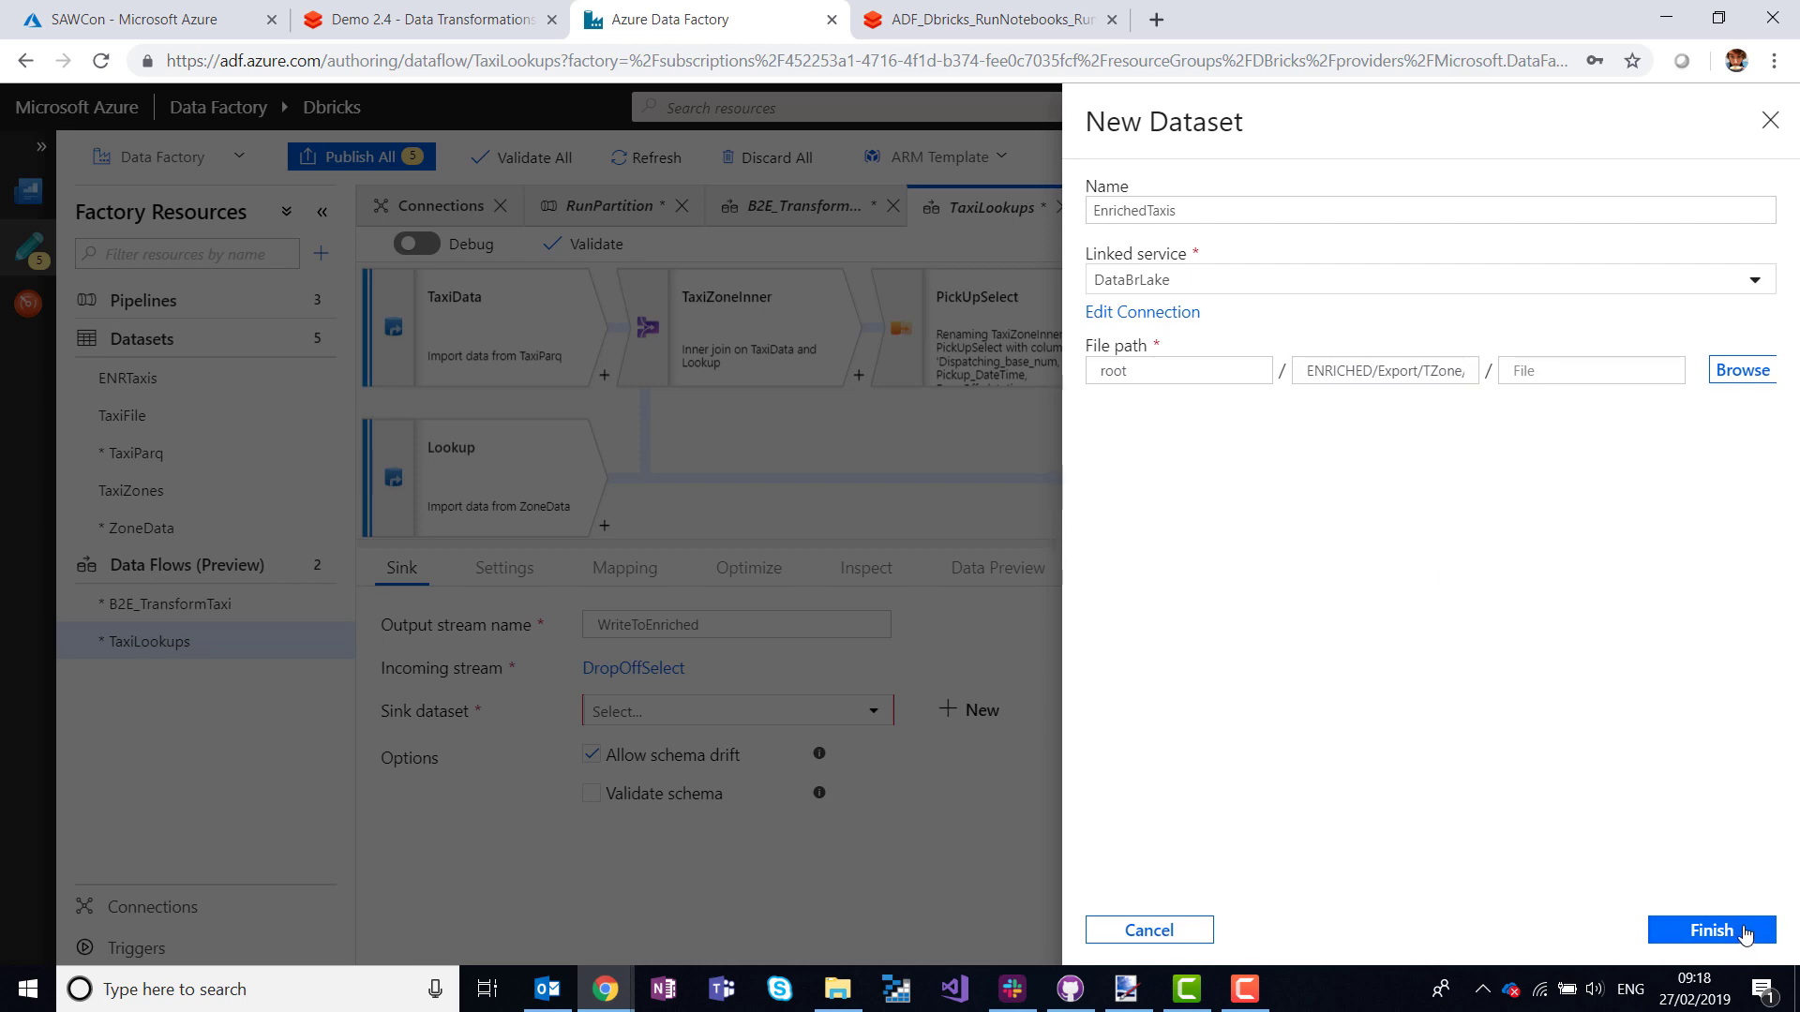
{"action": "left_click", "coordinate": [1710, 929]}
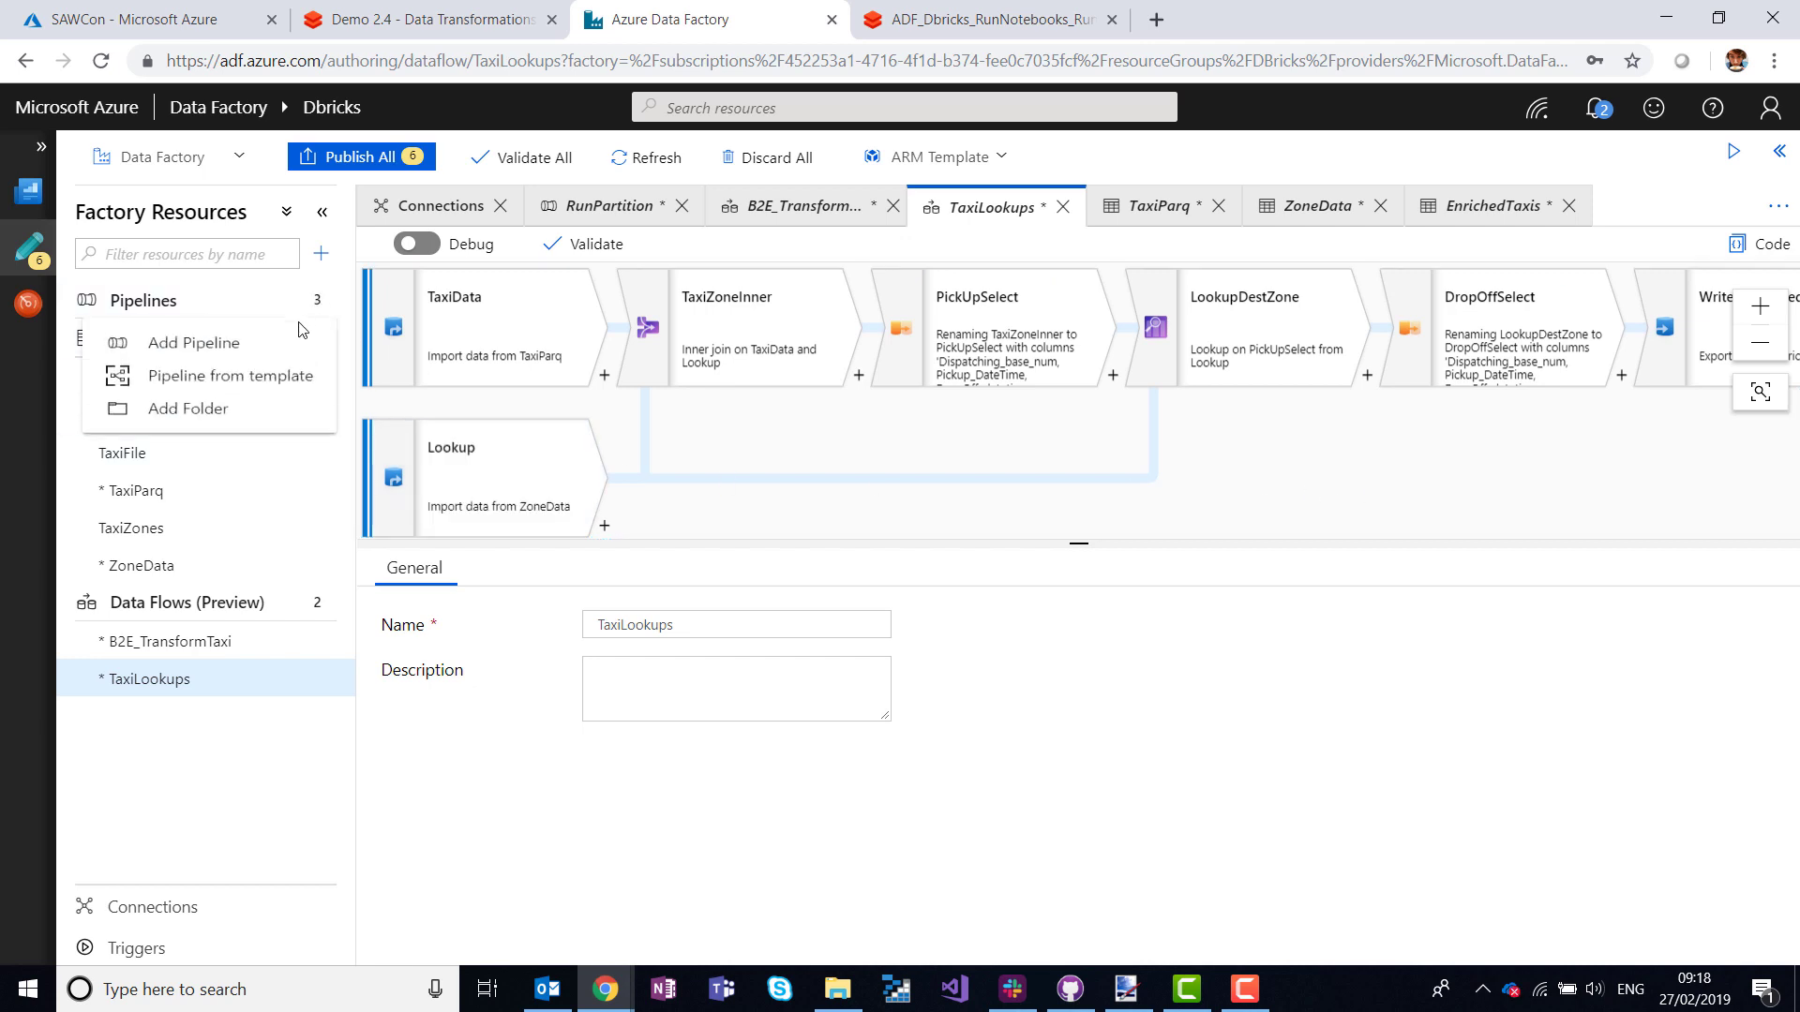
Create pipeline1 with a Data Flow activity running the existing TaxiLookups data flow.
{"action": "left_click", "coordinate": [195, 341]}
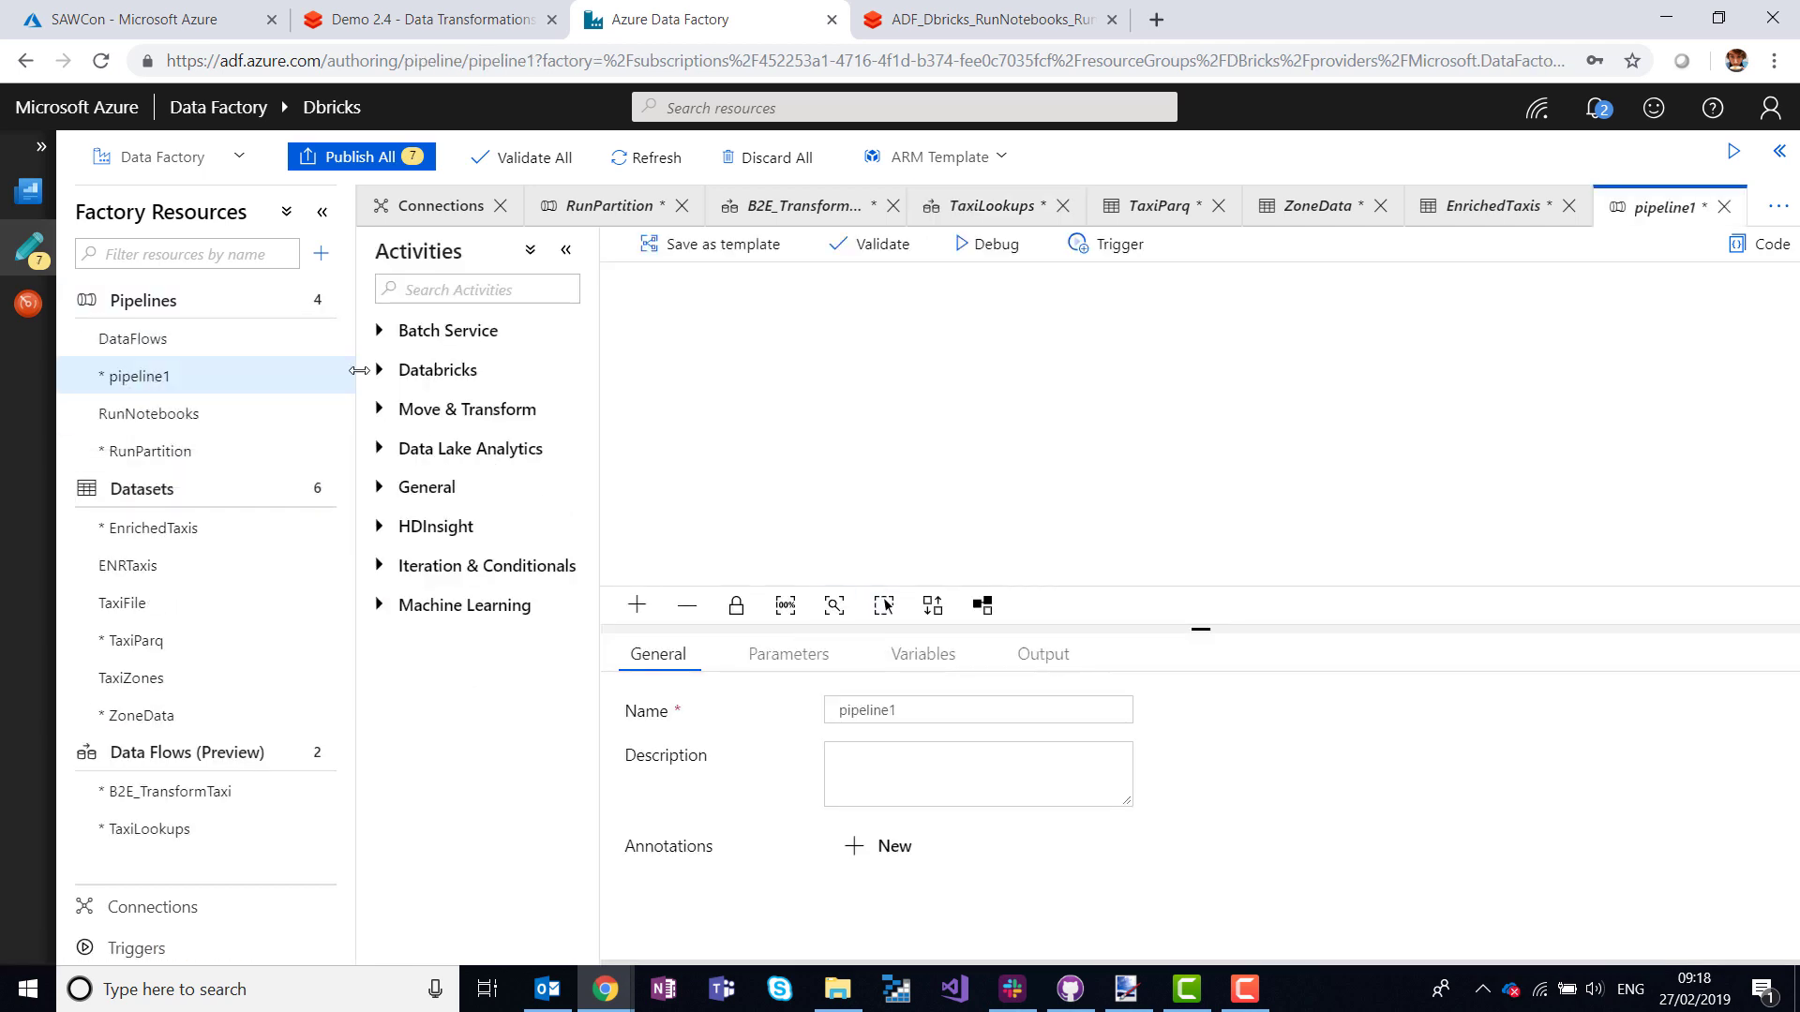
{"action": "left_click", "coordinate": [466, 409]}
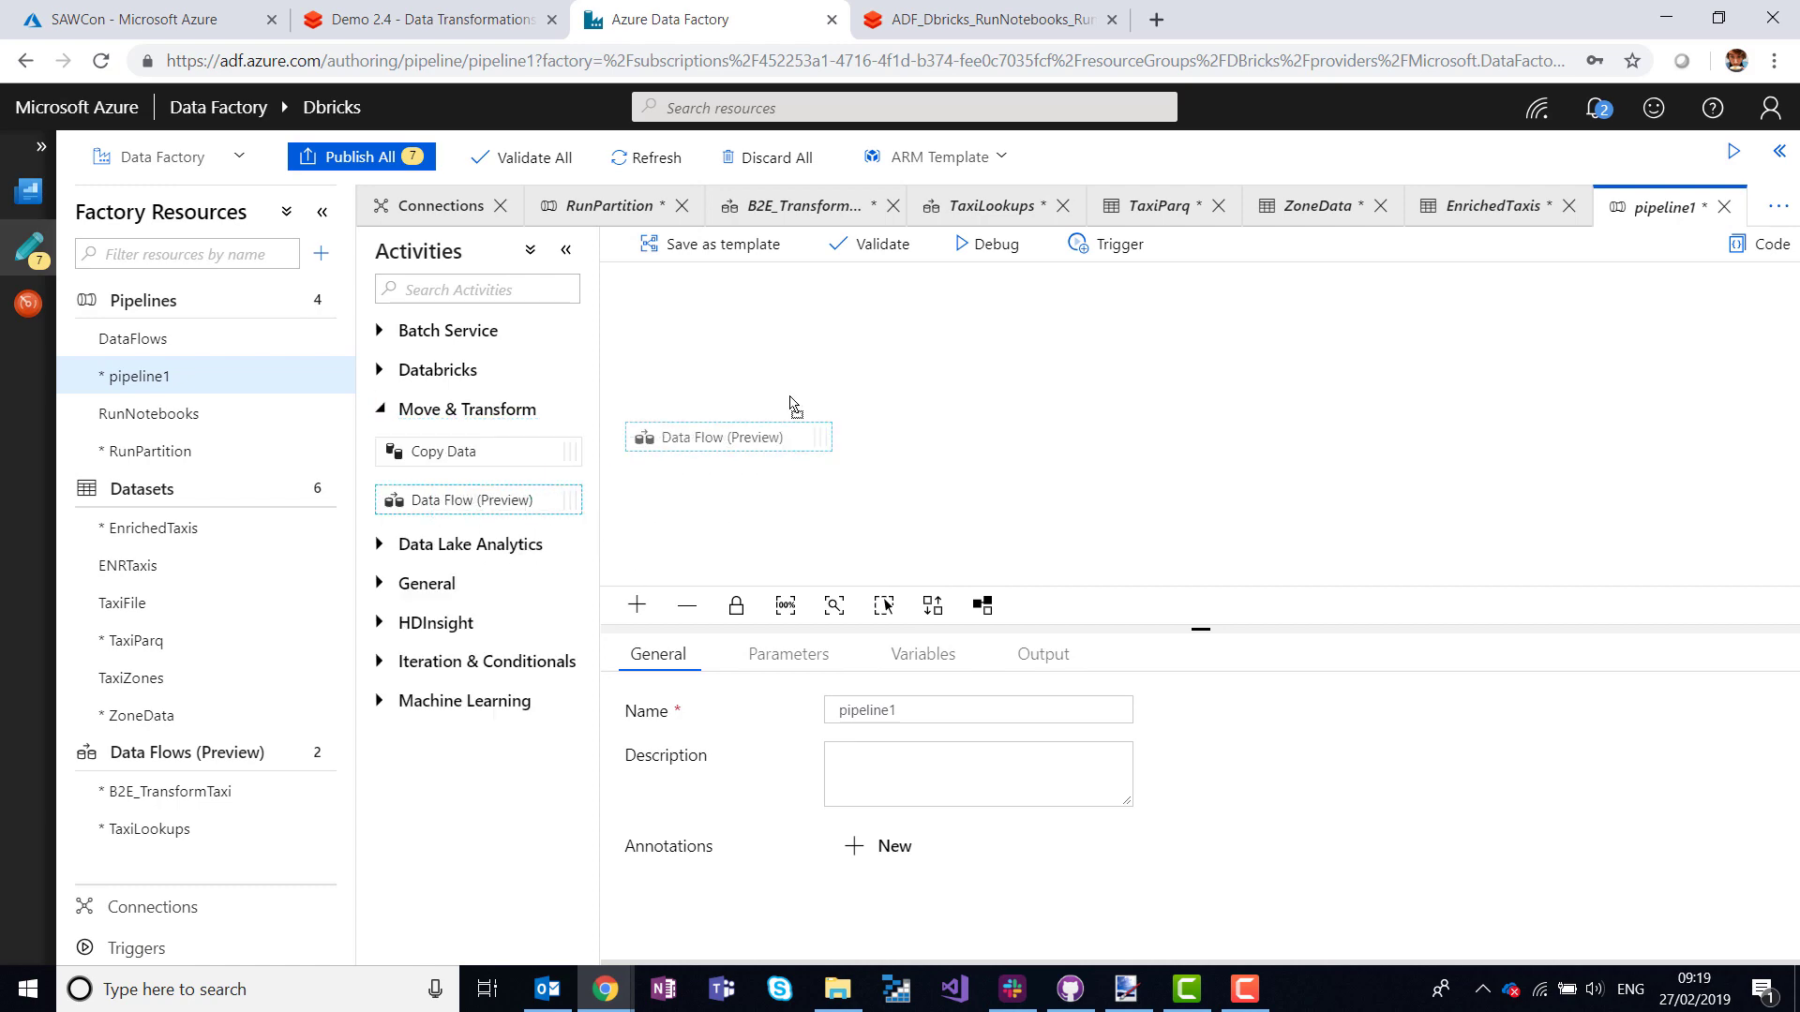
{"action": "left_click", "coordinate": [1492, 262]}
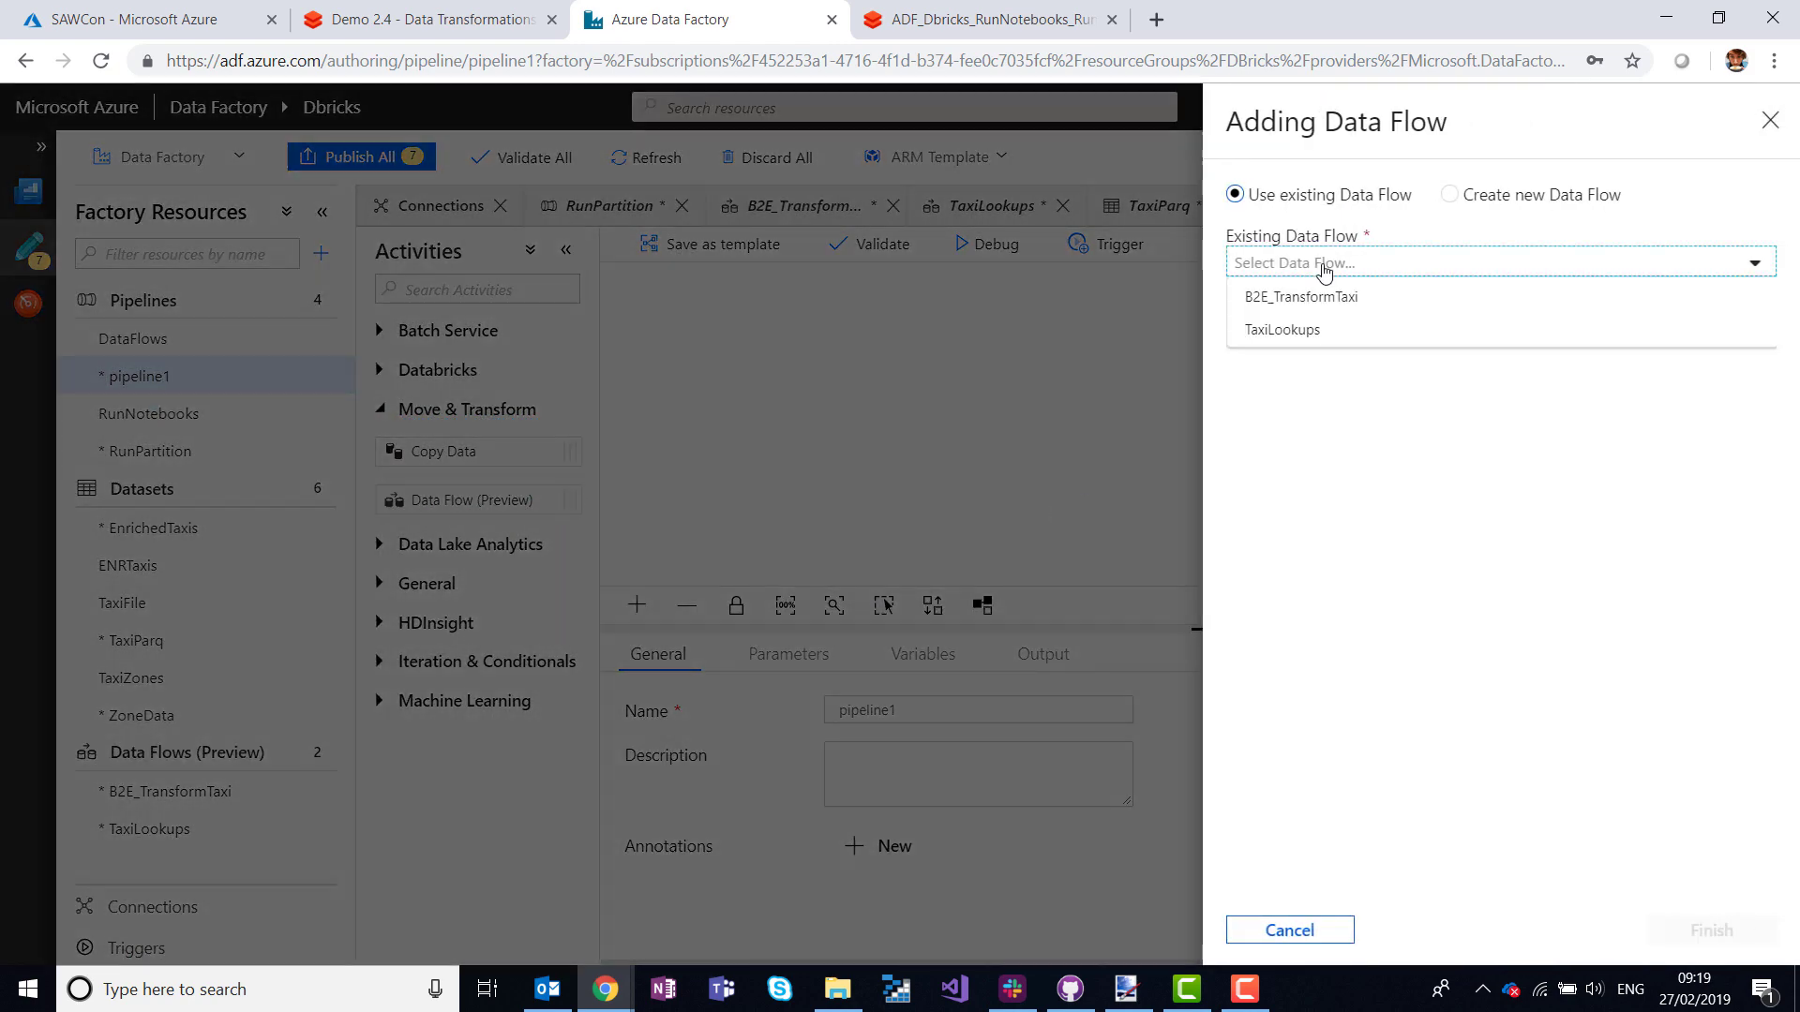
{"action": "mouse_move", "coordinate": [1280, 330]}
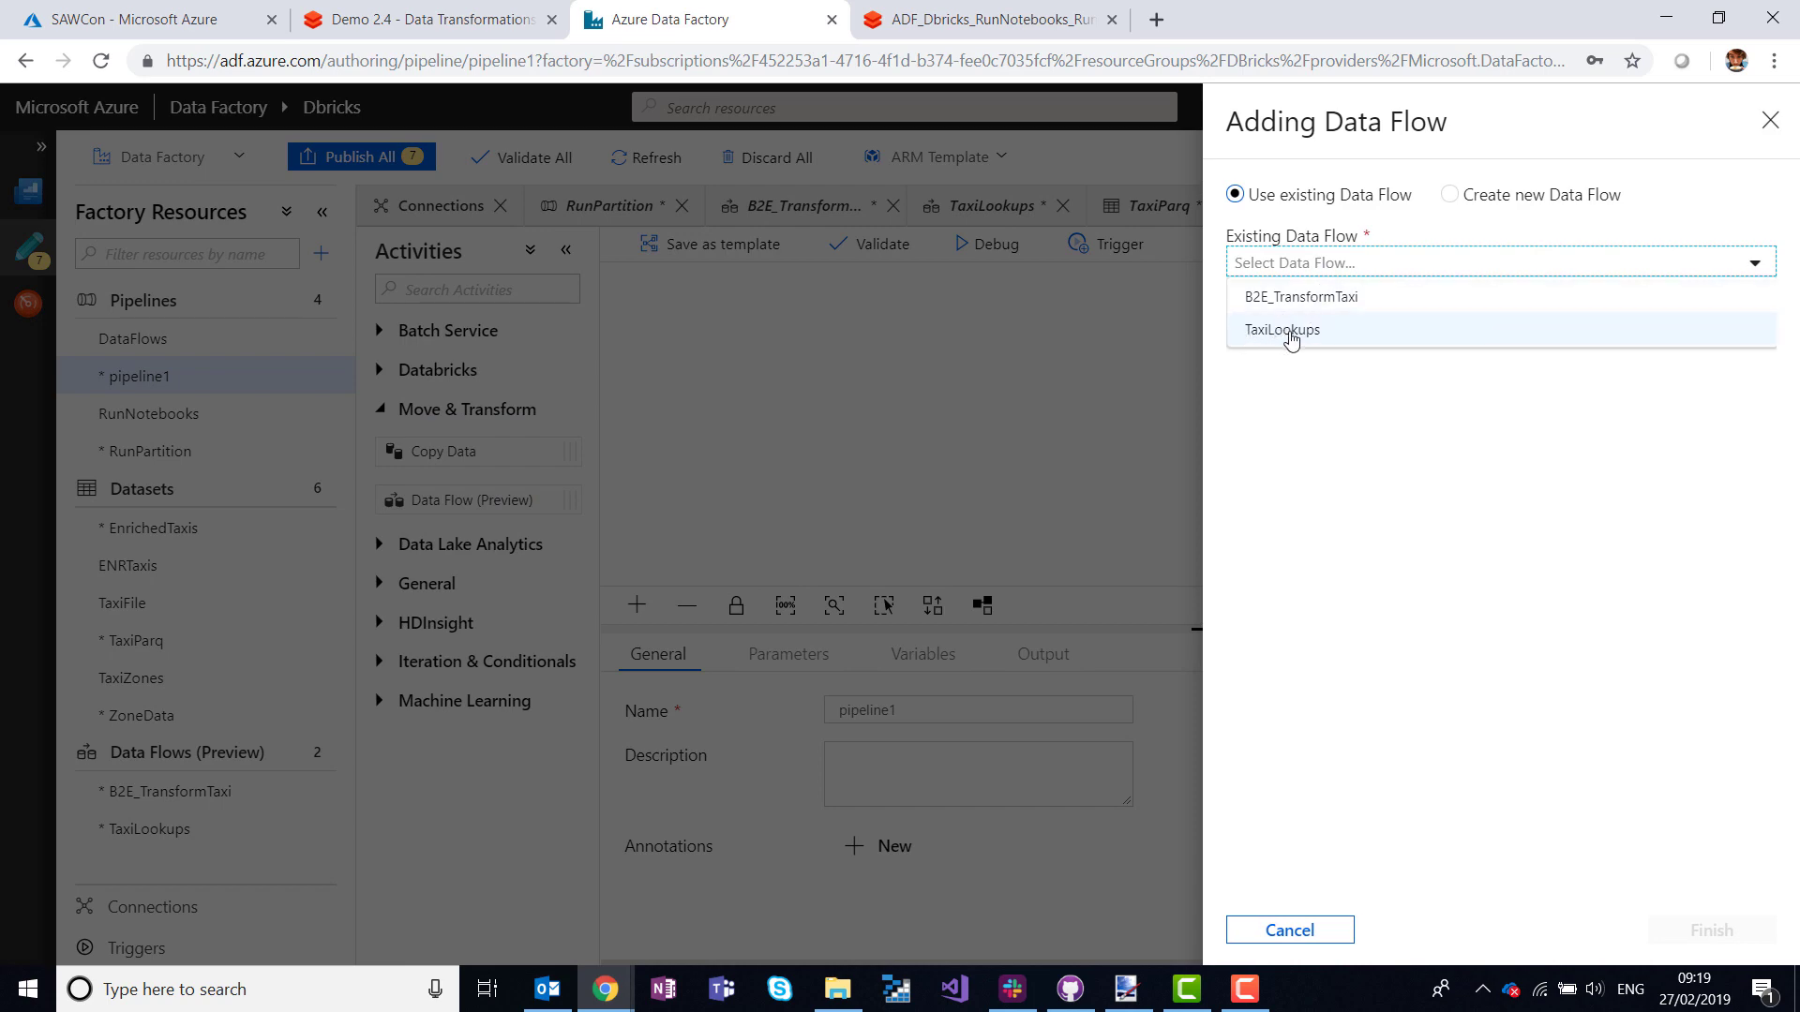
{"action": "left_click", "coordinate": [1280, 330]}
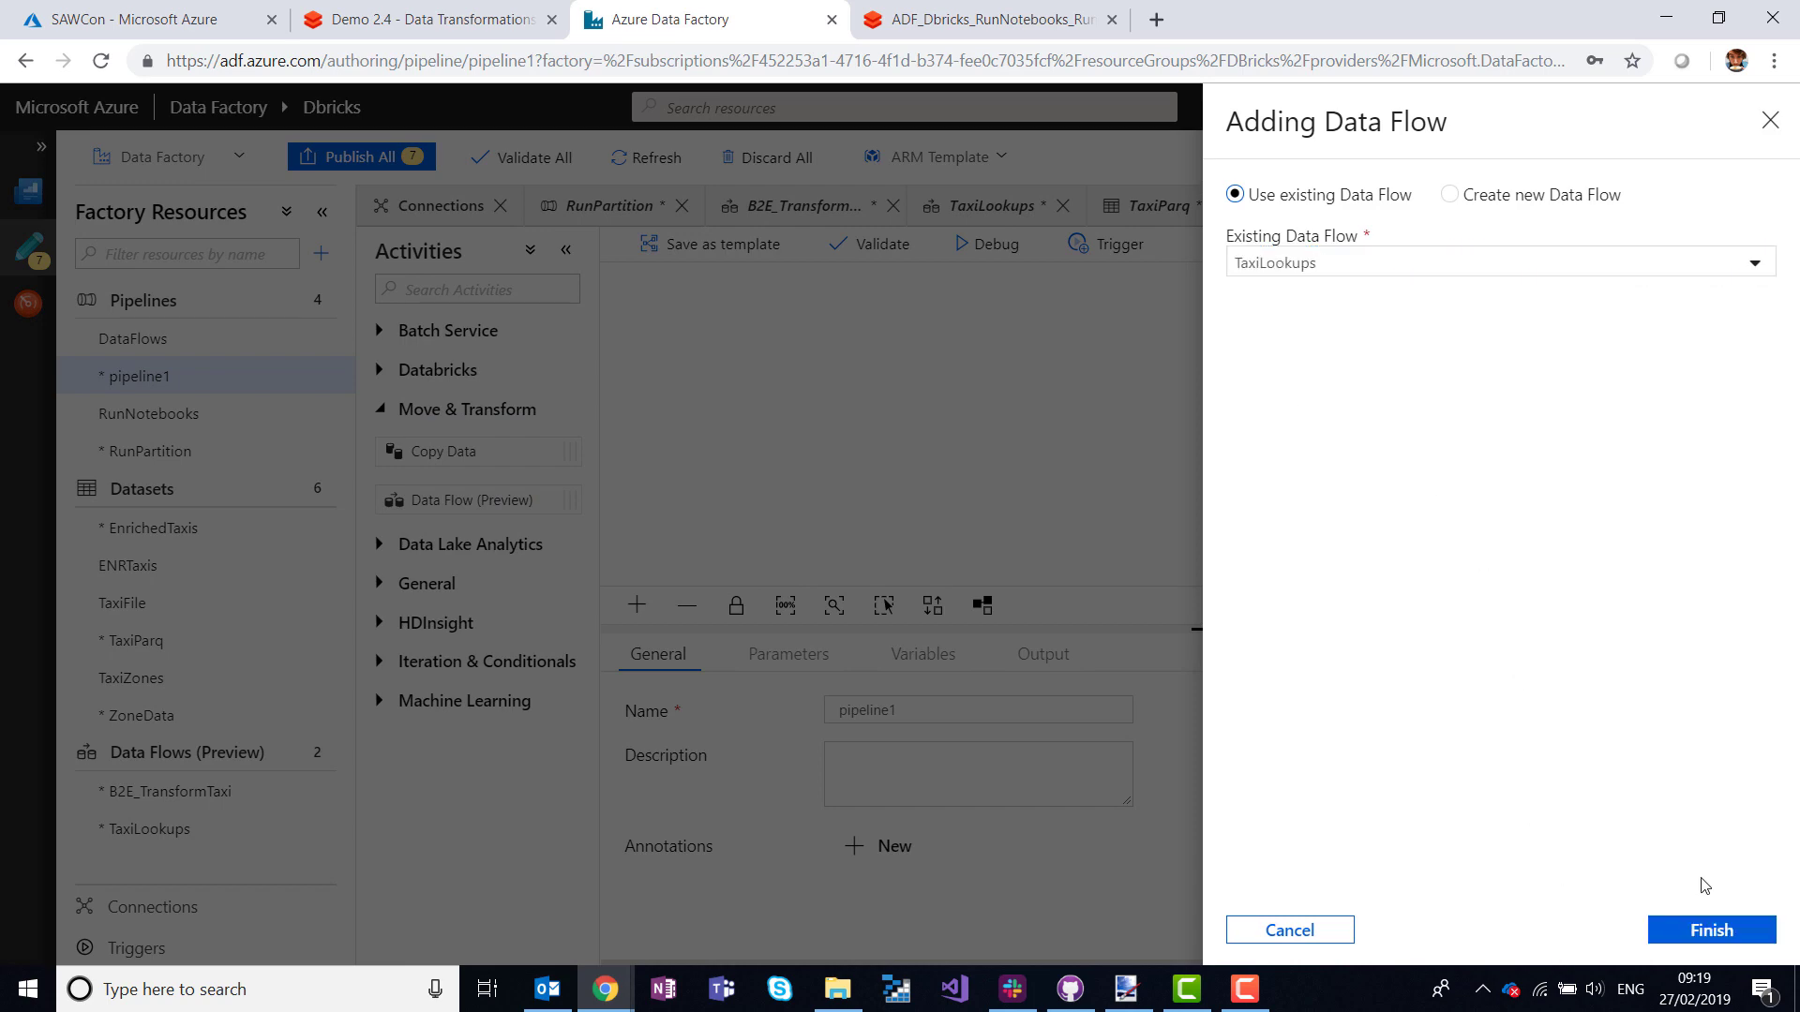
{"action": "left_click", "coordinate": [1709, 930]}
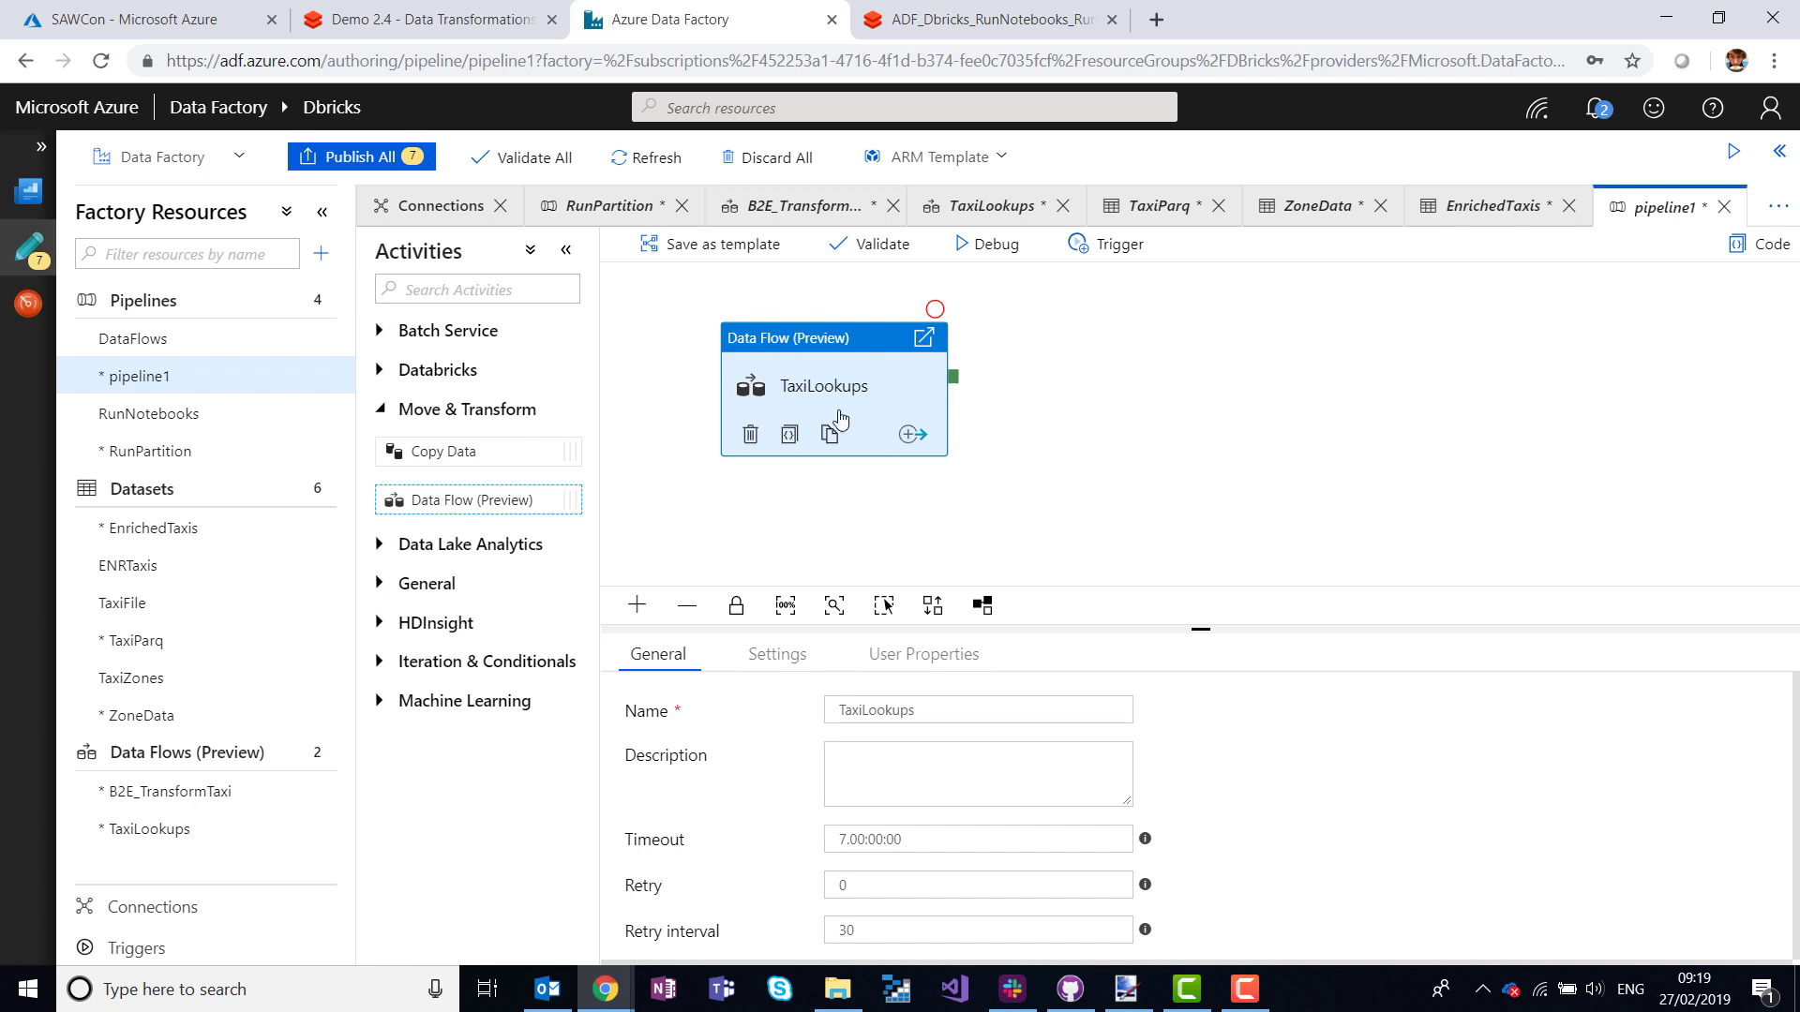
{"action": "mouse_move", "coordinate": [147, 826]}
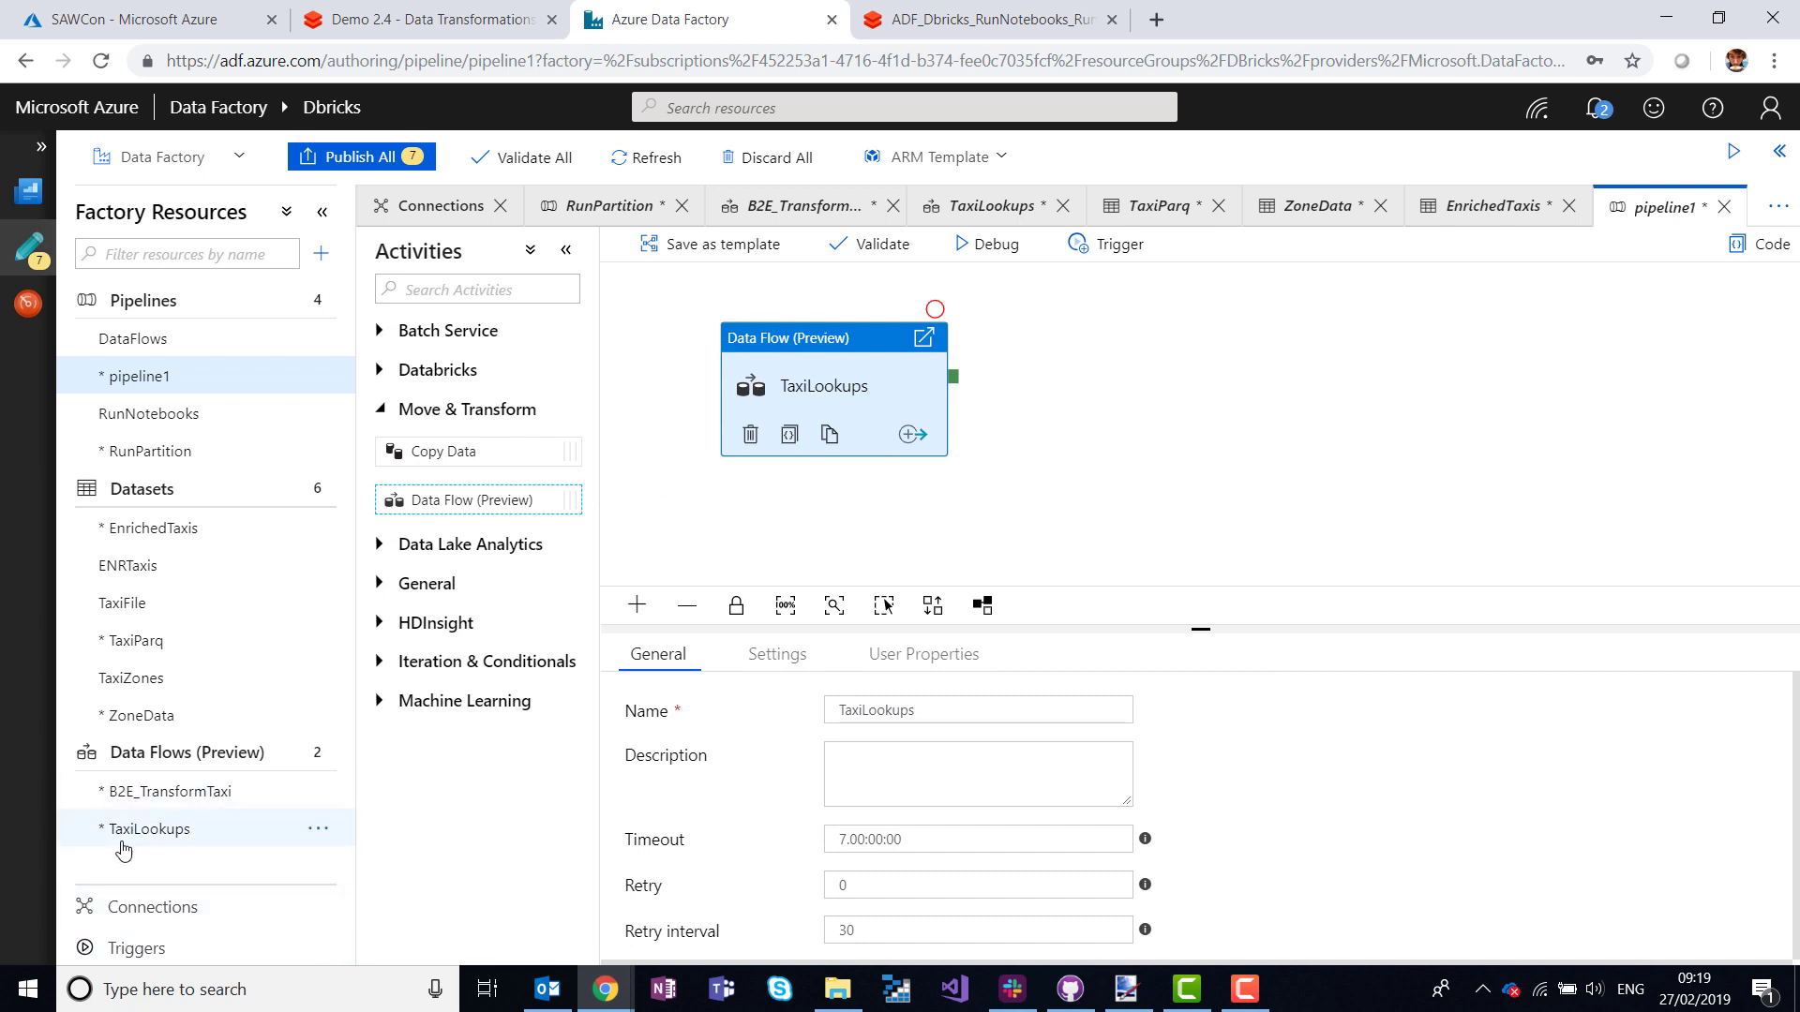
{"action": "mouse_move", "coordinate": [775, 663]}
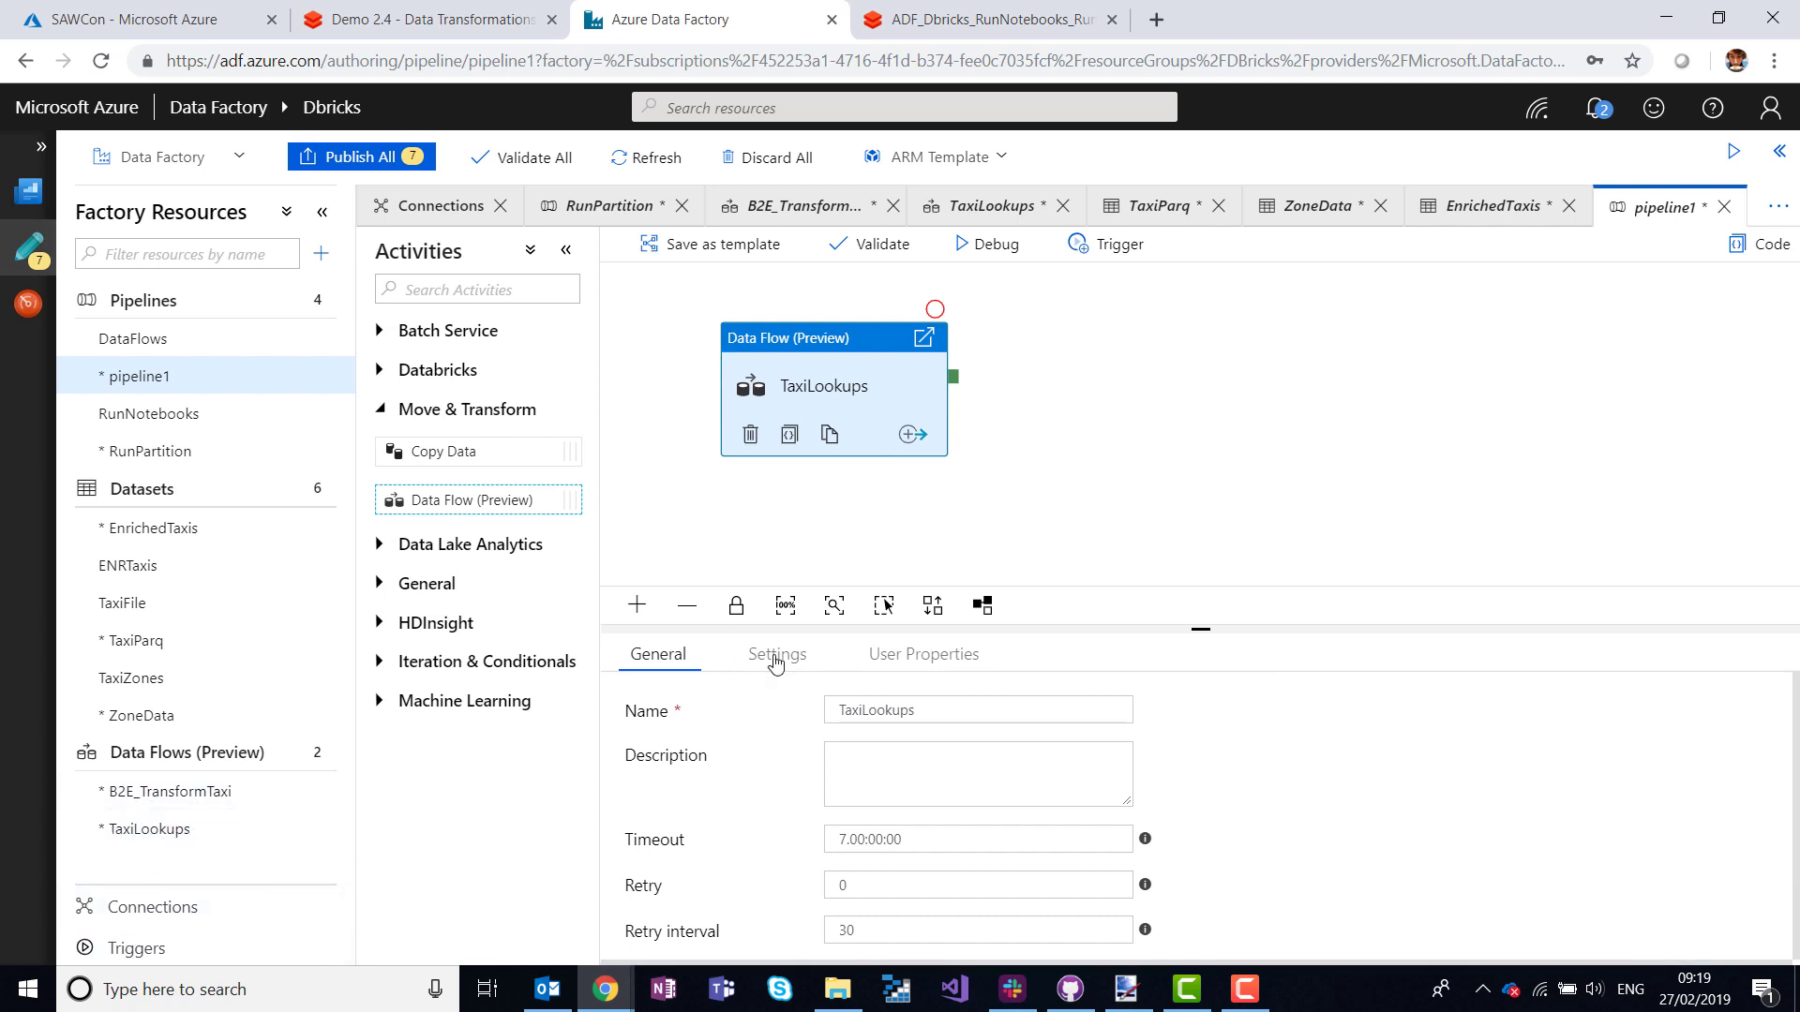
Review the activity's Settings: General Purpose compute with a core count of 8.
{"action": "left_click", "coordinate": [776, 652]}
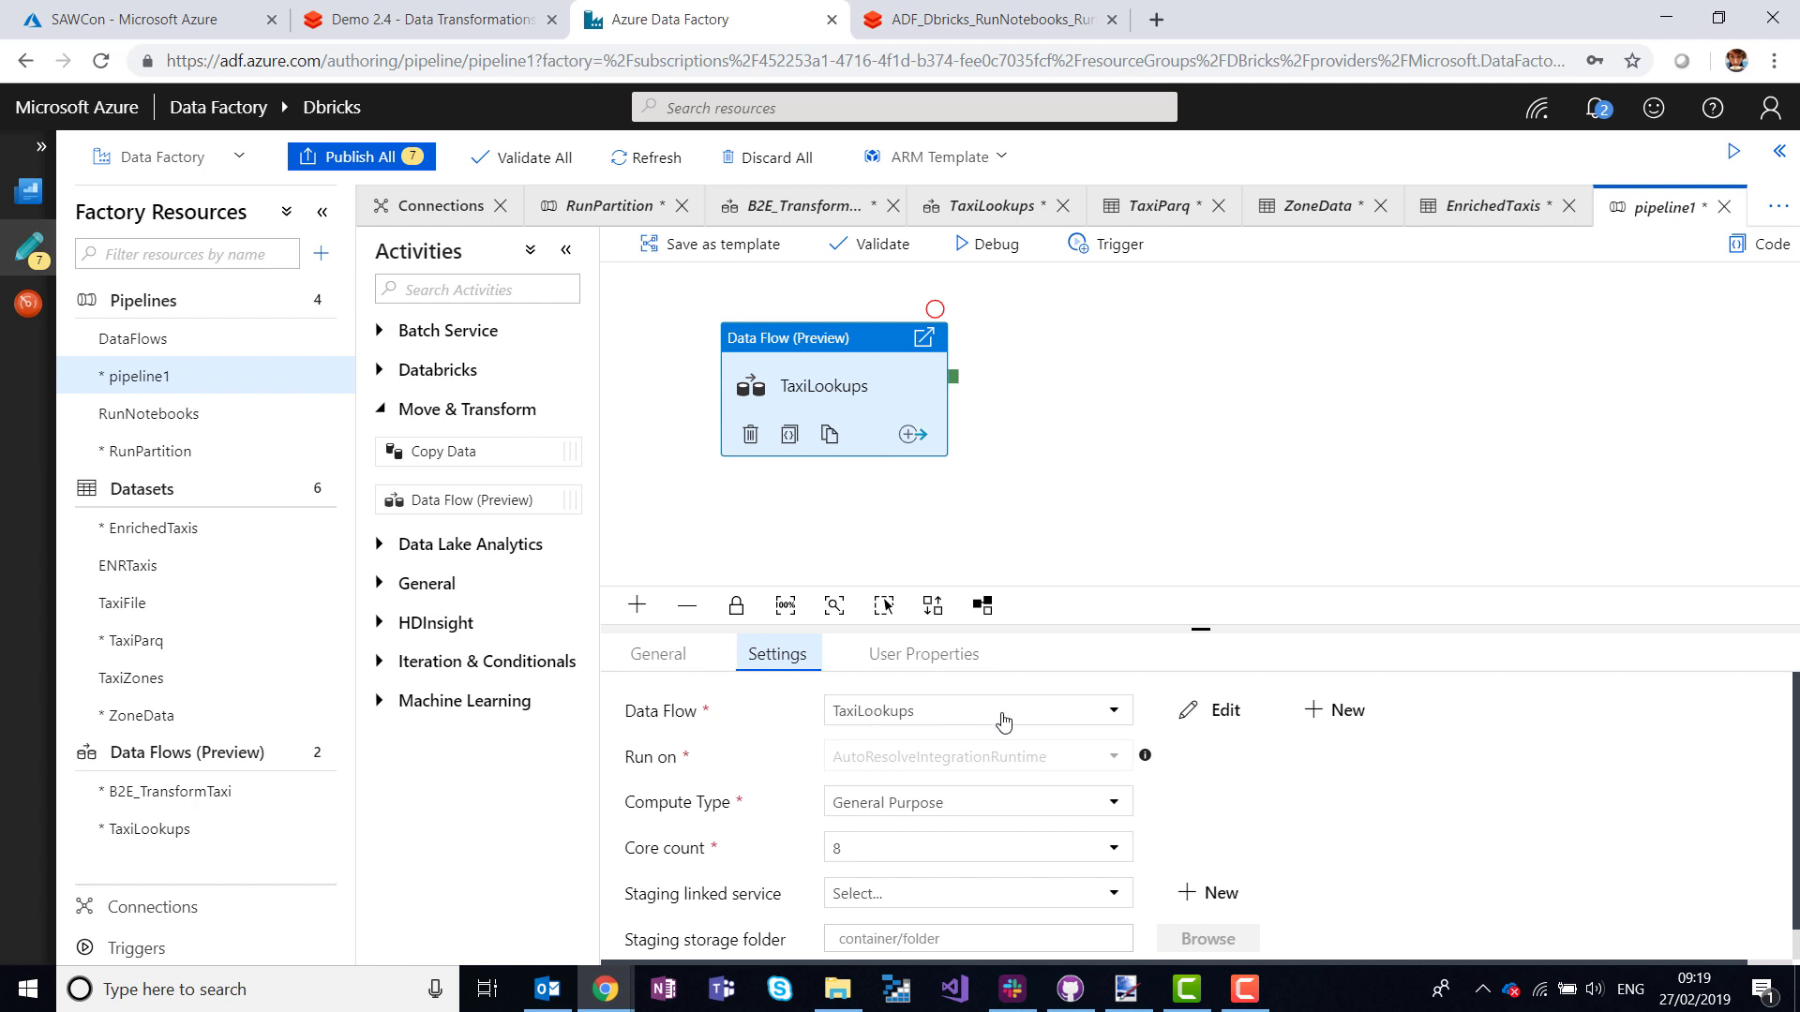
{"action": "mouse_move", "coordinate": [1364, 845]}
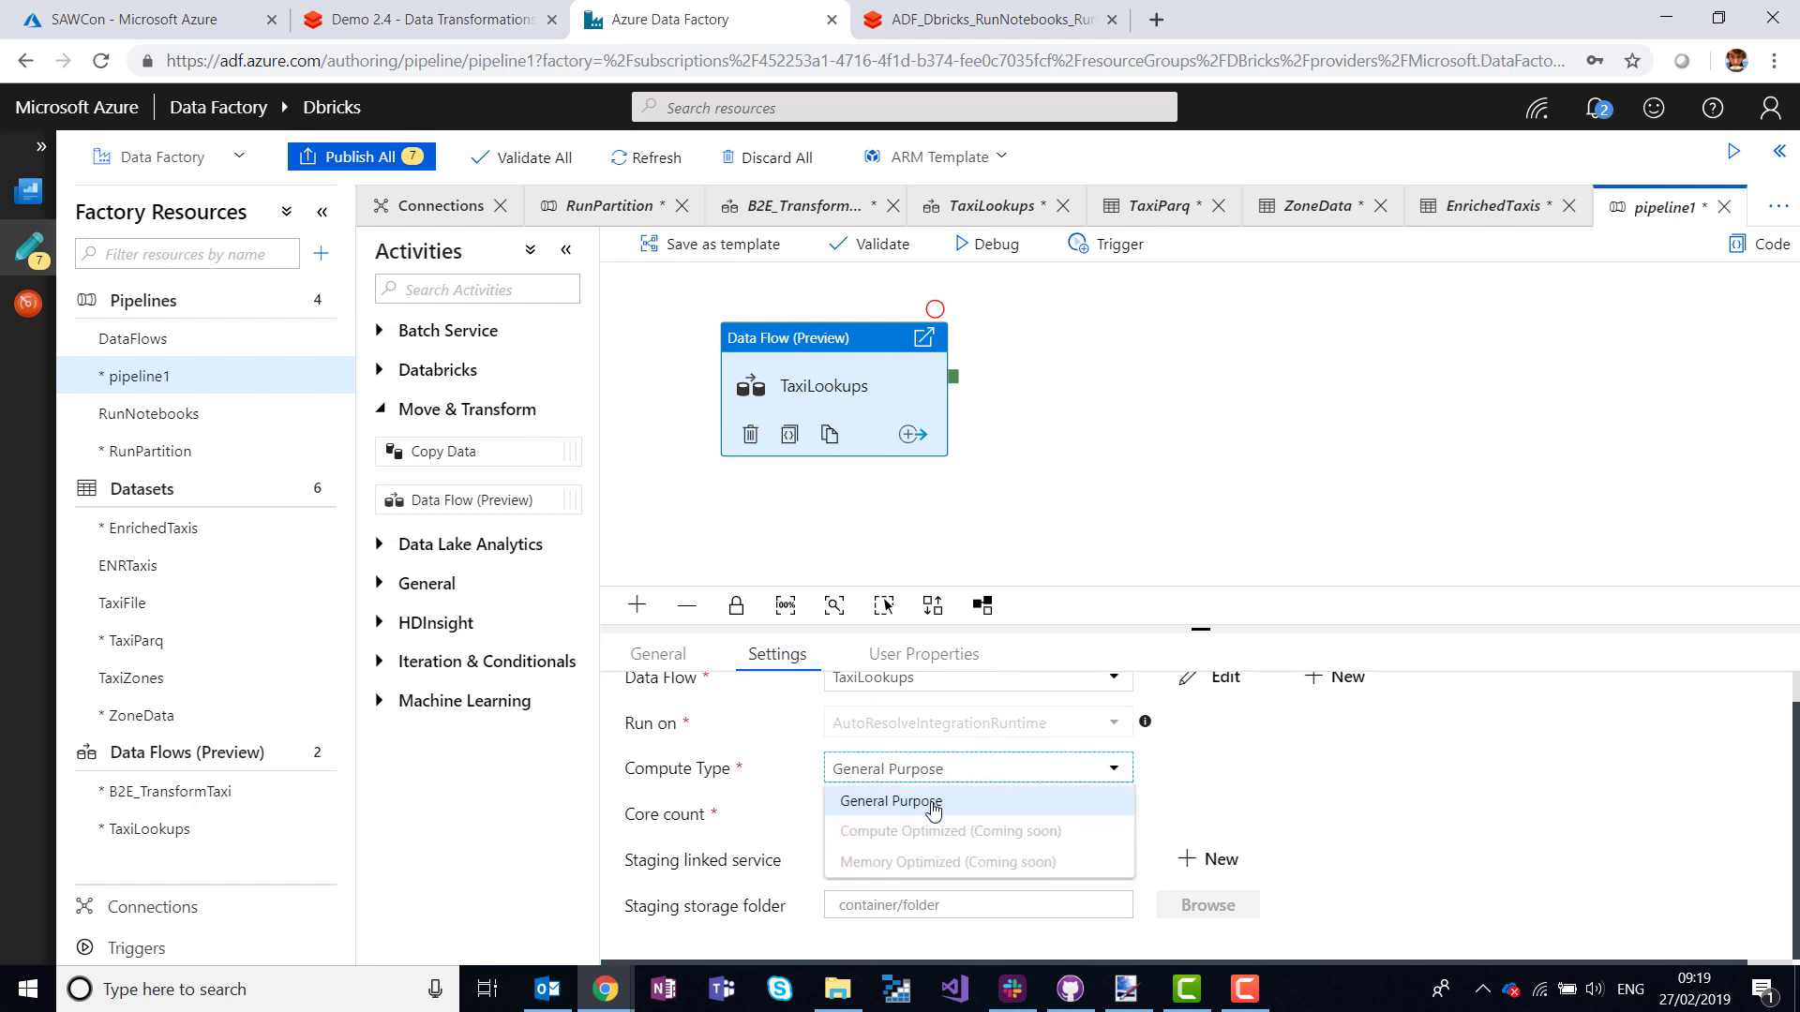
{"action": "left_click", "coordinate": [889, 801]}
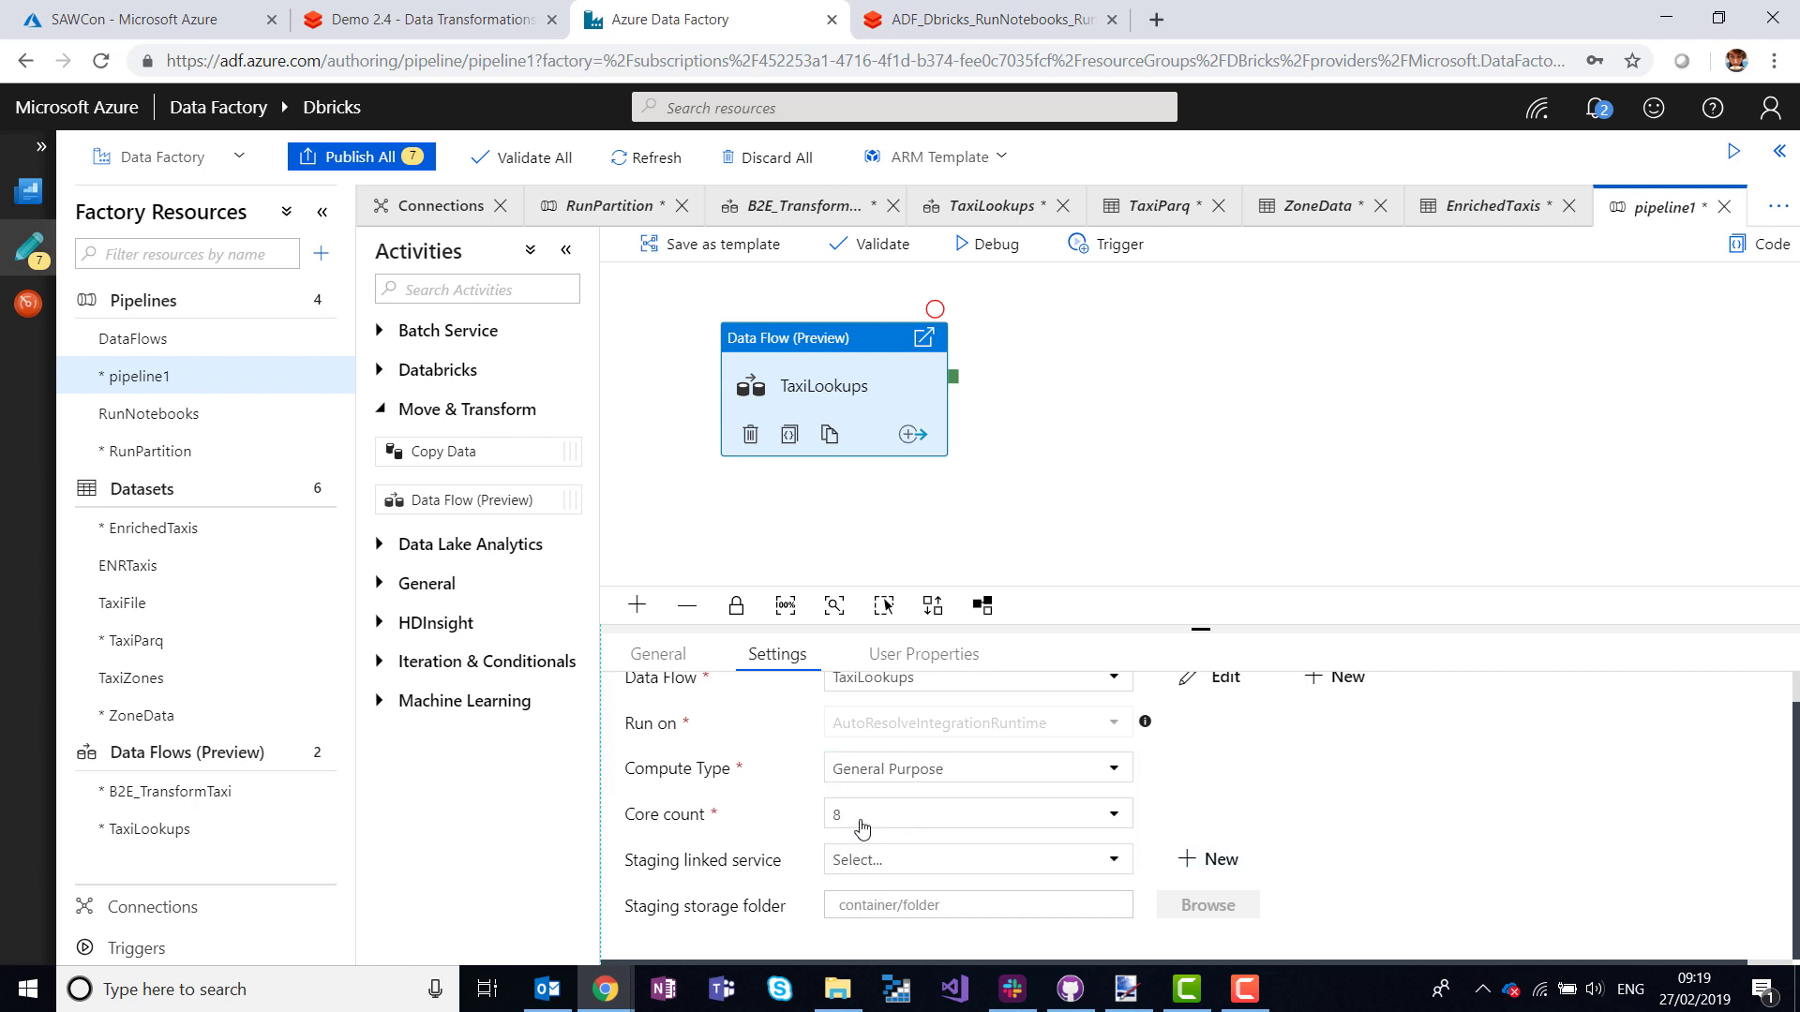
{"action": "left_click", "coordinate": [975, 858]}
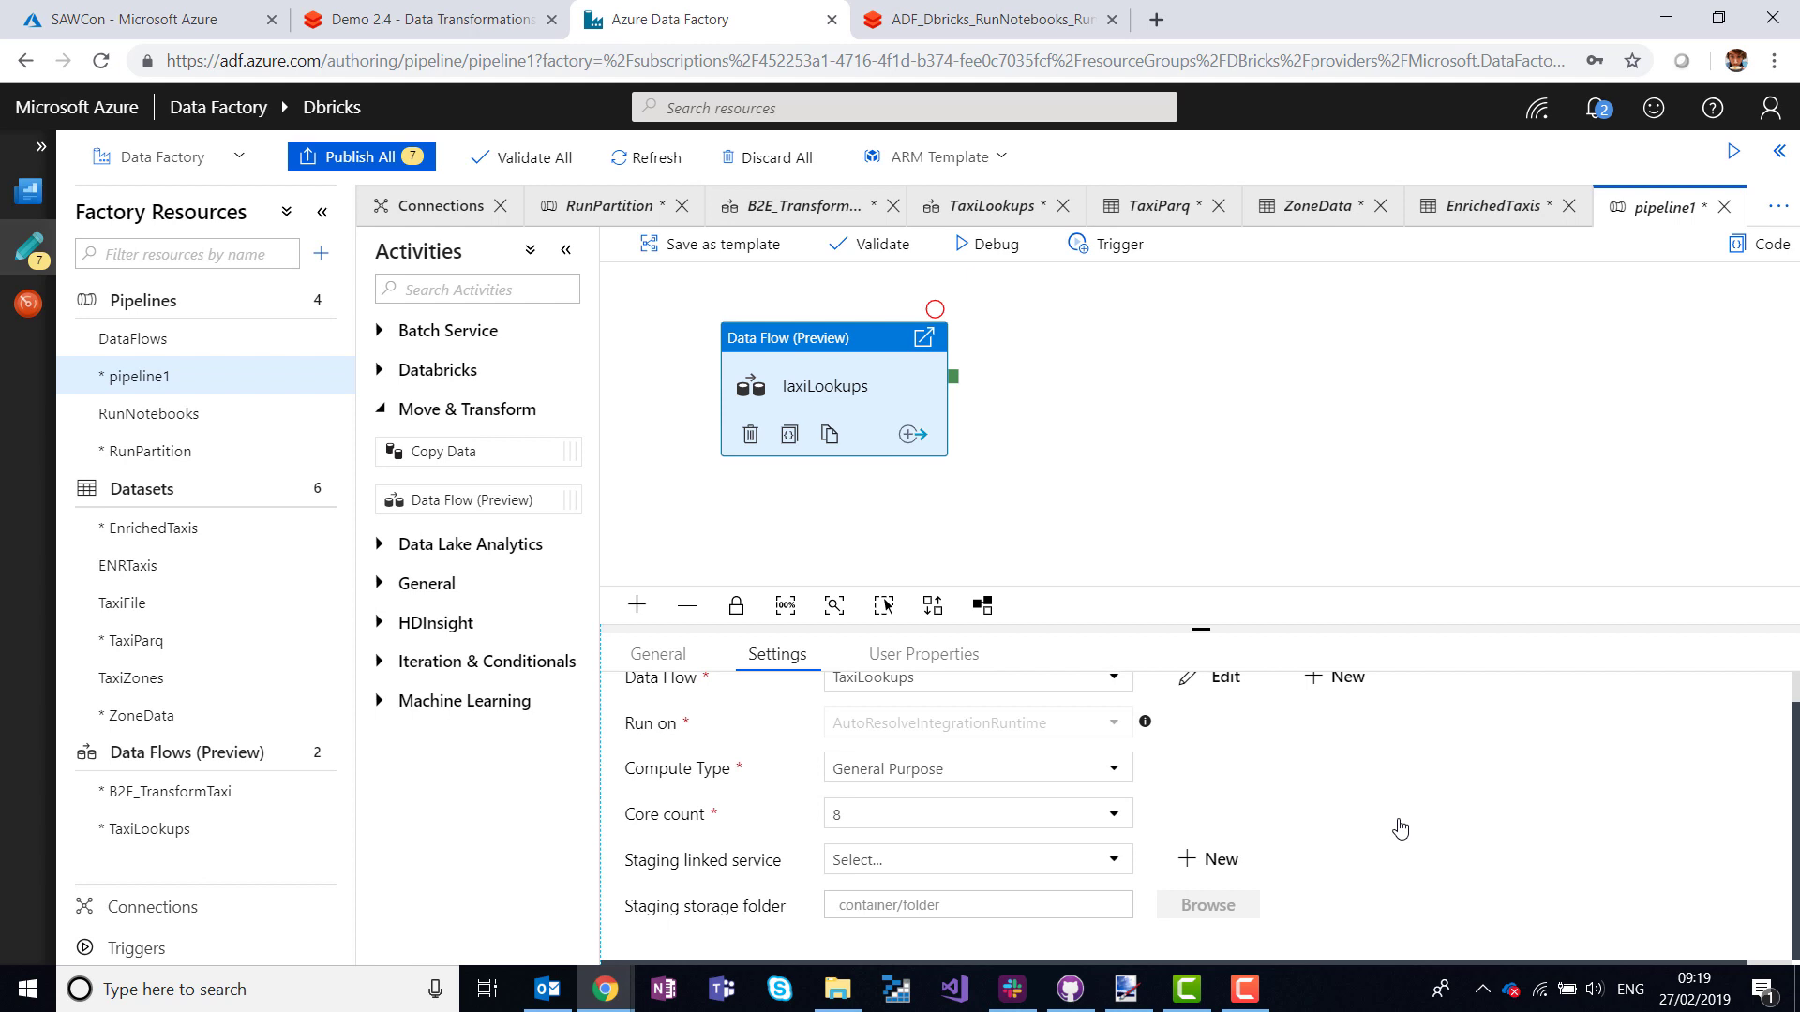
{"action": "mouse_move", "coordinate": [967, 765]}
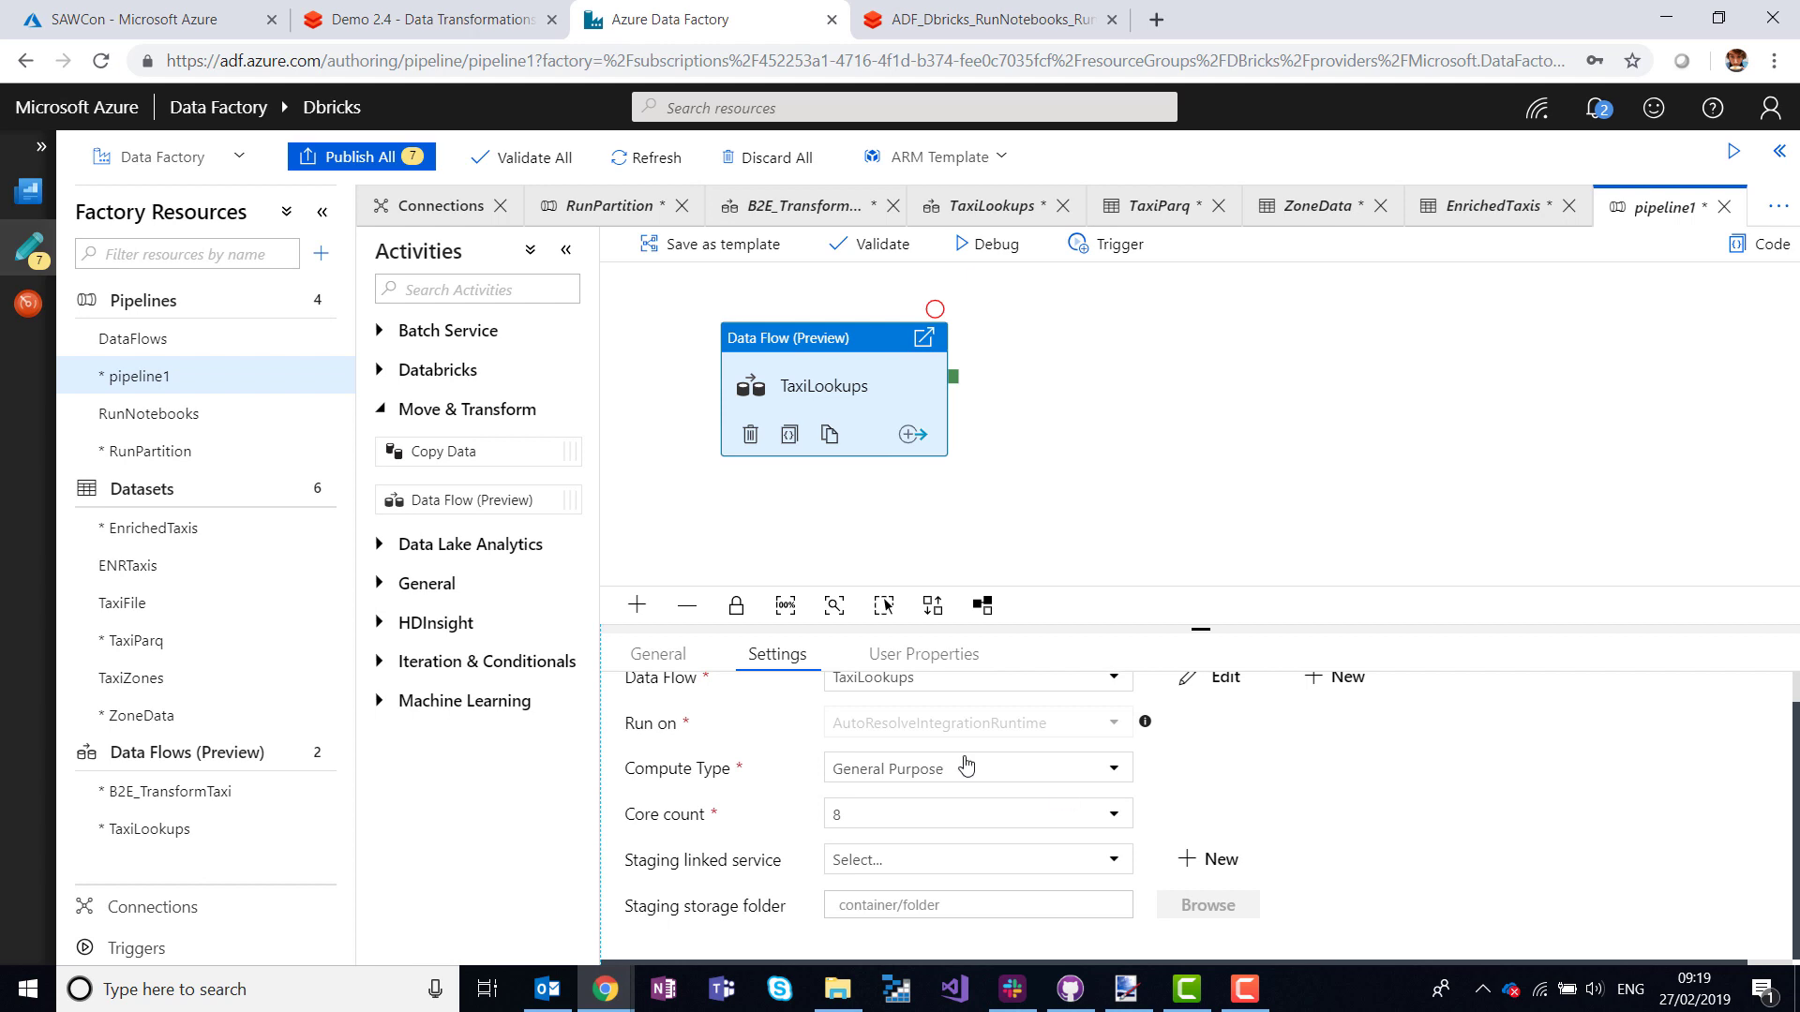
{"action": "mouse_move", "coordinate": [1014, 752]}
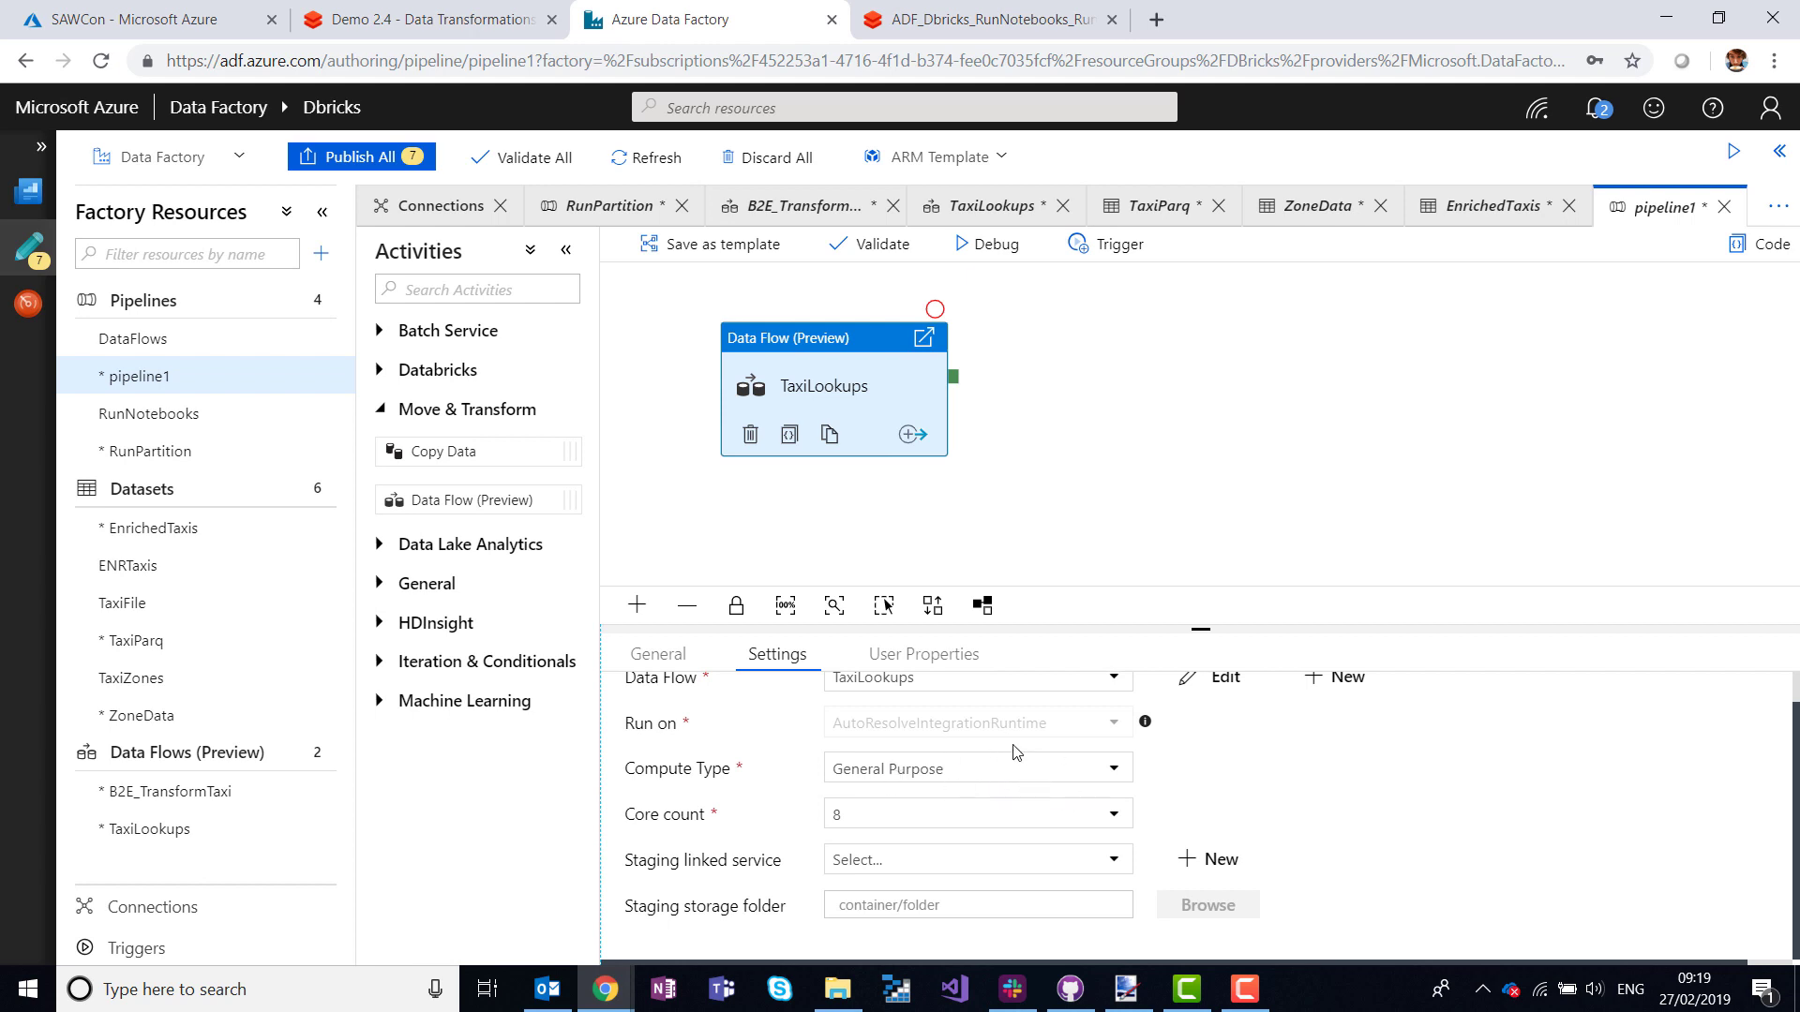
{"action": "mouse_move", "coordinate": [1476, 570]}
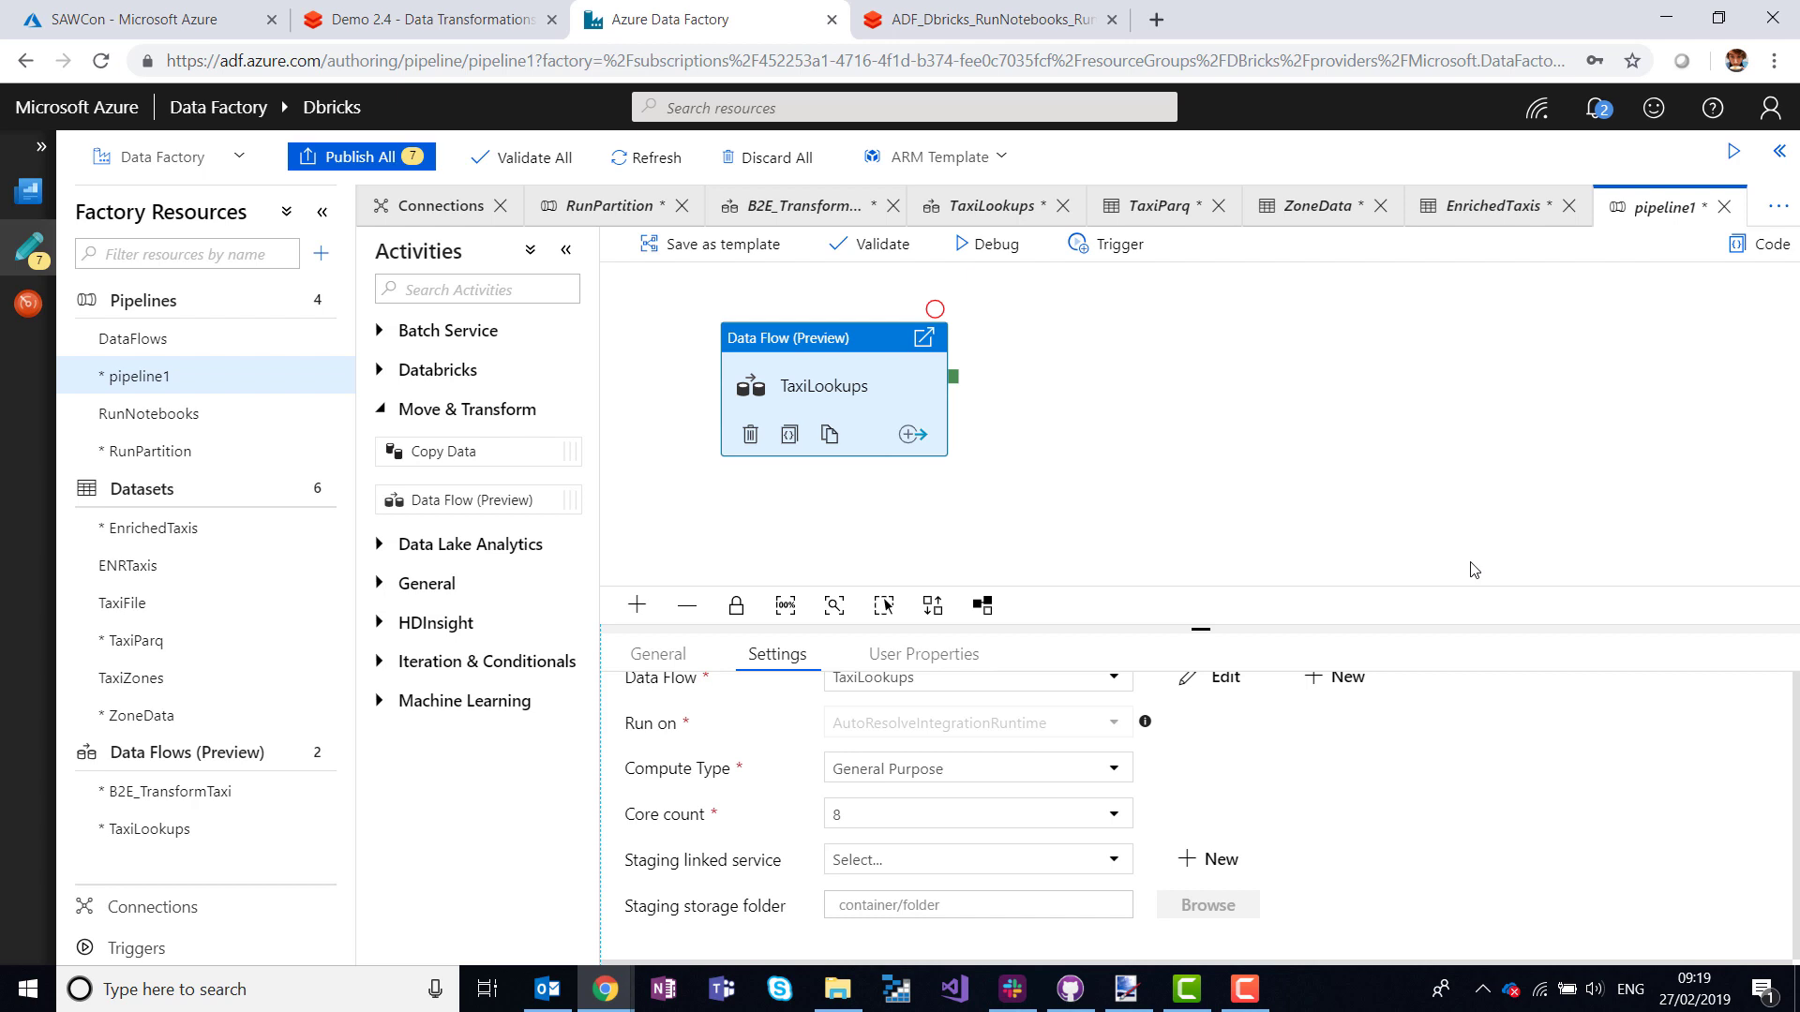
{"action": "mouse_move", "coordinate": [25, 307]}
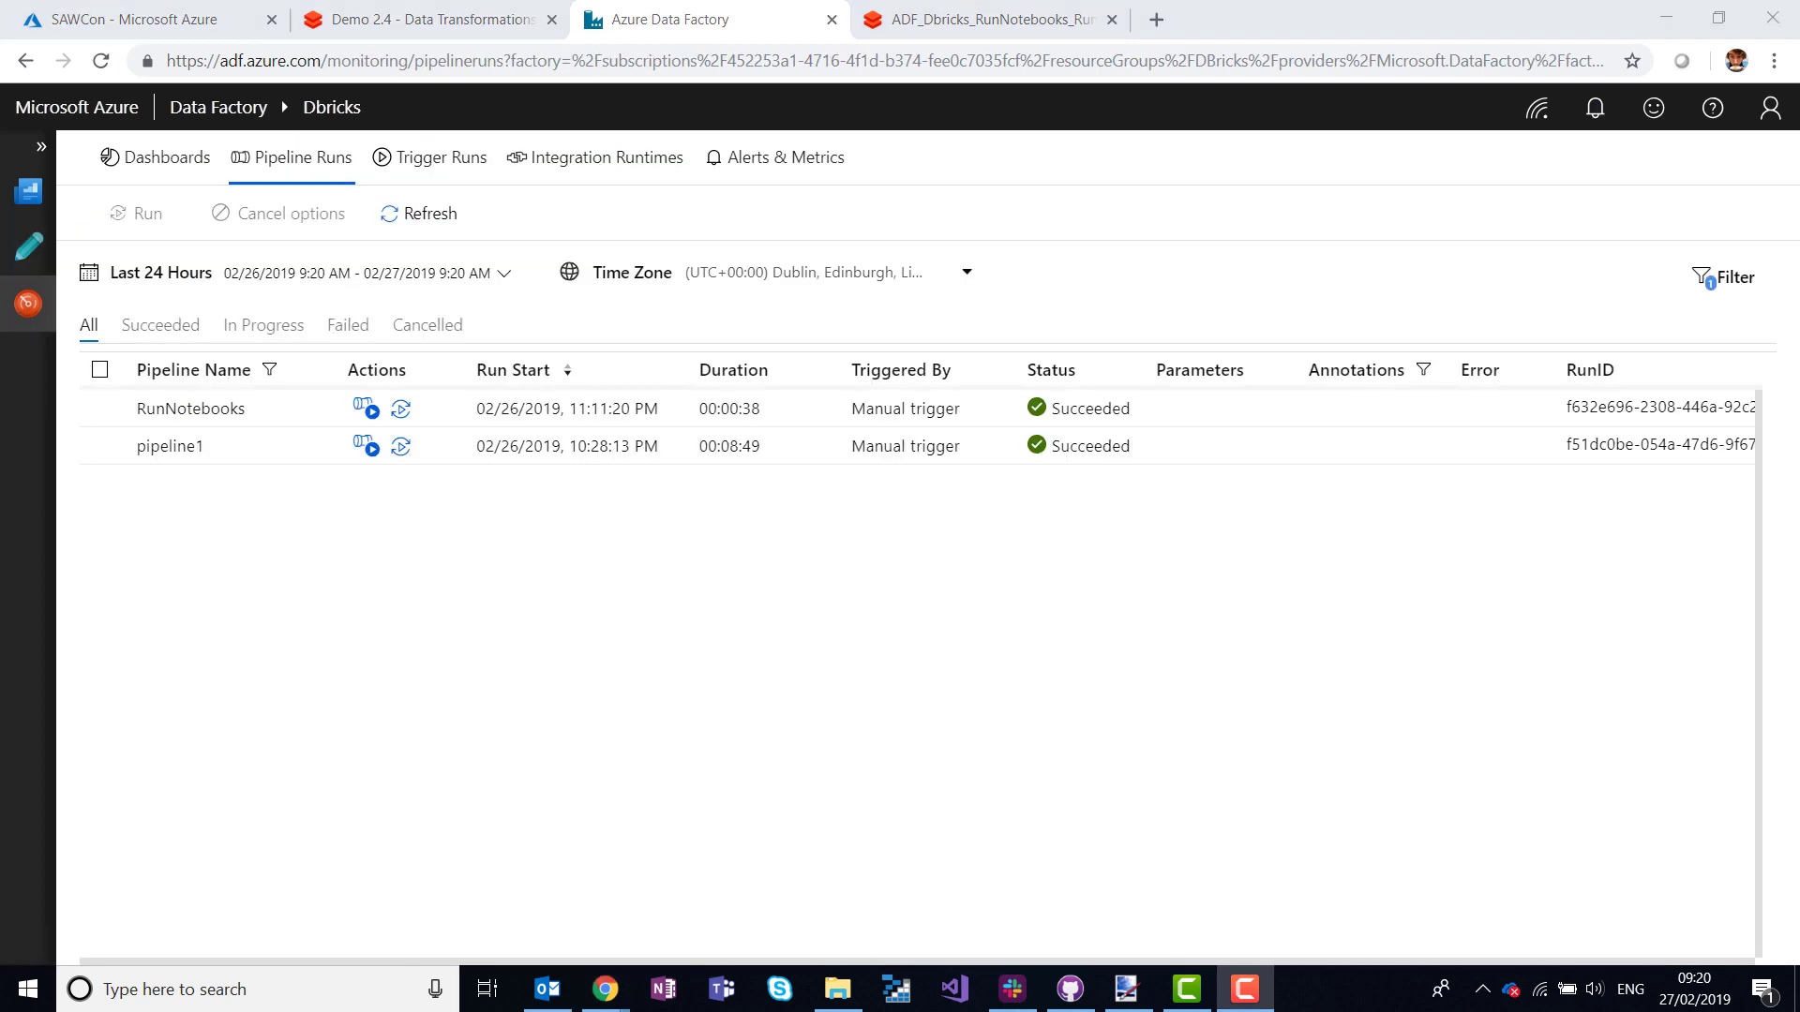
{"action": "mouse_move", "coordinate": [306, 448]}
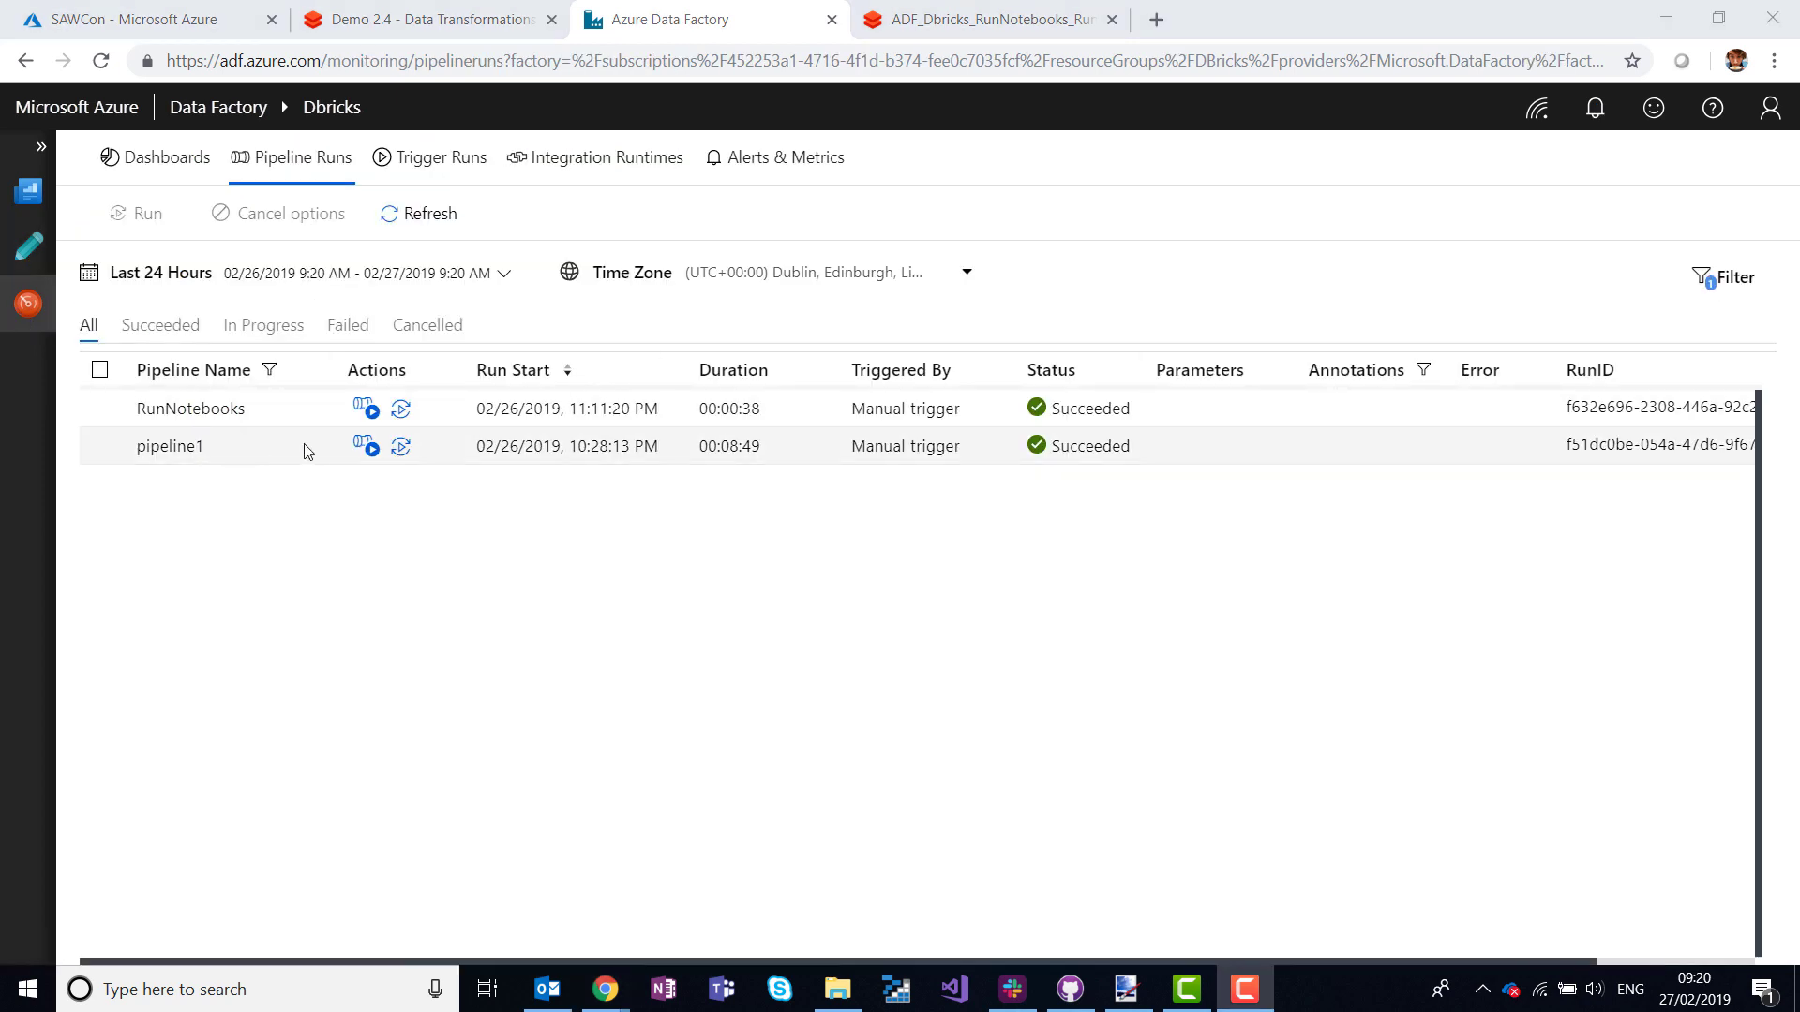
List pipeline1's activity runs and review the data flow run's Input and Output details.
{"action": "left_click", "coordinate": [366, 446]}
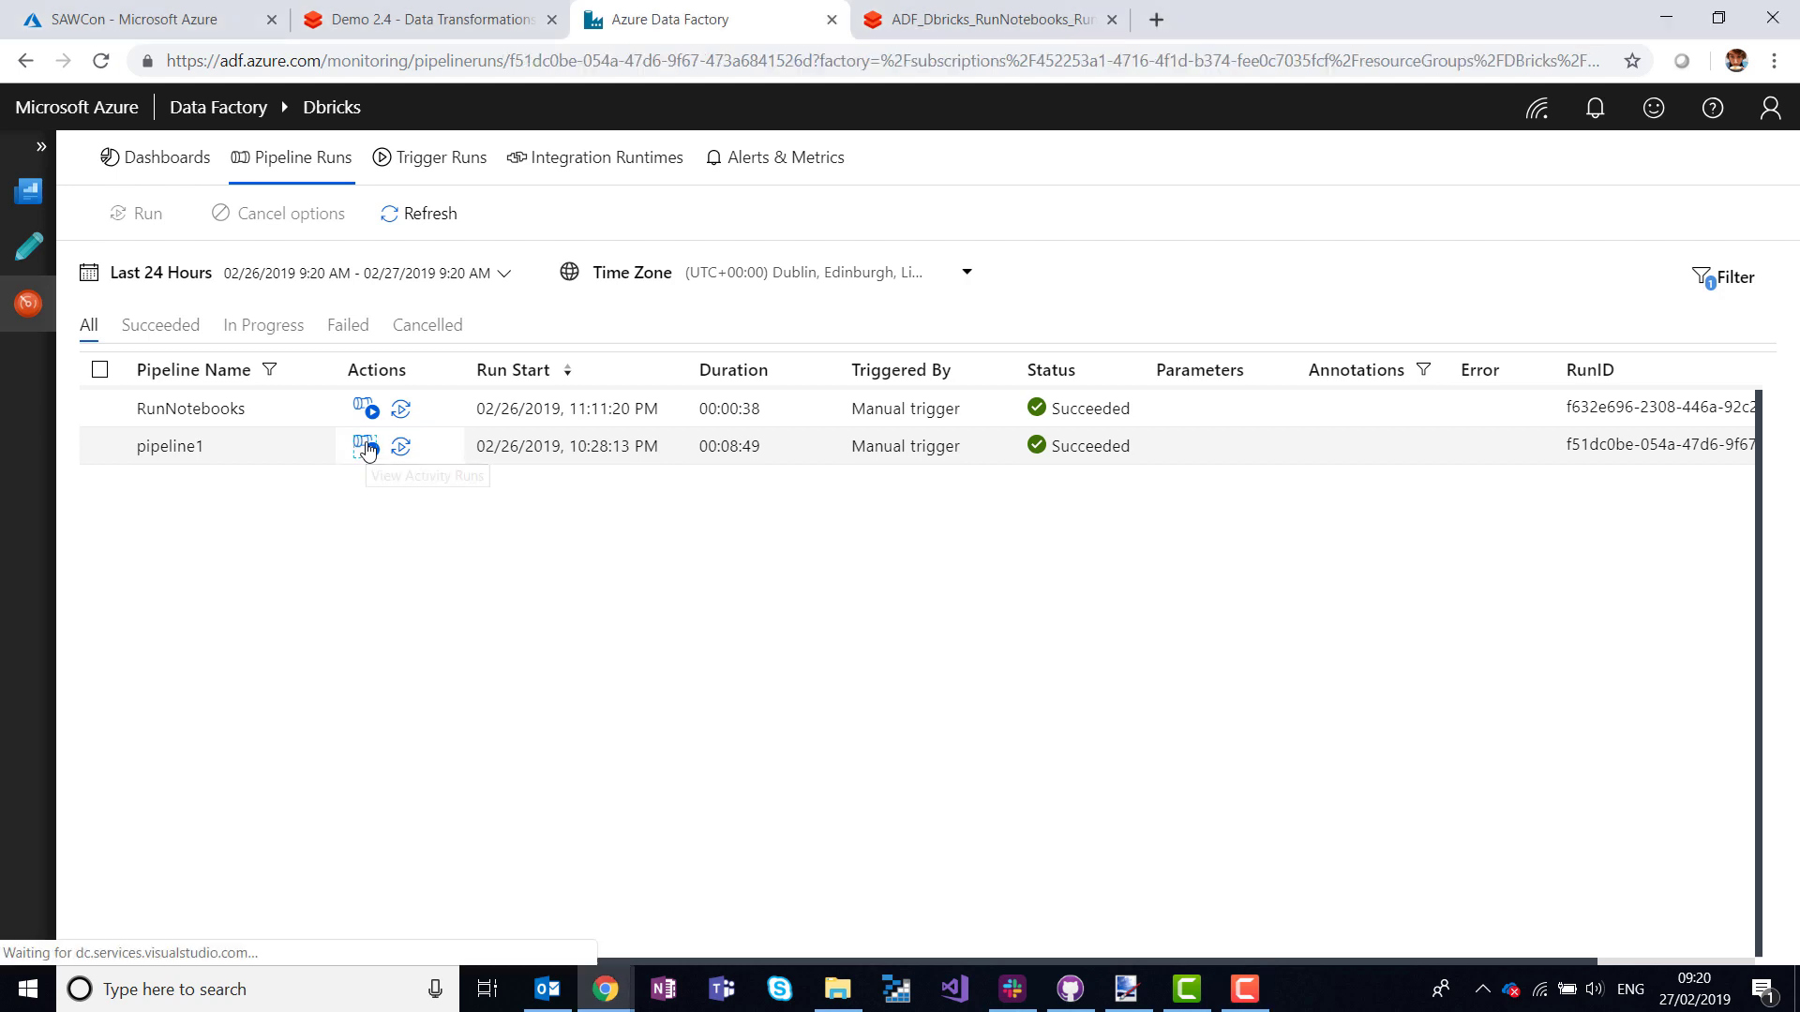
{"action": "left_click", "coordinate": [364, 446]}
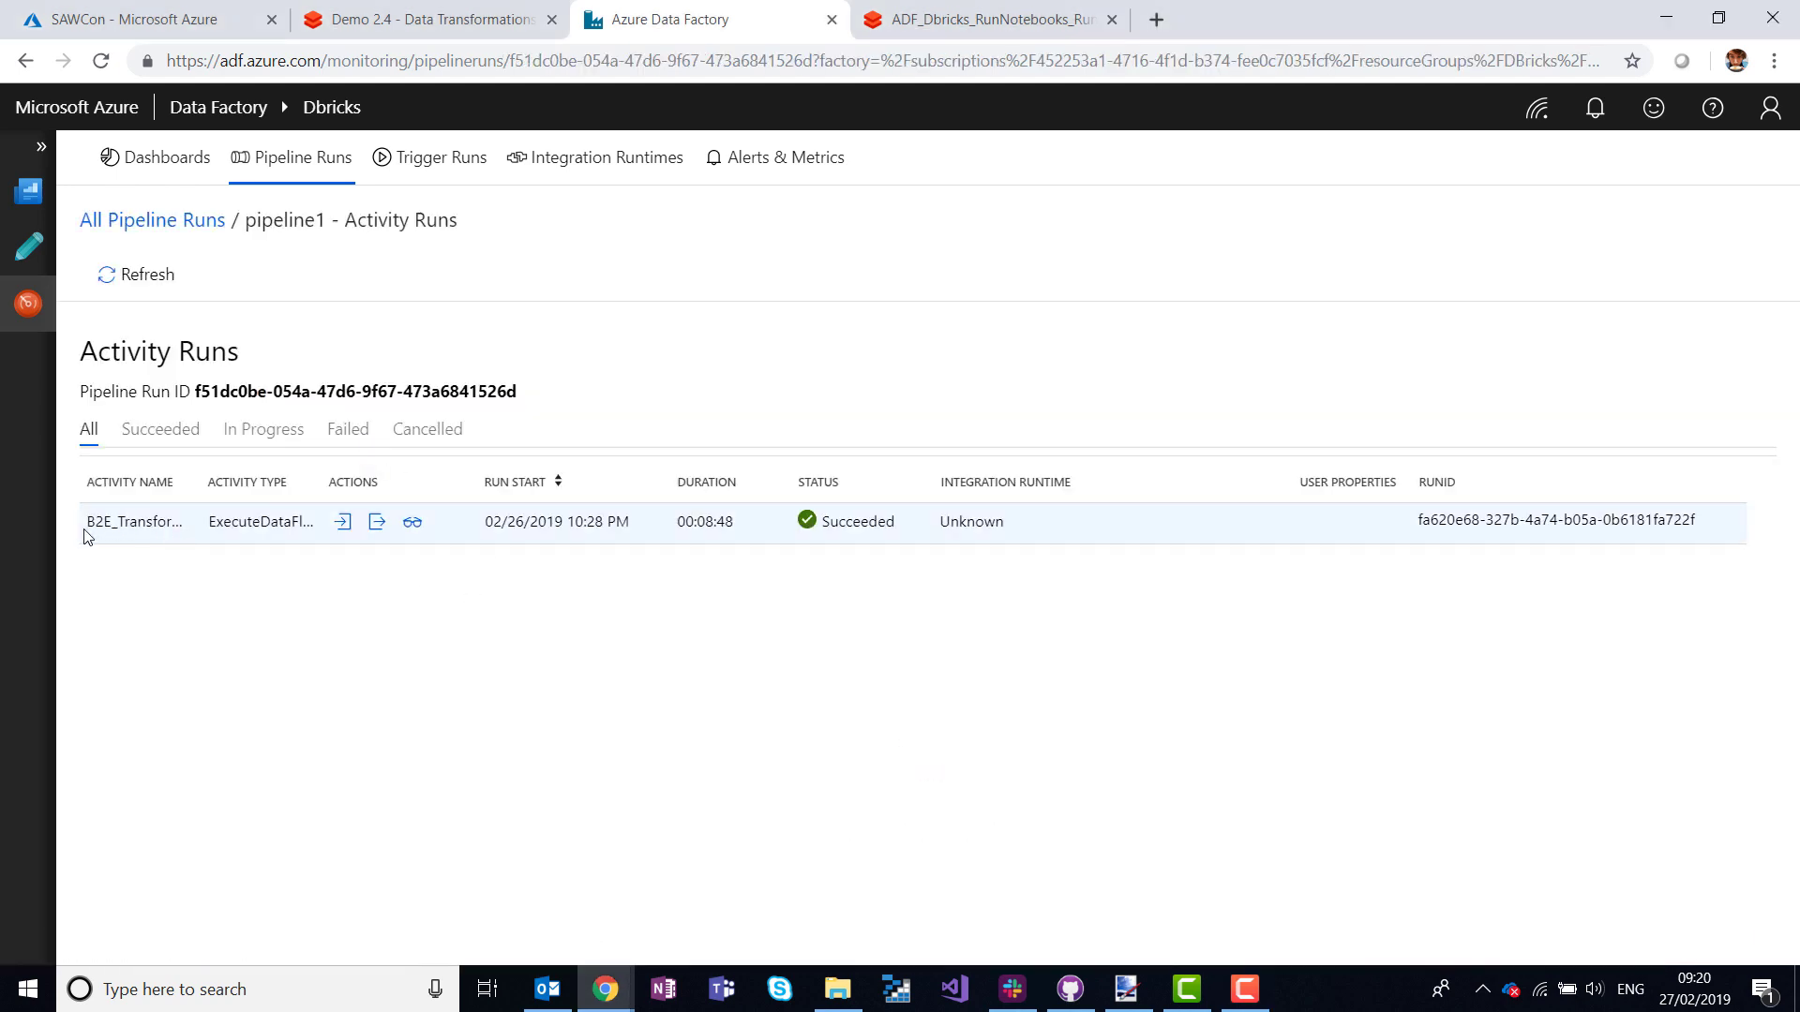
{"action": "left_click", "coordinate": [341, 523]}
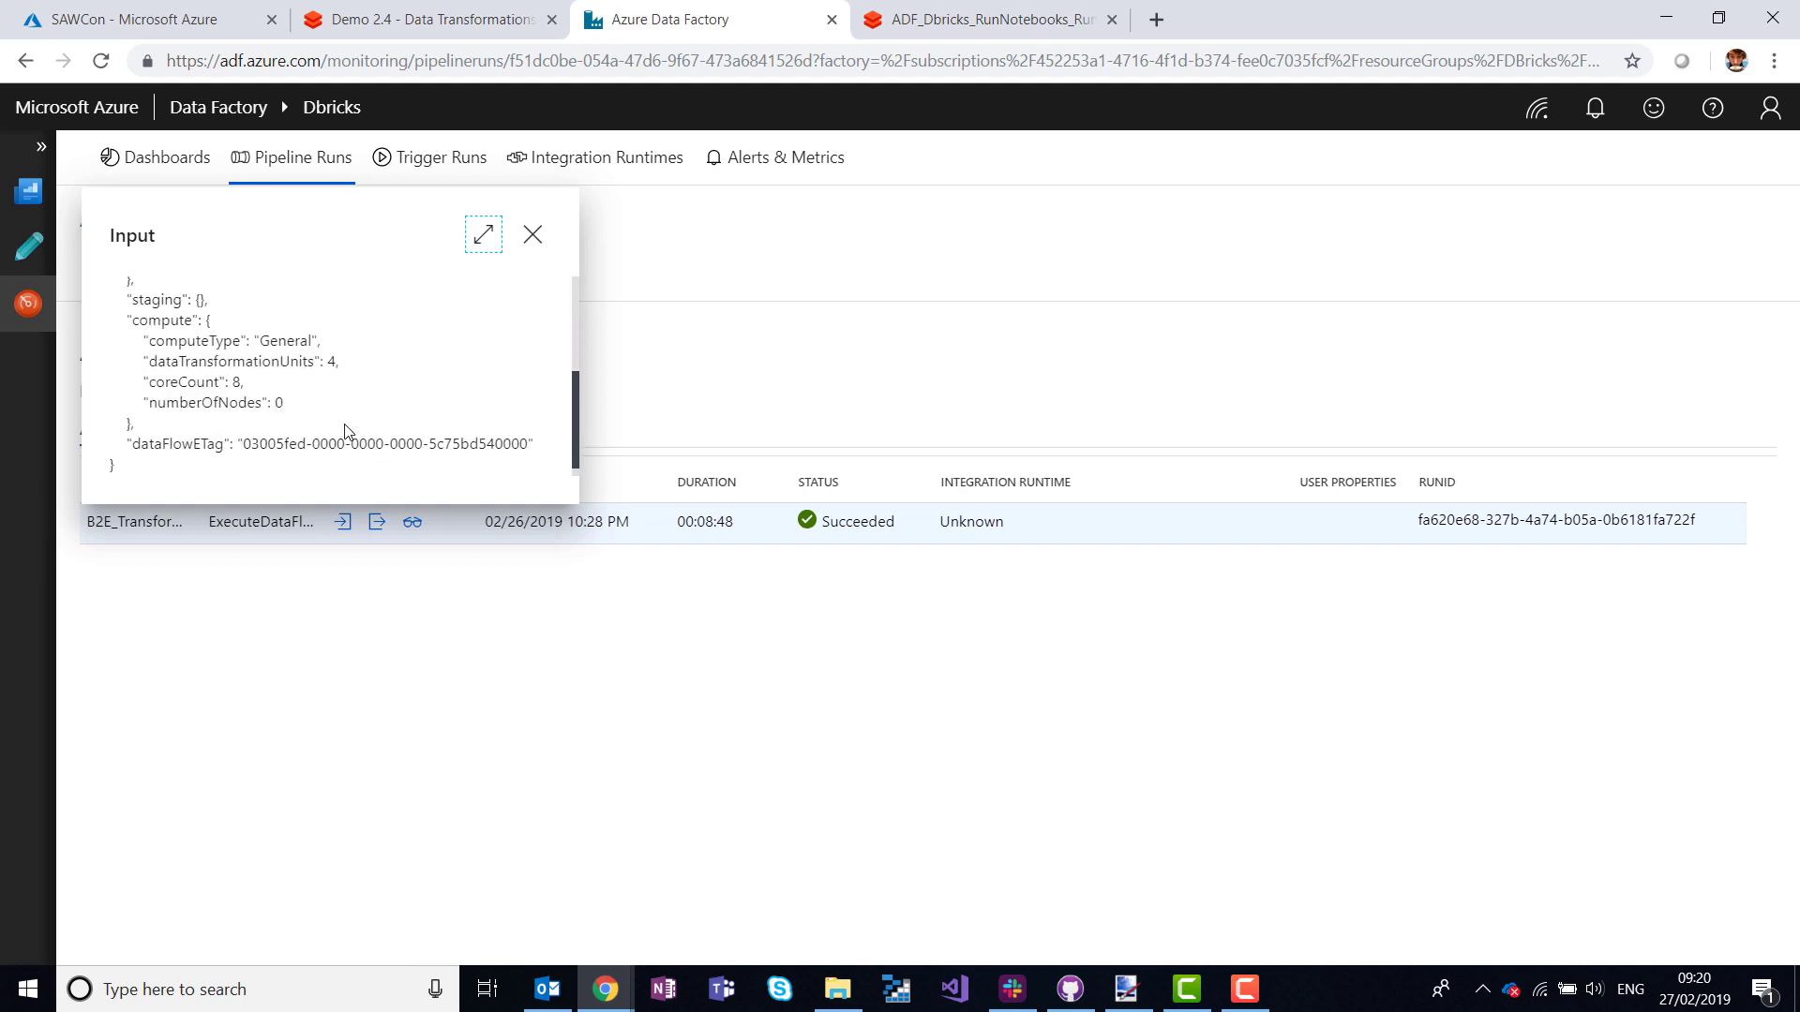
{"action": "left_click", "coordinate": [531, 235]}
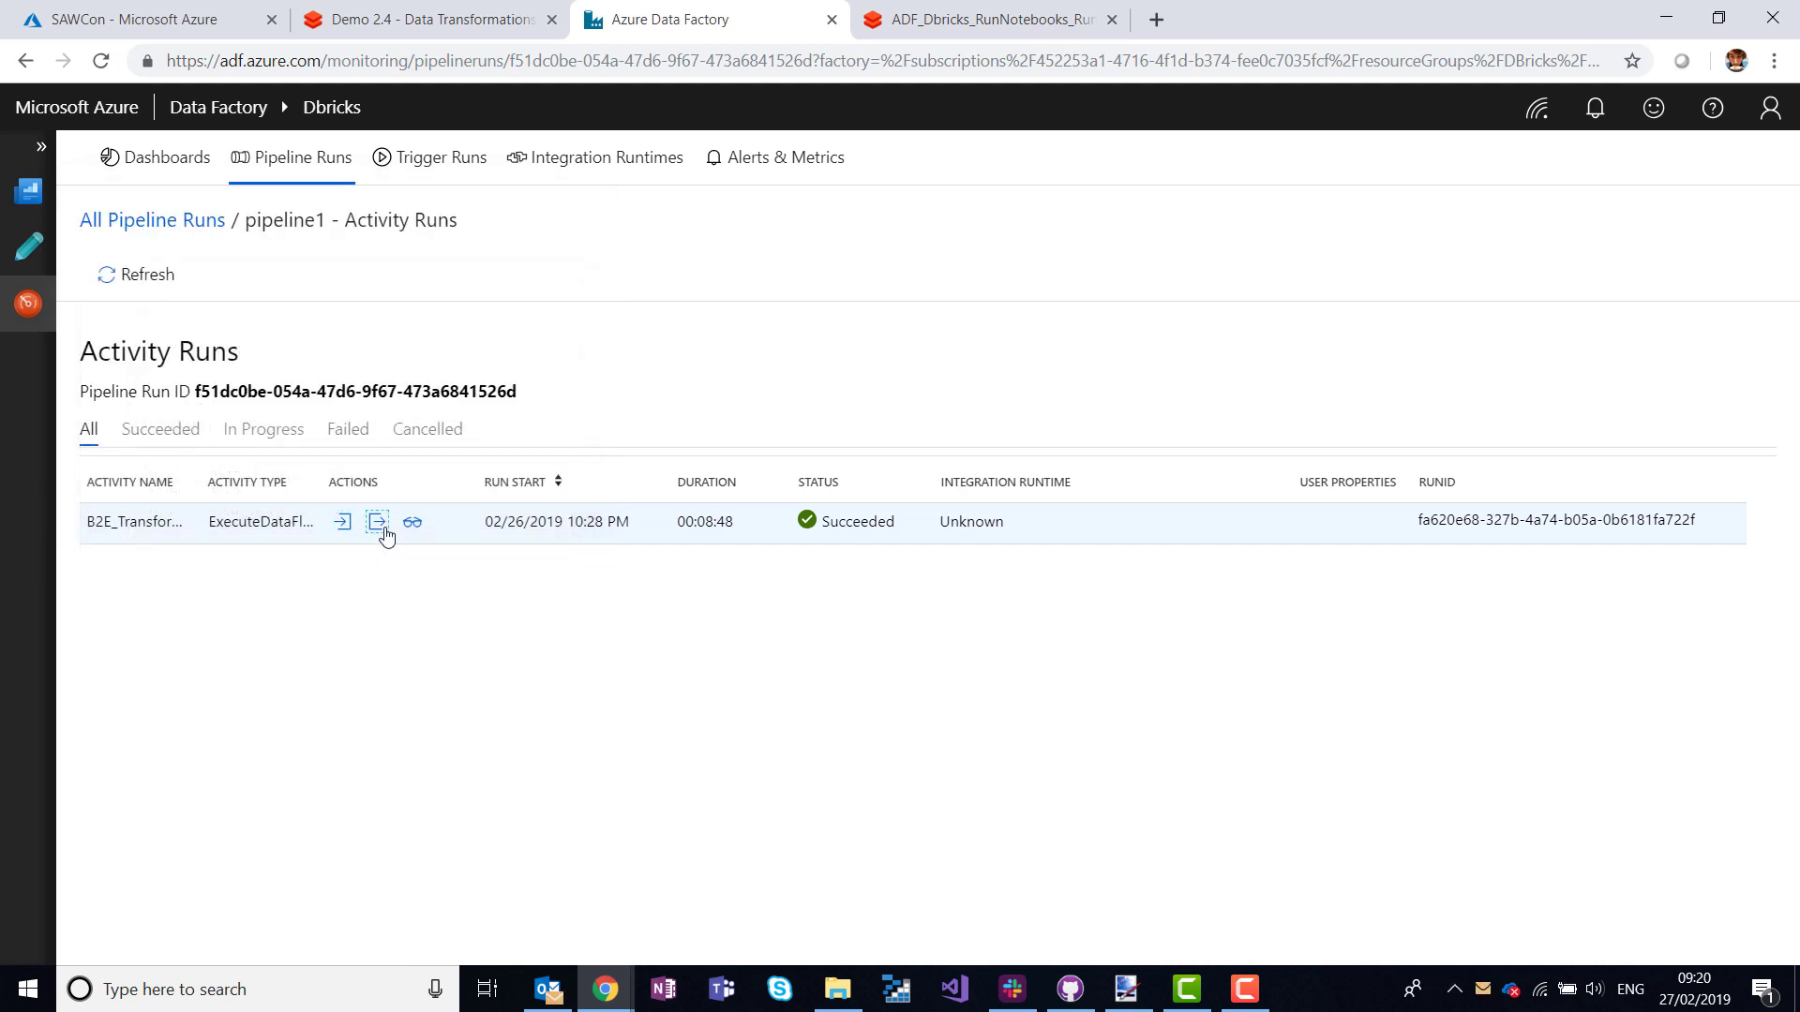
{"action": "left_click", "coordinate": [377, 523]}
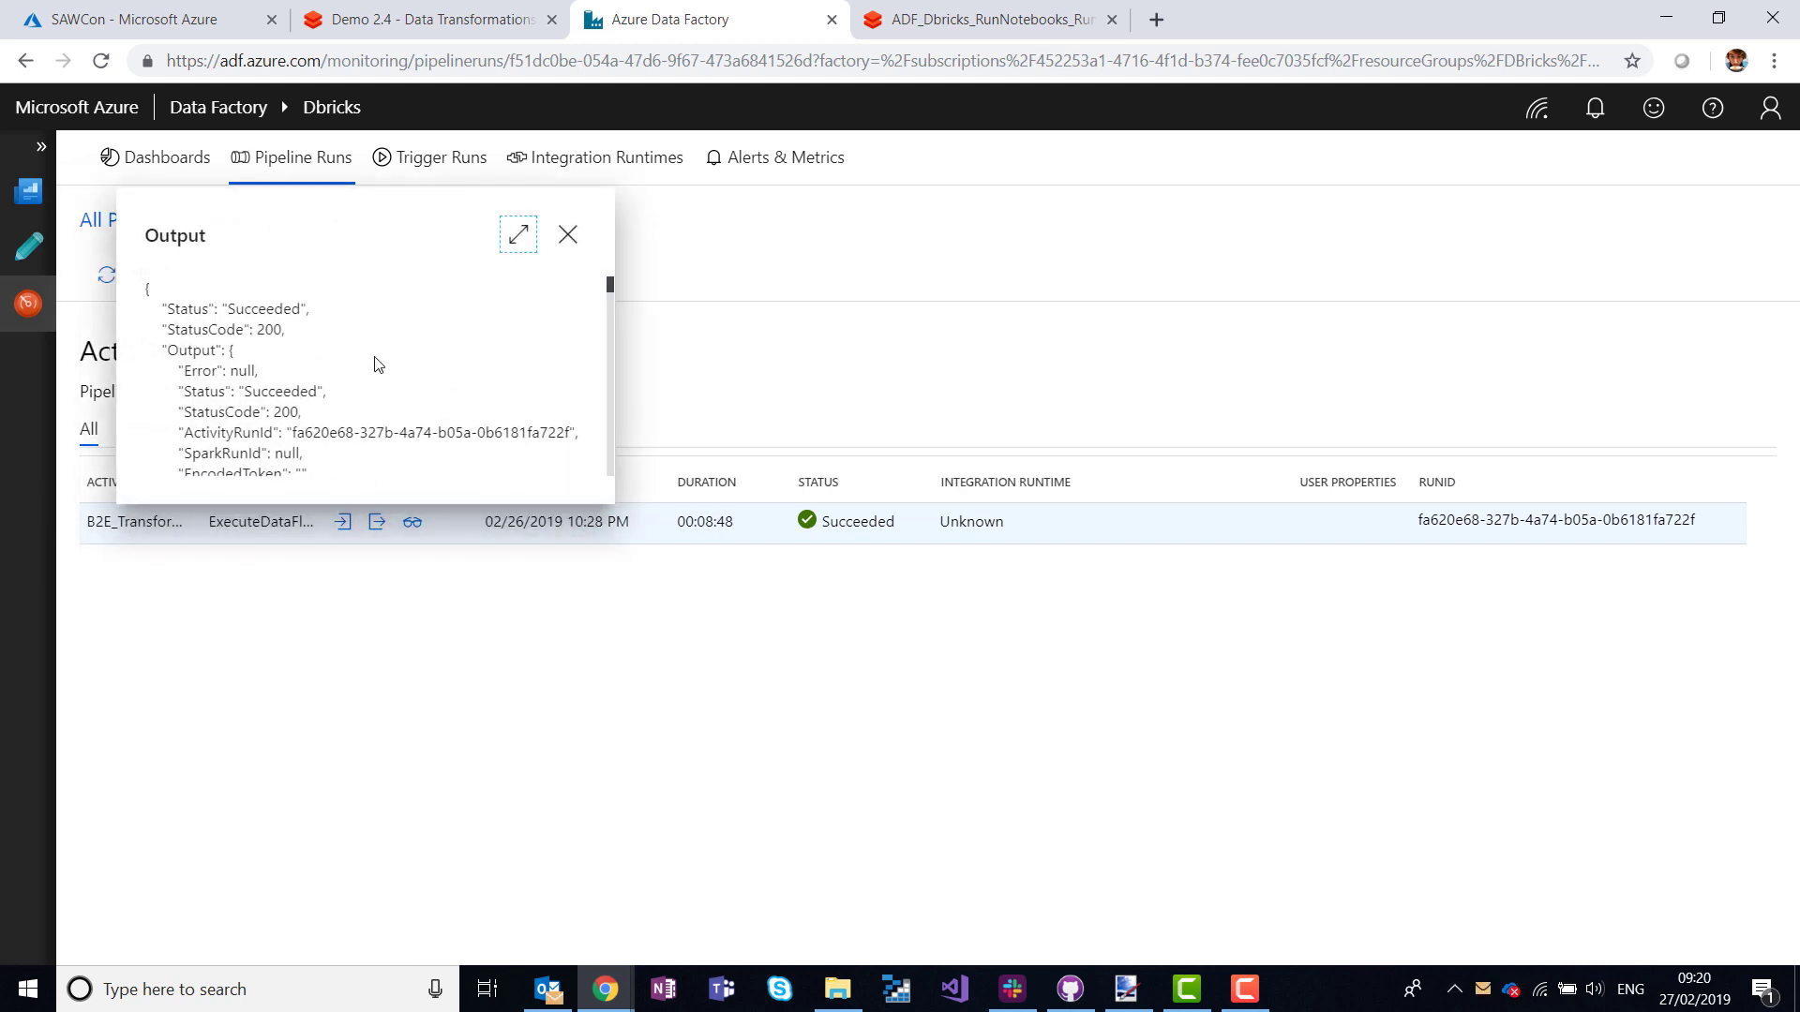
{"action": "scroll", "scroll_direction": "down", "scroll_amount": 3}
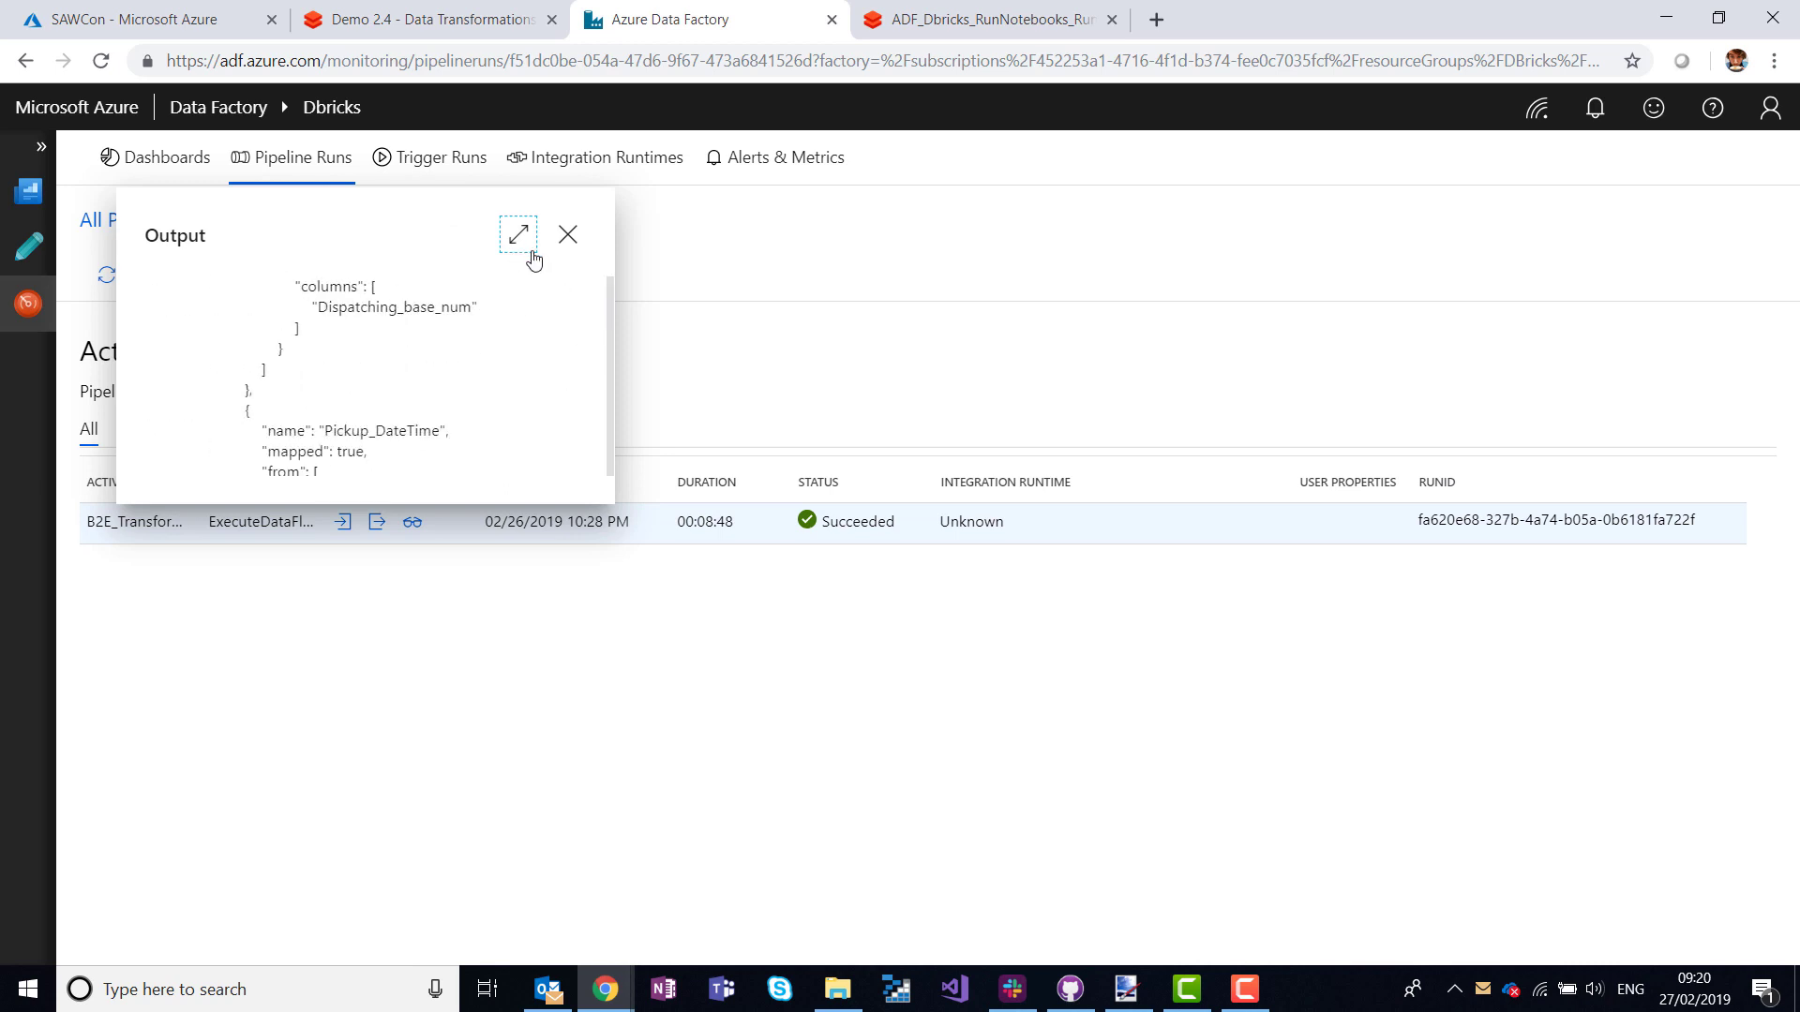
{"action": "left_click", "coordinate": [566, 234]}
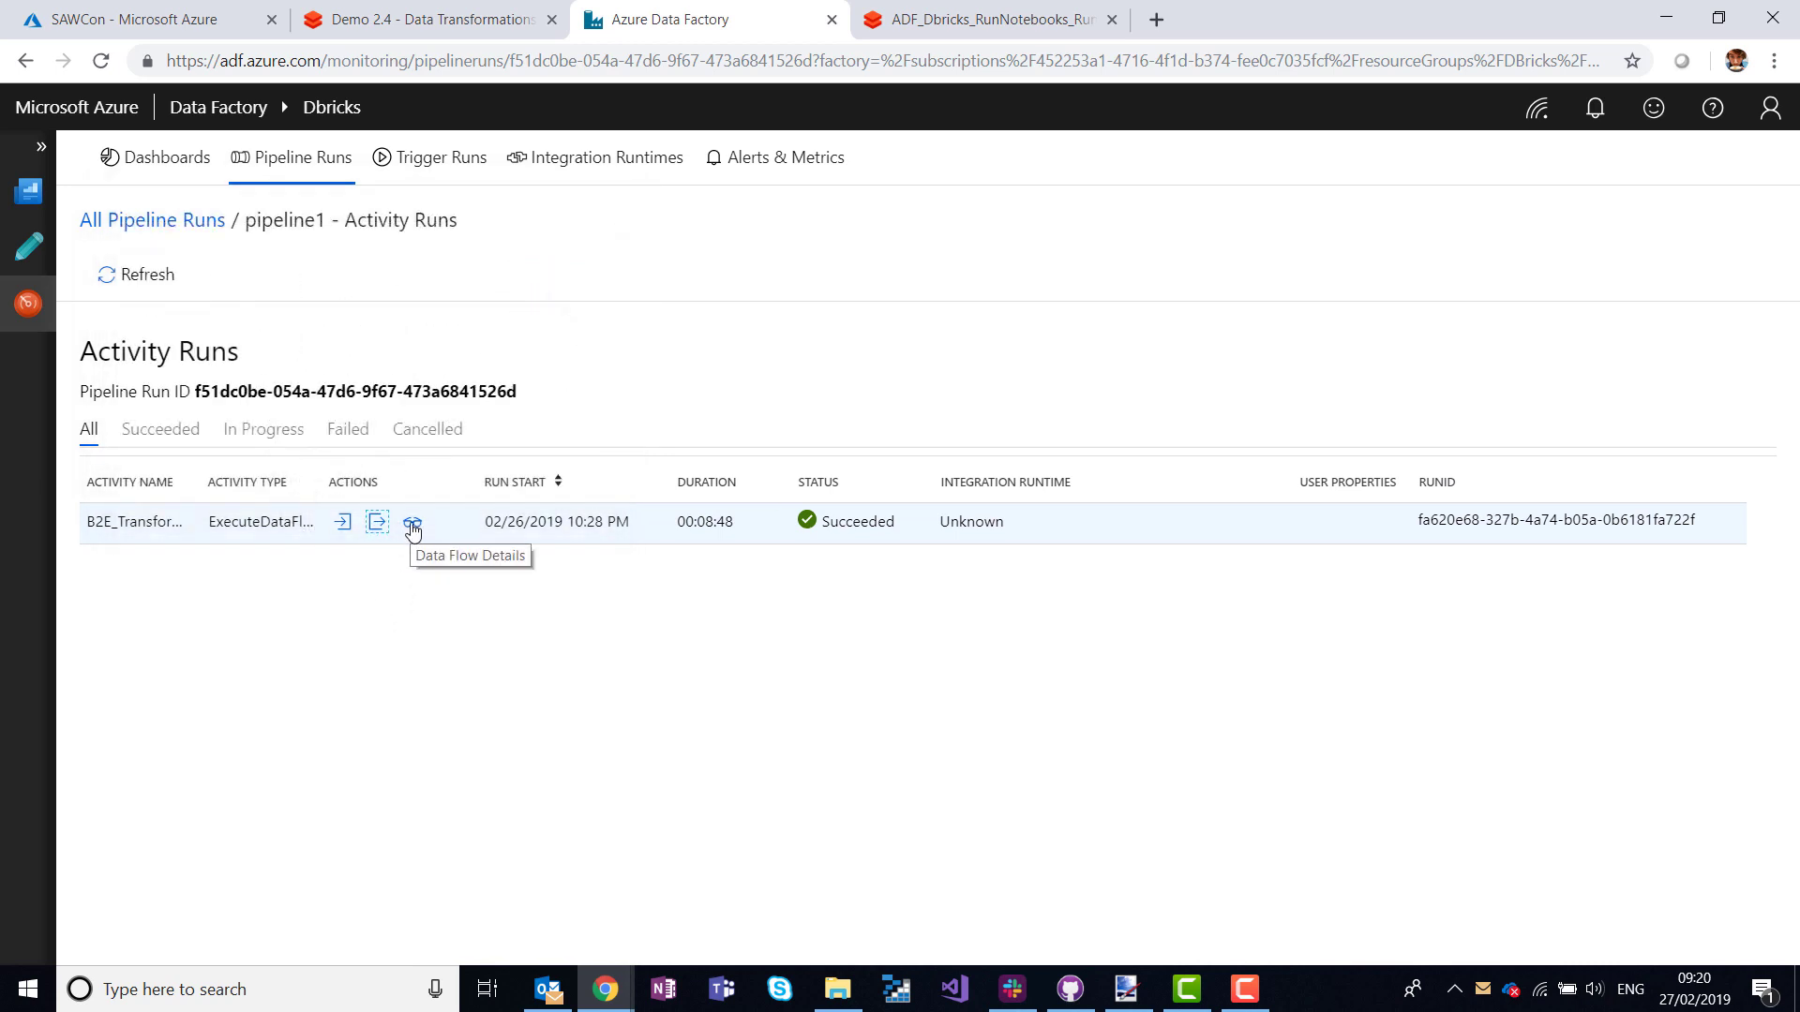
View the B2E_TransformTaxi data flow details and RenameDropOffs' stats: 66,198,839 rows, 5 partitions.
{"action": "left_click", "coordinate": [412, 523]}
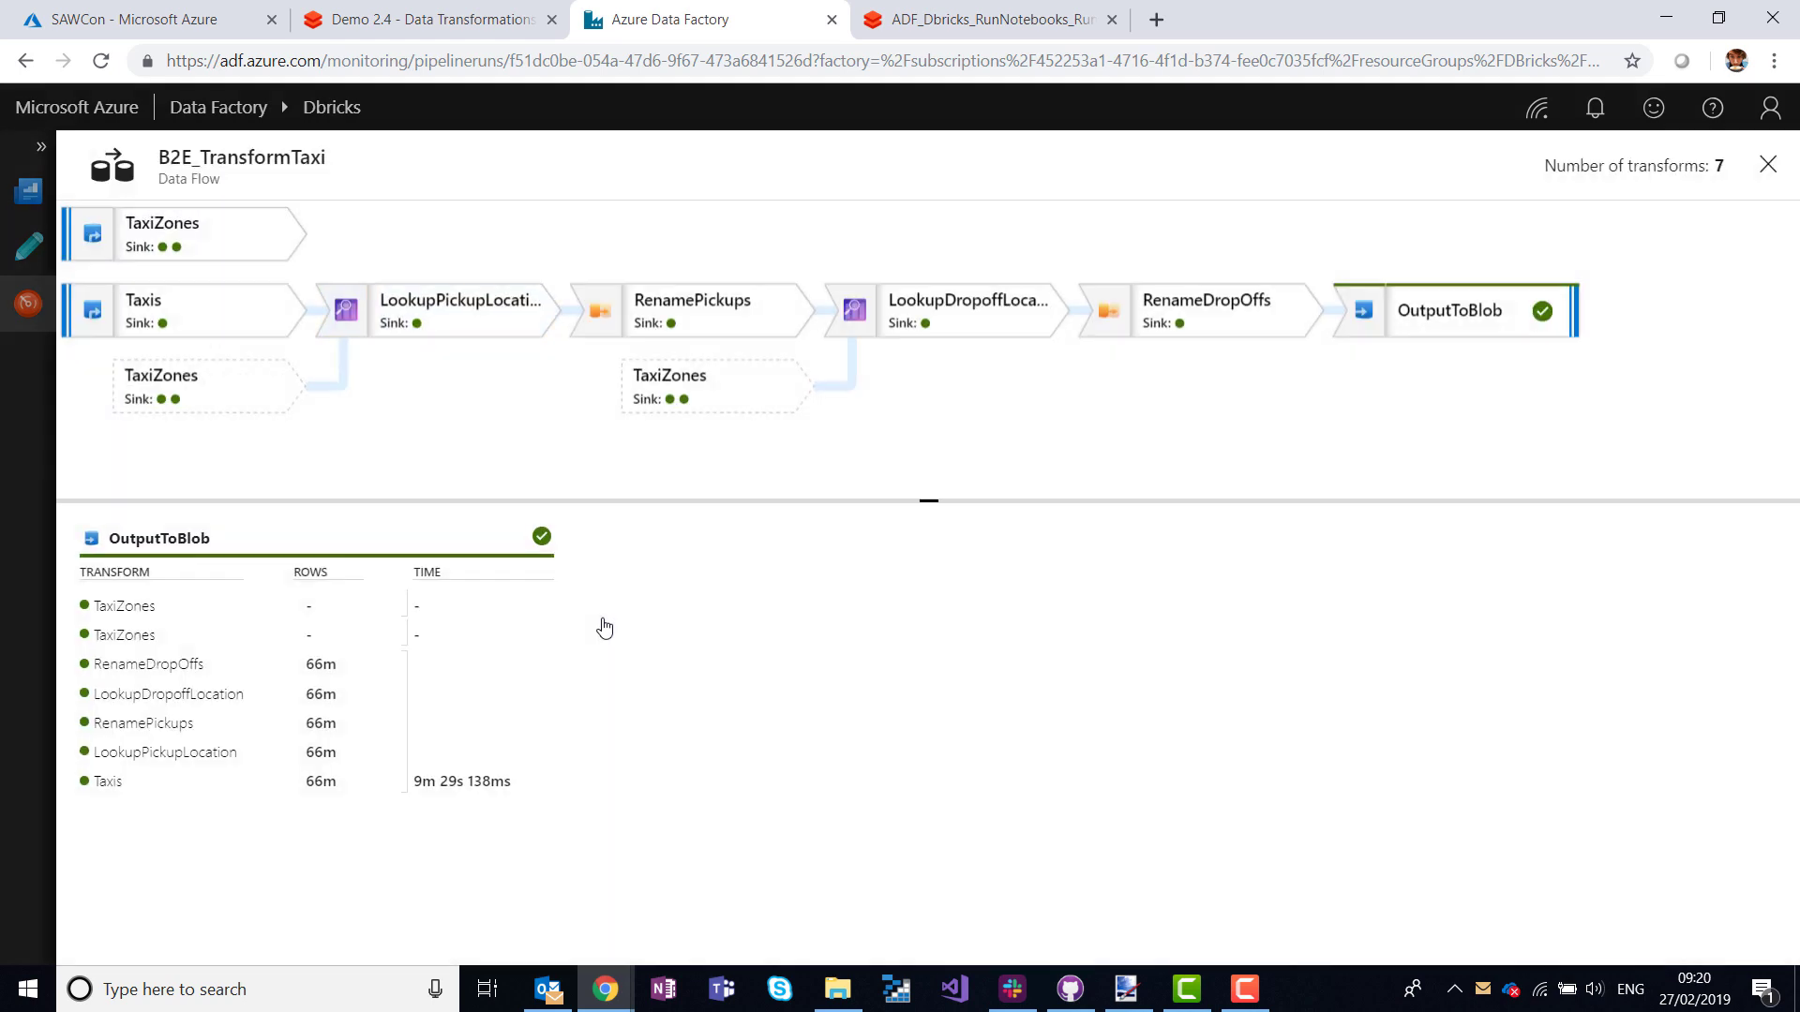
{"action": "mouse_move", "coordinate": [1230, 382]}
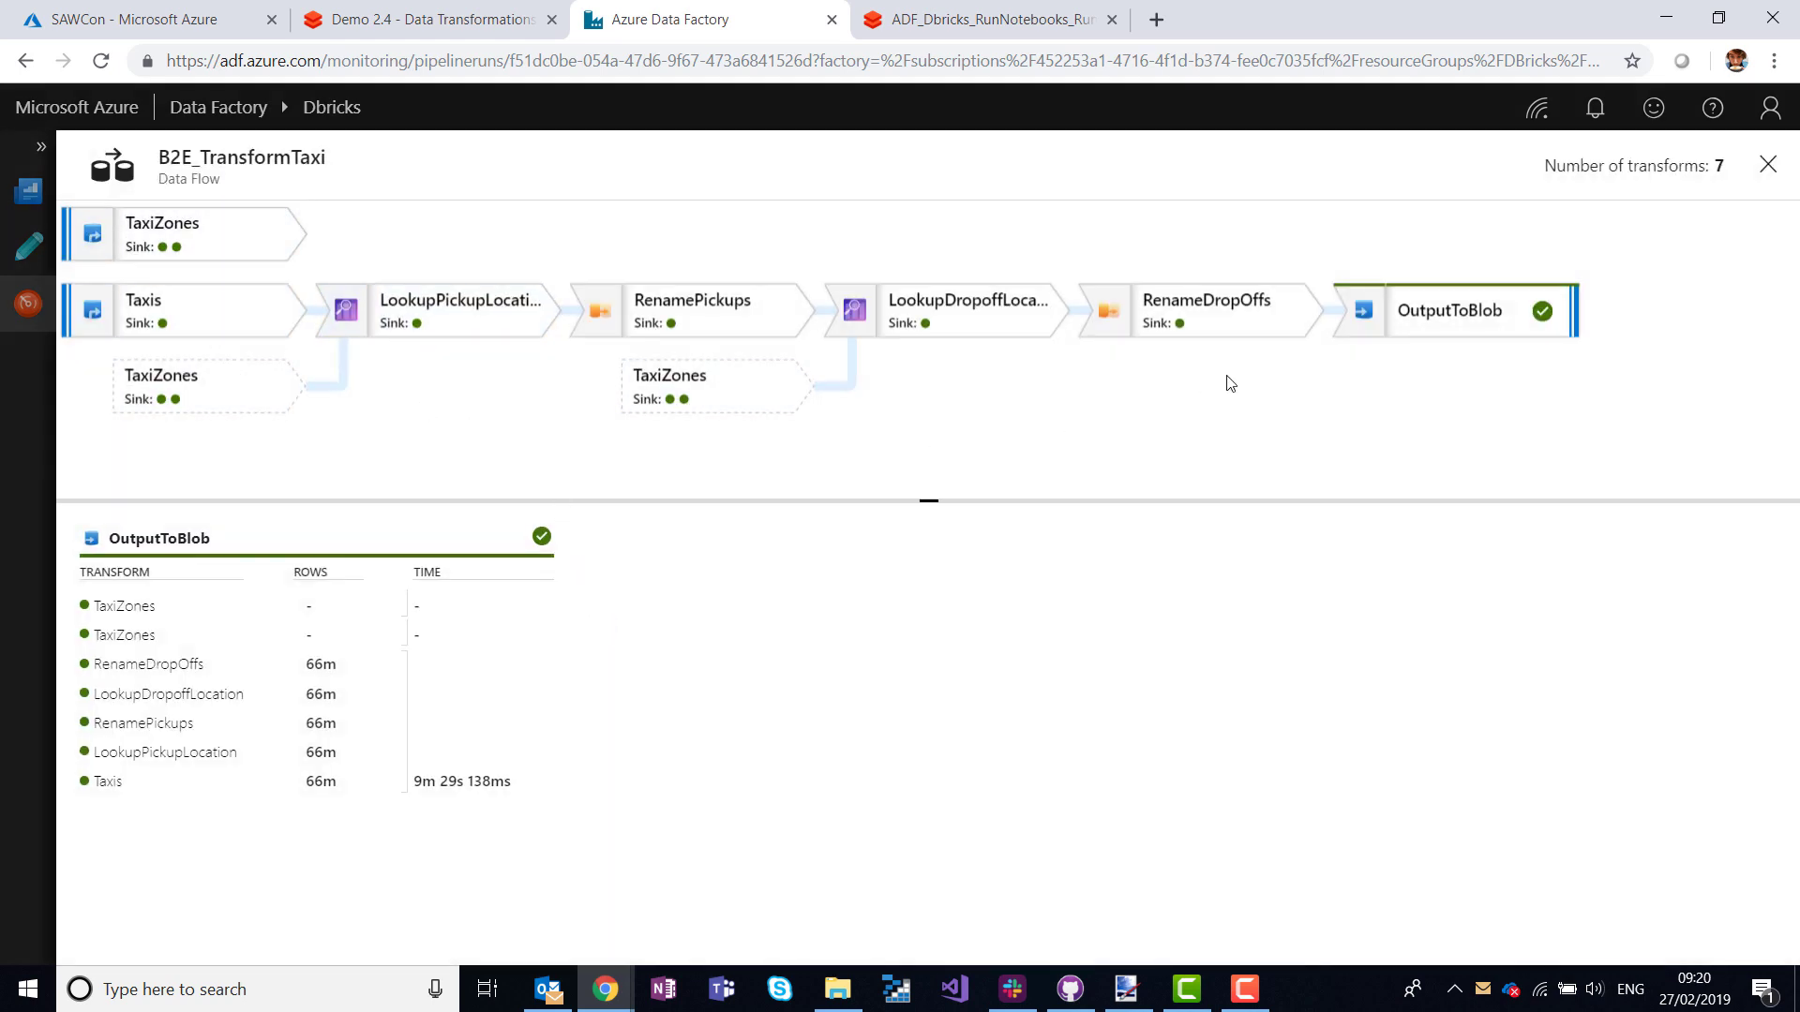
{"action": "left_click", "coordinate": [460, 309]}
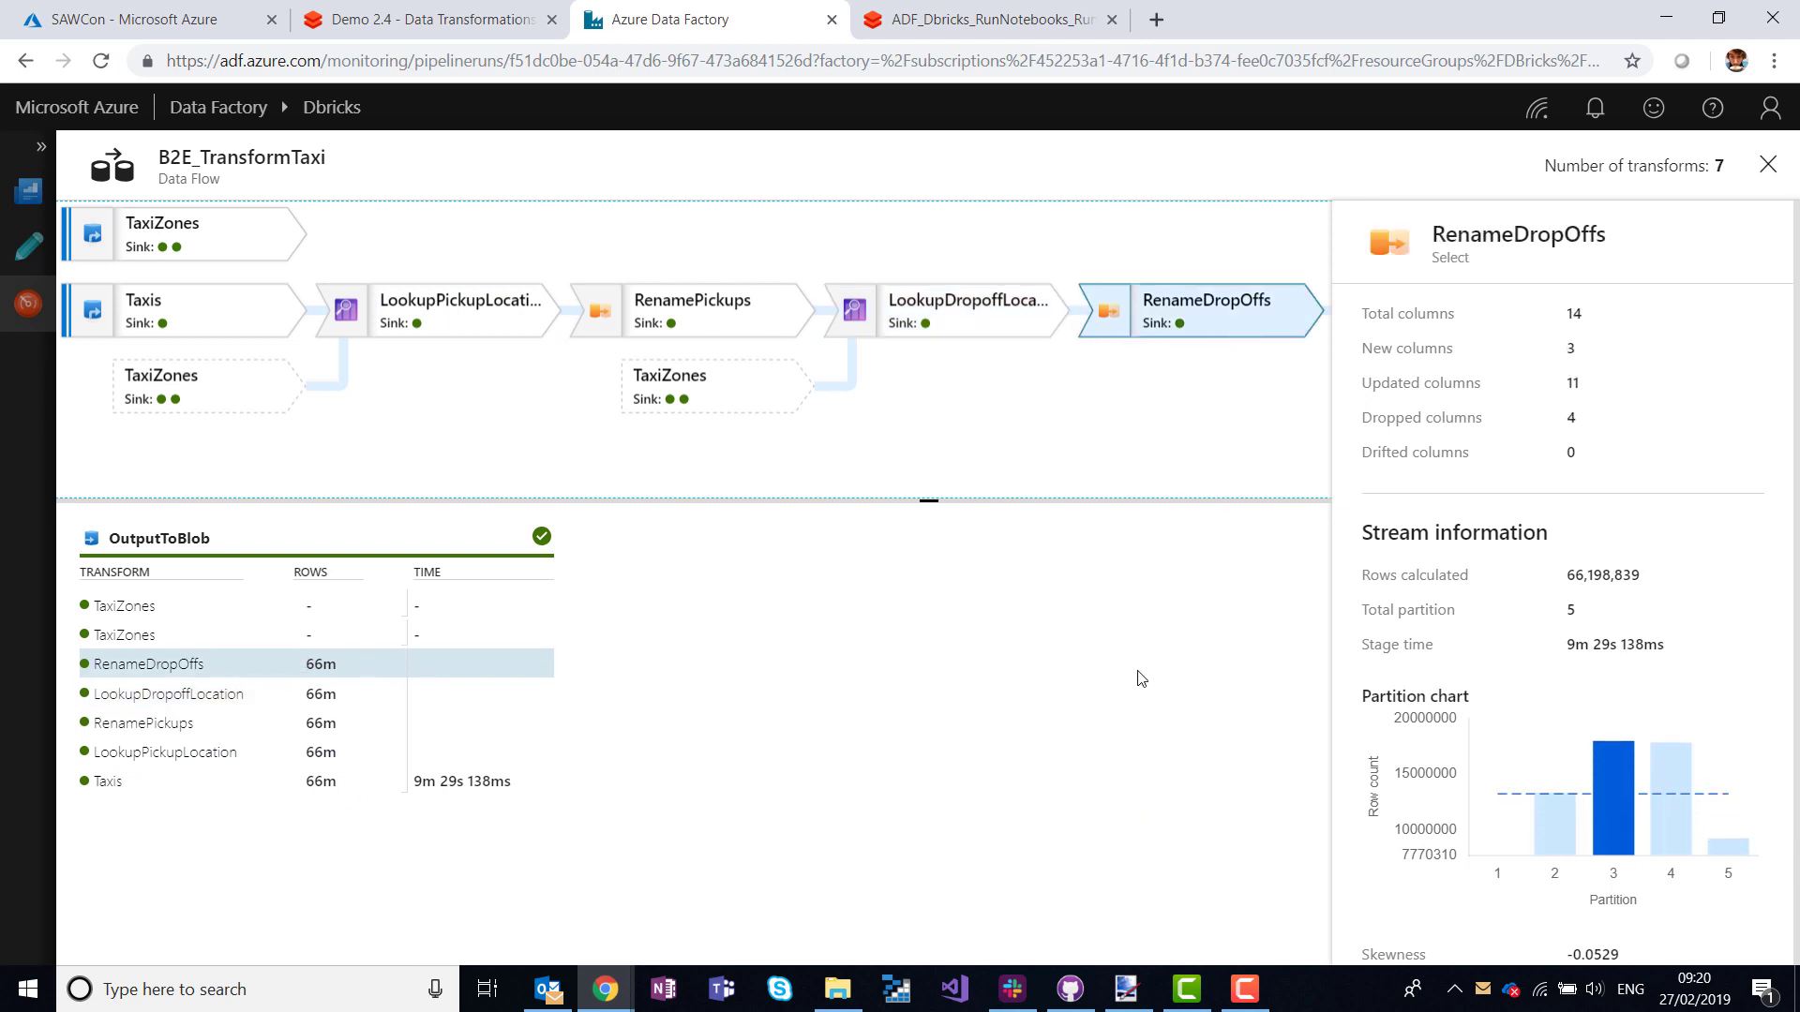
{"action": "mouse_move", "coordinate": [412, 405]}
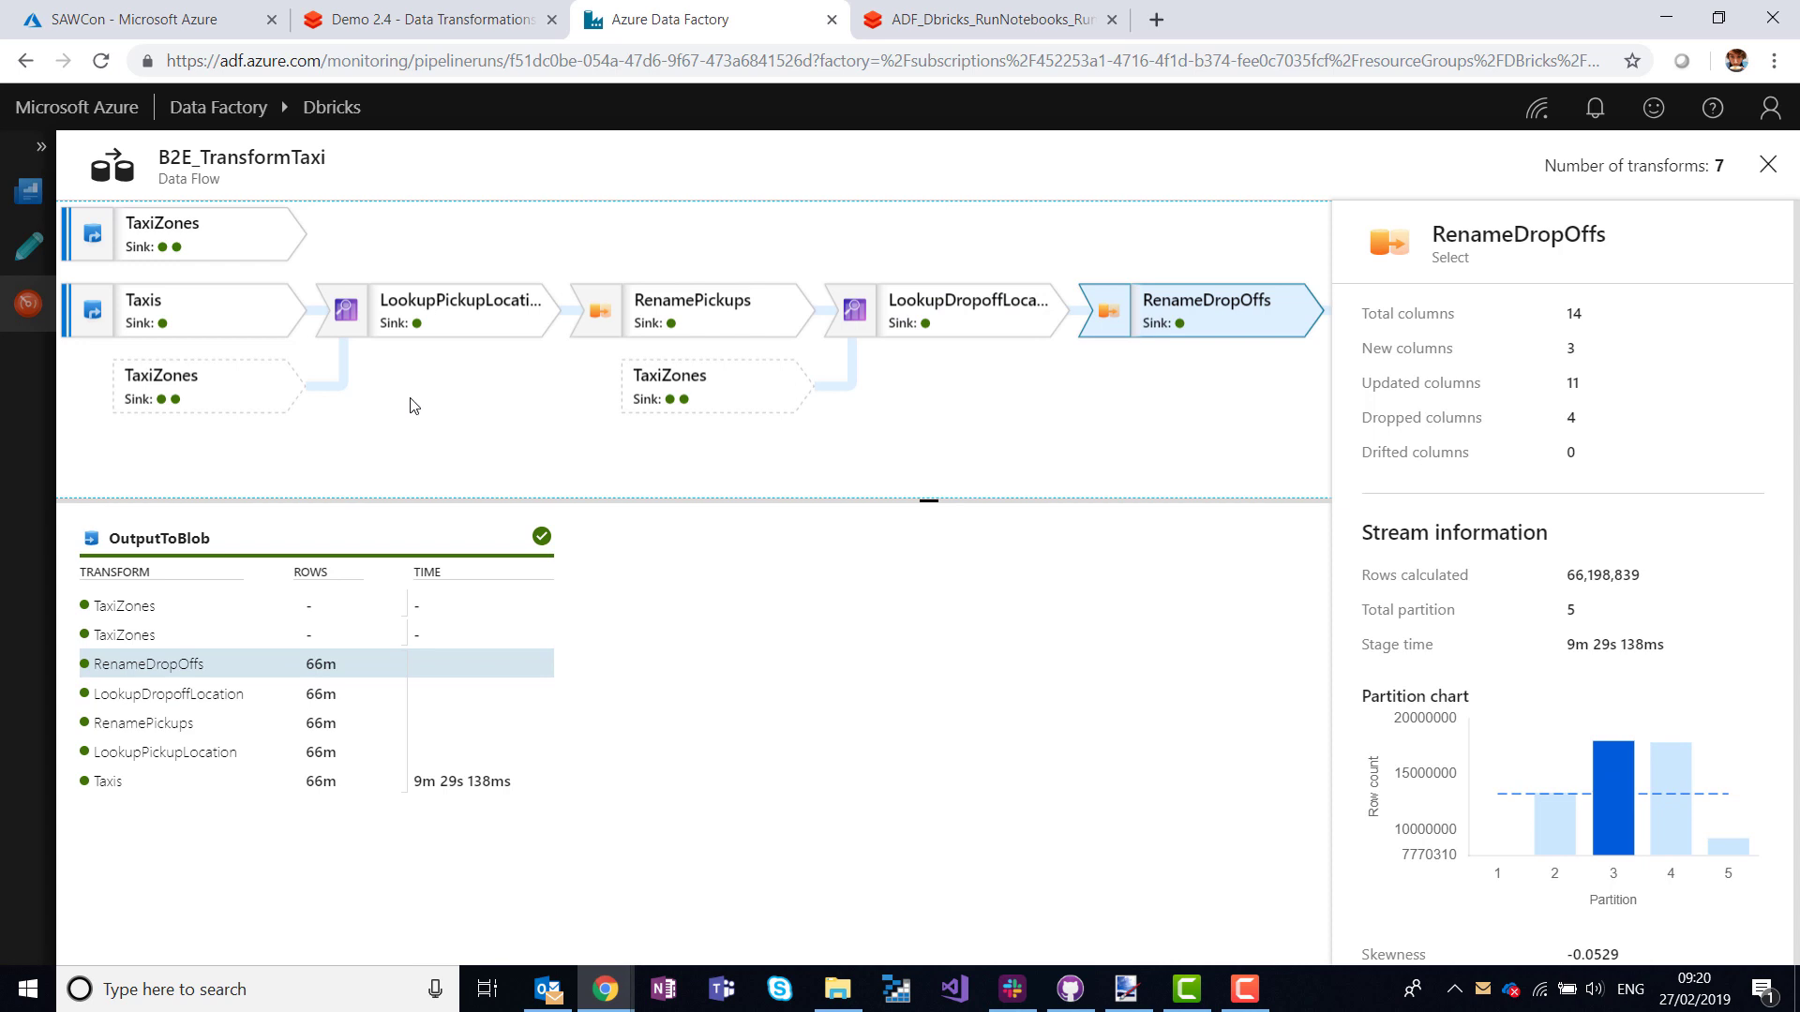